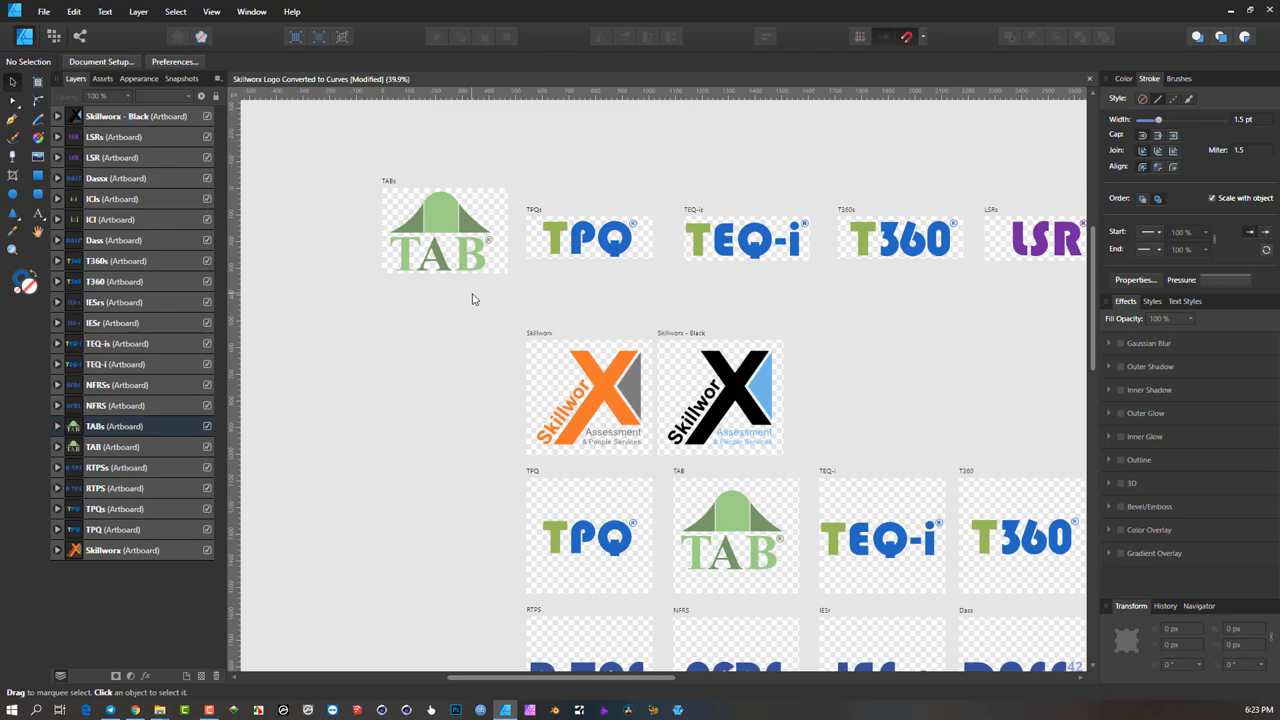
- Copy the TABs artboard and start a new document from the clipboard via the File menu
{"action": "left_click", "coordinate": [444, 230]}
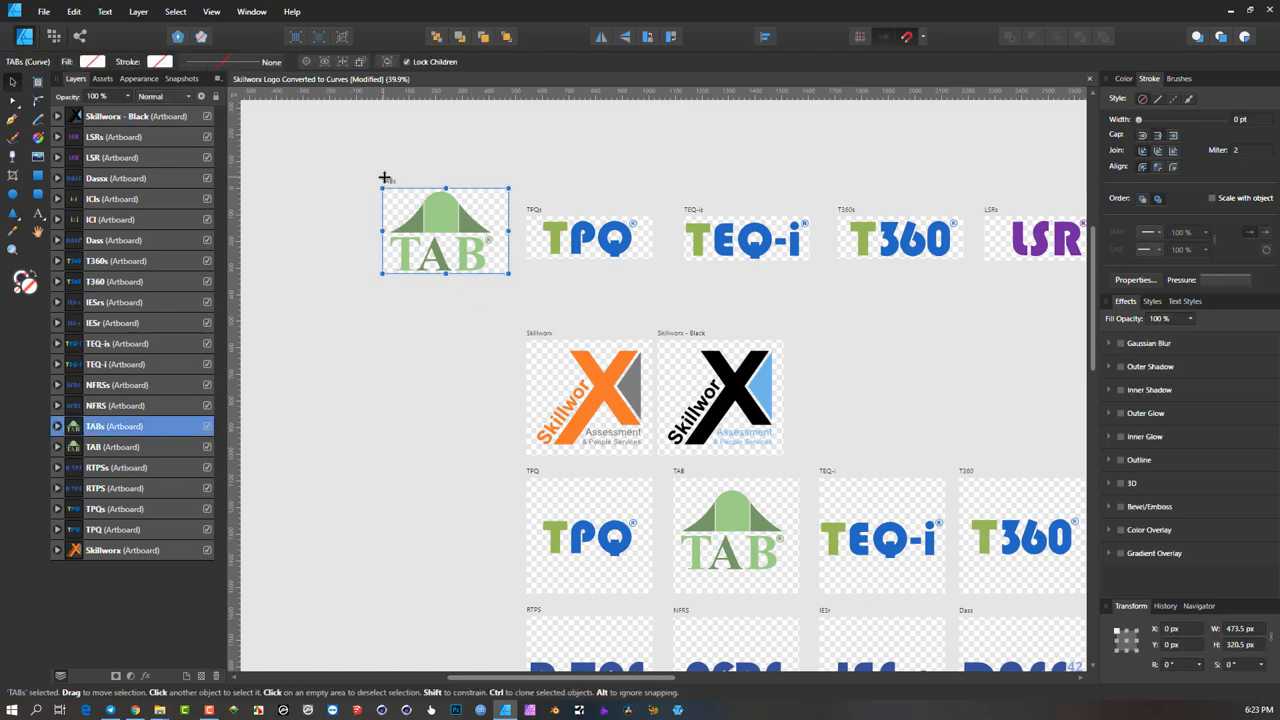
{"action": "mouse_move", "coordinate": [385, 181]}
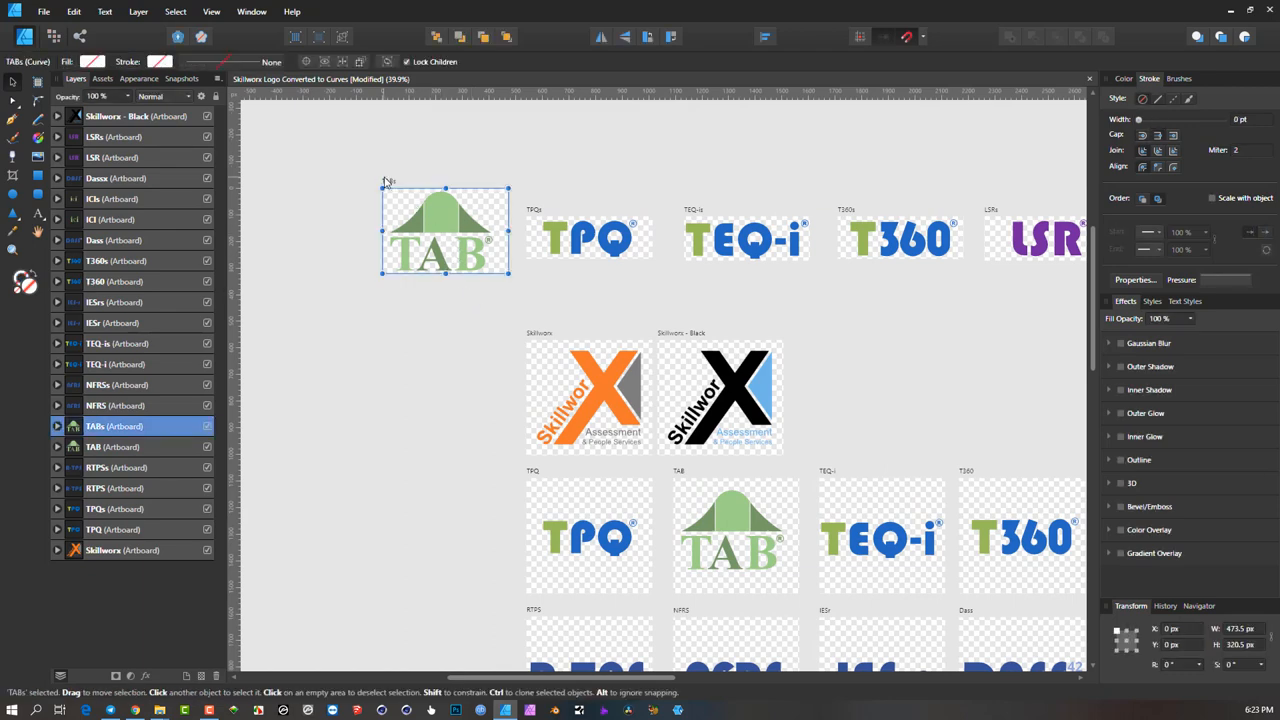
{"action": "mouse_move", "coordinate": [44, 11]}
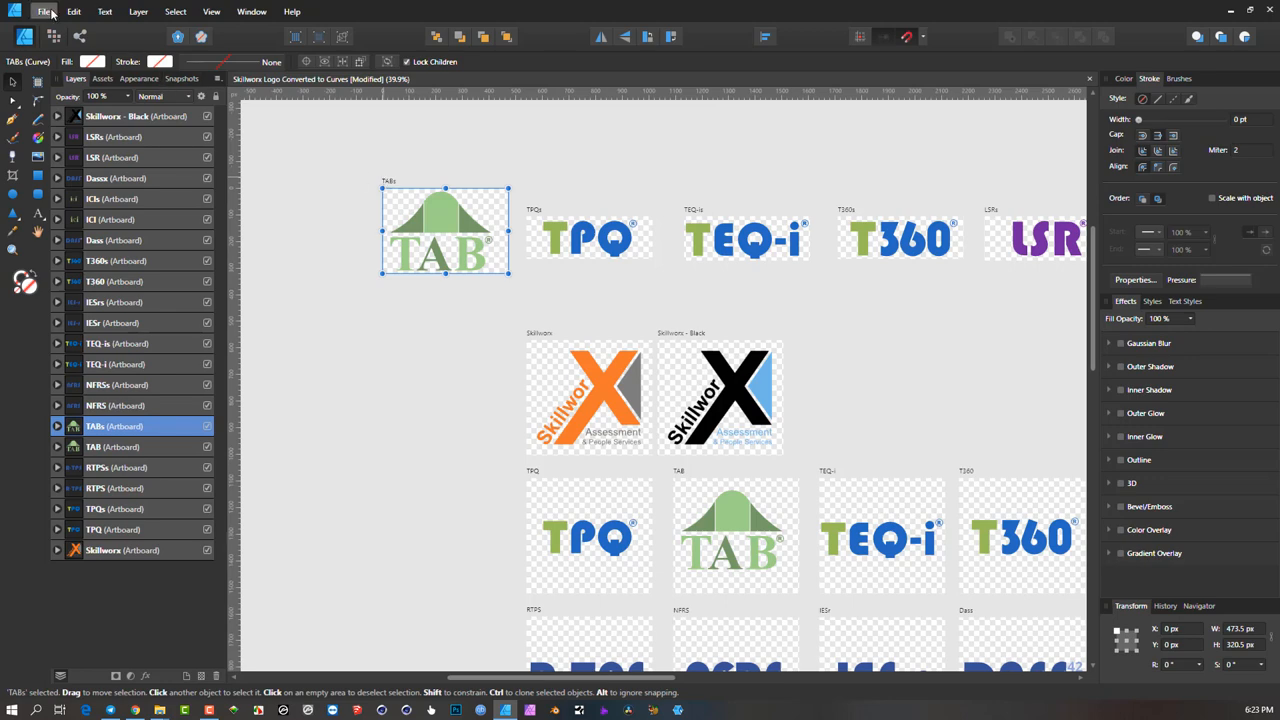
{"action": "left_click", "coordinate": [44, 11]}
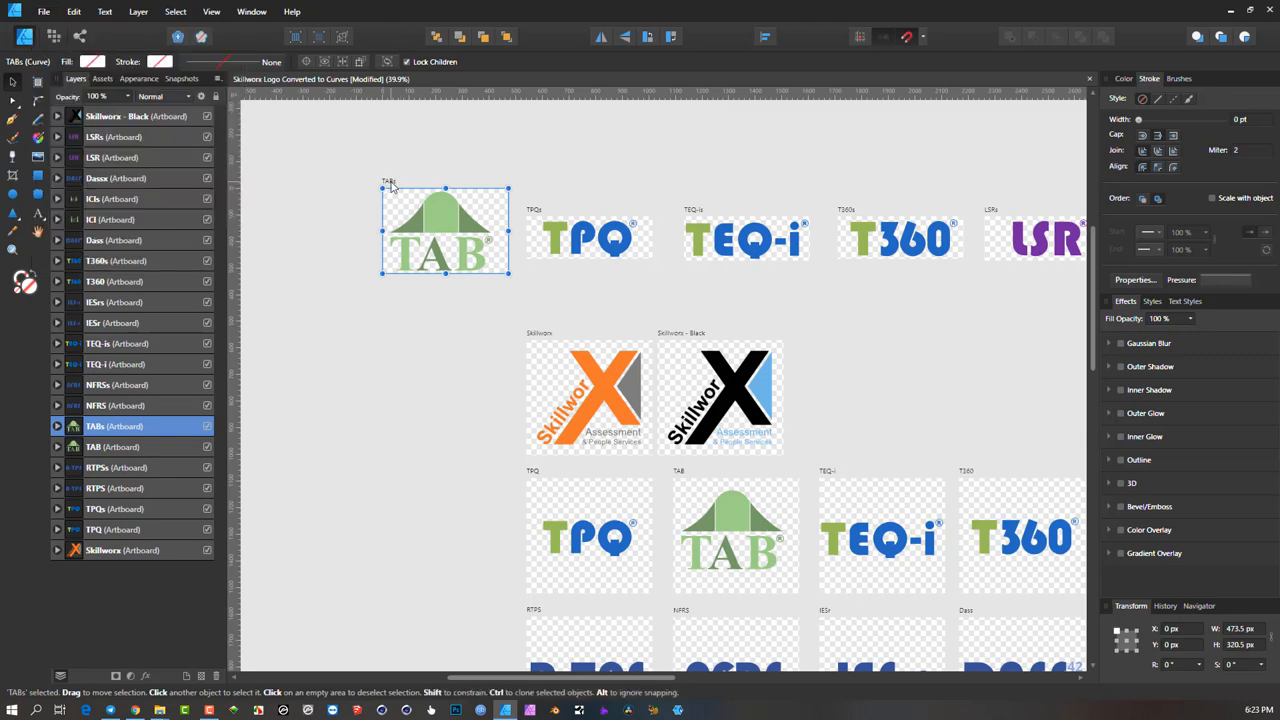
{"action": "mouse_move", "coordinate": [480, 182]}
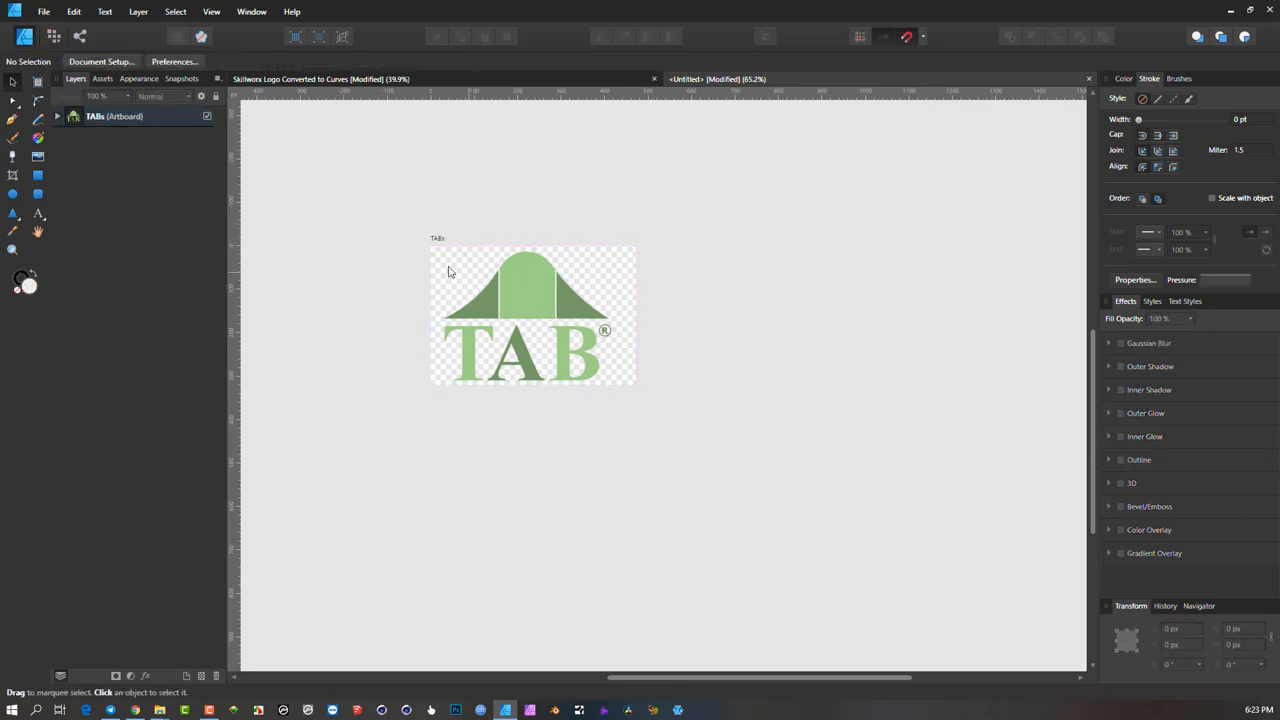
{"action": "left_click", "coordinate": [527, 310]}
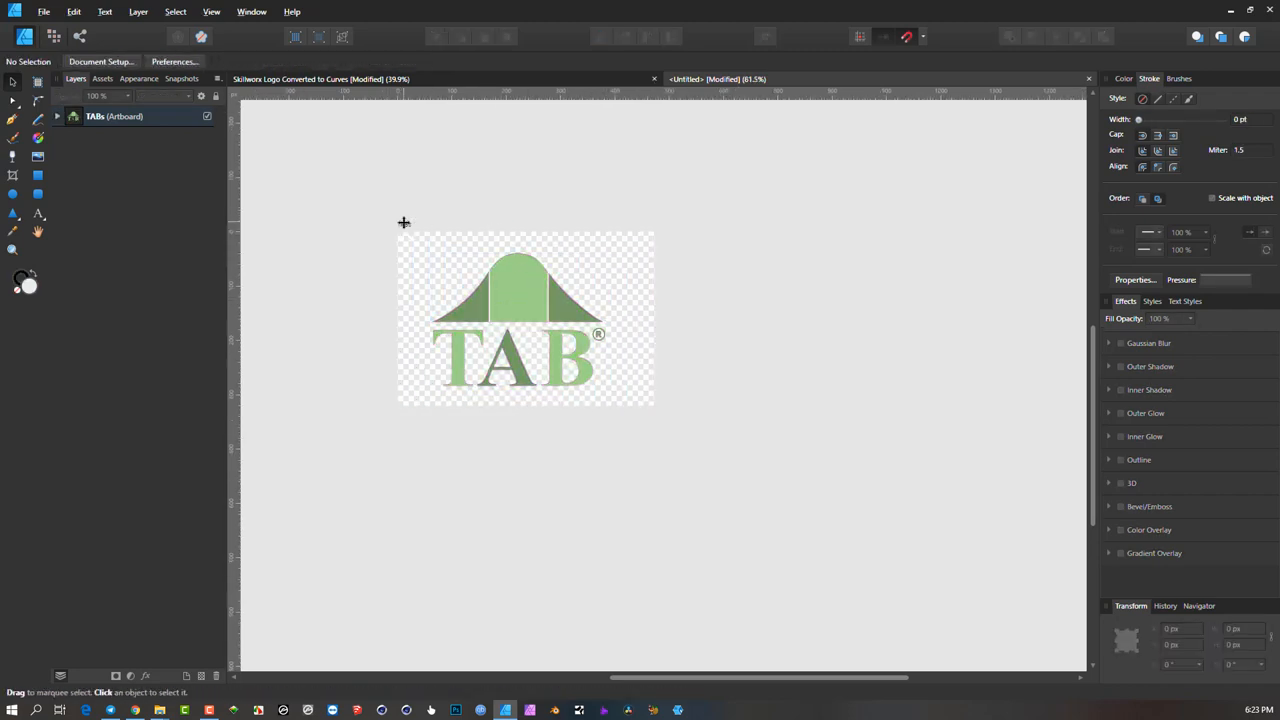
{"action": "left_click", "coordinate": [525, 318]}
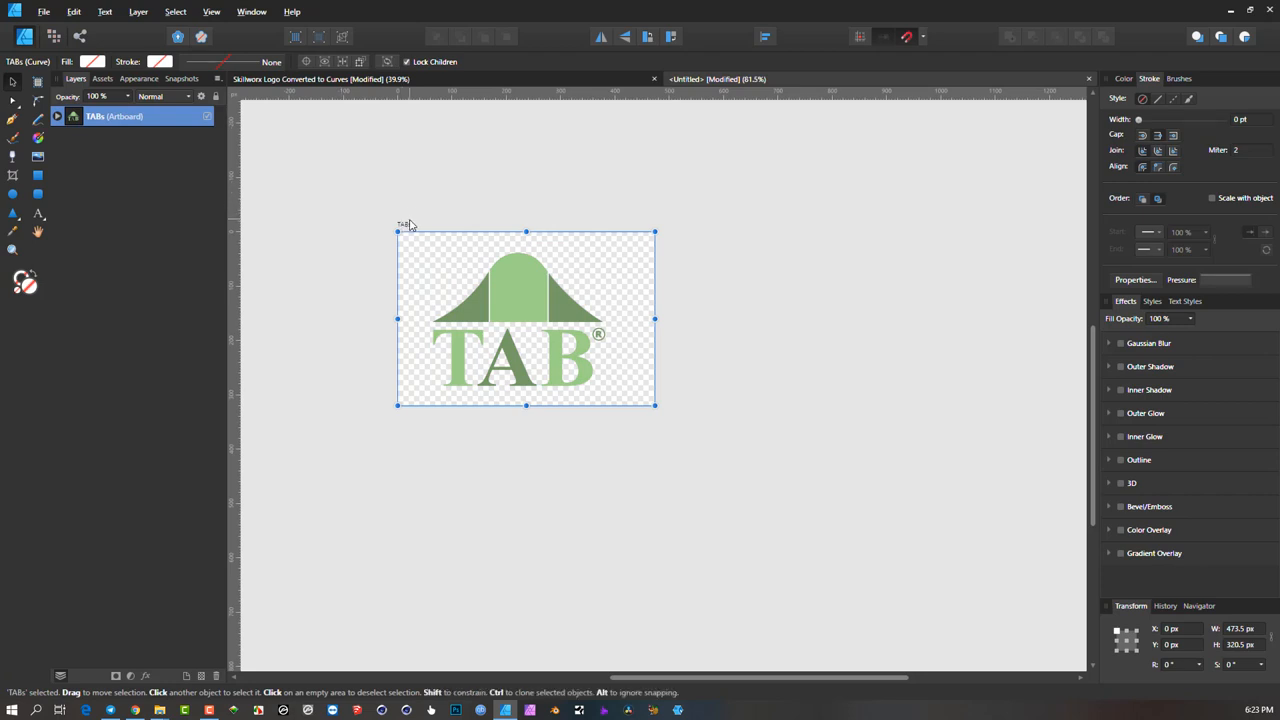
{"action": "left_click", "coordinate": [44, 11]}
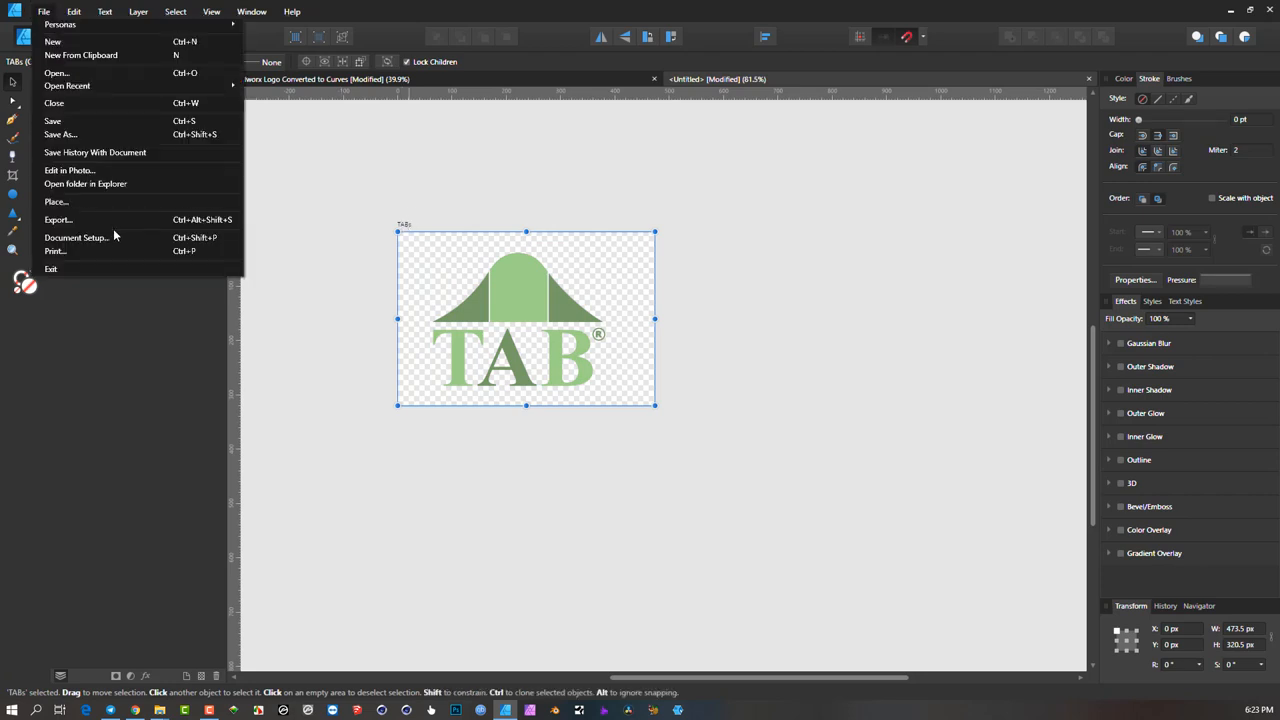
{"action": "left_click", "coordinate": [57, 219]}
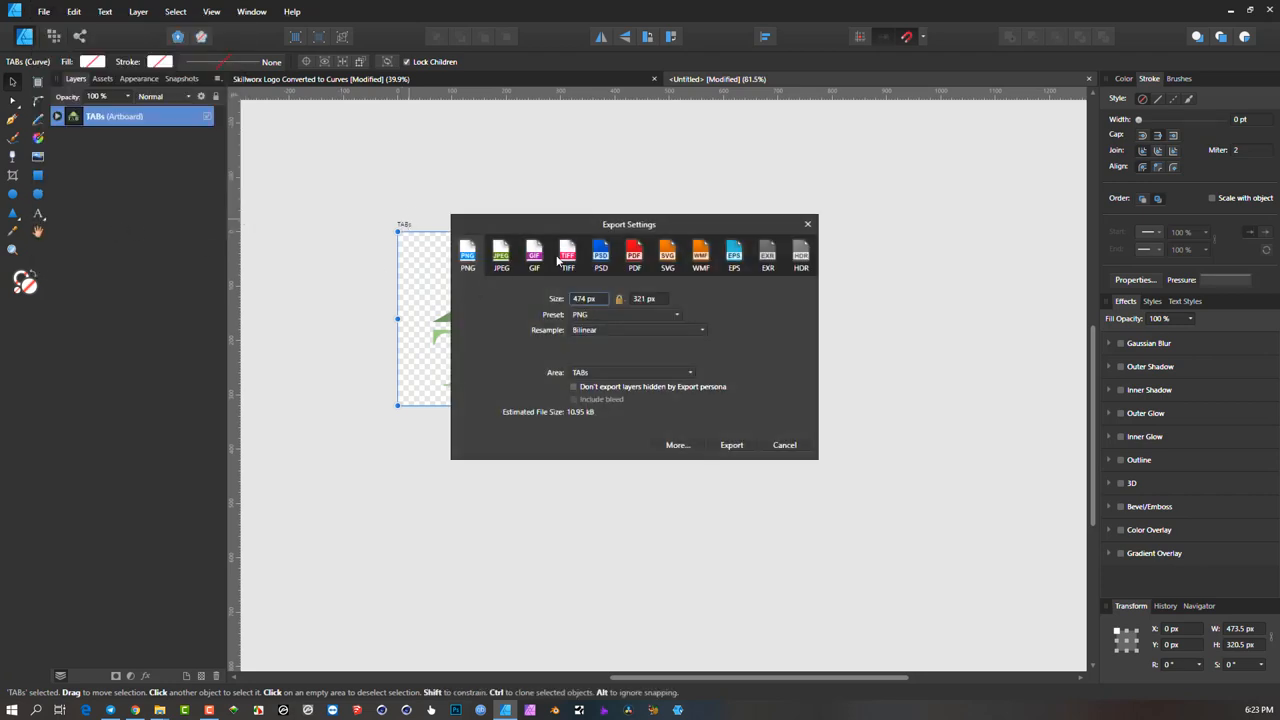
{"action": "mouse_move", "coordinate": [738, 401]}
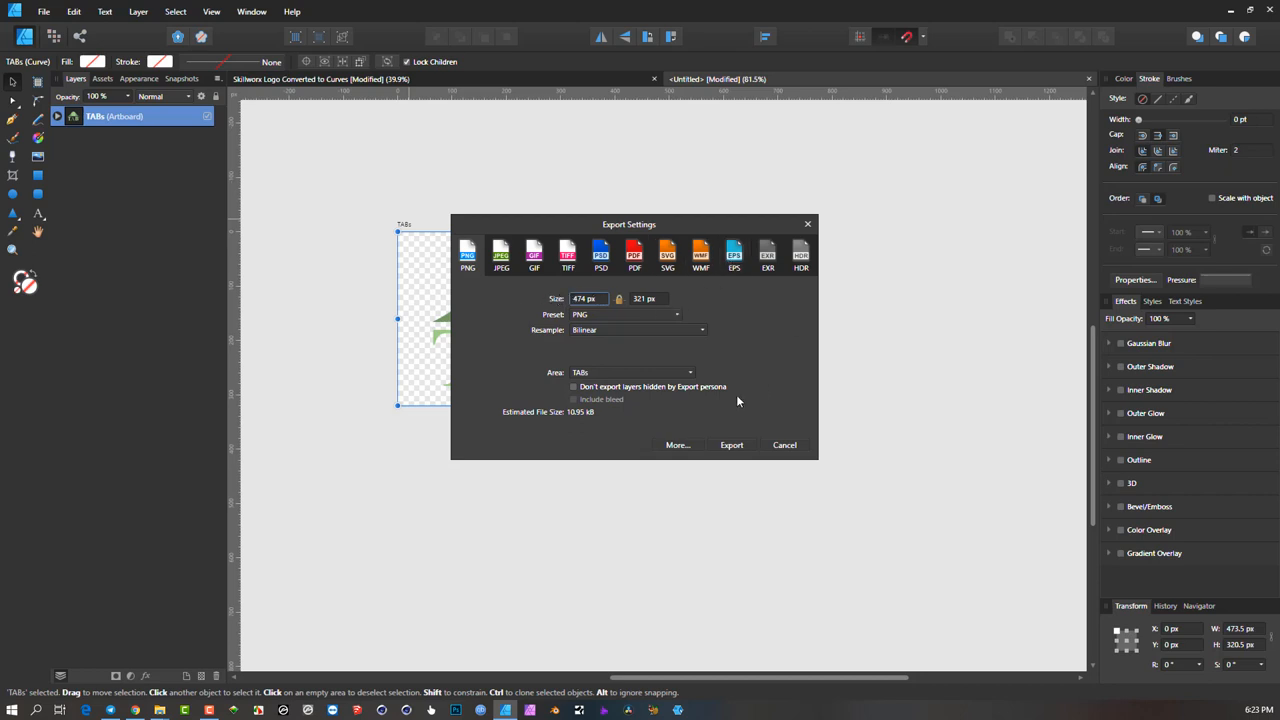
{"action": "left_click", "coordinate": [784, 445]}
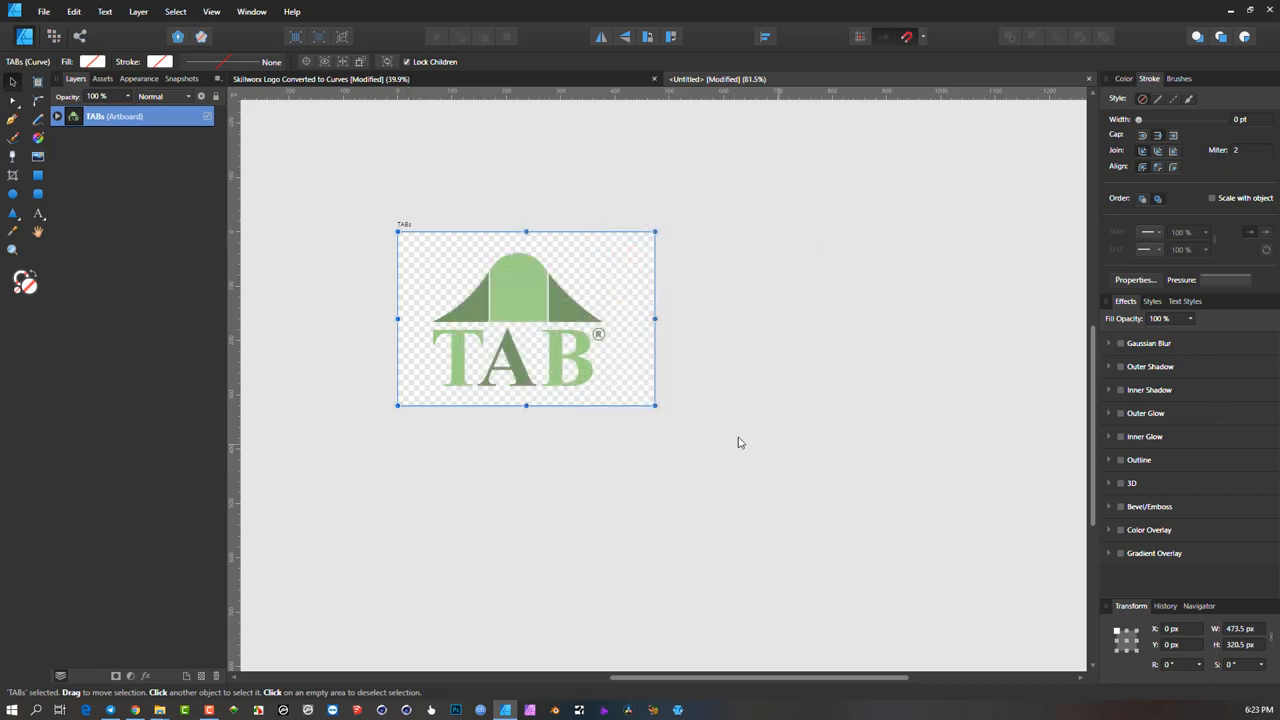
{"action": "left_click_drag", "start_coordinate": [526, 318], "coordinate": [441, 300]}
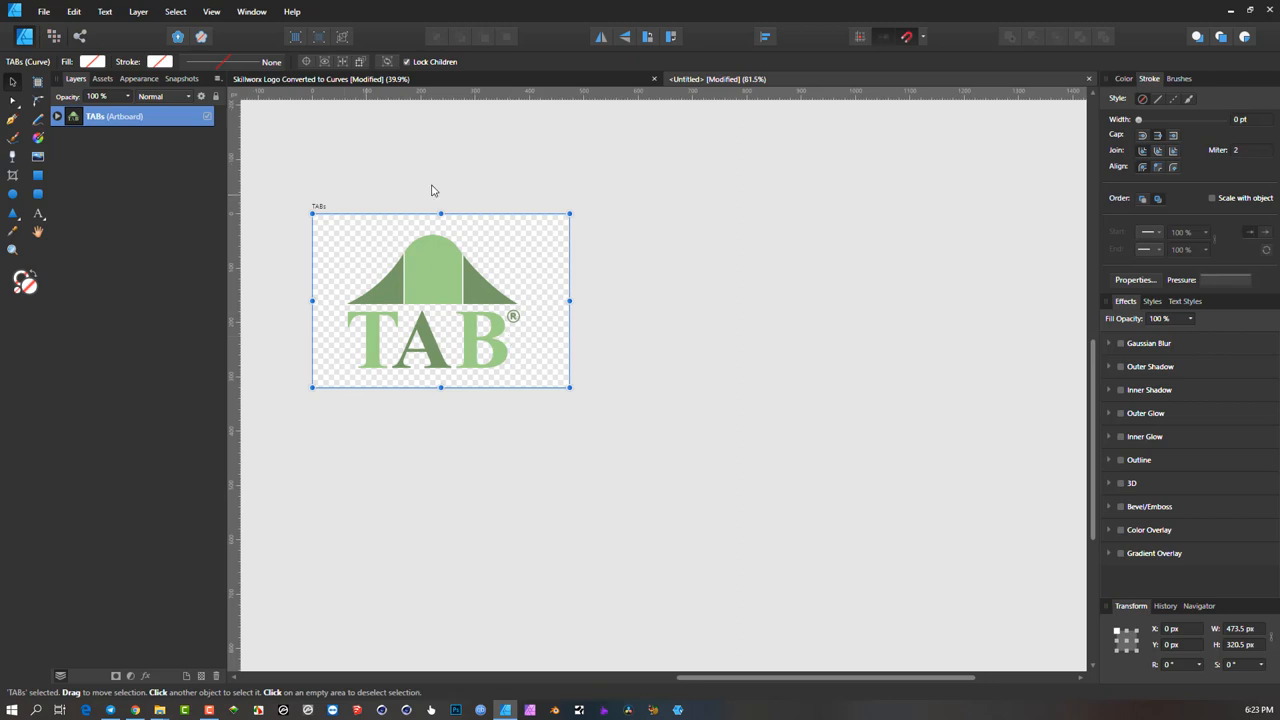
{"action": "mouse_move", "coordinate": [316, 203]}
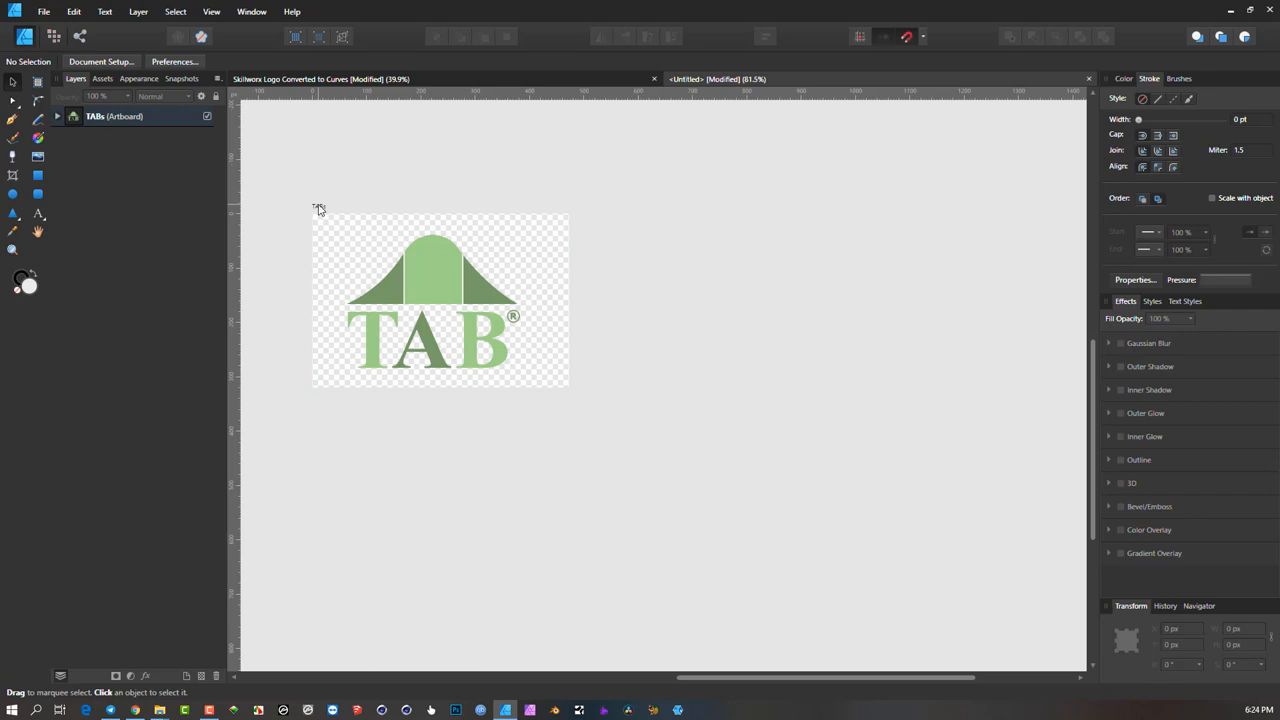
- Ctrl-drag a copy of the TABs artboard to the right and line it up level beside the original
{"action": "left_click", "coordinate": [440, 300]}
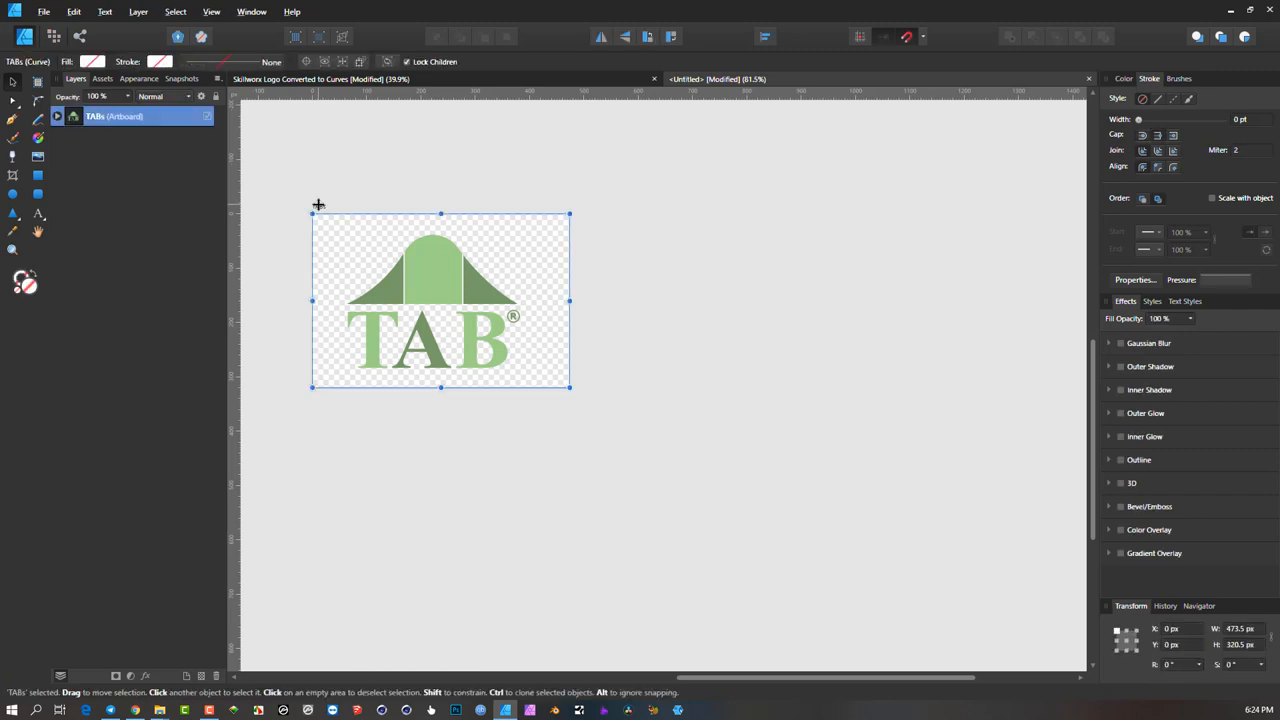
{"action": "left_click_drag", "start_coordinate": [440, 300], "coordinate": [770, 305]}
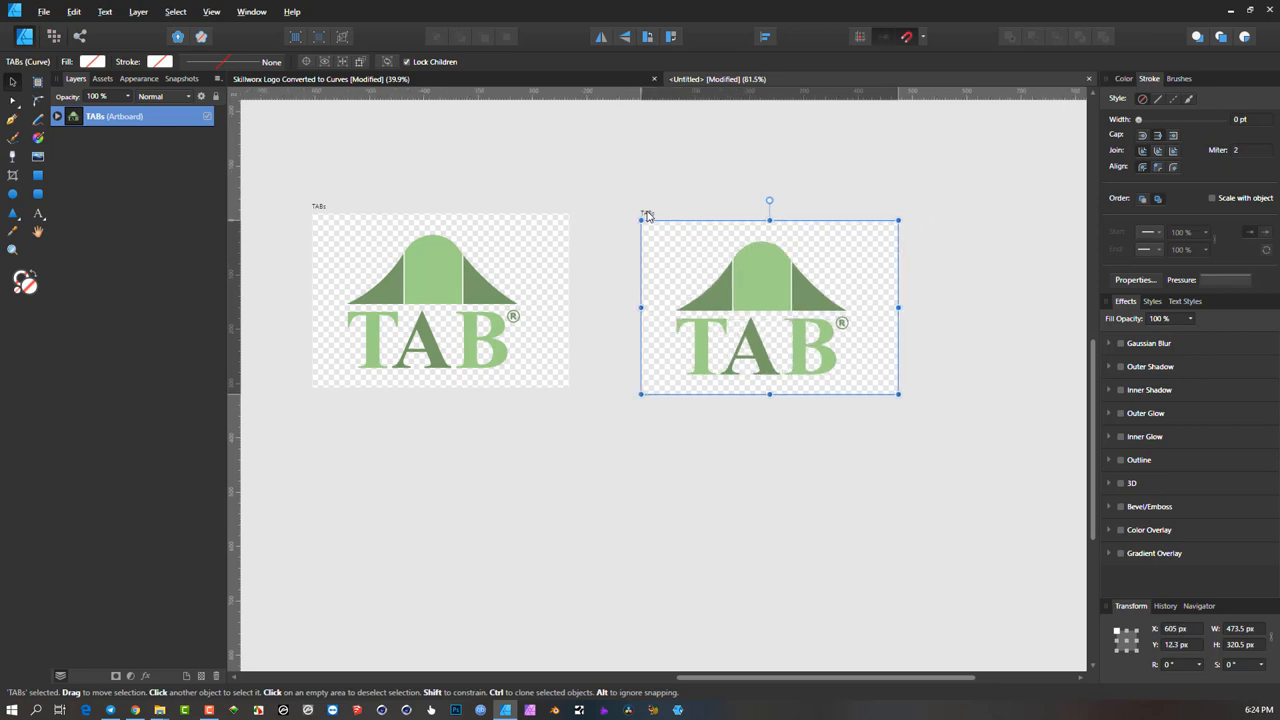
{"action": "left_click_drag", "start_coordinate": [770, 300], "coordinate": [742, 300]}
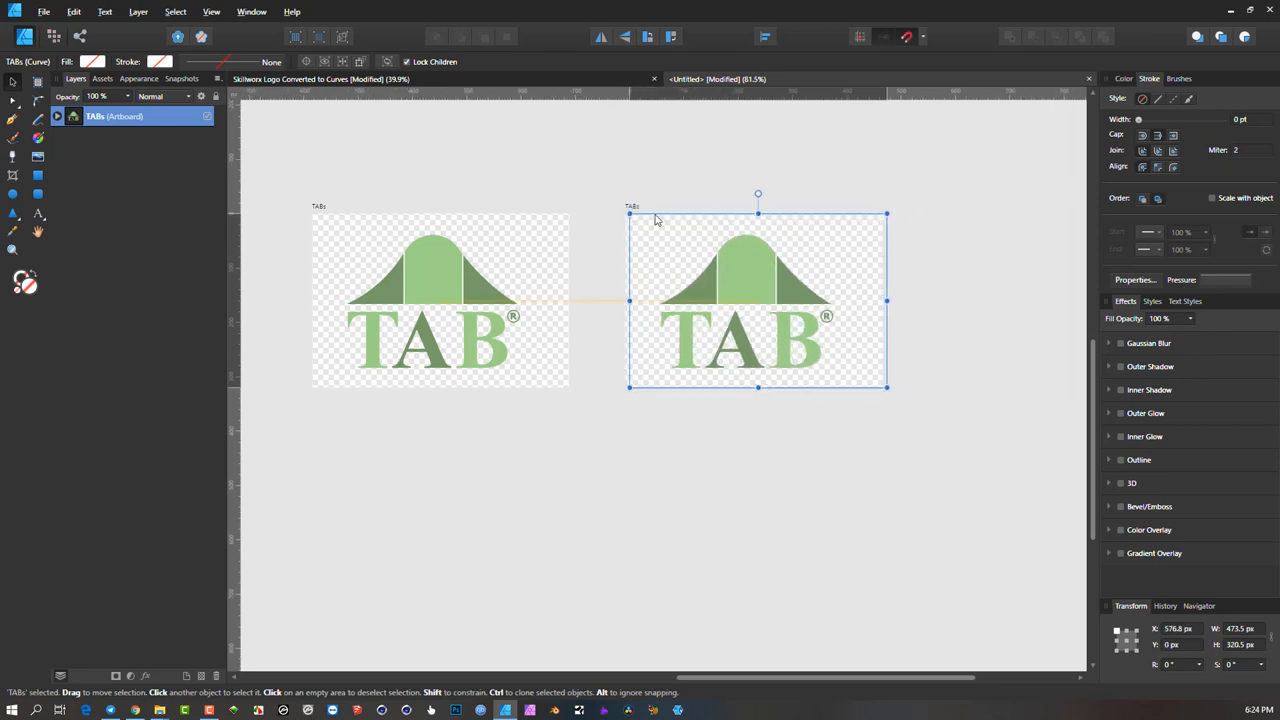
{"action": "left_click_drag", "start_coordinate": [757, 300], "coordinate": [740, 300]}
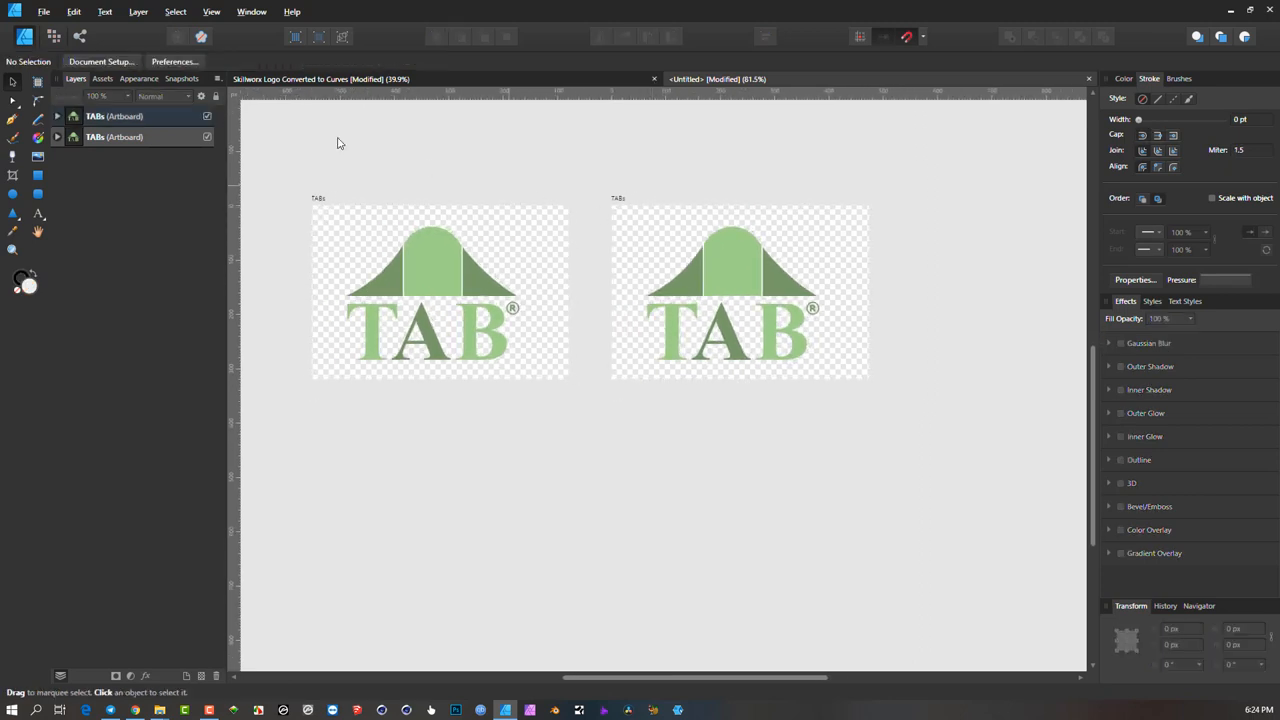
{"action": "mouse_move", "coordinate": [100, 61]}
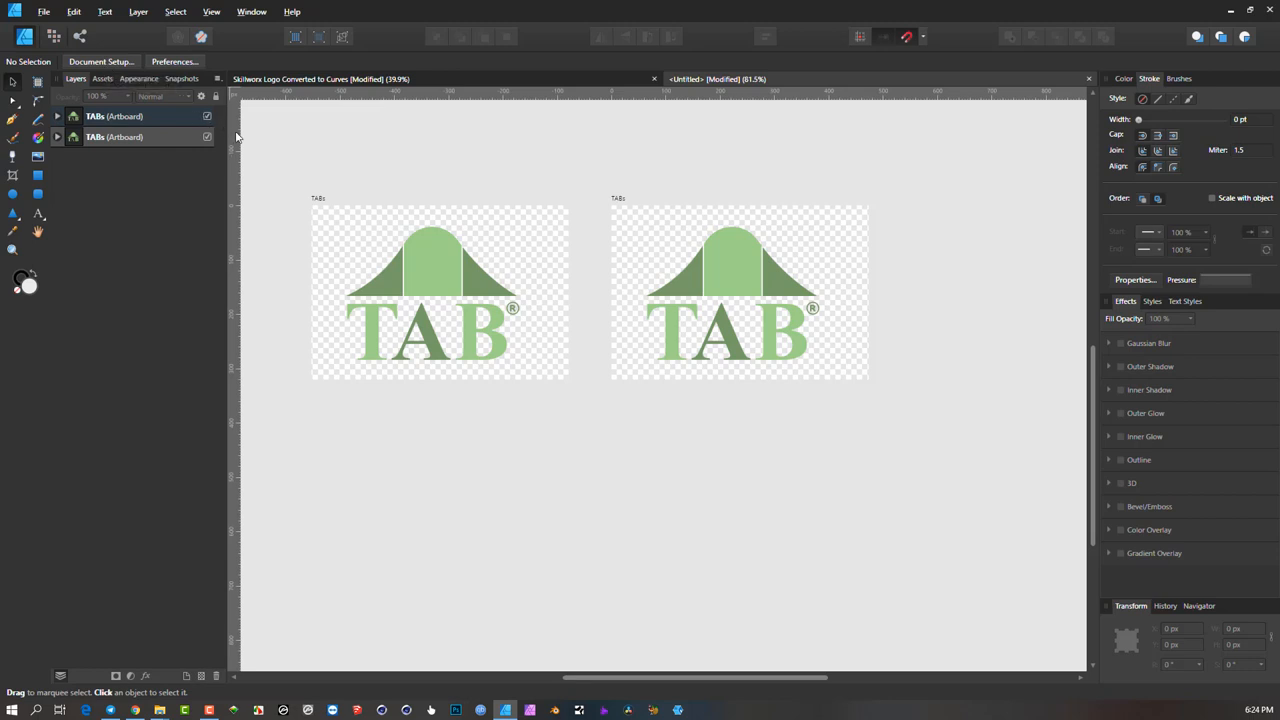
{"action": "mouse_move", "coordinate": [307, 191]}
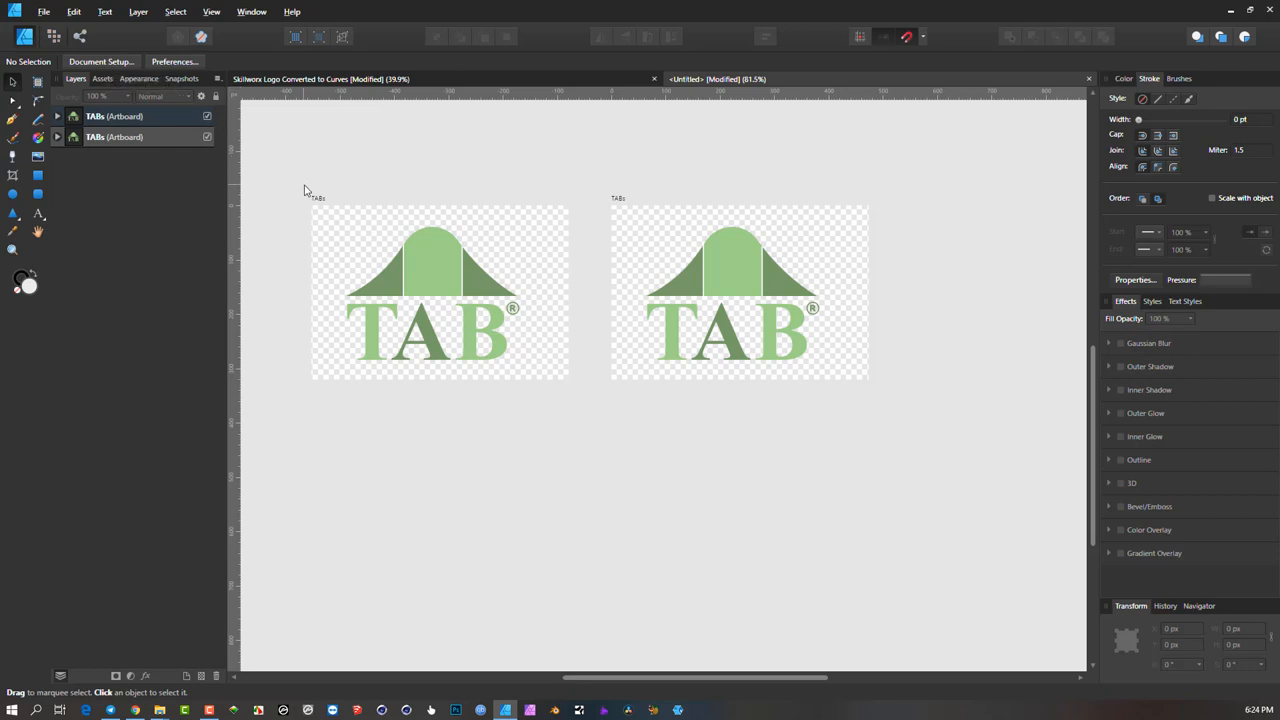
{"action": "mouse_move", "coordinate": [645, 253]}
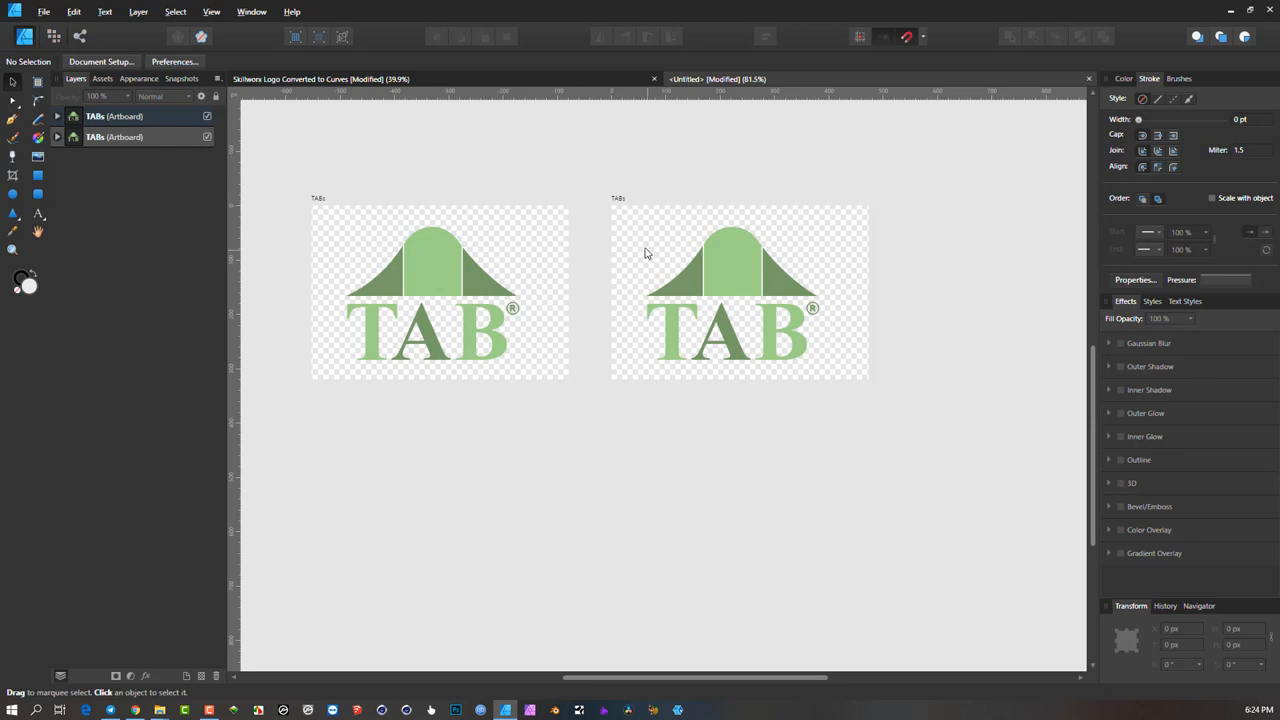
{"action": "mouse_move", "coordinate": [635, 202]}
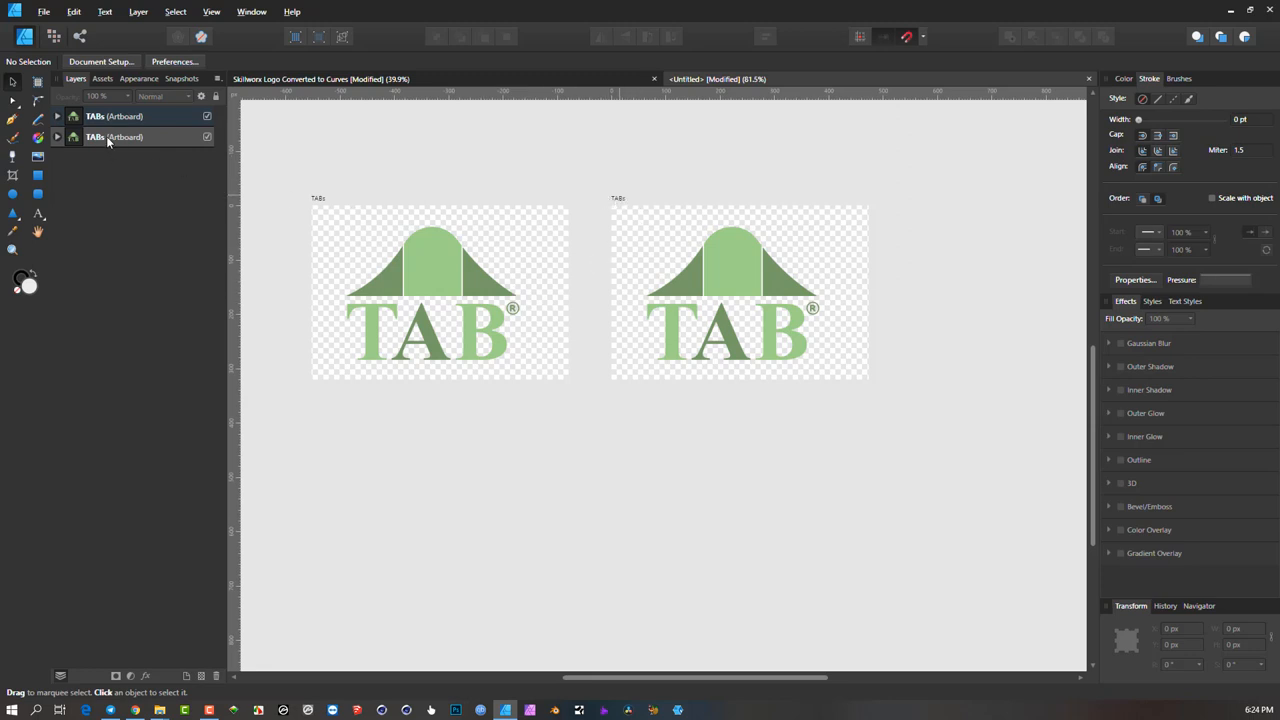
{"action": "mouse_move", "coordinate": [178, 152]}
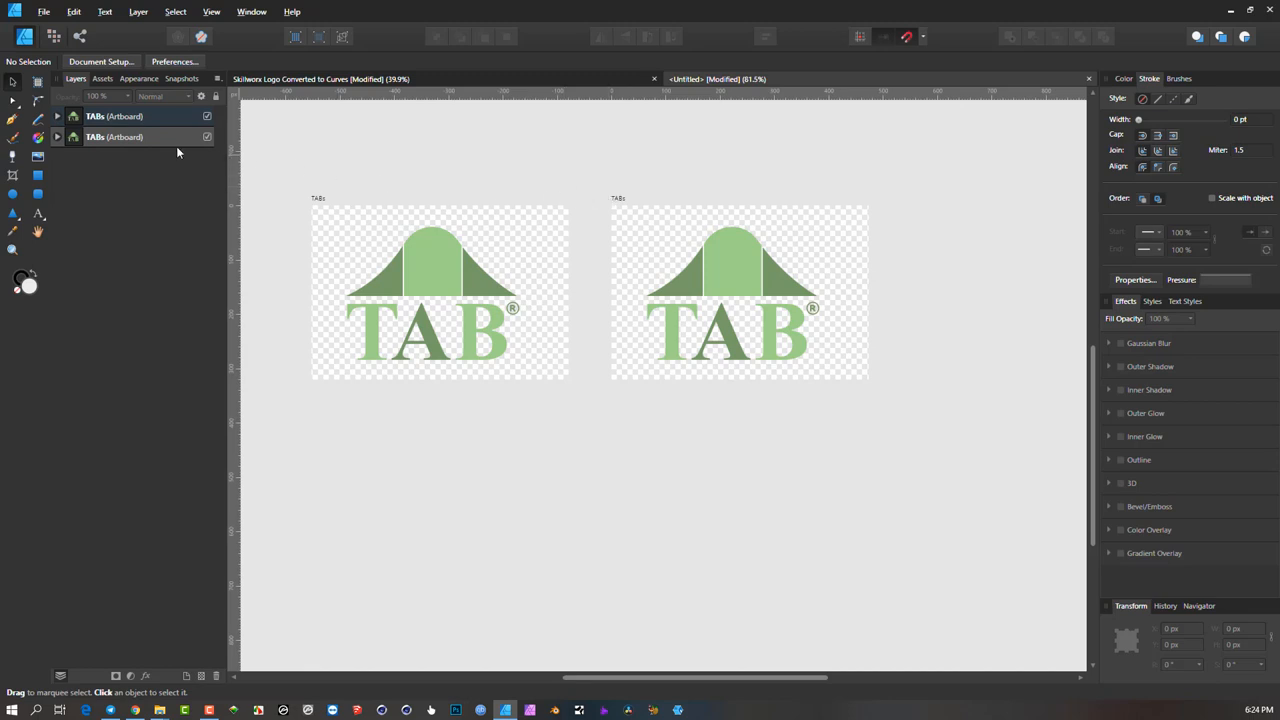
{"action": "left_click", "coordinate": [44, 11]}
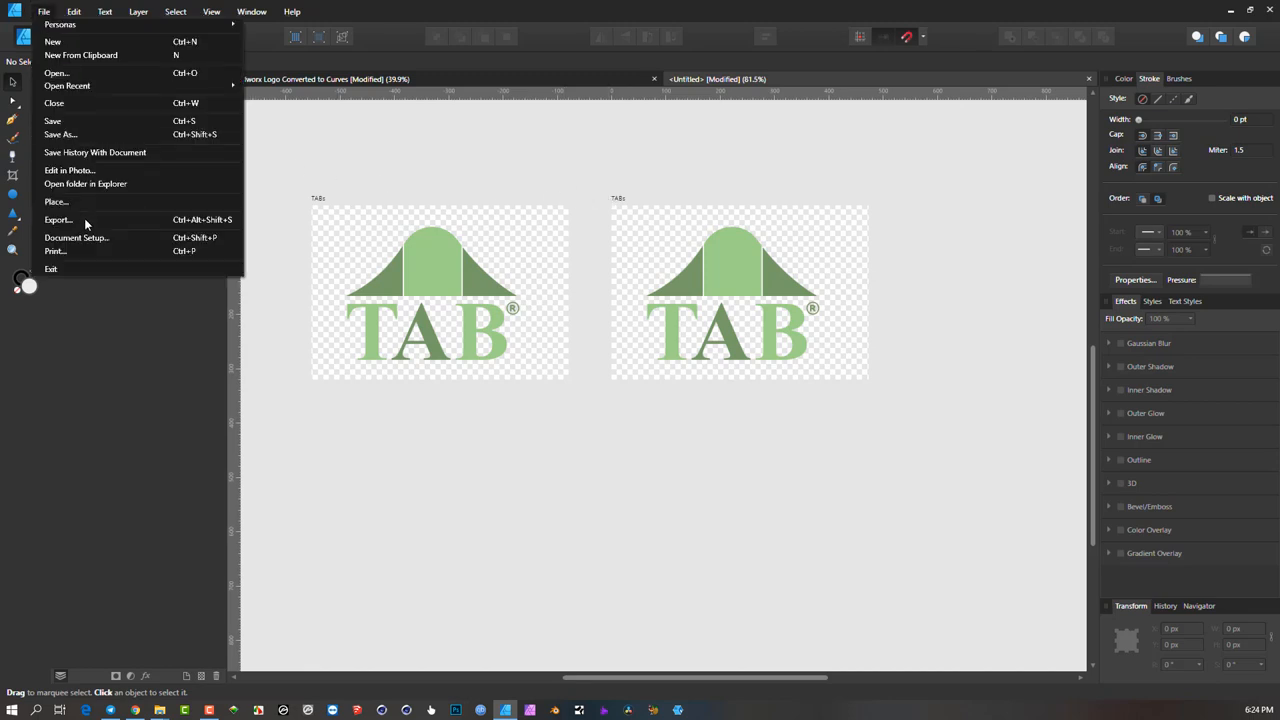
{"action": "left_click", "coordinate": [58, 219]}
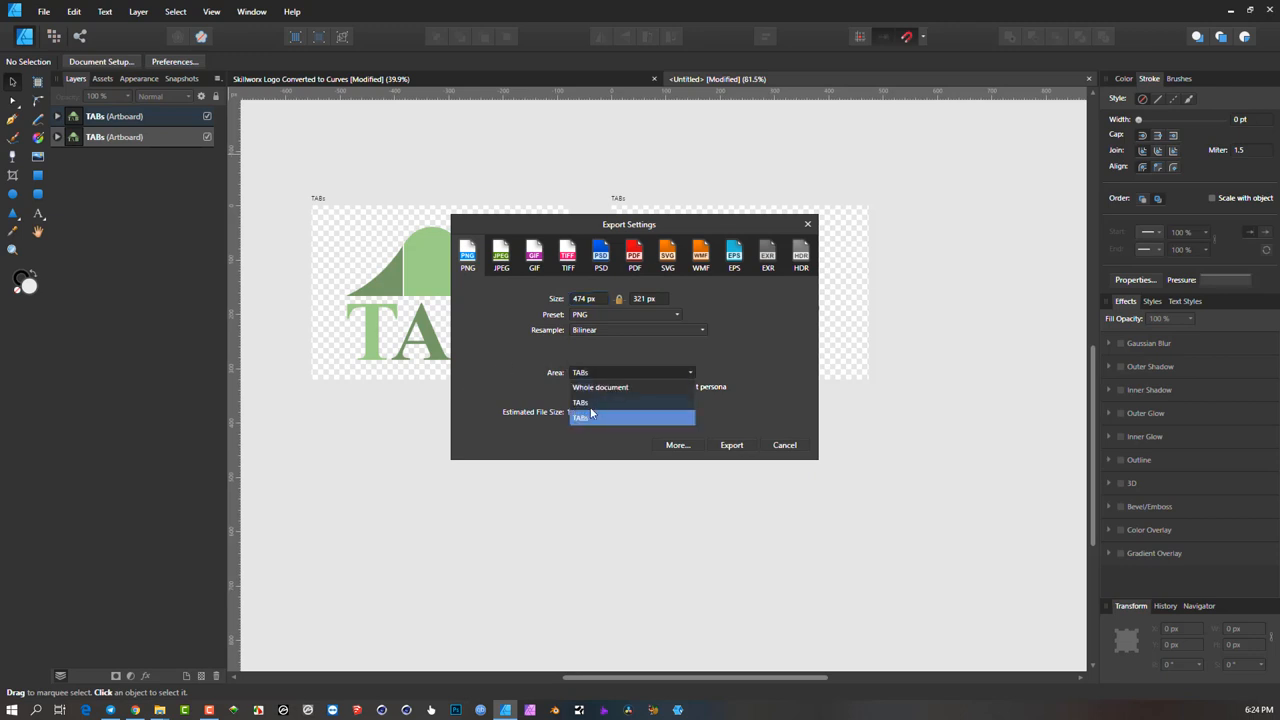
{"action": "mouse_move", "coordinate": [605, 405]}
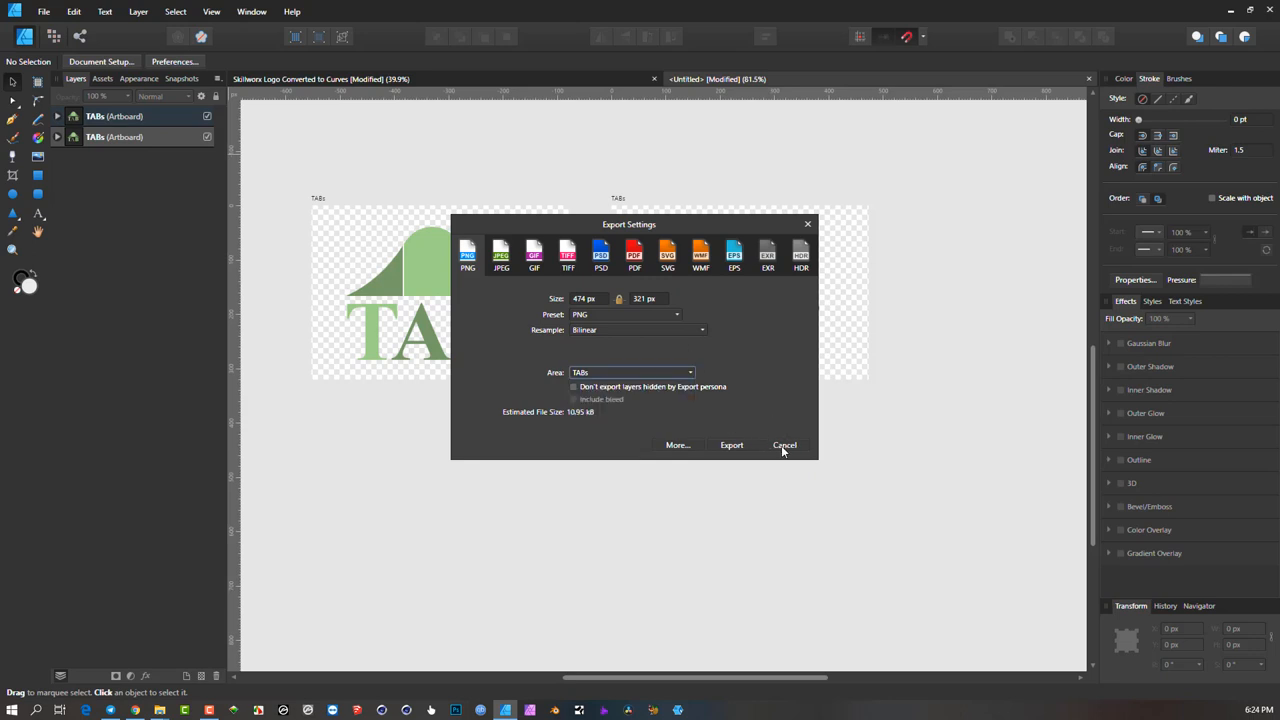
{"action": "left_click", "coordinate": [784, 445]}
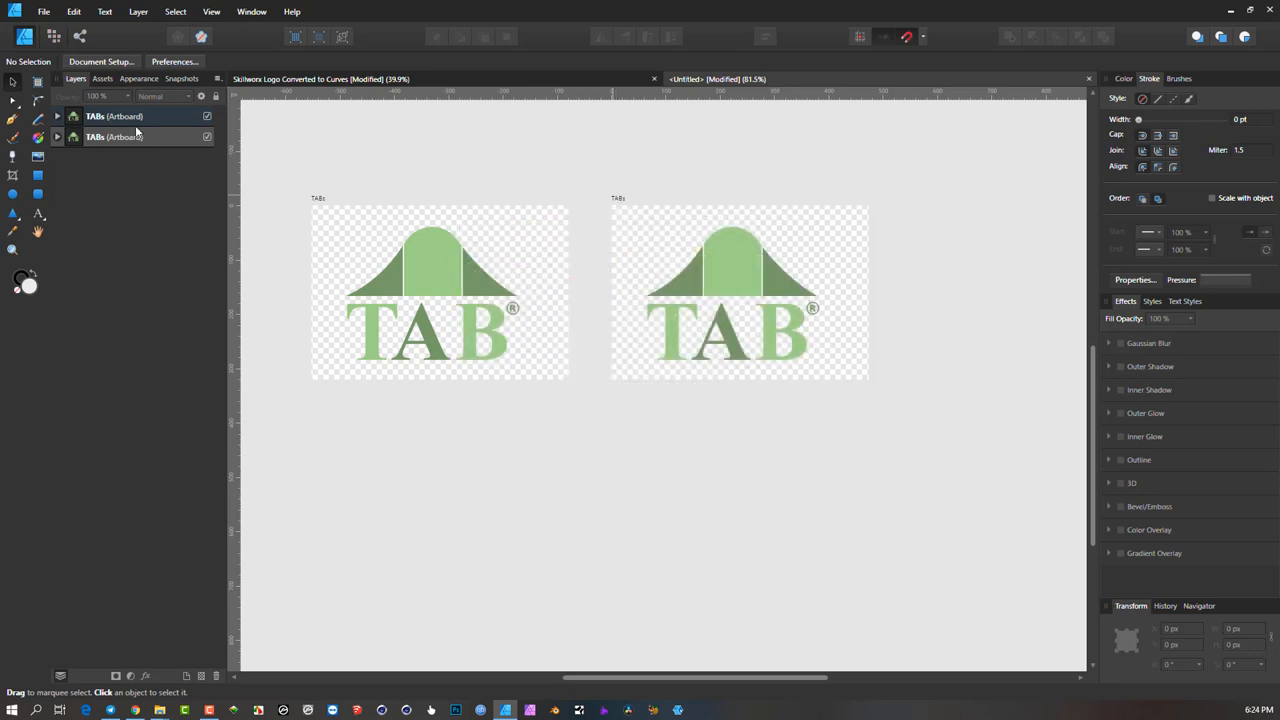
{"action": "left_click", "coordinate": [740, 290]}
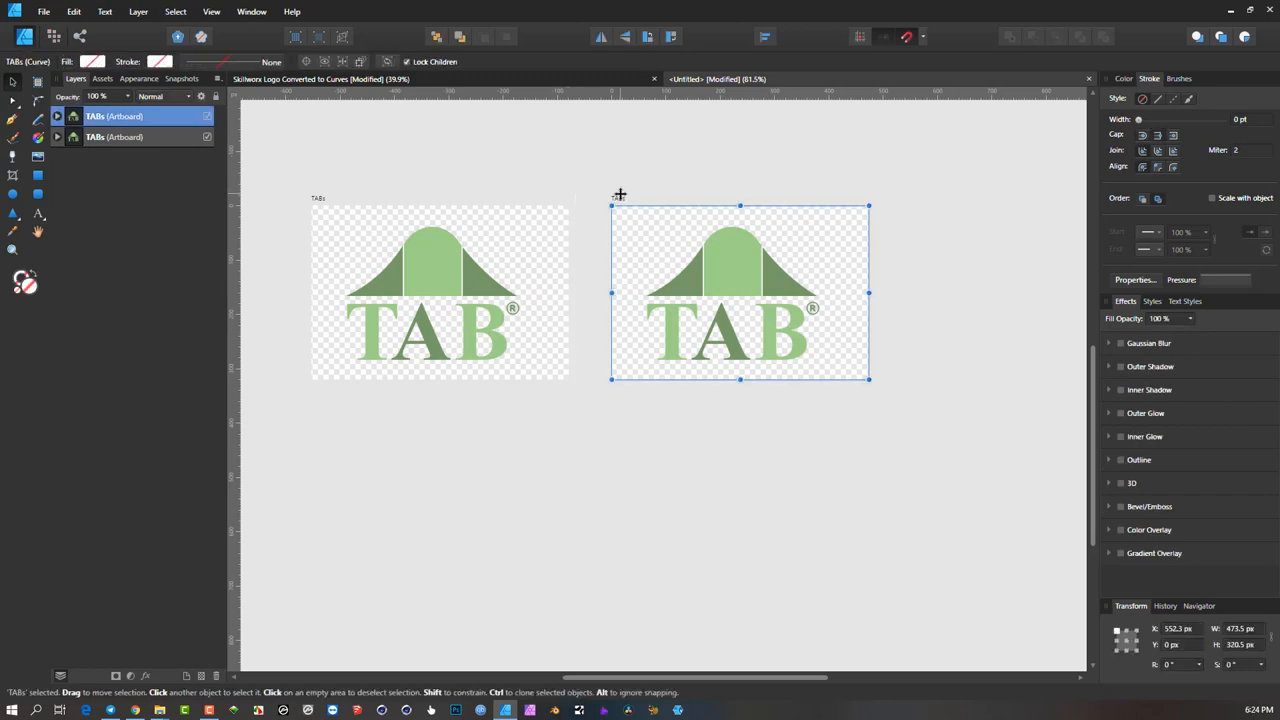
- Rename the duplicate artboard to 'Tab 2' in the Layers panel
{"action": "double_click", "coordinate": [114, 116]}
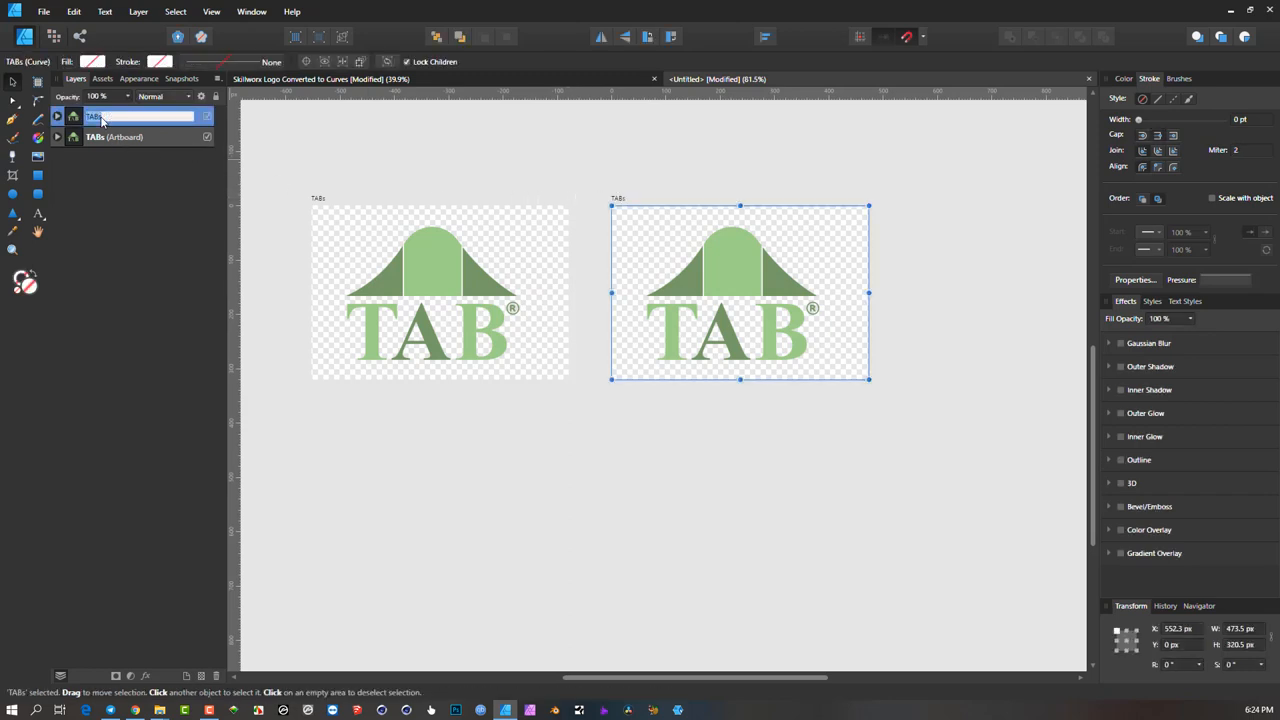
{"action": "type", "text": "Tab 2"}
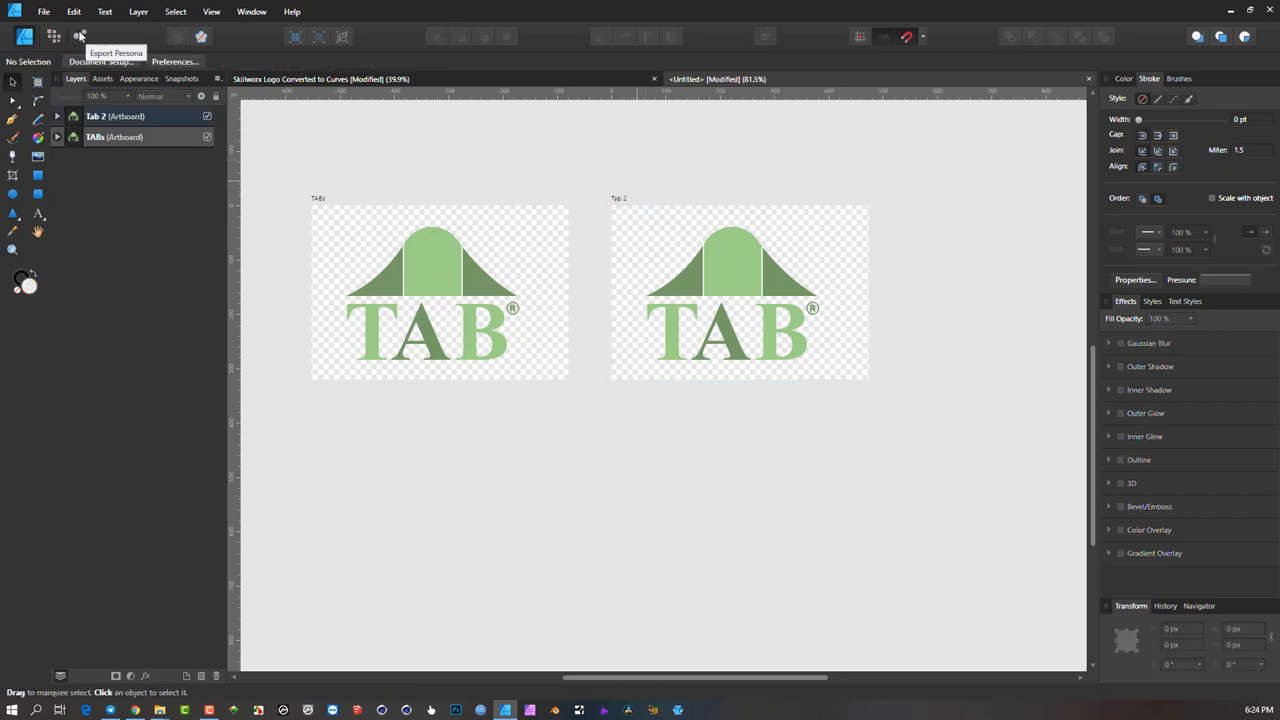
{"action": "mouse_move", "coordinate": [388, 261]}
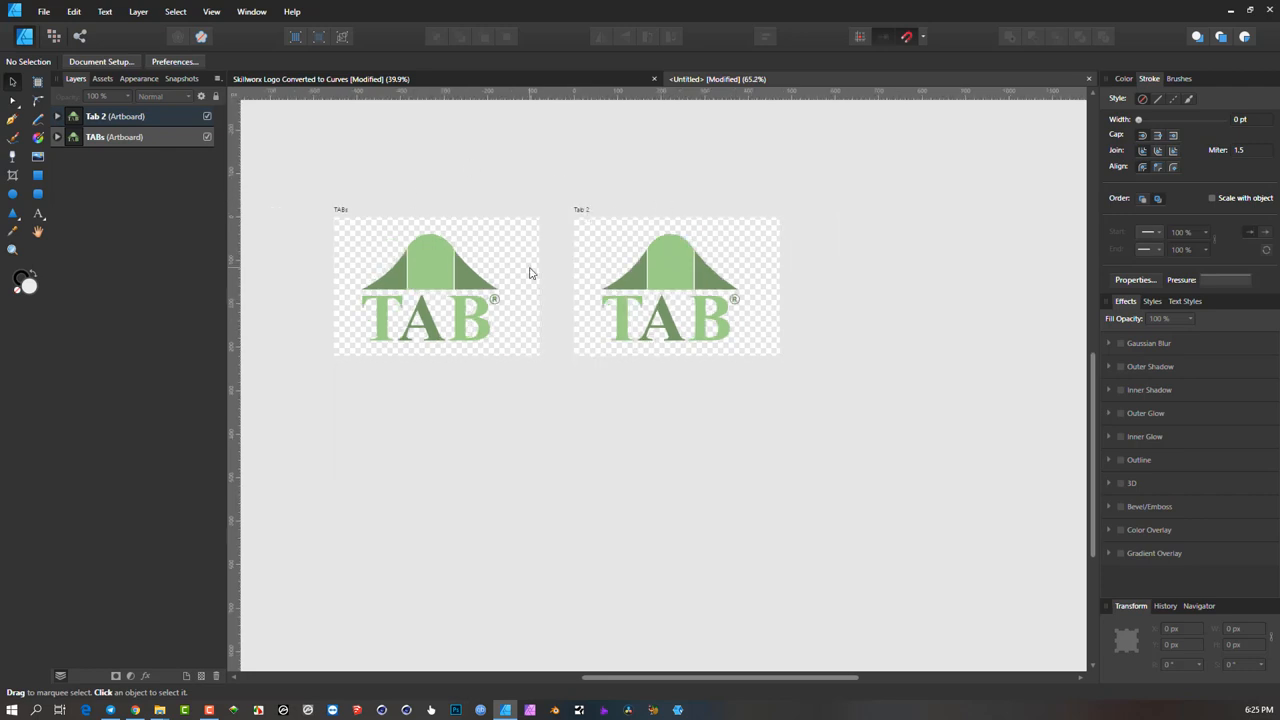
- Zoom out and shift the view so the TABs and Tab 2 artboards sit centered together
{"action": "left_click", "coordinate": [676, 285]}
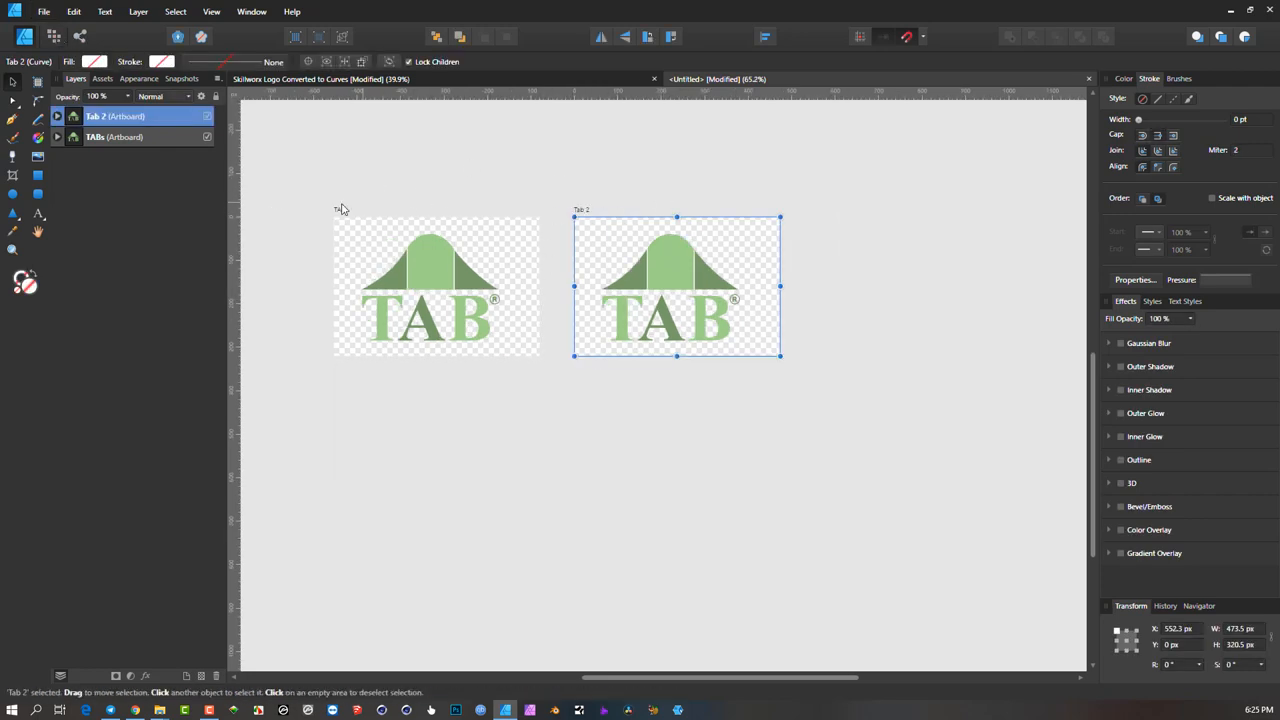
{"action": "left_click", "coordinate": [435, 287]}
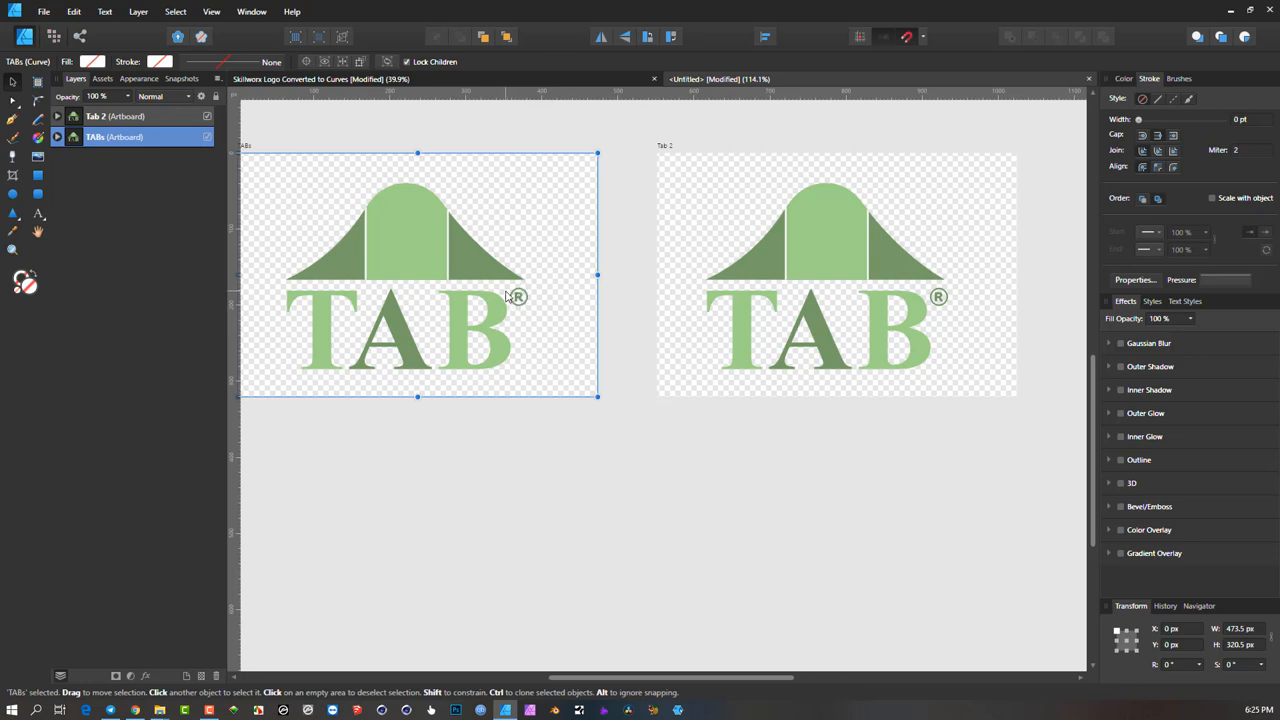
{"action": "mouse_move", "coordinate": [540, 293]}
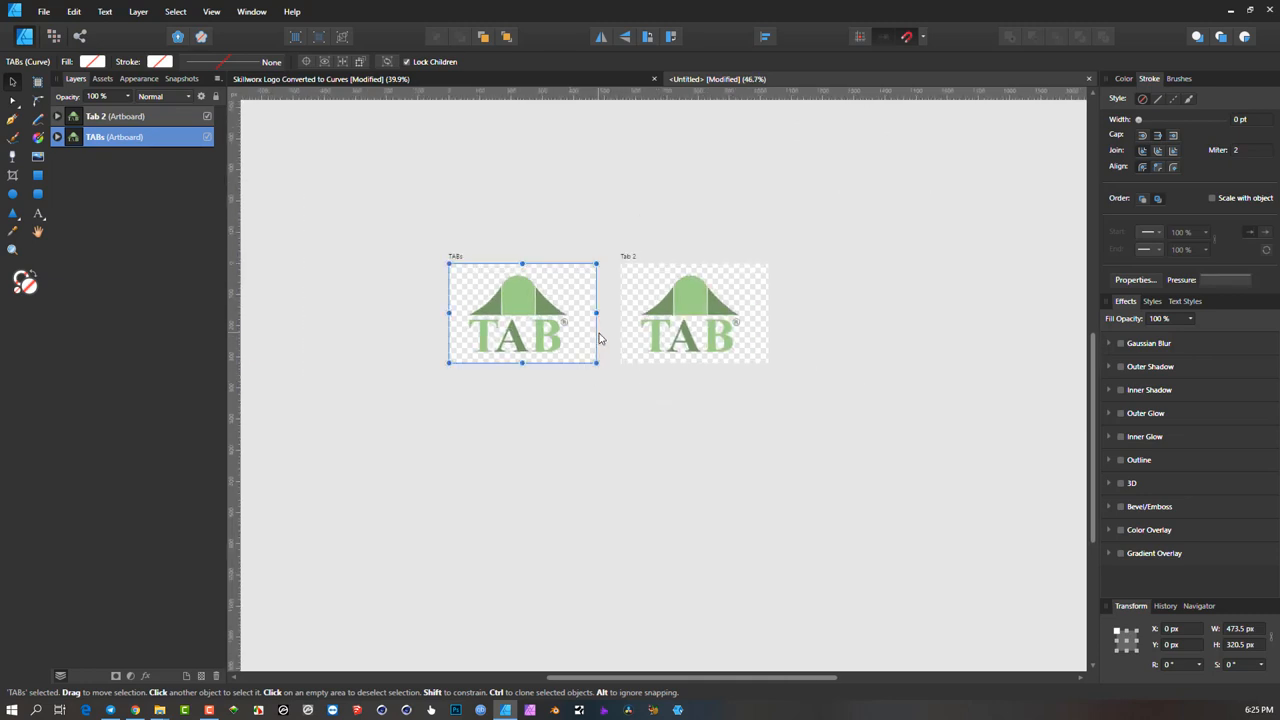
{"action": "left_click_drag", "start_coordinate": [521, 312], "coordinate": [460, 312]}
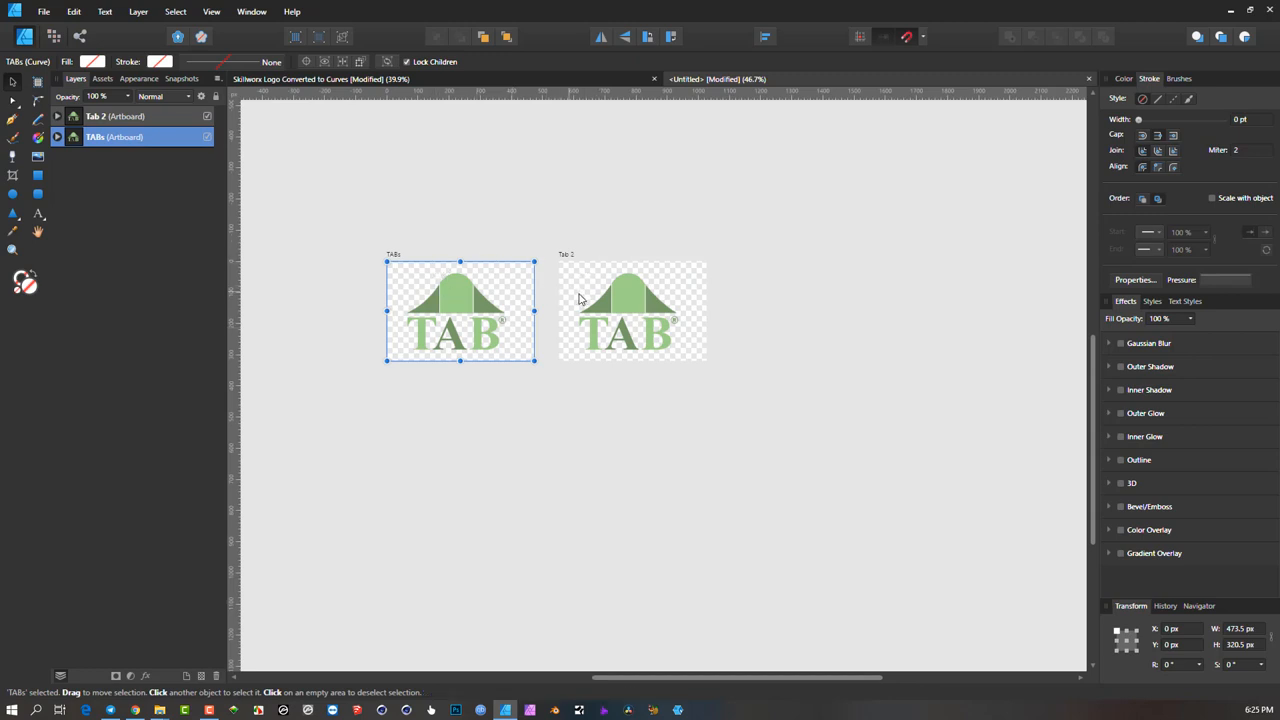
{"action": "mouse_move", "coordinate": [623, 320]}
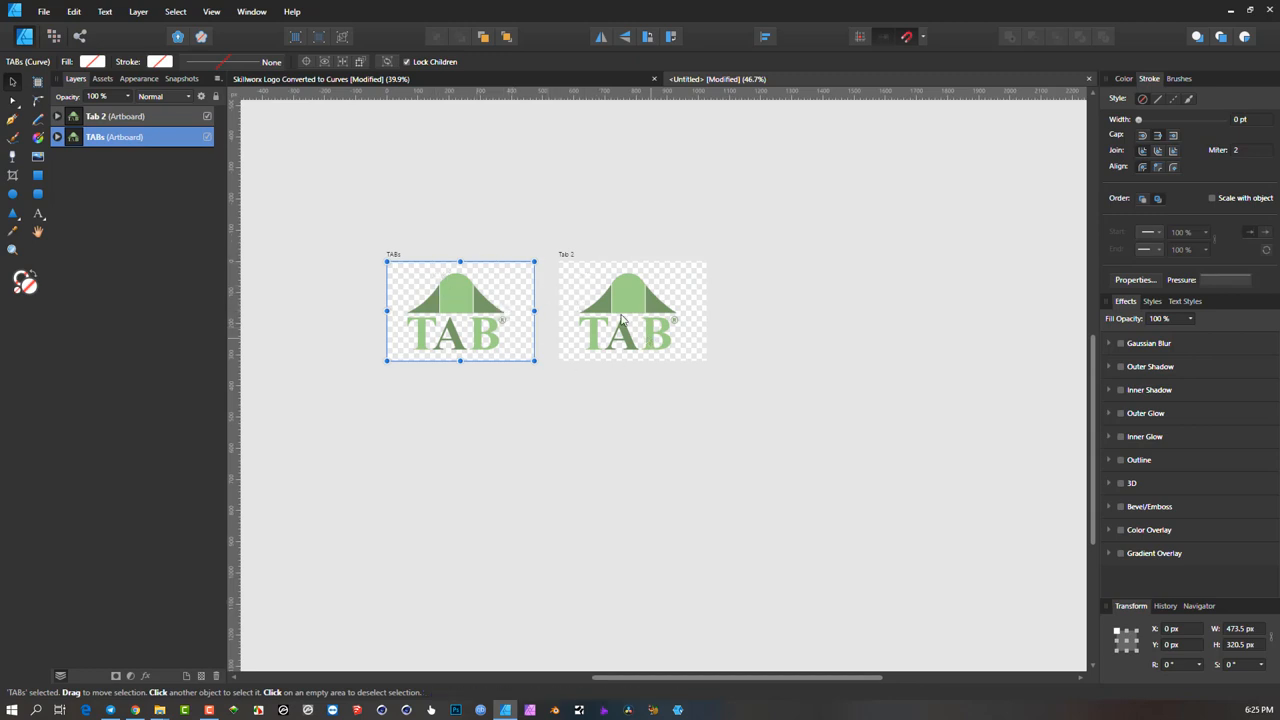
- Stretch the Tab 2 artboard much larger from its bottom-right, leaving its logo unchanged
{"action": "left_click", "coordinate": [628, 290]}
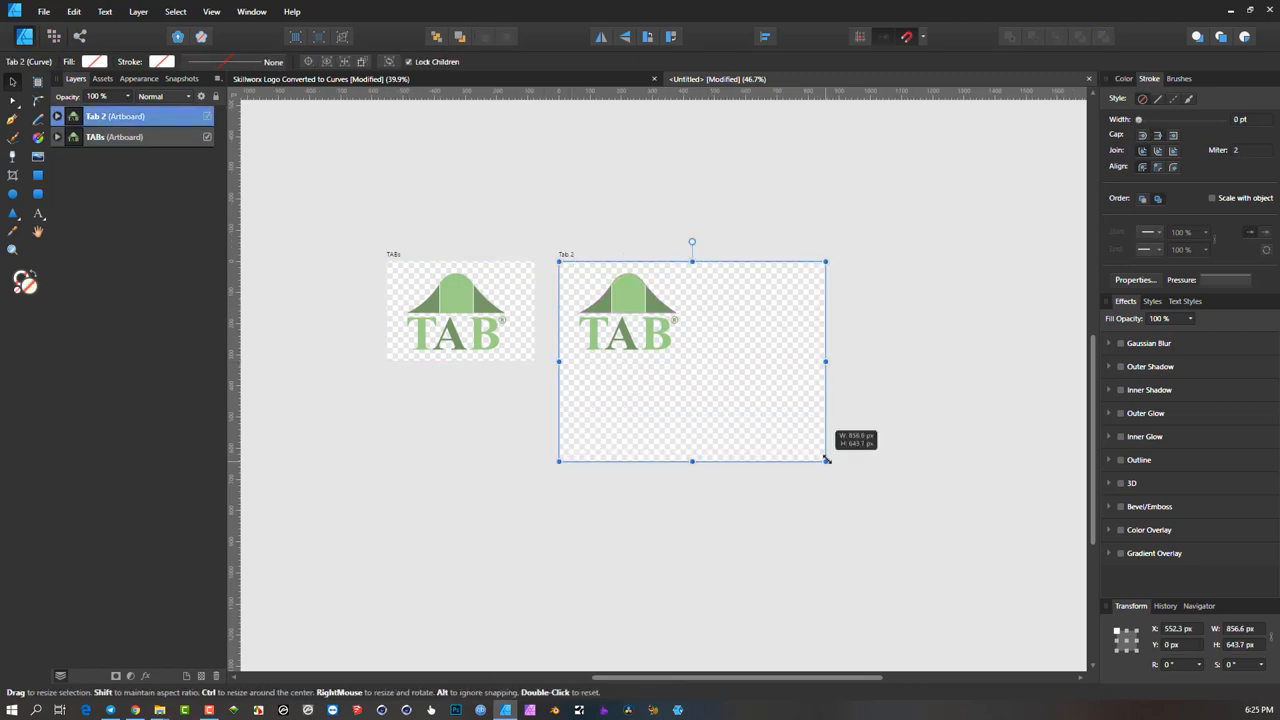
{"action": "left_click_drag", "start_coordinate": [825, 460], "coordinate": [841, 481]}
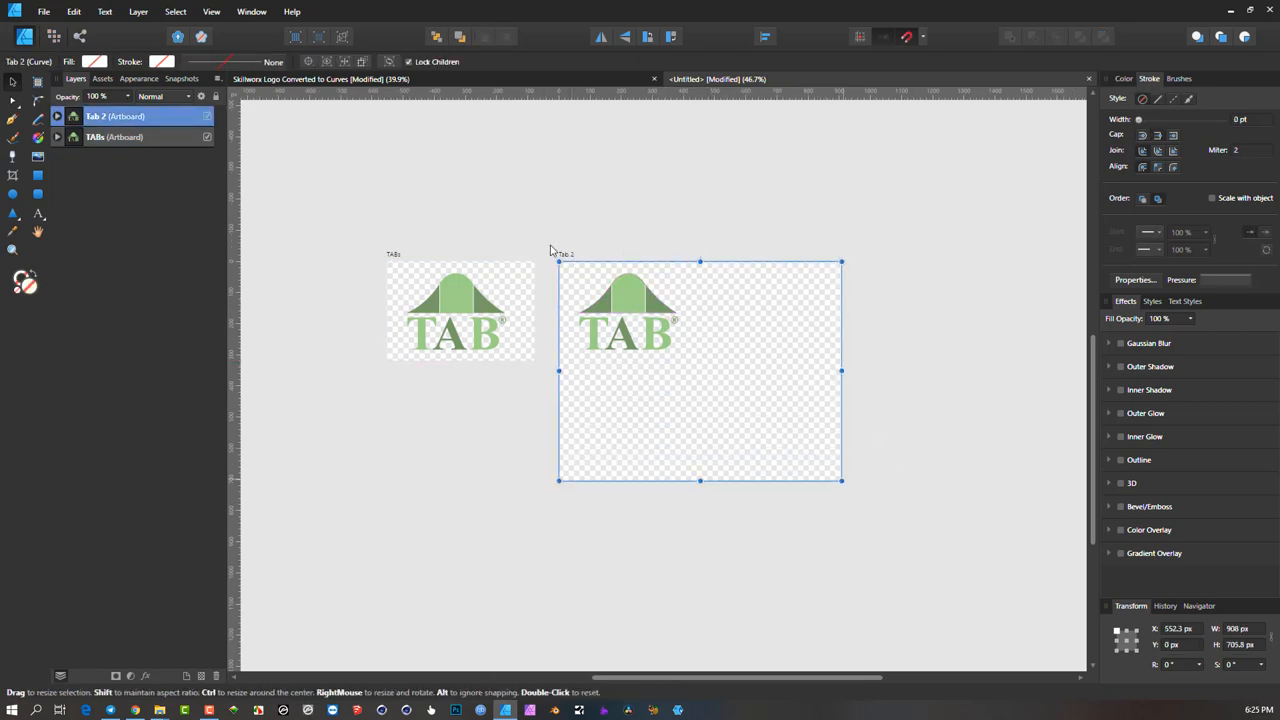
{"action": "mouse_move", "coordinate": [753, 420]}
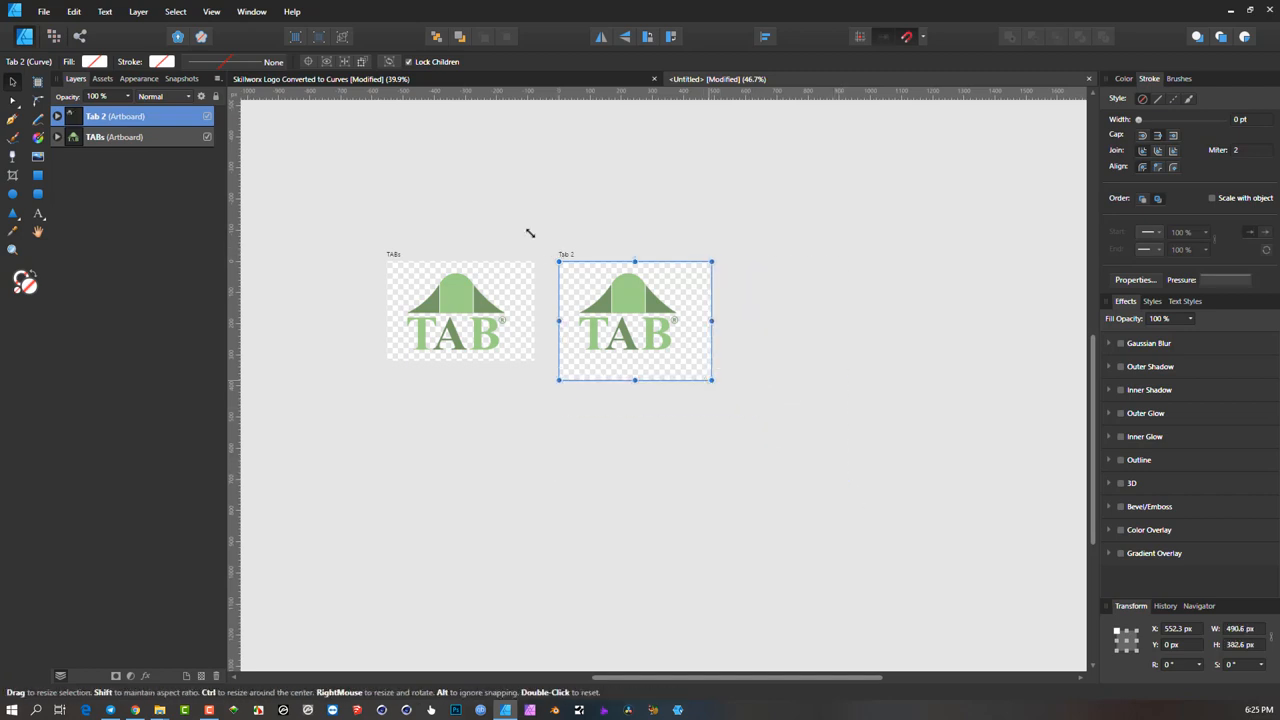
{"action": "double_click", "coordinate": [628, 320]}
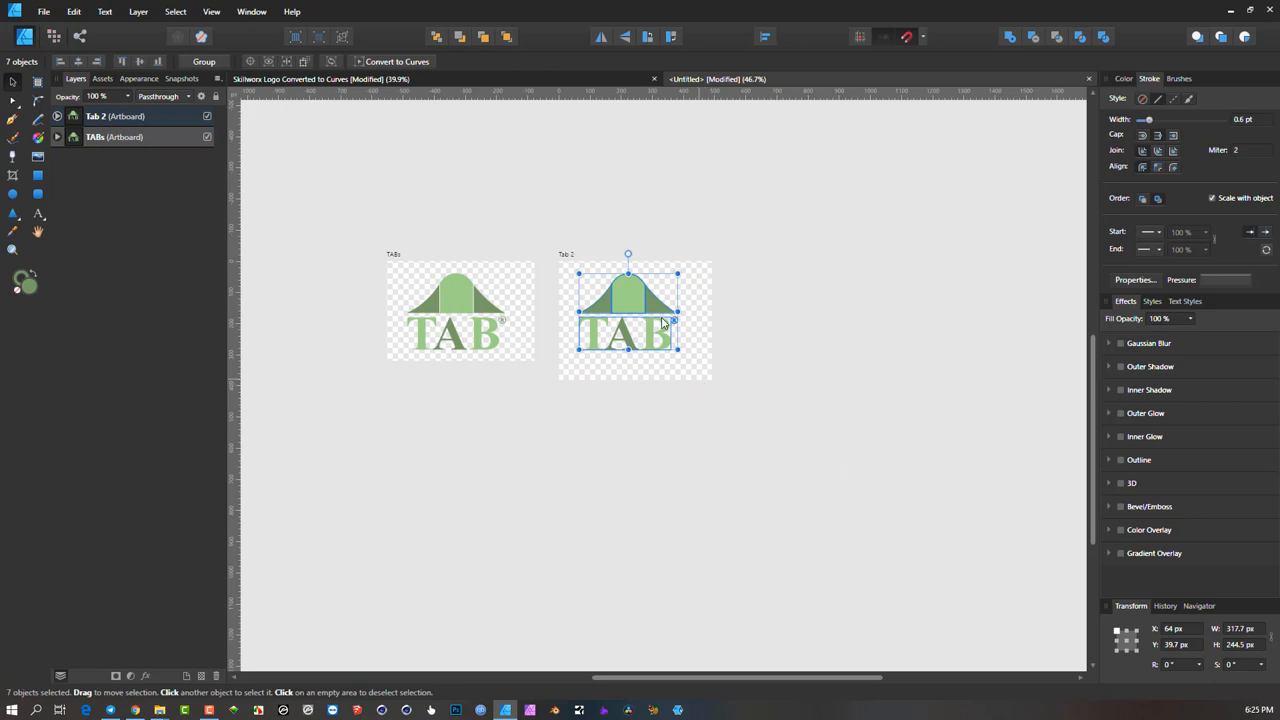
{"action": "mouse_move", "coordinate": [558, 251]}
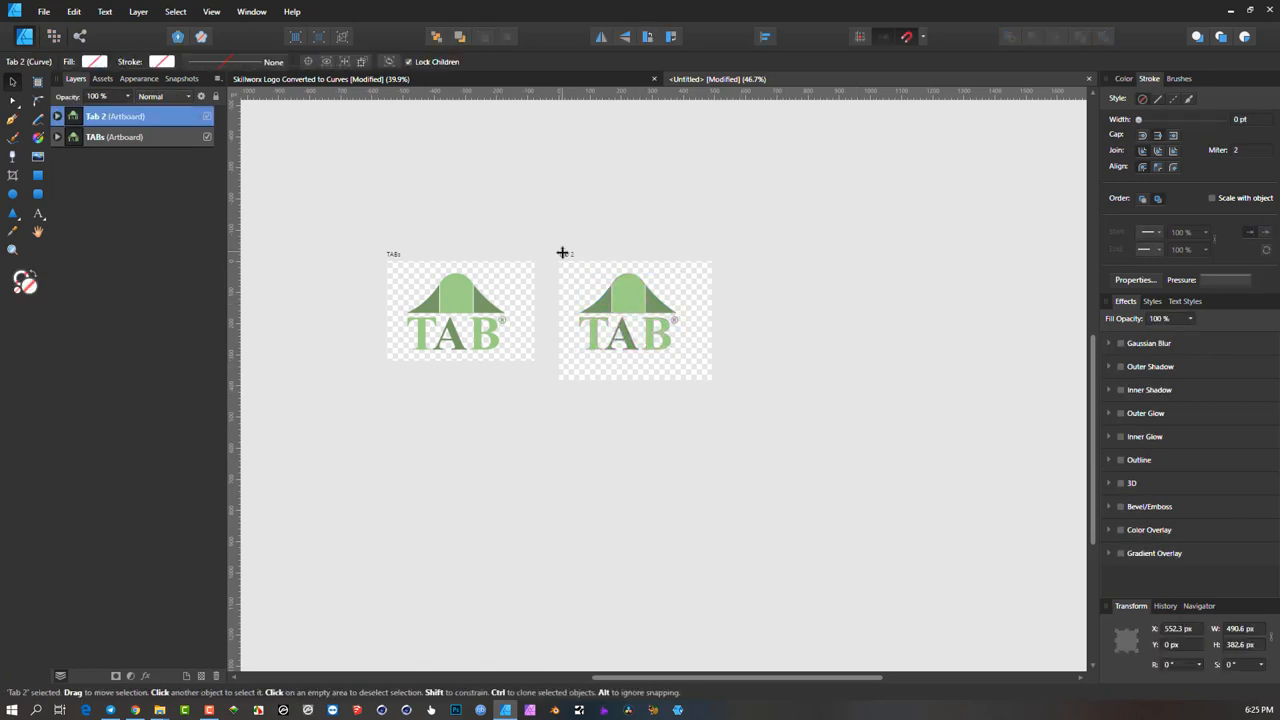
{"action": "left_click_drag", "start_coordinate": [713, 365], "coordinate": [858, 505]}
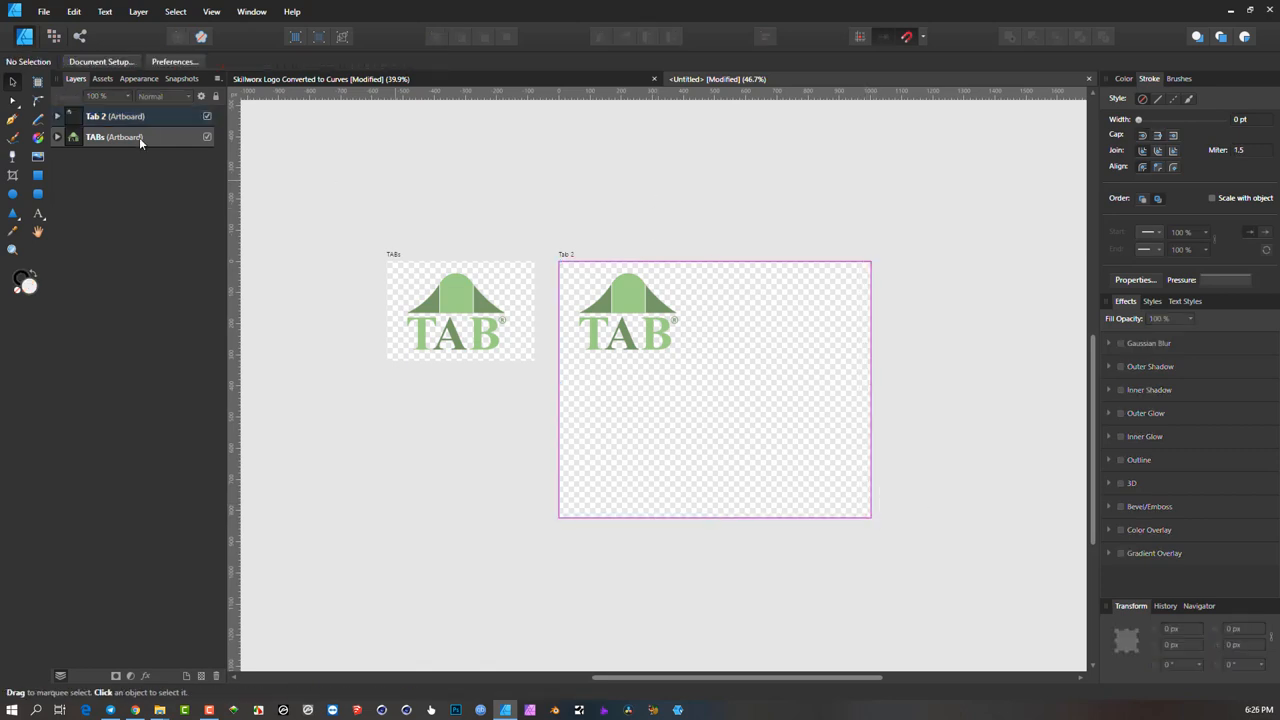
- Draw a 238.3 by 217.3 px rounded rectangle below the logo on Tab 2
{"action": "left_click", "coordinate": [13, 175]}
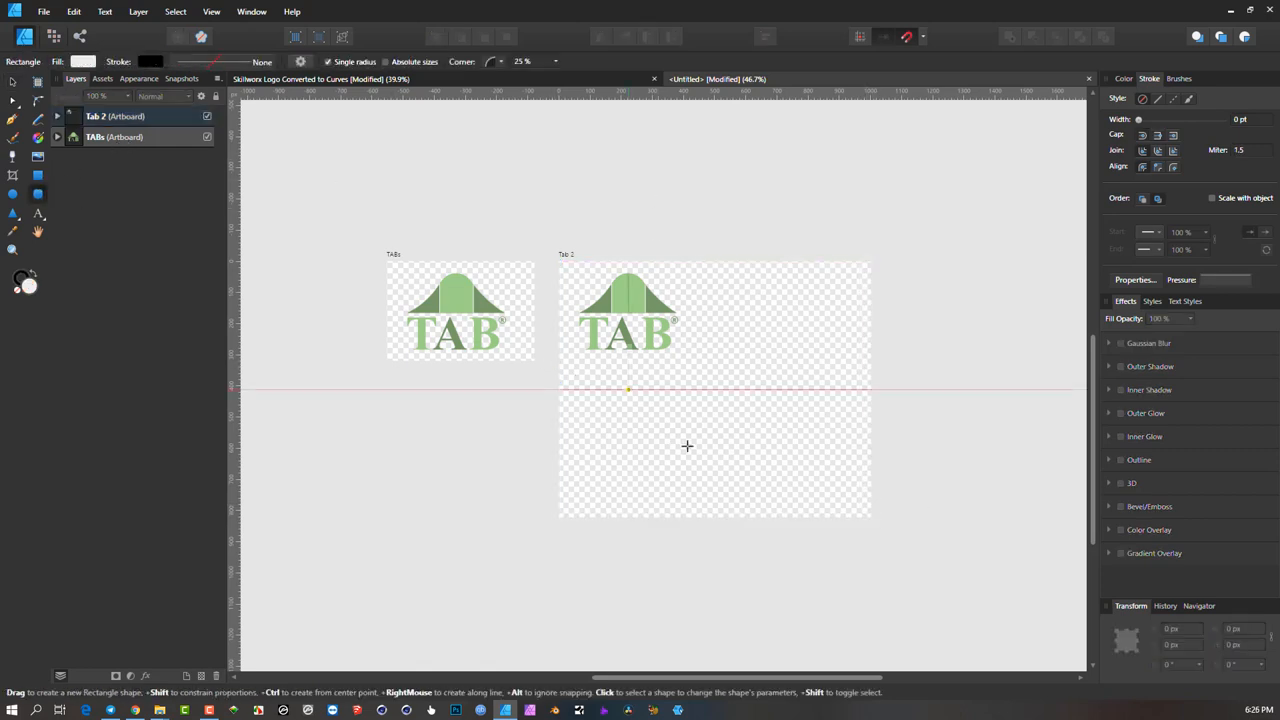
{"action": "left_click_drag", "start_coordinate": [628, 388], "coordinate": [703, 458]}
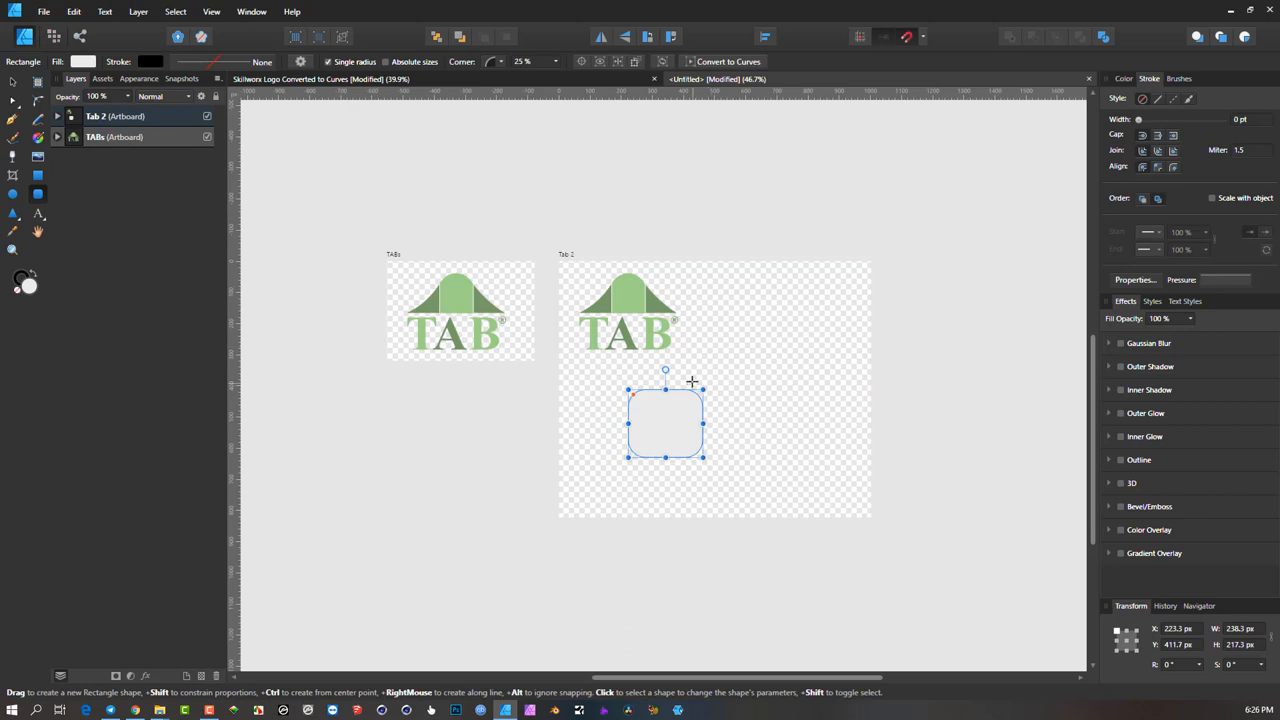
{"action": "mouse_move", "coordinate": [605, 253]}
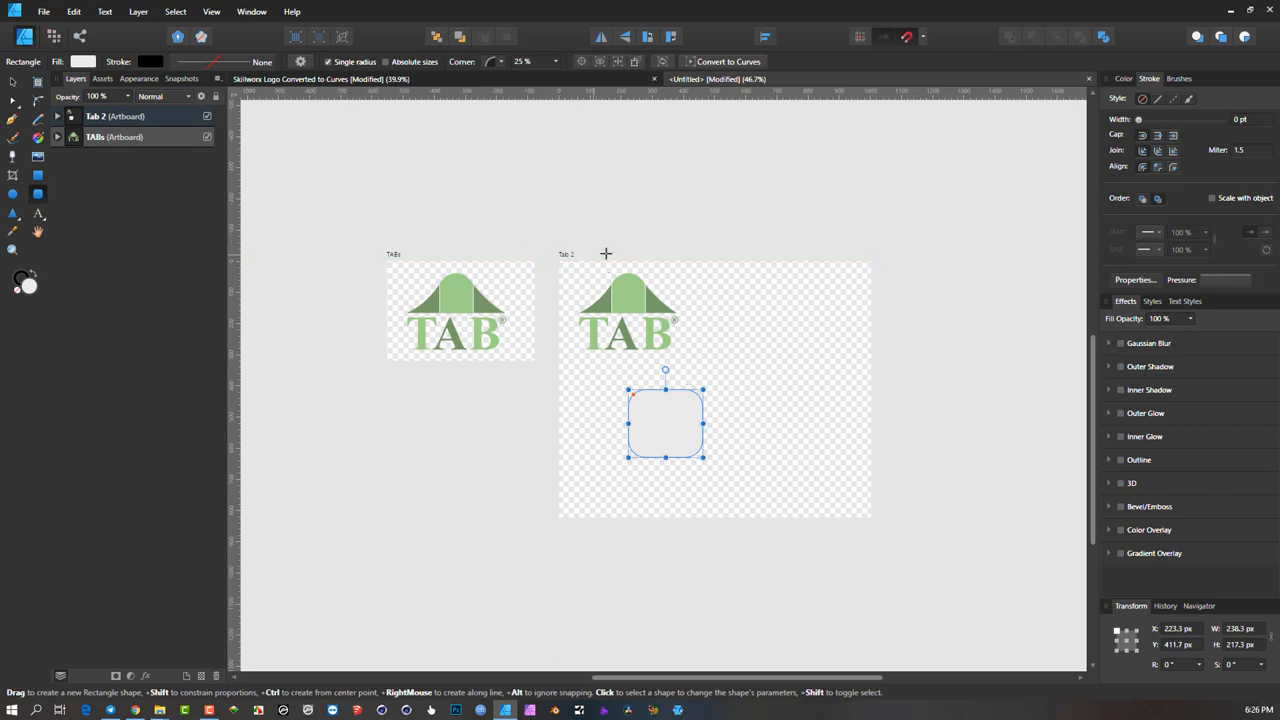
{"action": "mouse_move", "coordinate": [560, 238]}
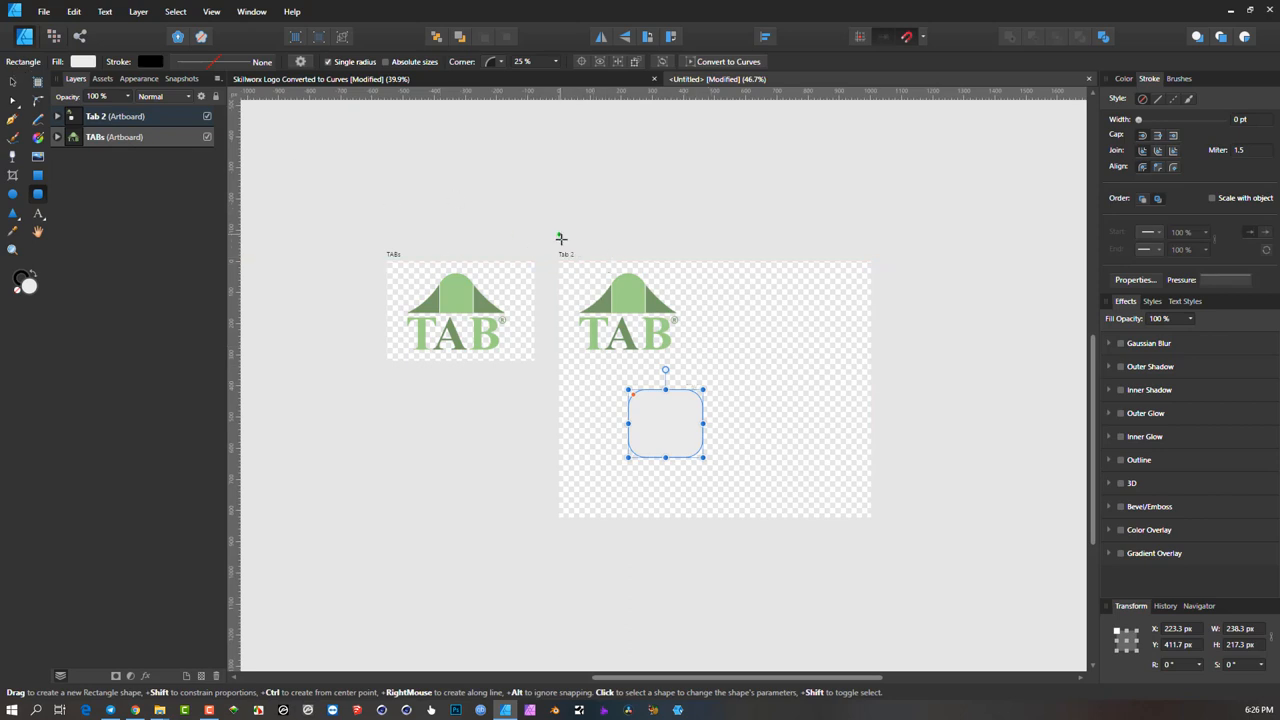
{"action": "mouse_move", "coordinate": [381, 170]}
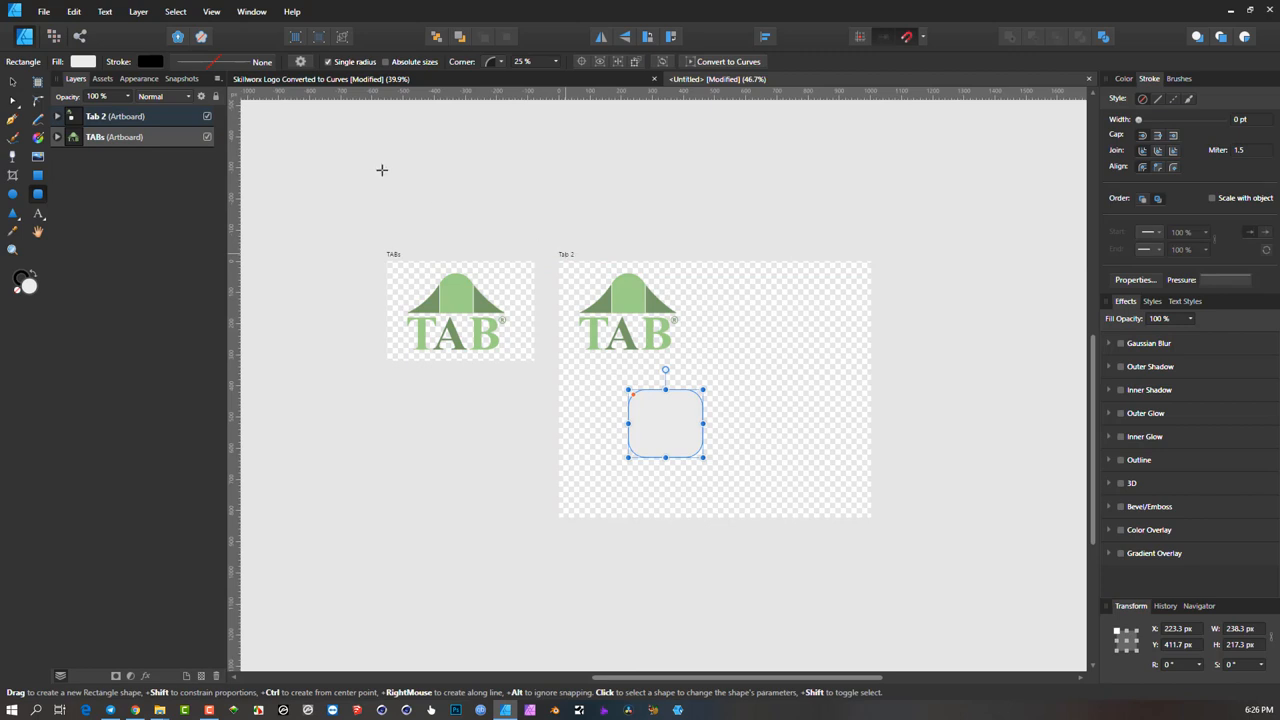
{"action": "left_click", "coordinate": [44, 11]}
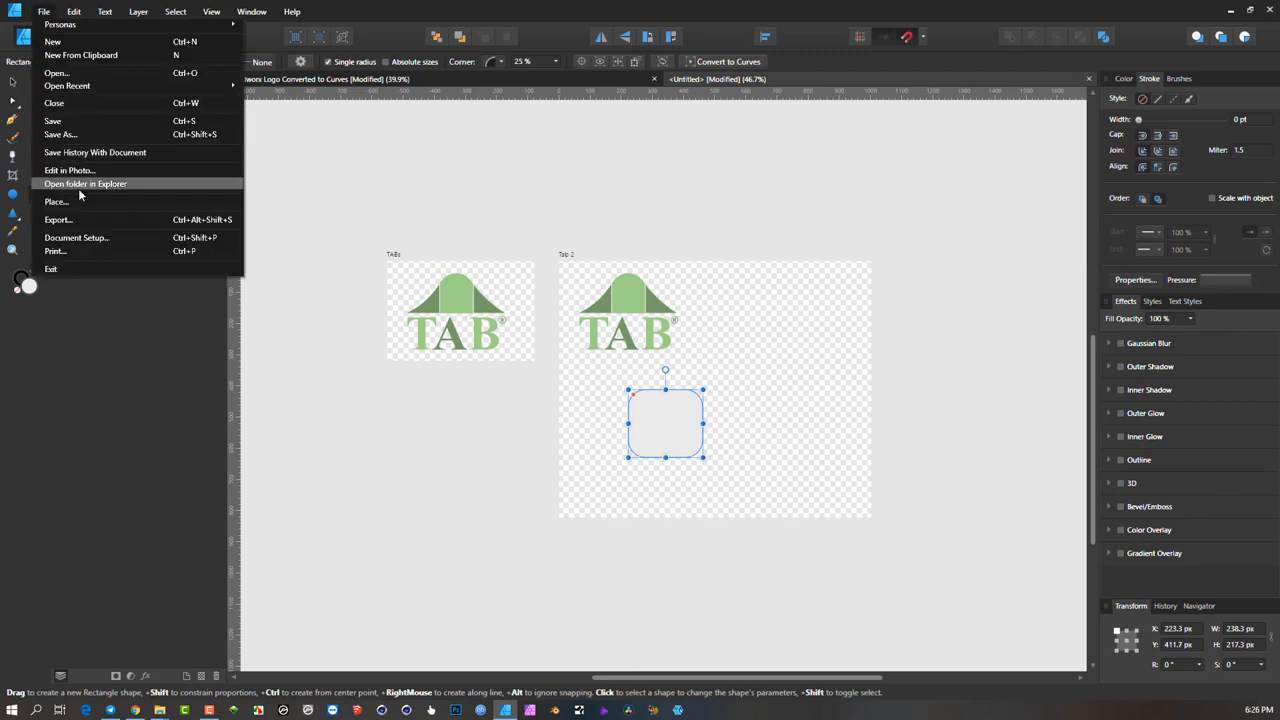
{"action": "left_click", "coordinate": [695, 282]}
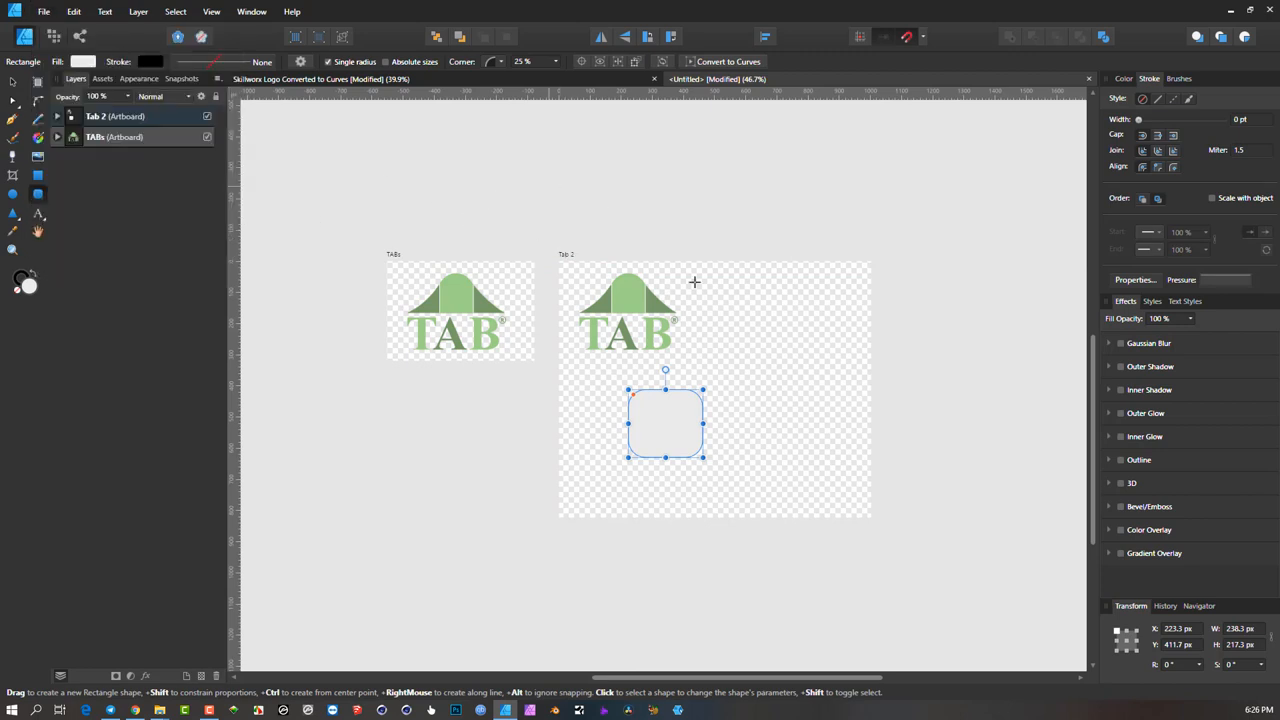
{"action": "mouse_move", "coordinate": [623, 308]}
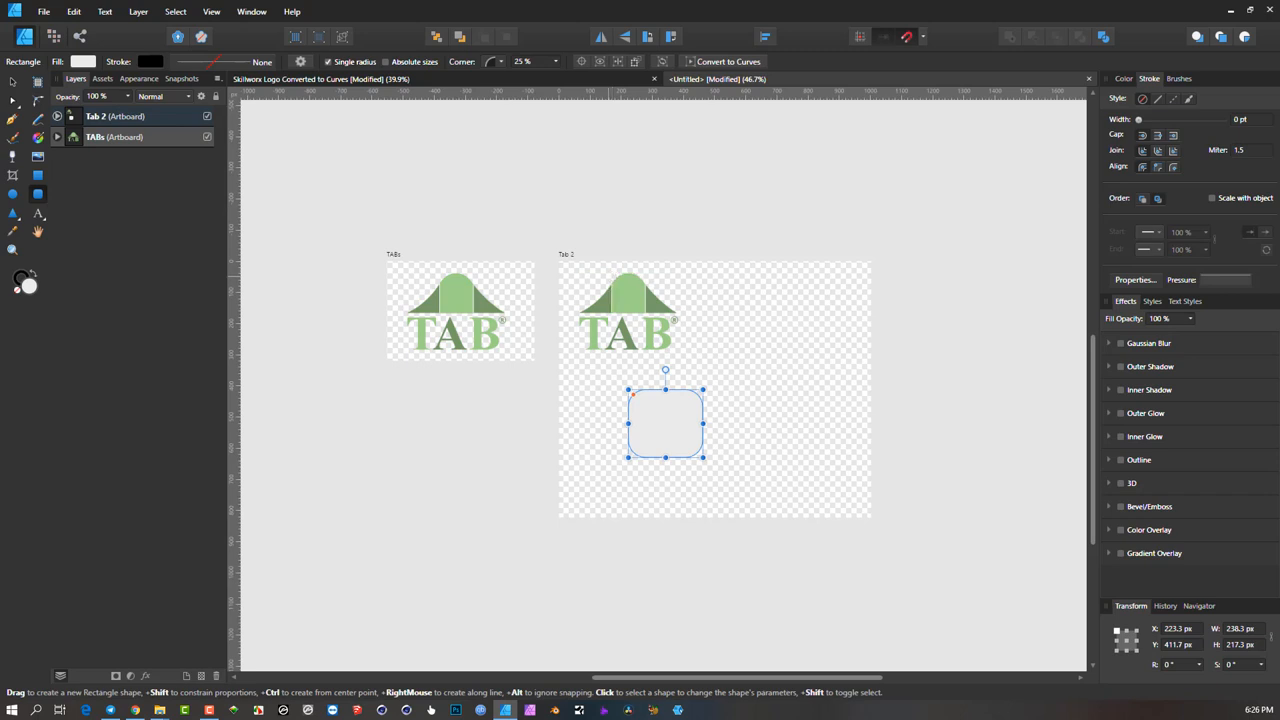
{"action": "mouse_move", "coordinate": [663, 430]}
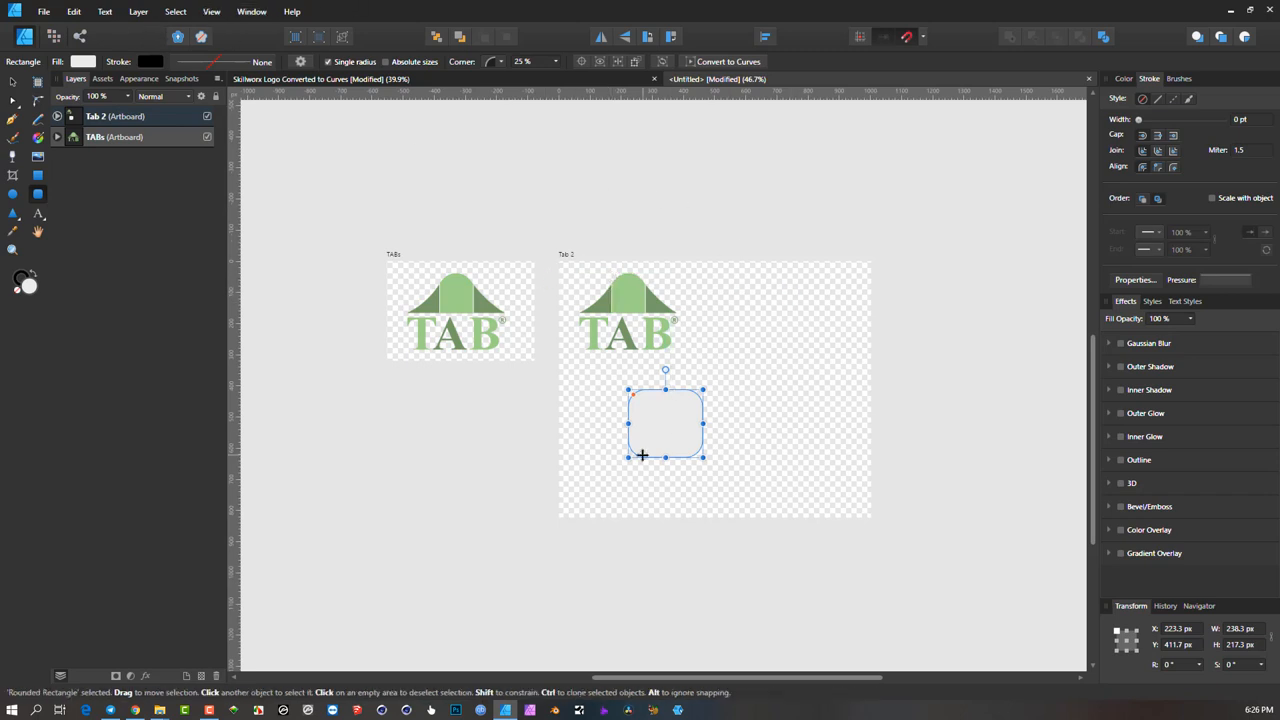
{"action": "mouse_move", "coordinate": [422, 326]}
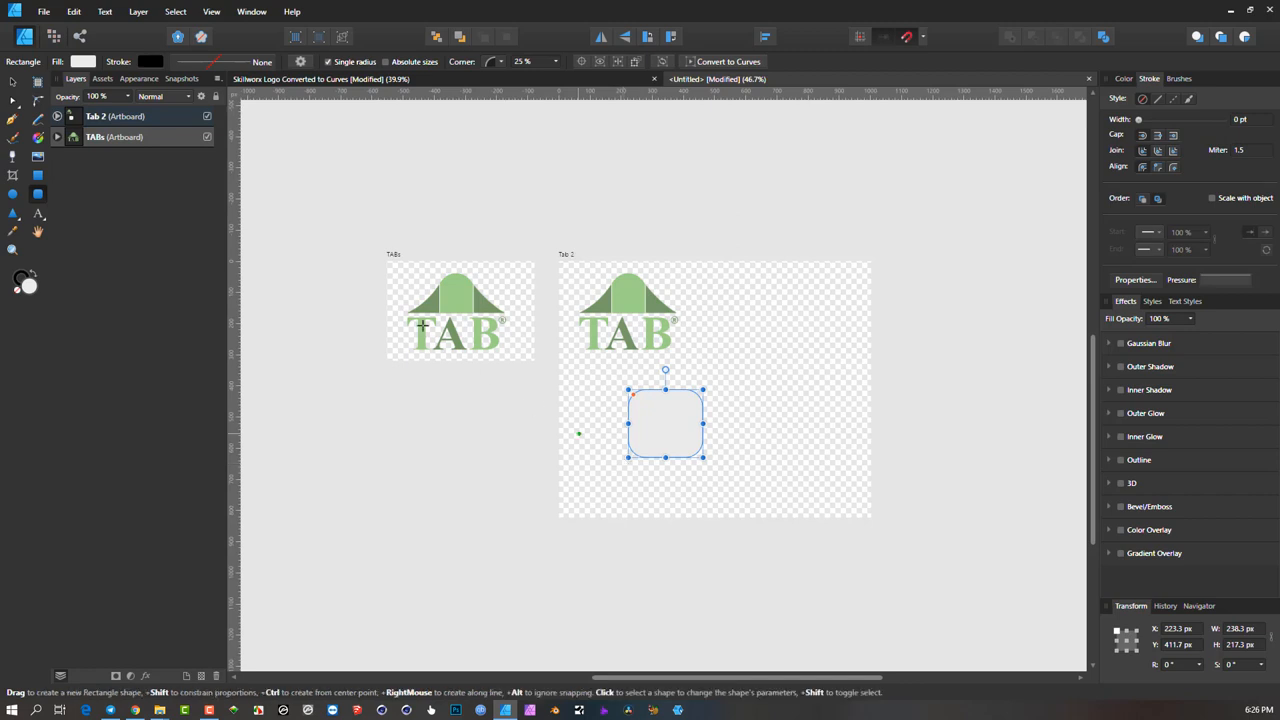
{"action": "mouse_move", "coordinate": [390, 250]}
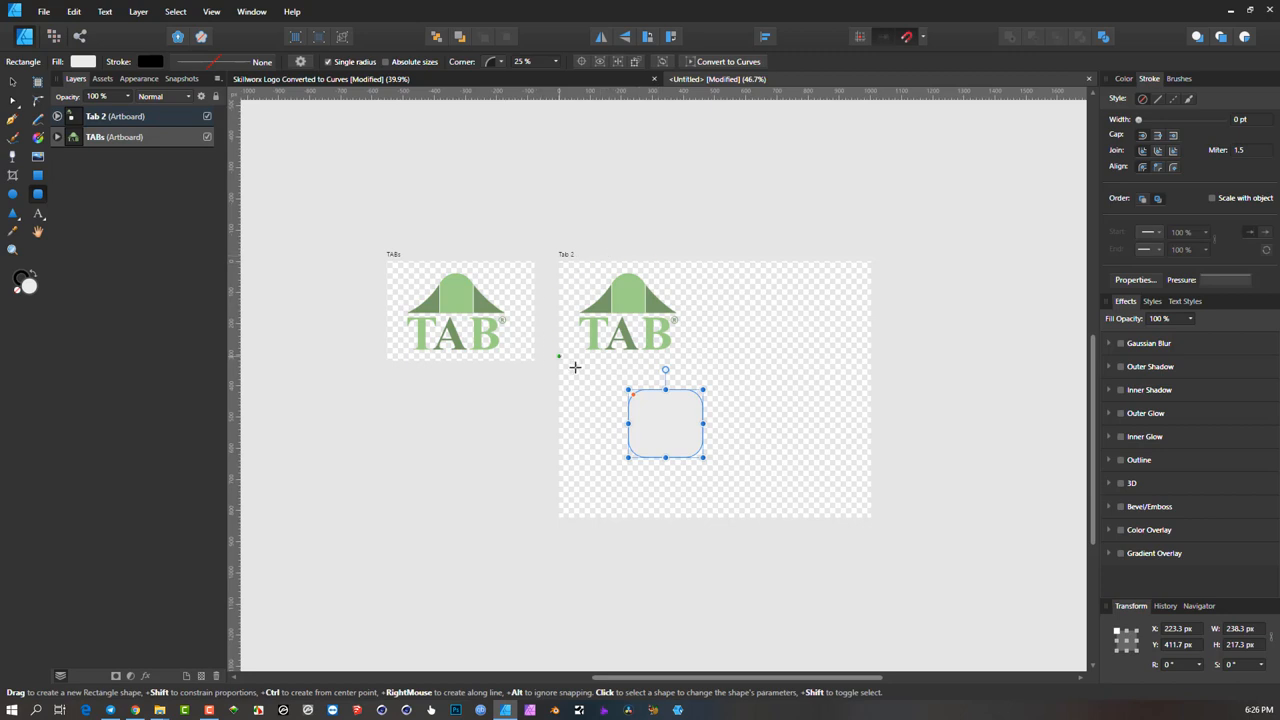
{"action": "mouse_move", "coordinate": [643, 362]}
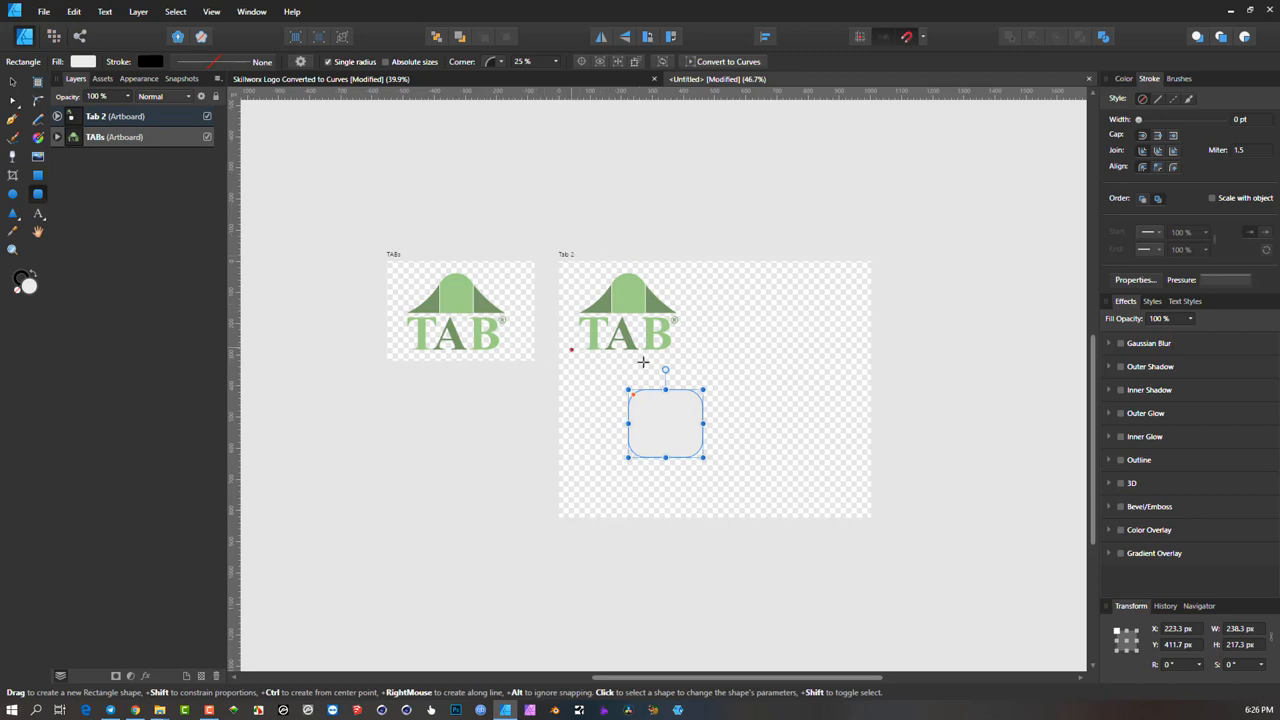
{"action": "mouse_move", "coordinate": [580, 282]}
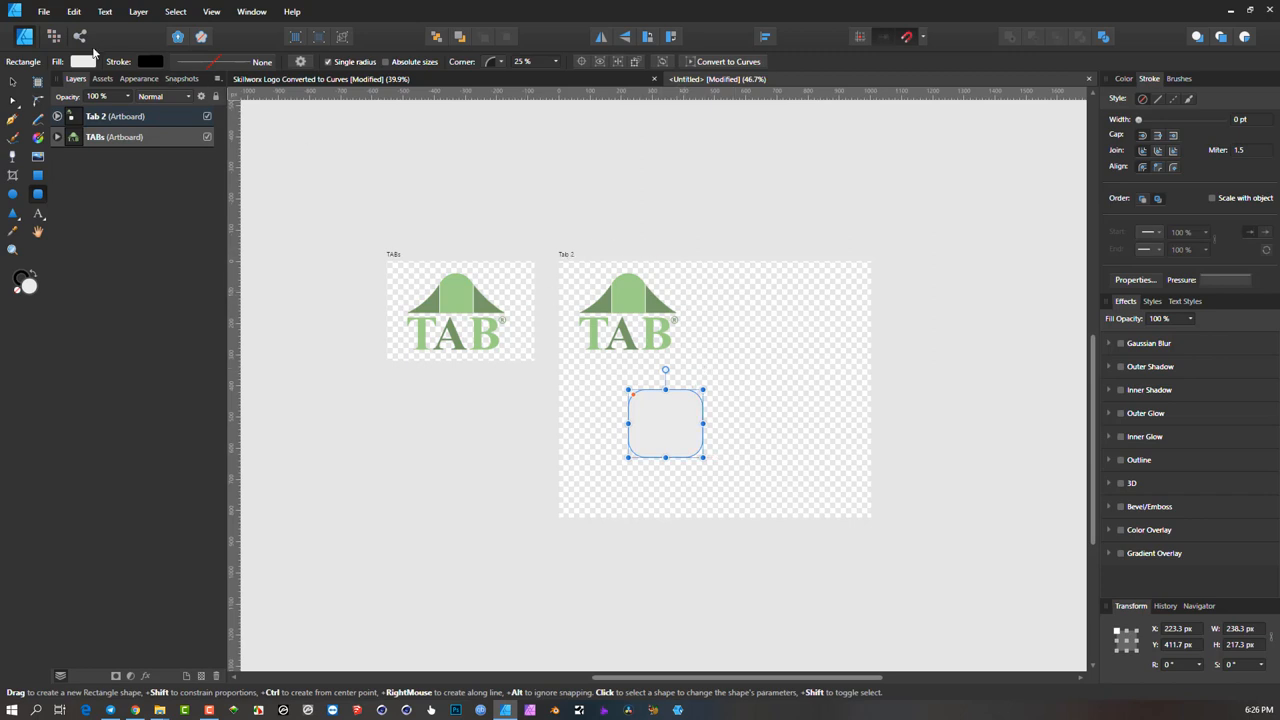
{"action": "mouse_move", "coordinate": [592, 349]}
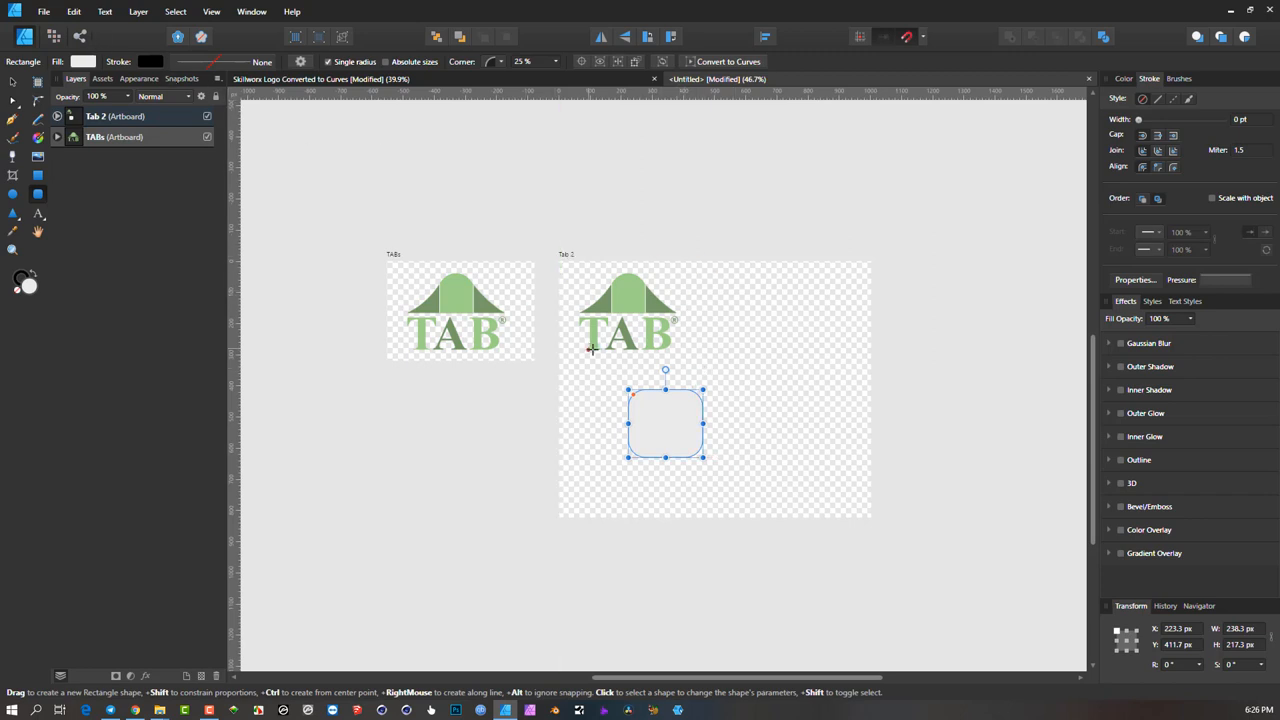
{"action": "mouse_move", "coordinate": [609, 377]}
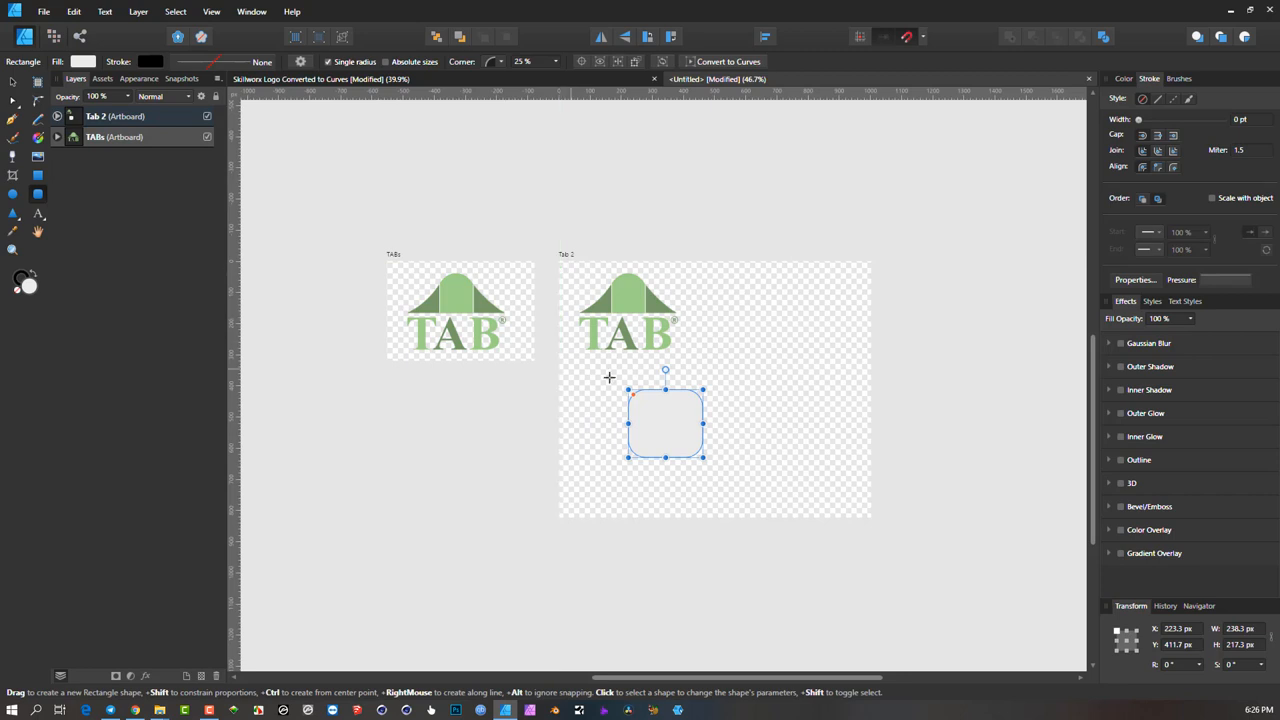
{"action": "mouse_move", "coordinate": [605, 371]}
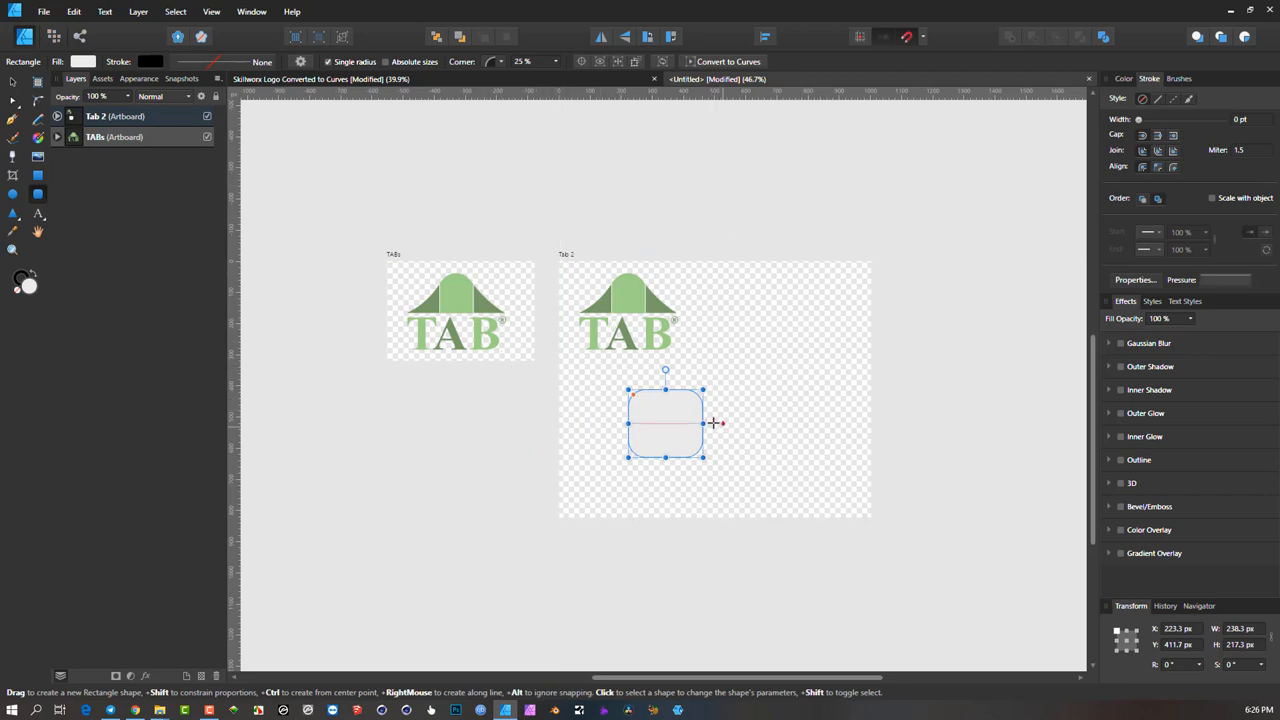
{"action": "mouse_move", "coordinate": [307, 251]}
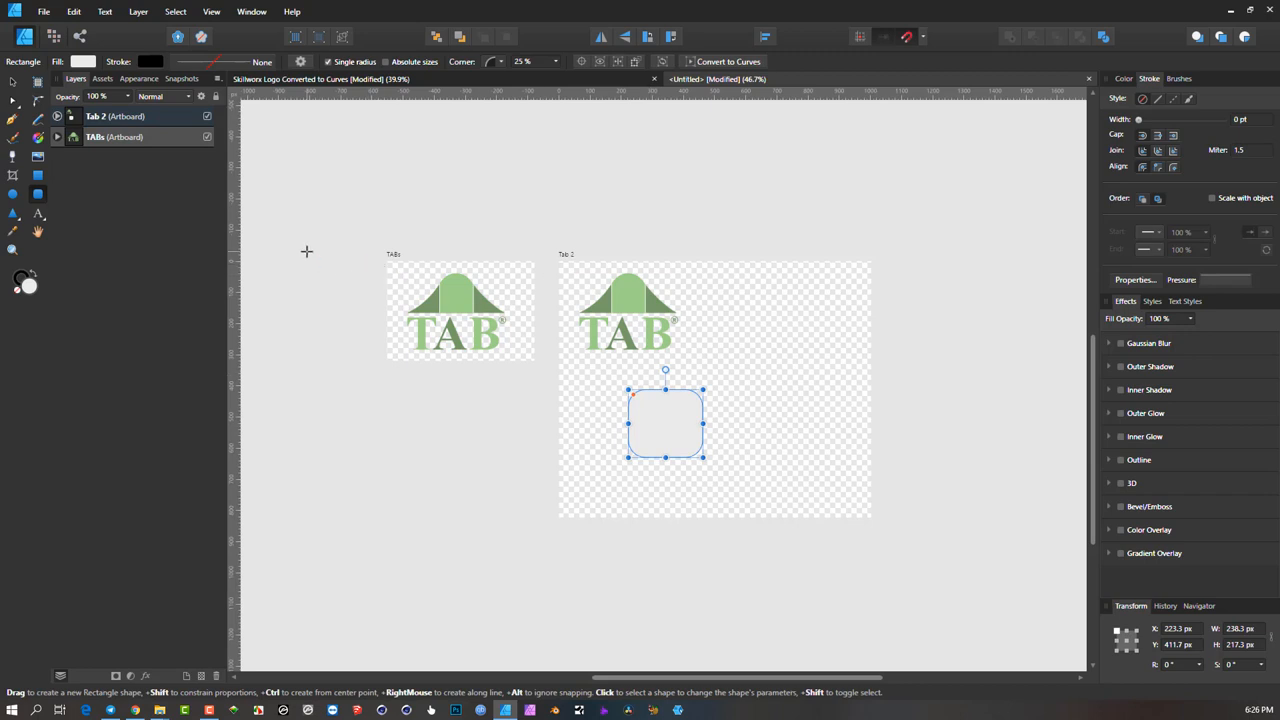
{"action": "mouse_move", "coordinate": [385, 254]}
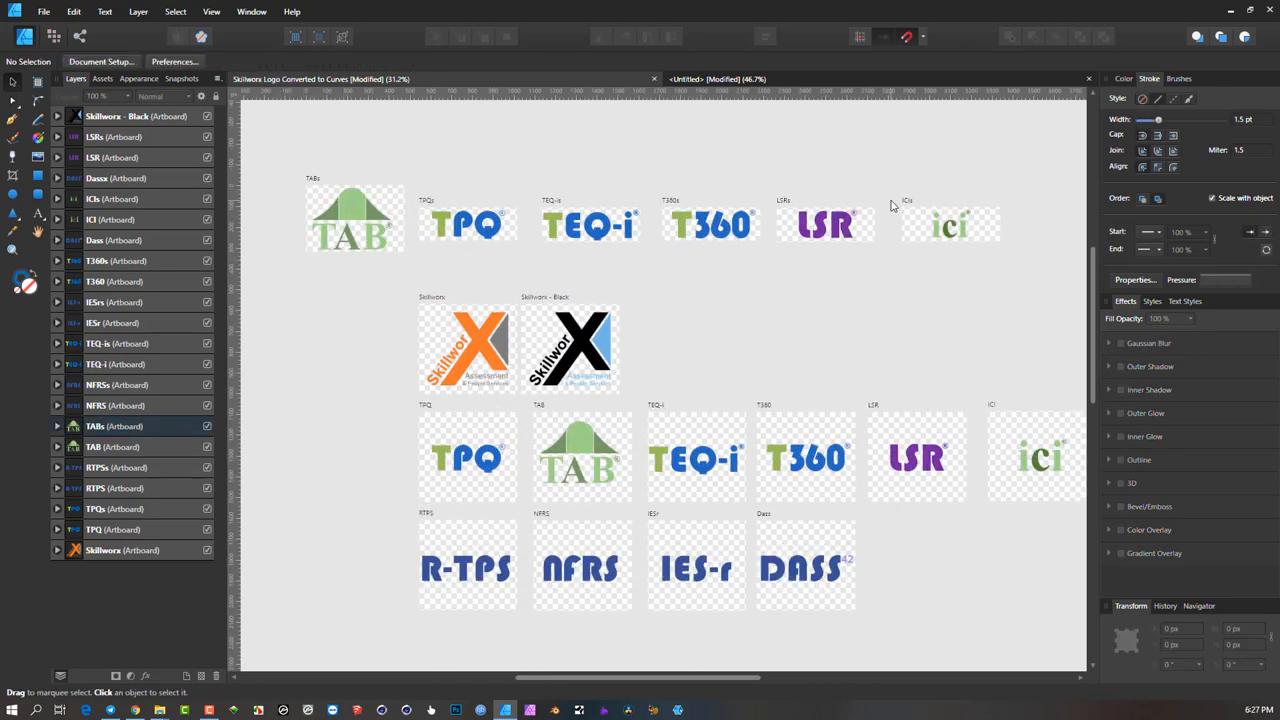
{"action": "mouse_move", "coordinate": [863, 318]}
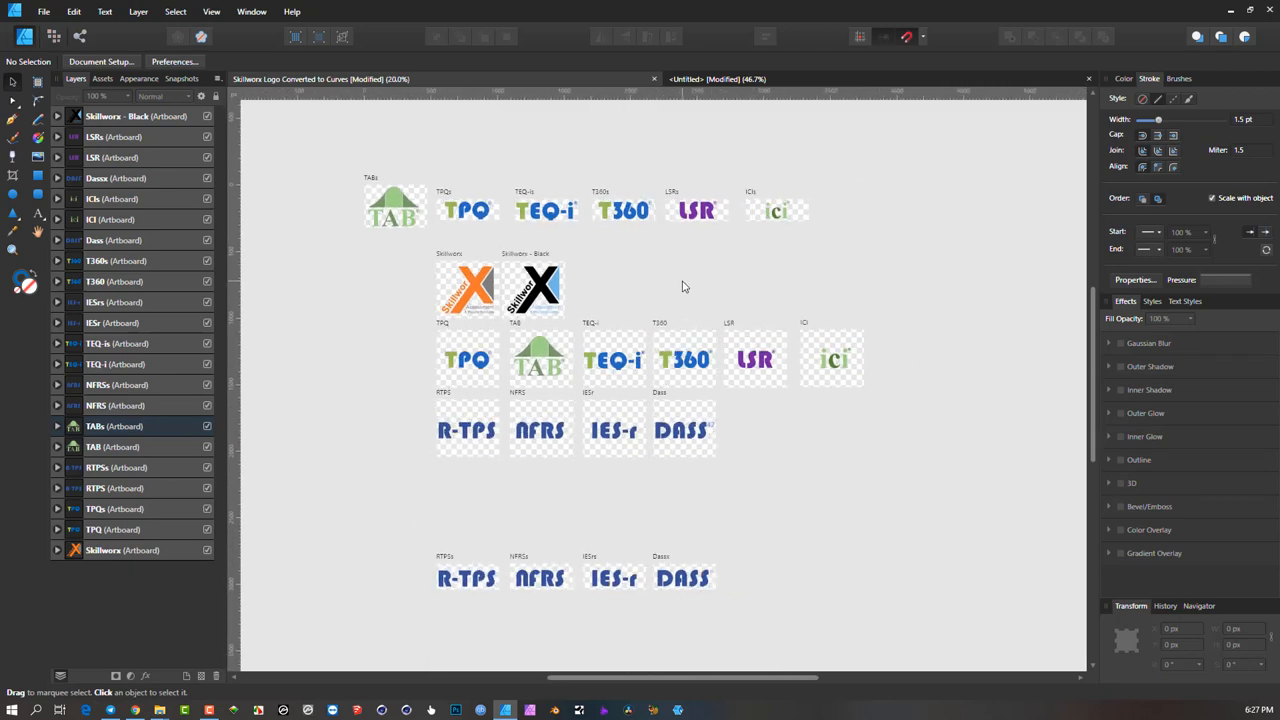
{"action": "mouse_move", "coordinate": [648, 314]}
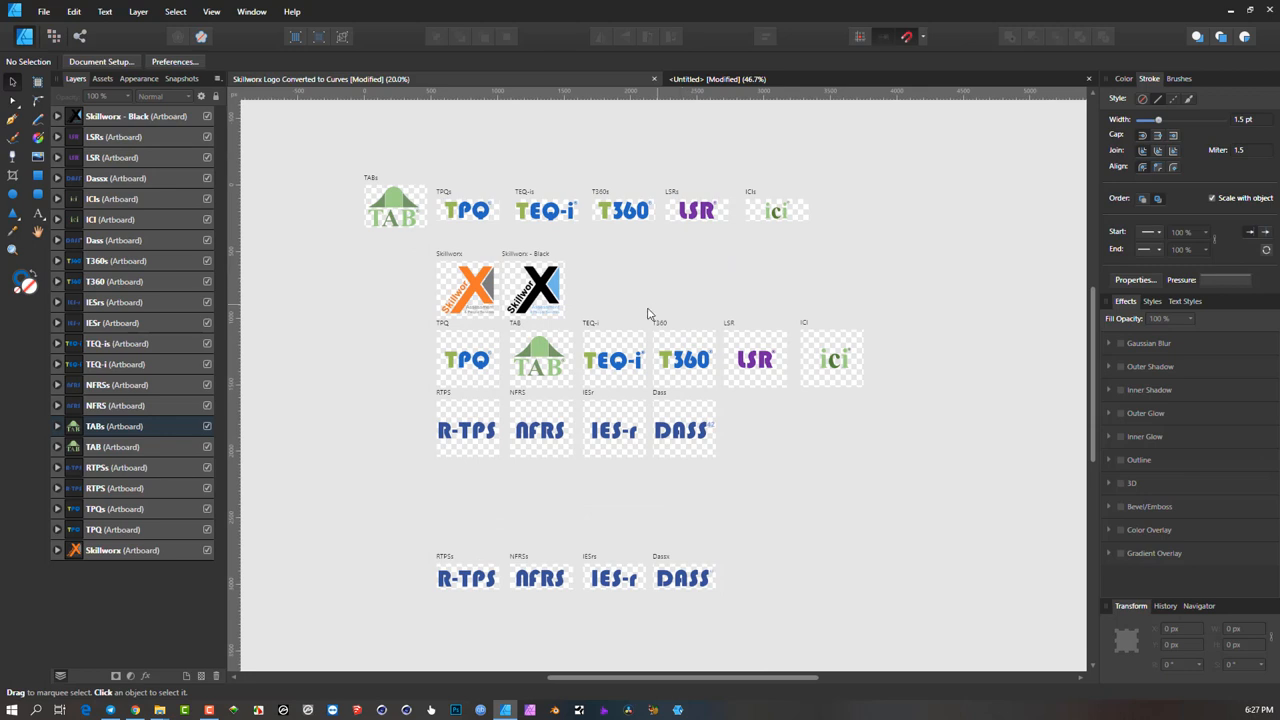
{"action": "mouse_move", "coordinate": [197, 247]}
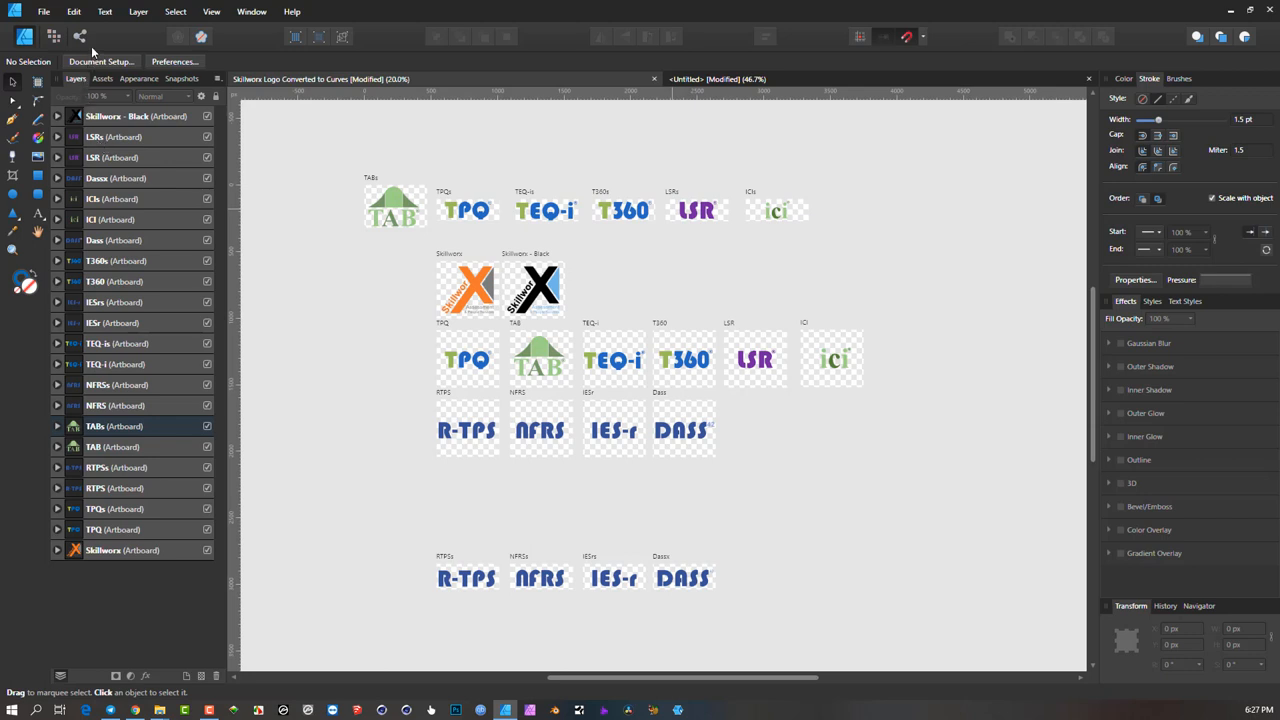
{"action": "mouse_move", "coordinate": [80, 37]}
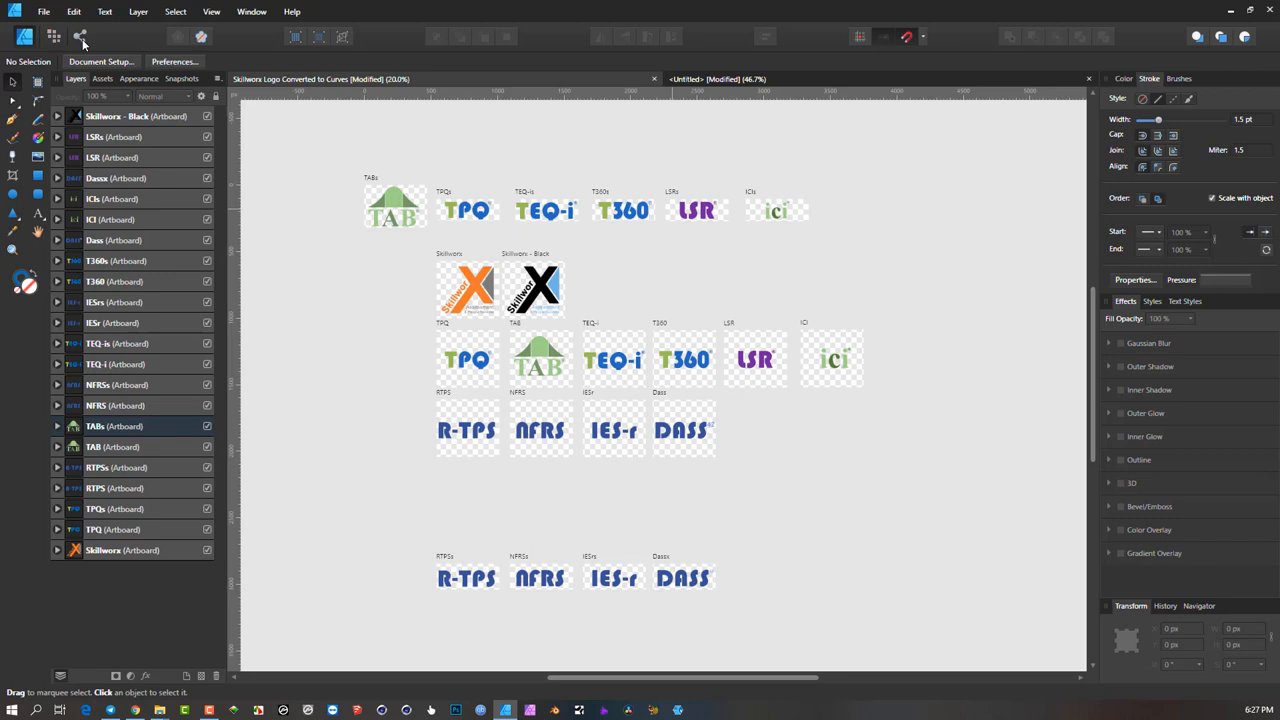
{"action": "left_click", "coordinate": [80, 37]}
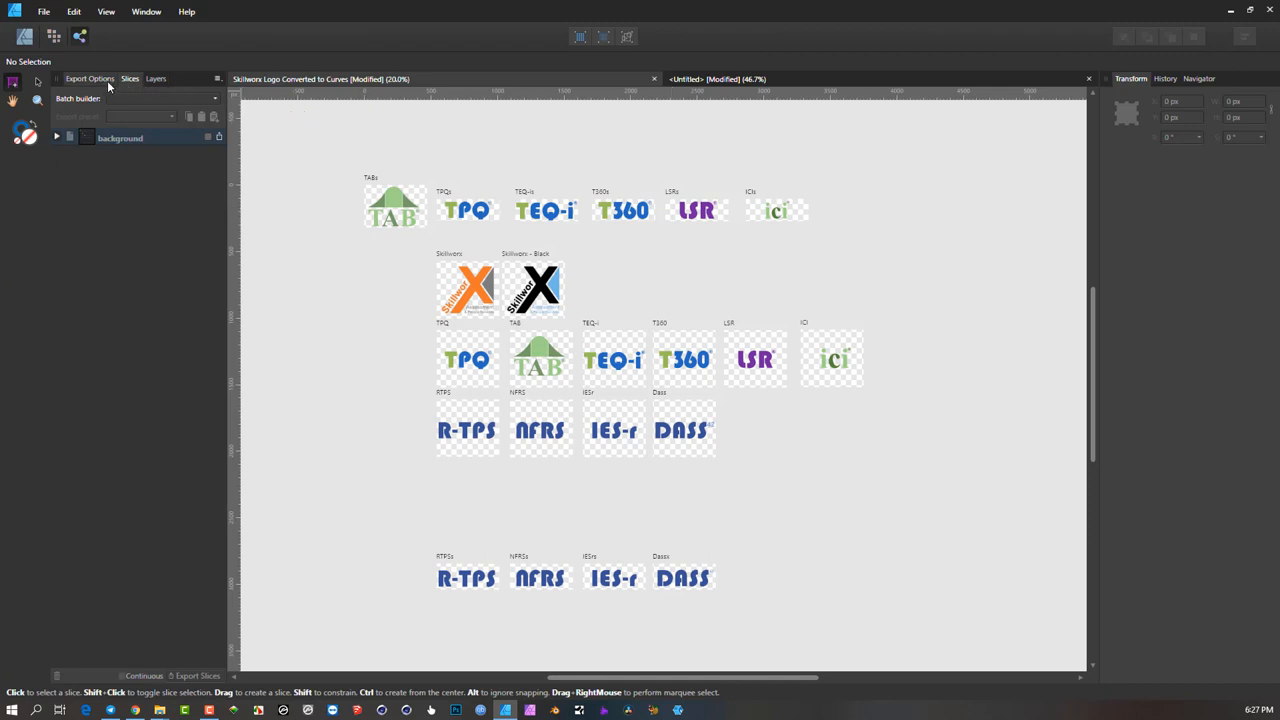
{"action": "mouse_move", "coordinate": [1140, 127]}
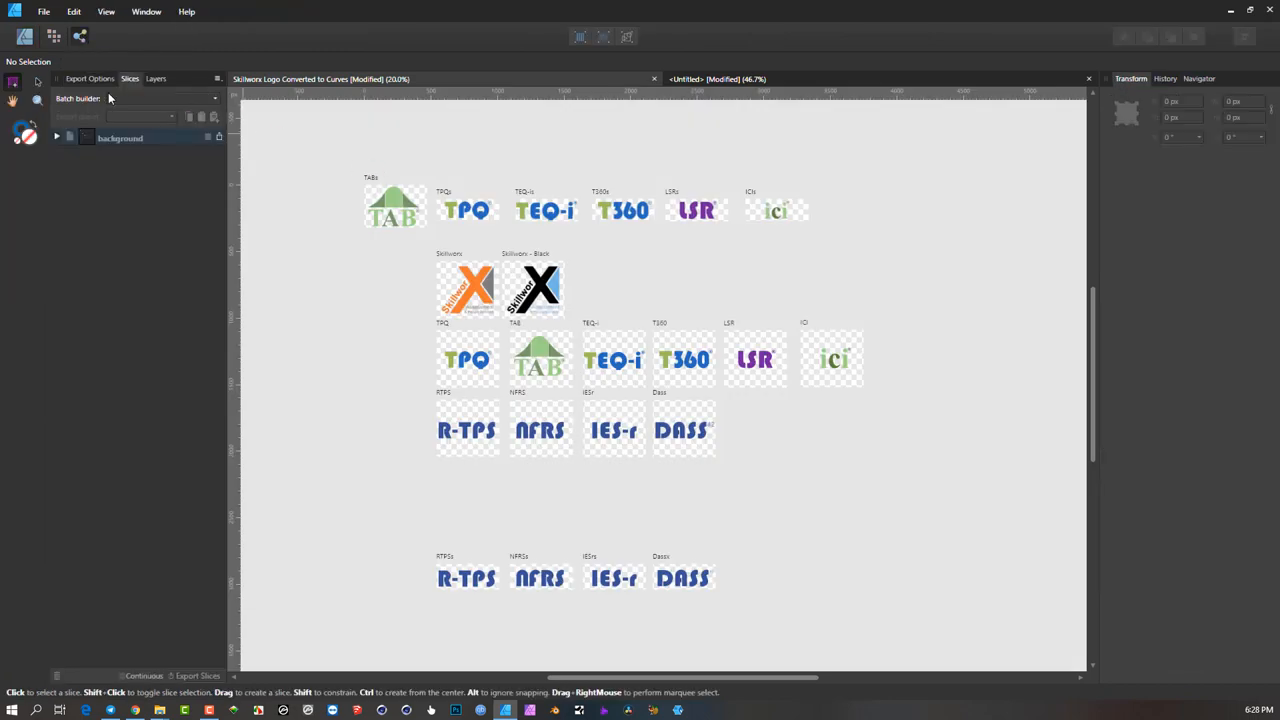
{"action": "mouse_move", "coordinate": [275, 113]}
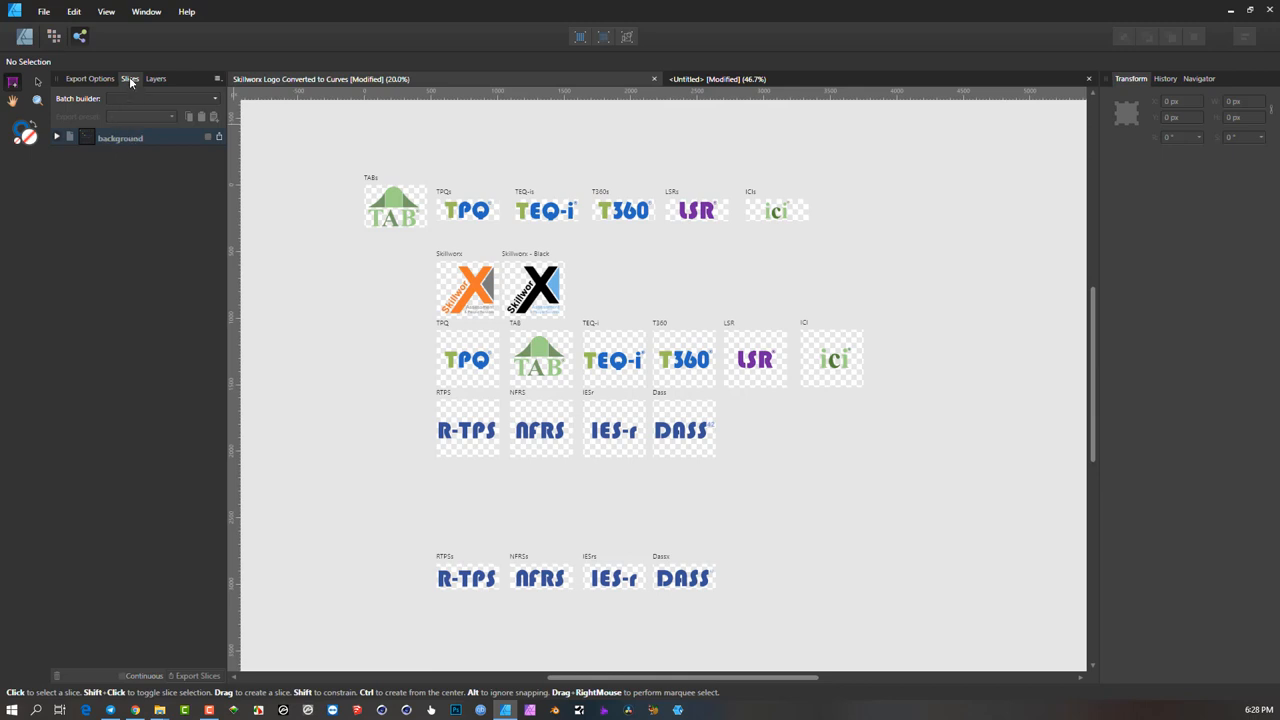
{"action": "mouse_move", "coordinate": [129, 165]}
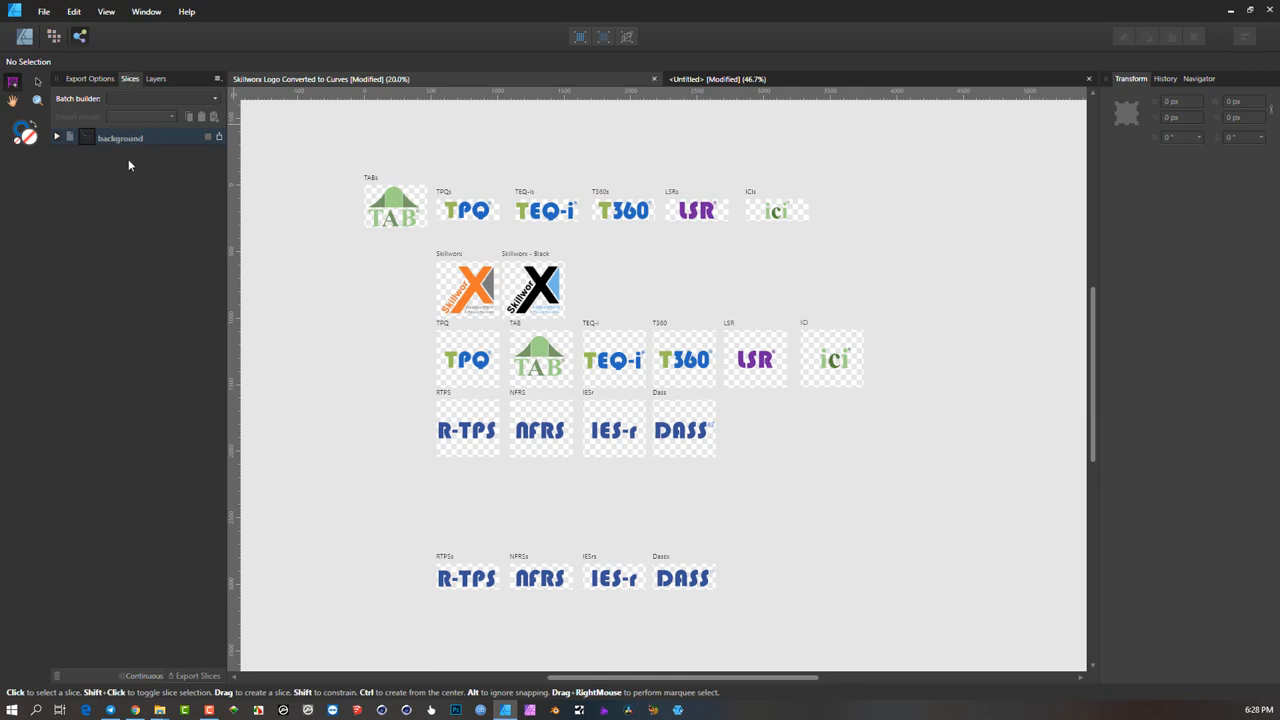
{"action": "mouse_move", "coordinate": [96, 158]}
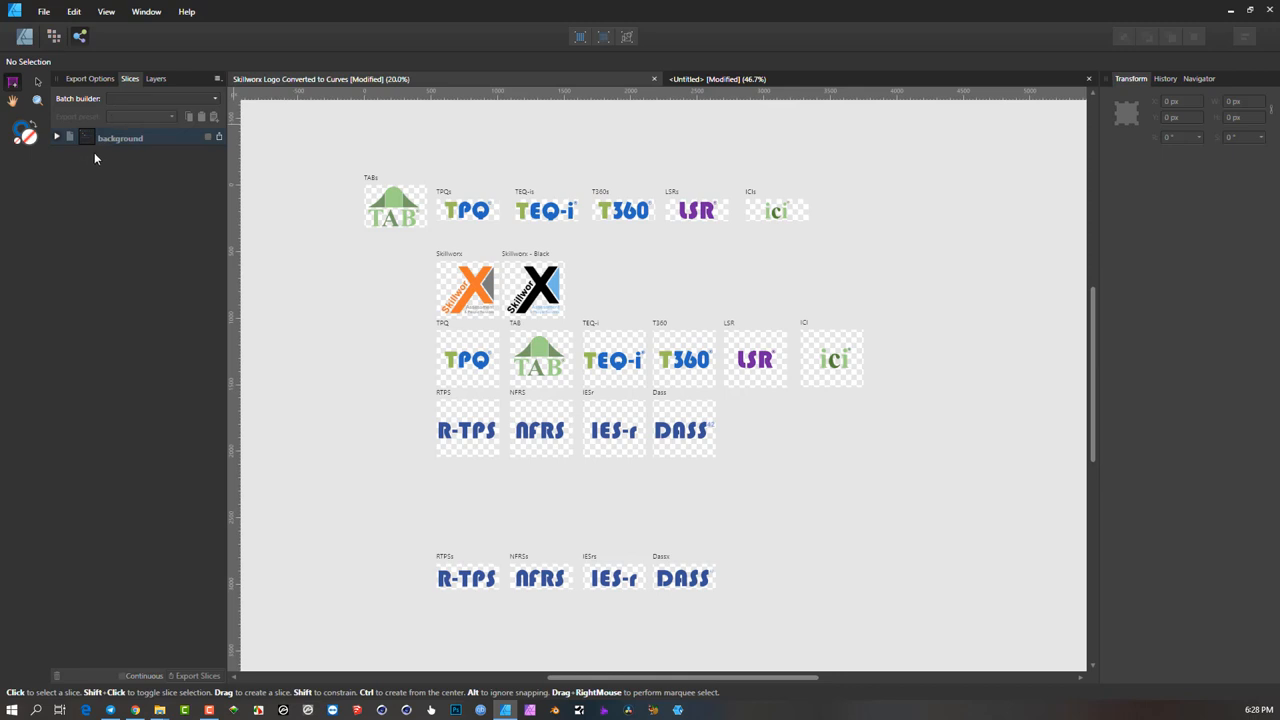
{"action": "mouse_move", "coordinate": [420, 170]}
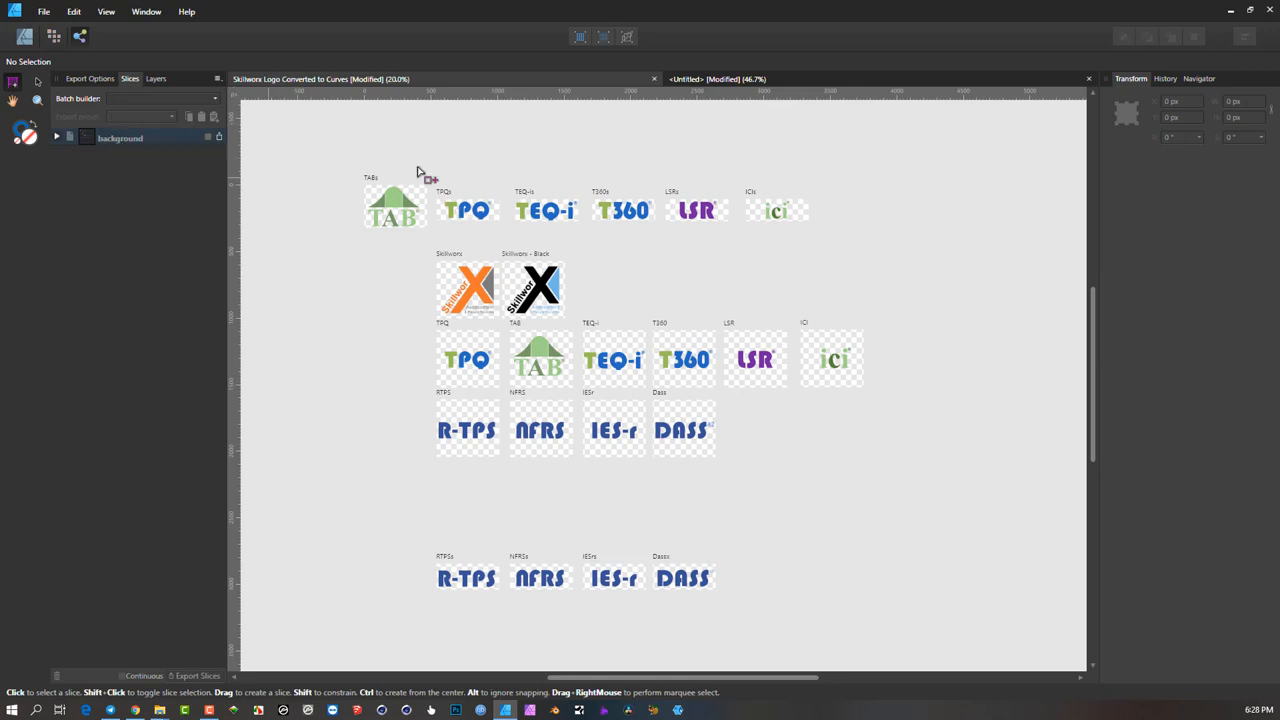
{"action": "mouse_move", "coordinate": [267, 541]}
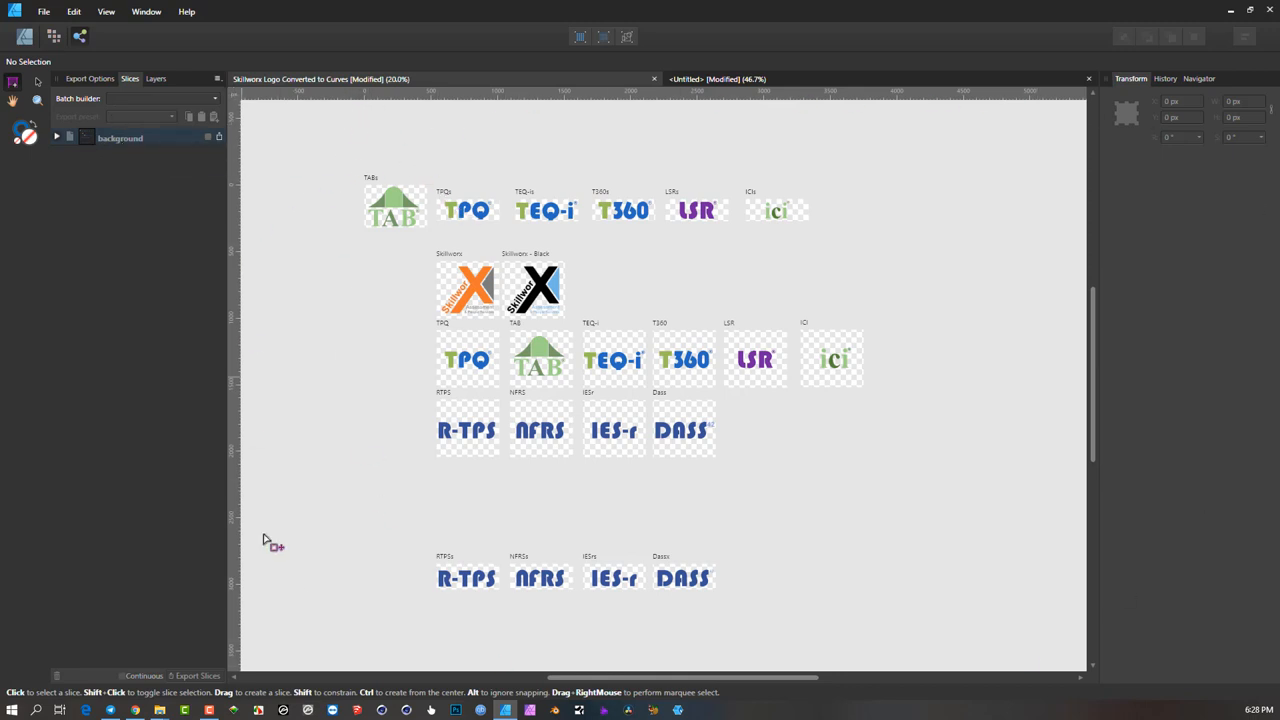
{"action": "mouse_move", "coordinate": [283, 165]}
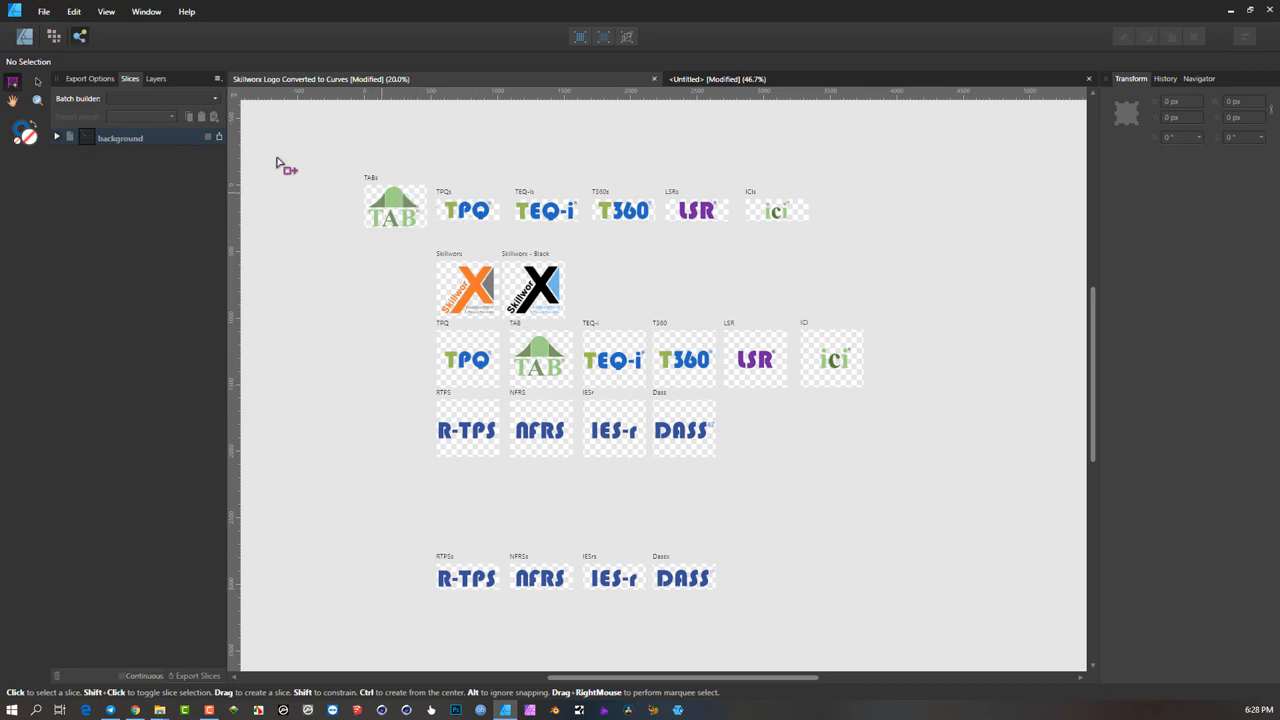
{"action": "mouse_move", "coordinate": [202, 148]}
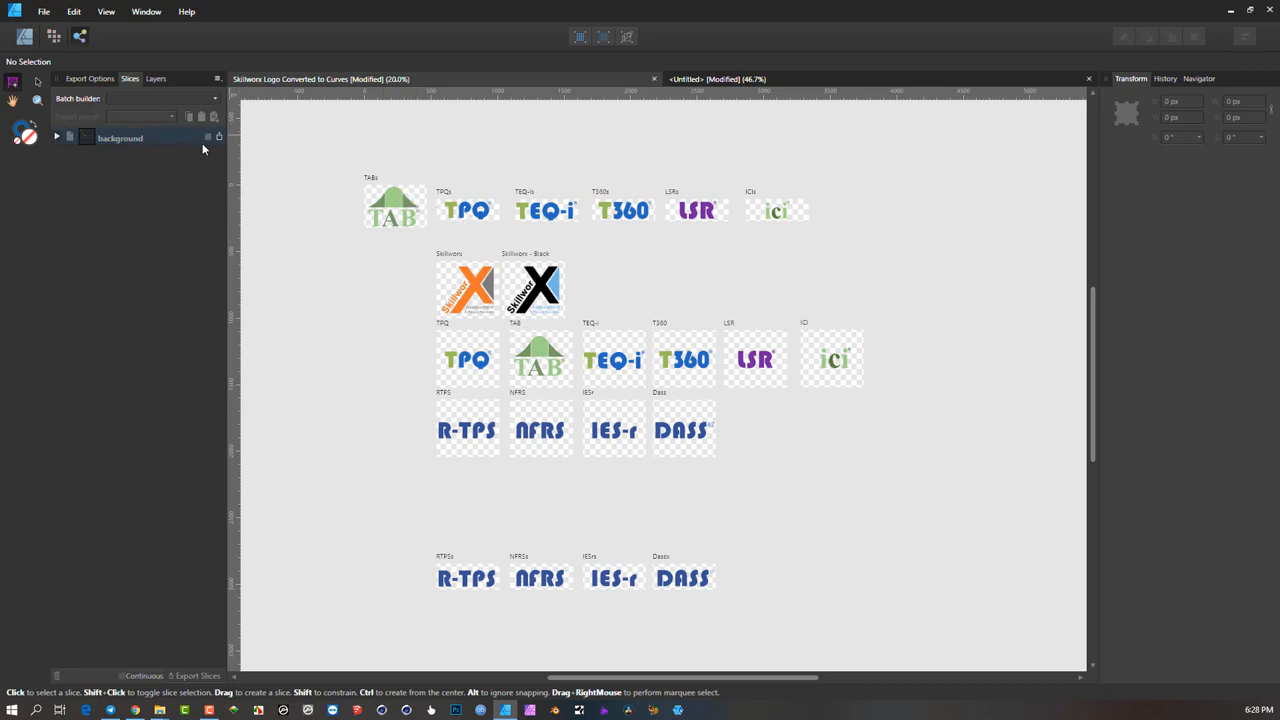
{"action": "mouse_move", "coordinate": [170, 143]}
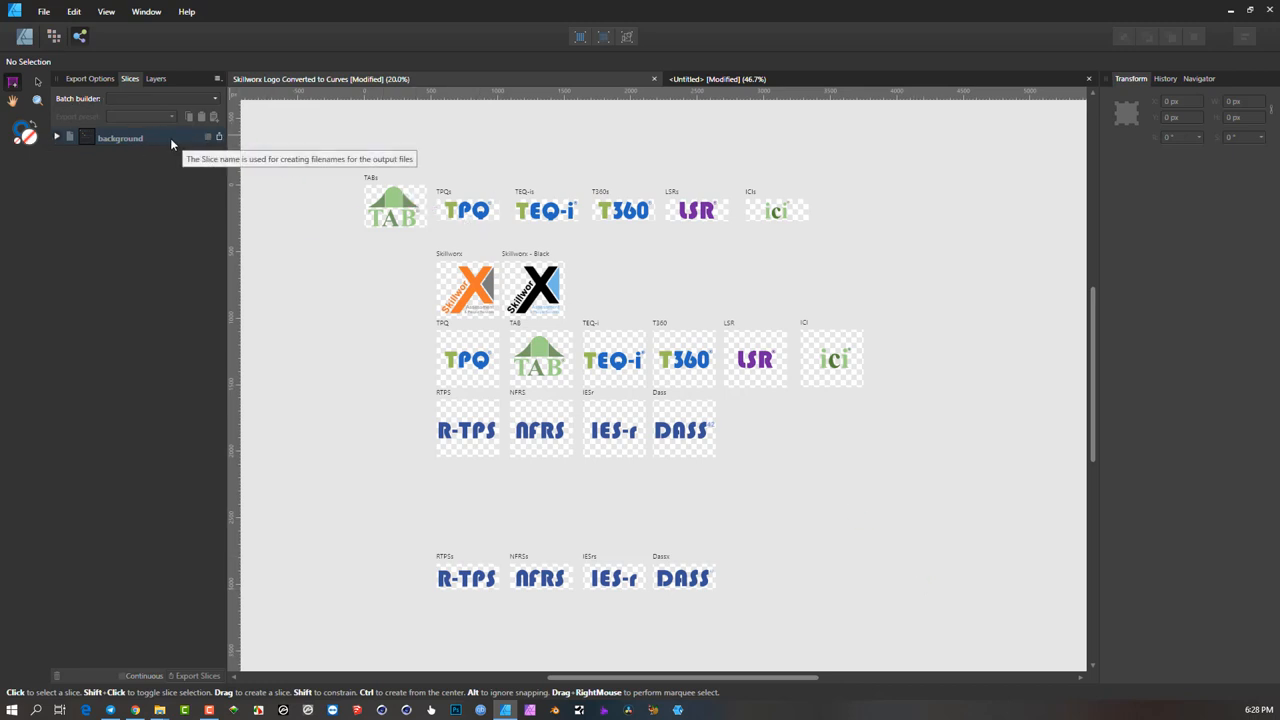
{"action": "mouse_move", "coordinate": [160, 138]}
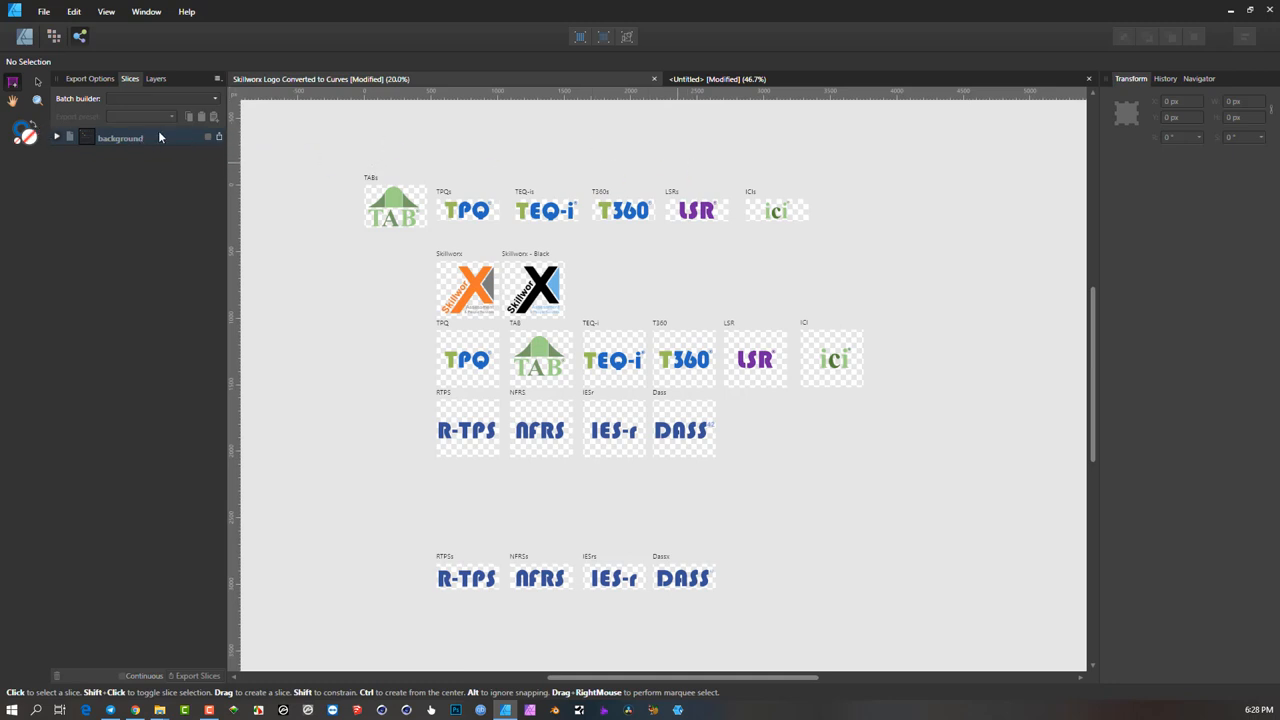
{"action": "mouse_move", "coordinate": [219, 138]}
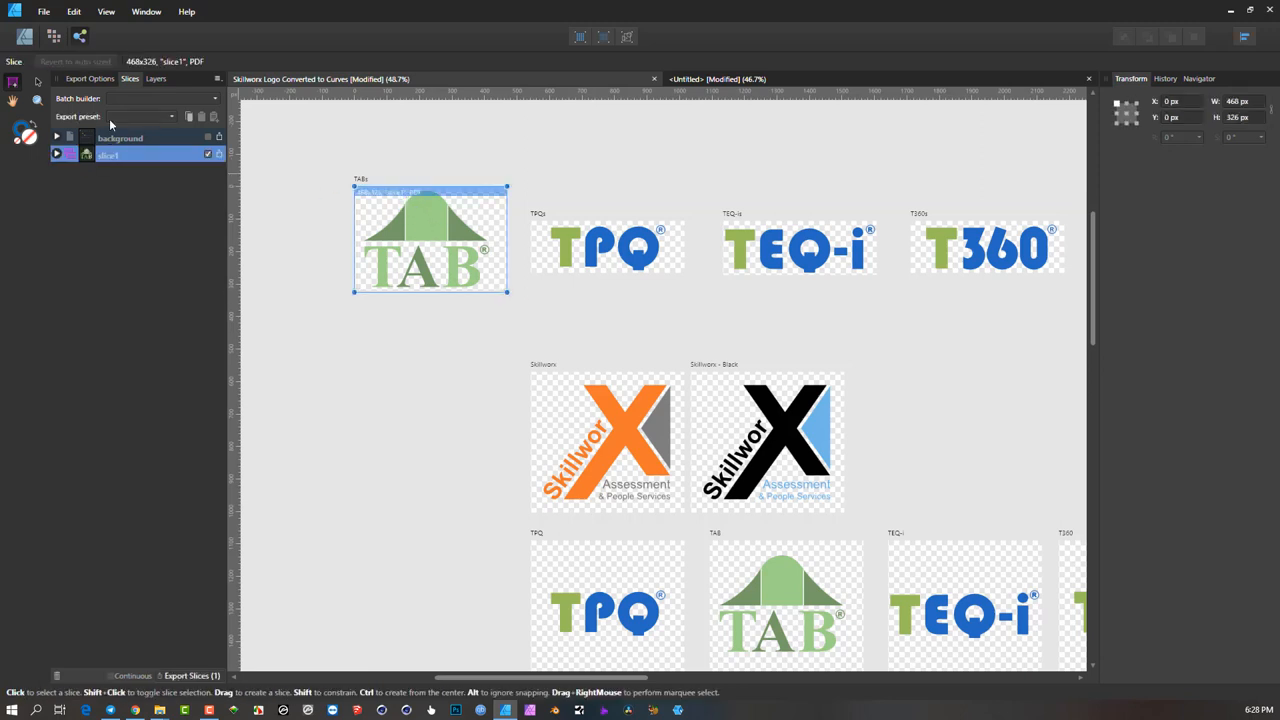
{"action": "mouse_move", "coordinate": [110, 154]}
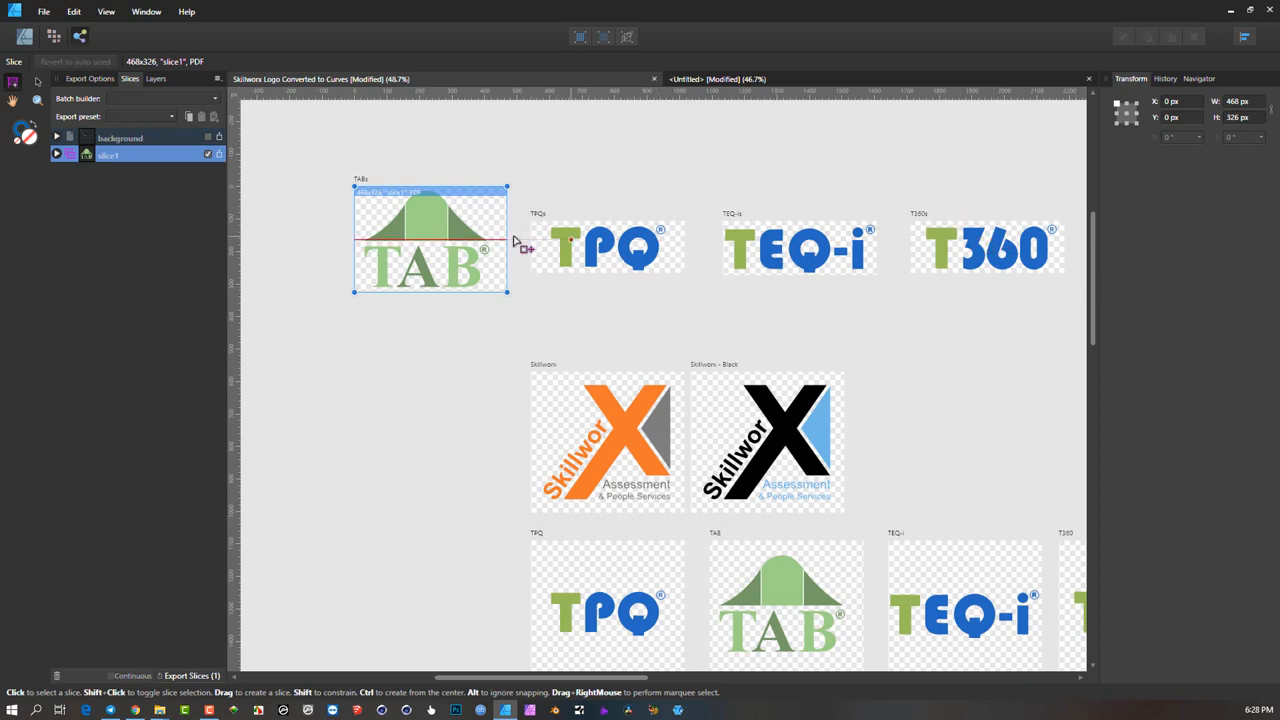
{"action": "mouse_move", "coordinate": [325, 203]}
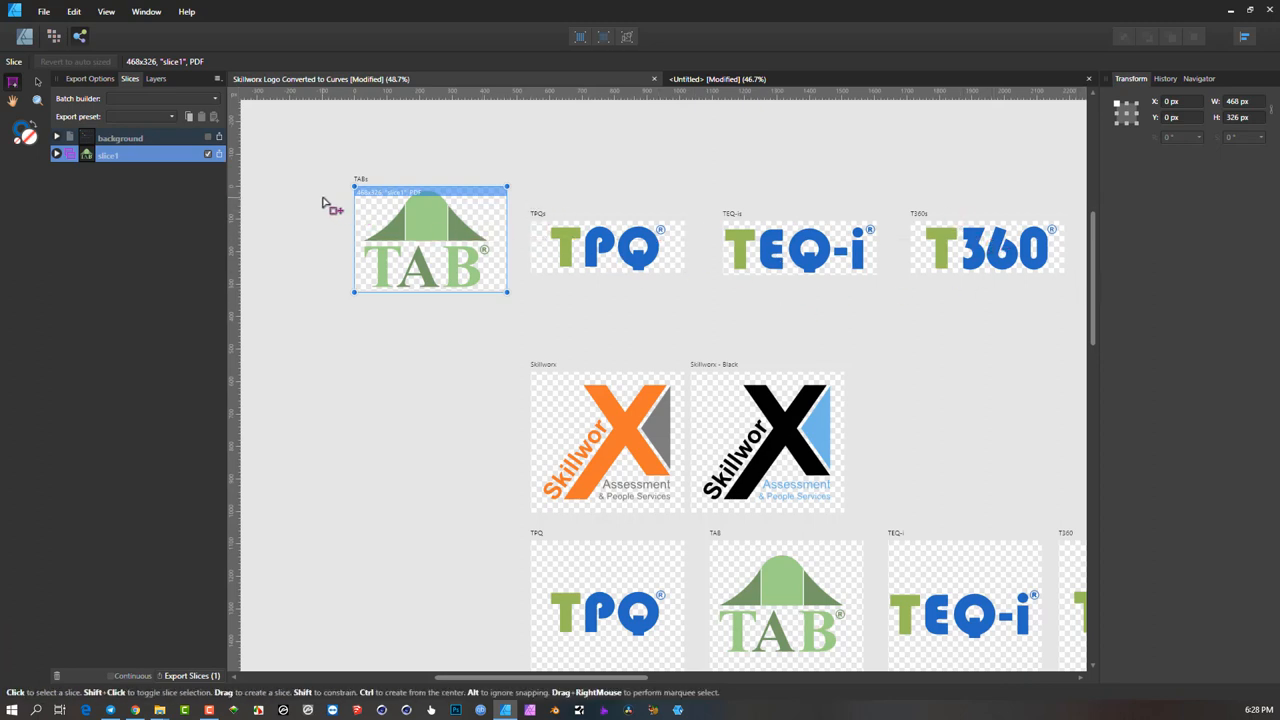
{"action": "mouse_move", "coordinate": [330, 210]}
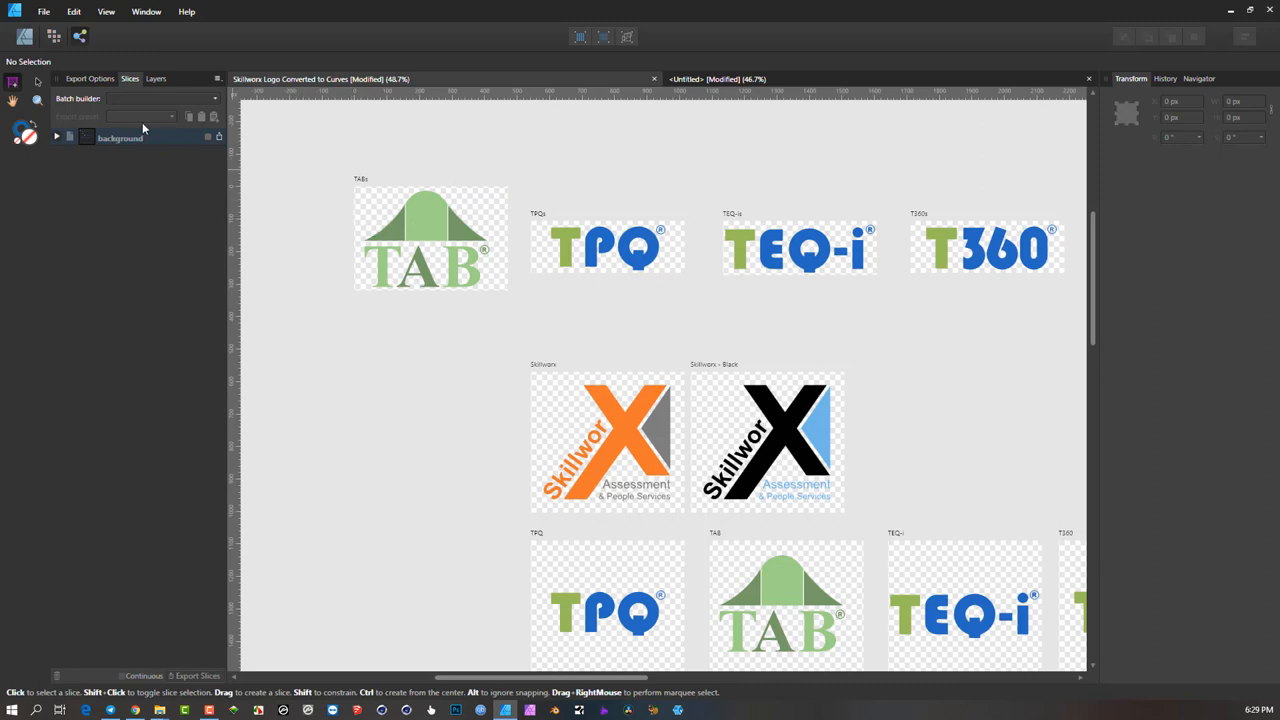
{"action": "mouse_move", "coordinate": [122, 123]}
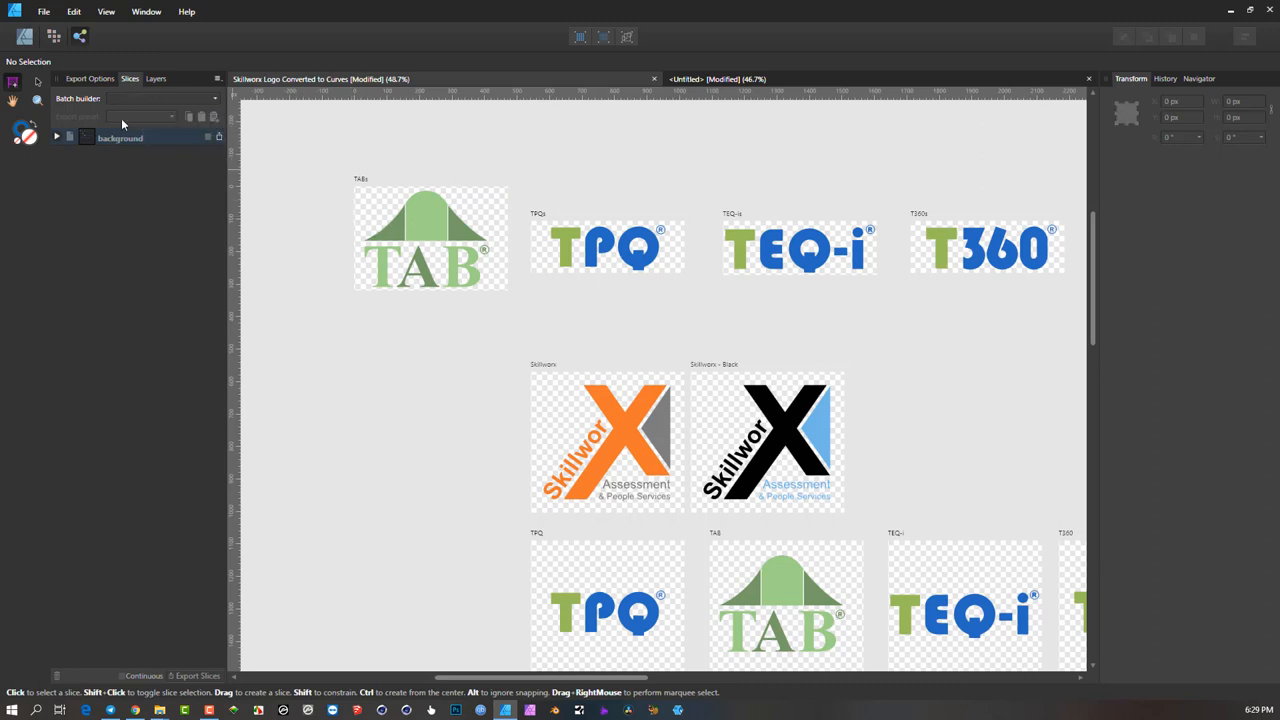
{"action": "mouse_move", "coordinate": [628, 222]}
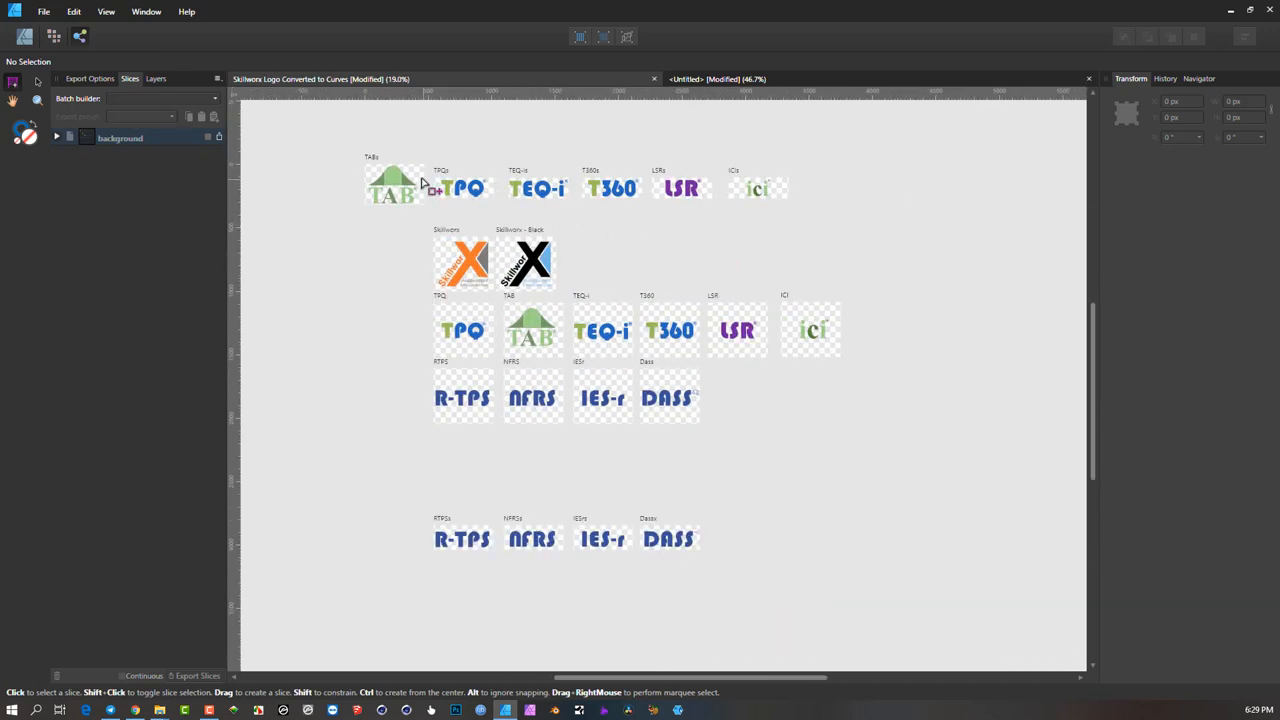
{"action": "mouse_move", "coordinate": [330, 170]}
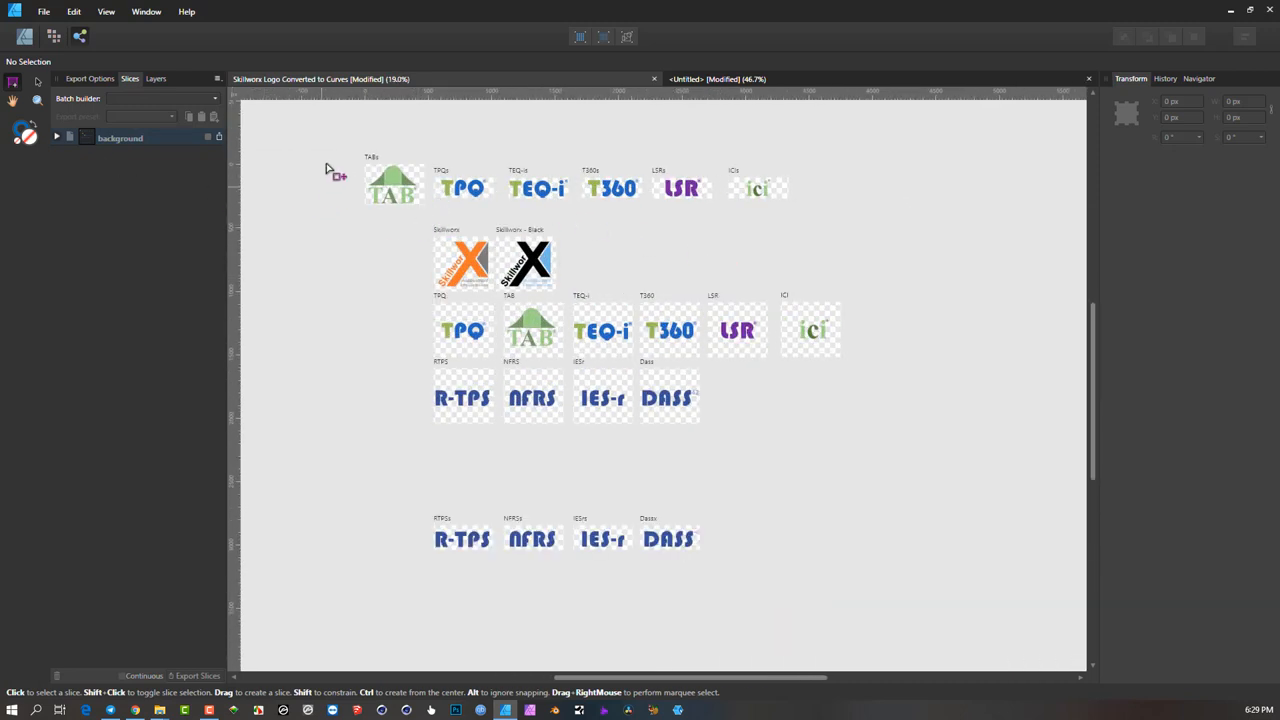
{"action": "mouse_move", "coordinate": [338, 172]}
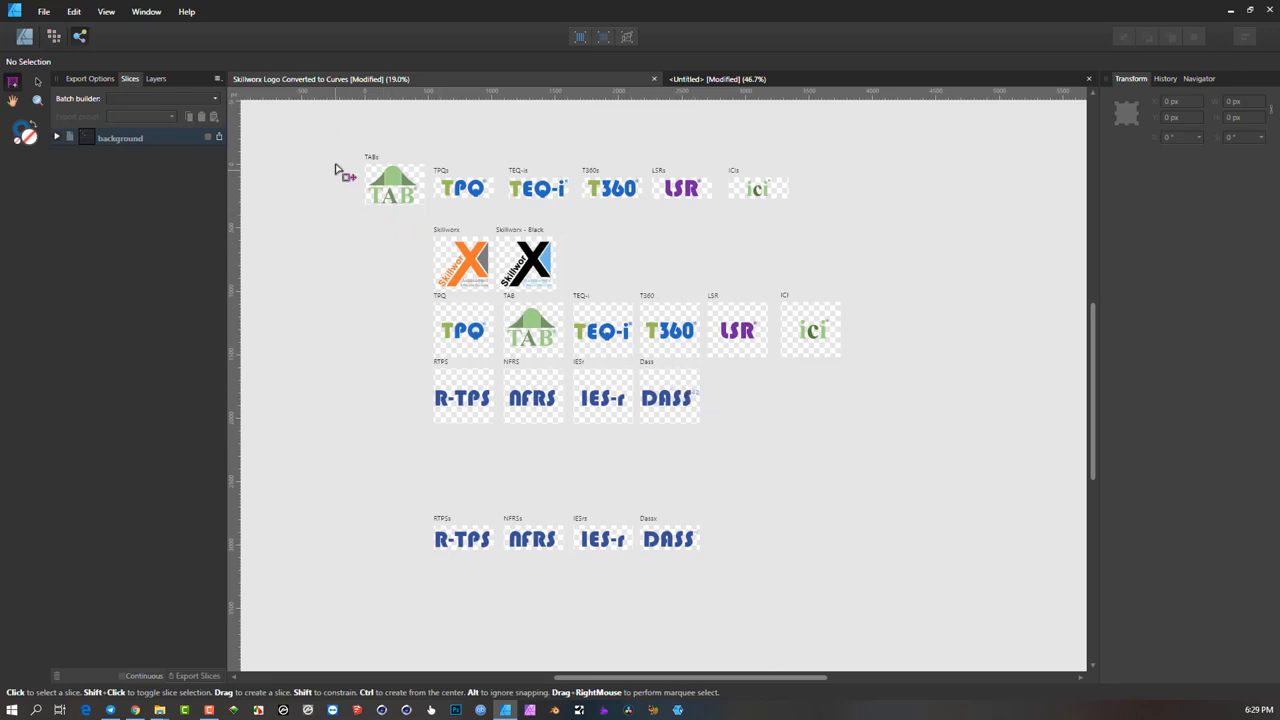
{"action": "mouse_move", "coordinate": [478, 188]}
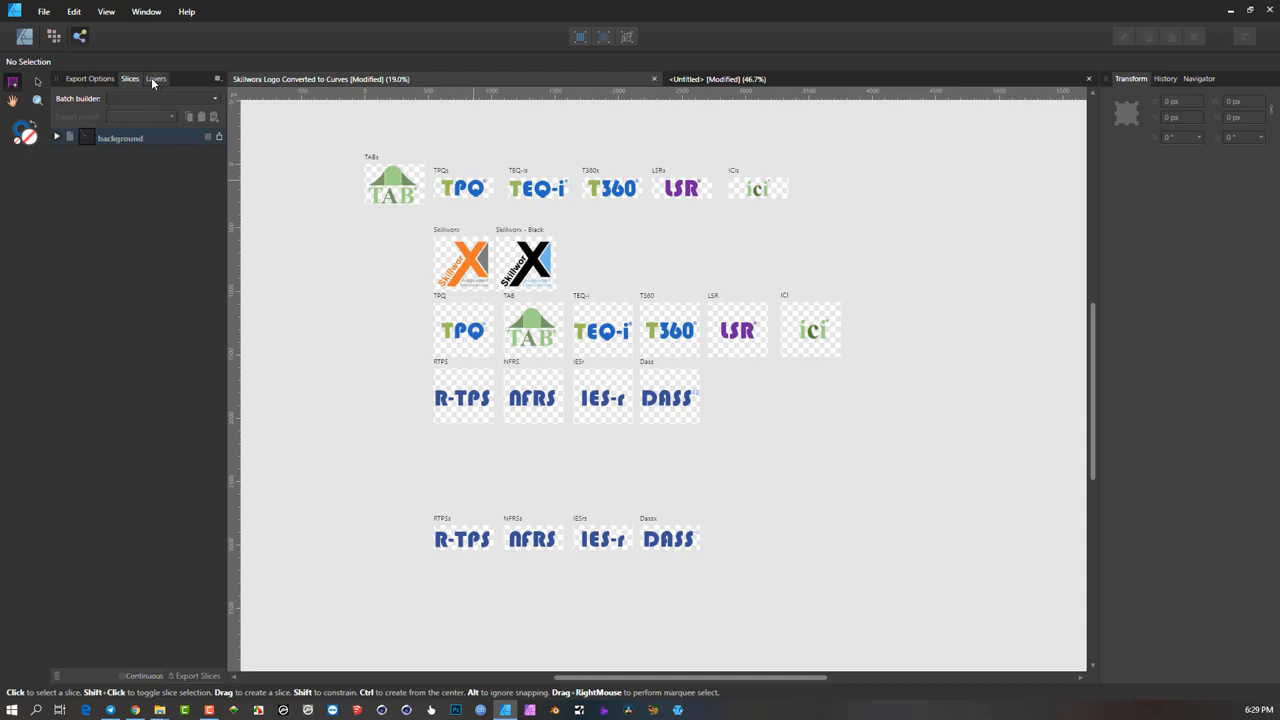
{"action": "mouse_move", "coordinate": [838, 235]}
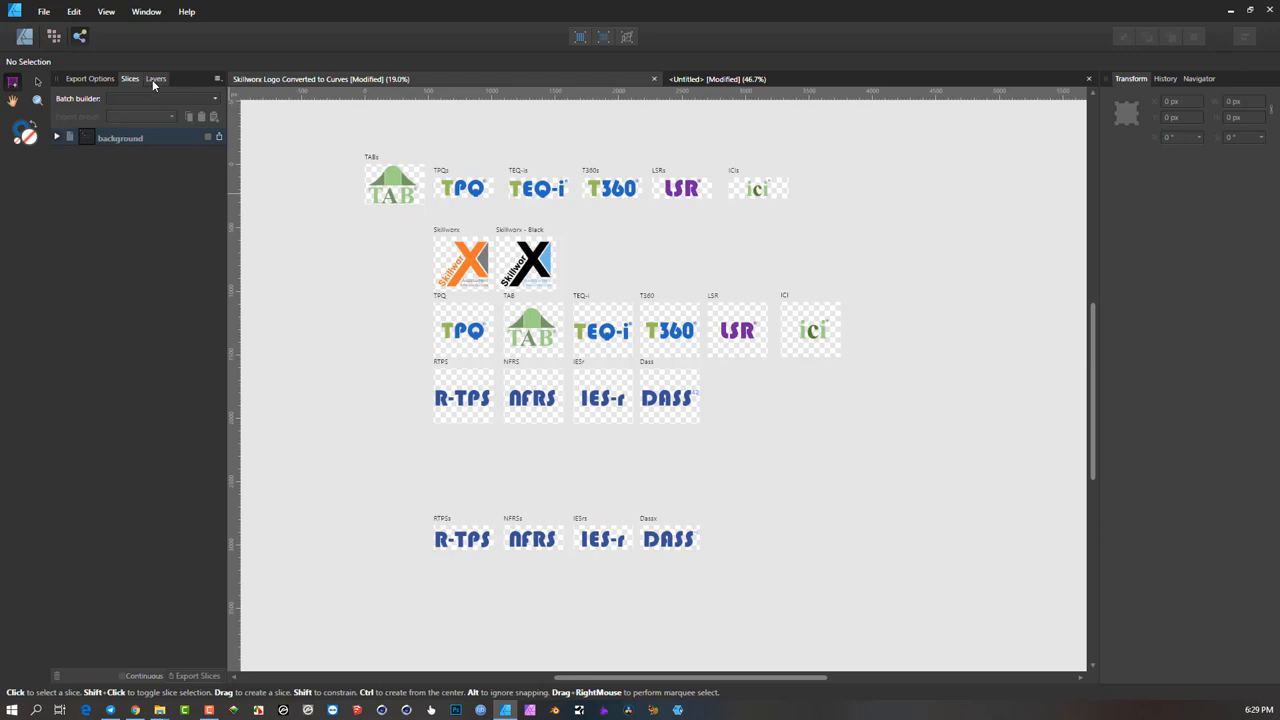
- Select all 22 Skillworx logo artboards together in the Layers panel for slicing
{"action": "left_click", "coordinate": [155, 78]}
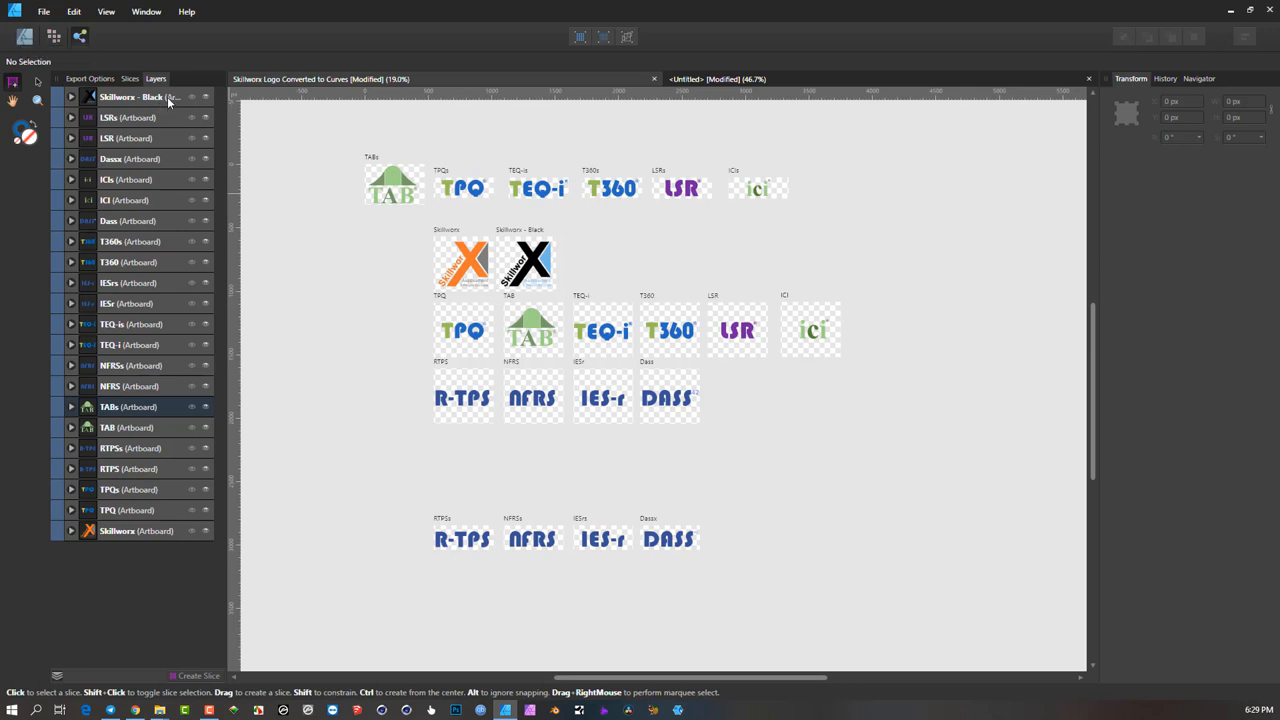
{"action": "left_click", "coordinate": [140, 97]}
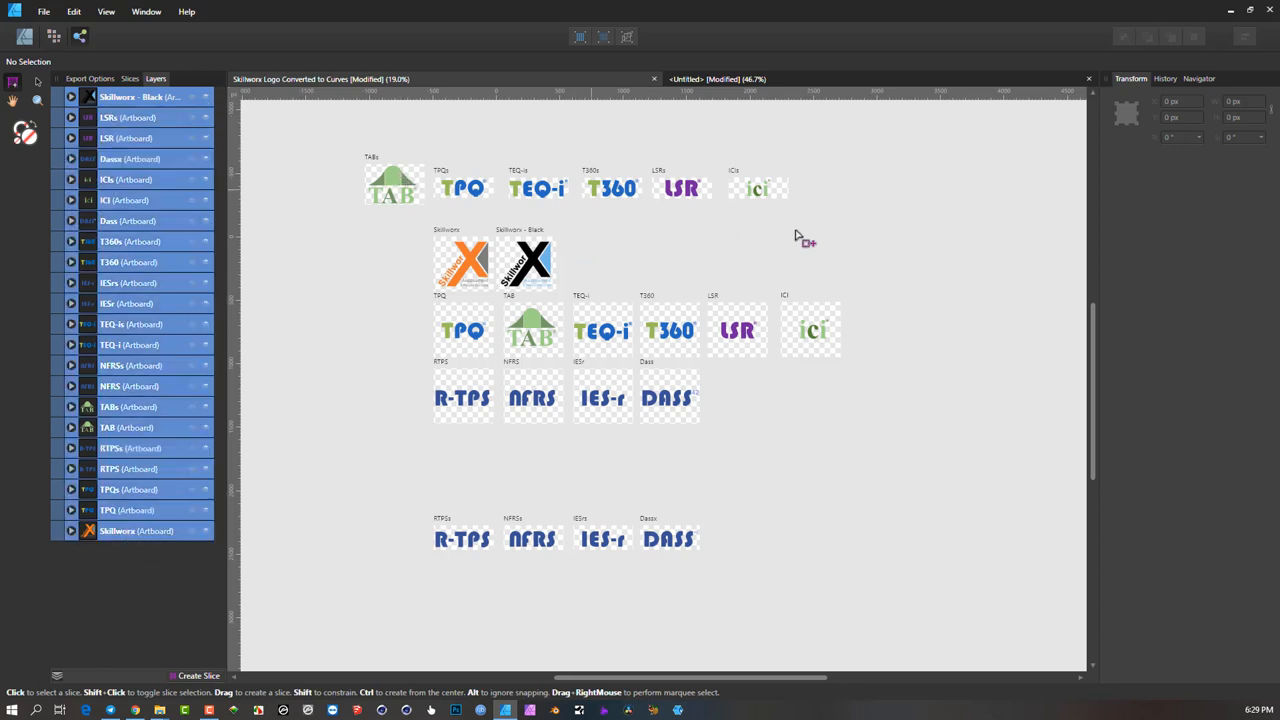
{"action": "mouse_move", "coordinate": [180, 88]}
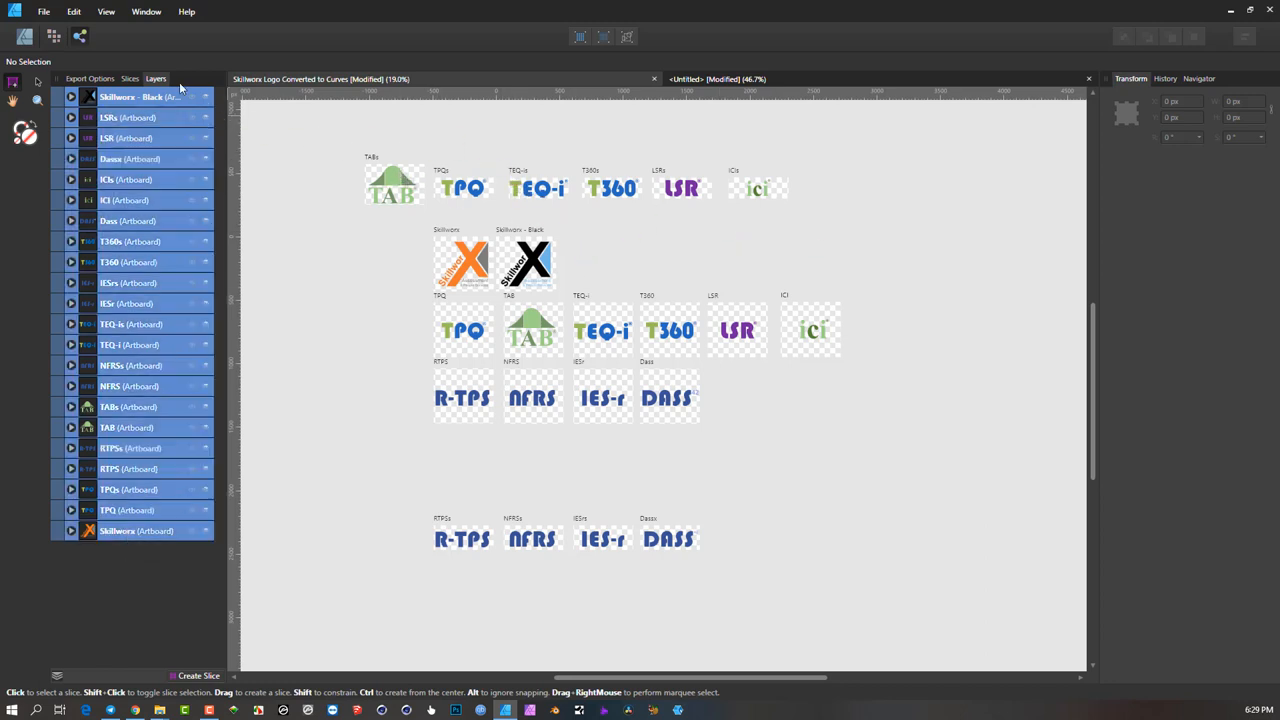
{"action": "mouse_move", "coordinate": [153, 546]}
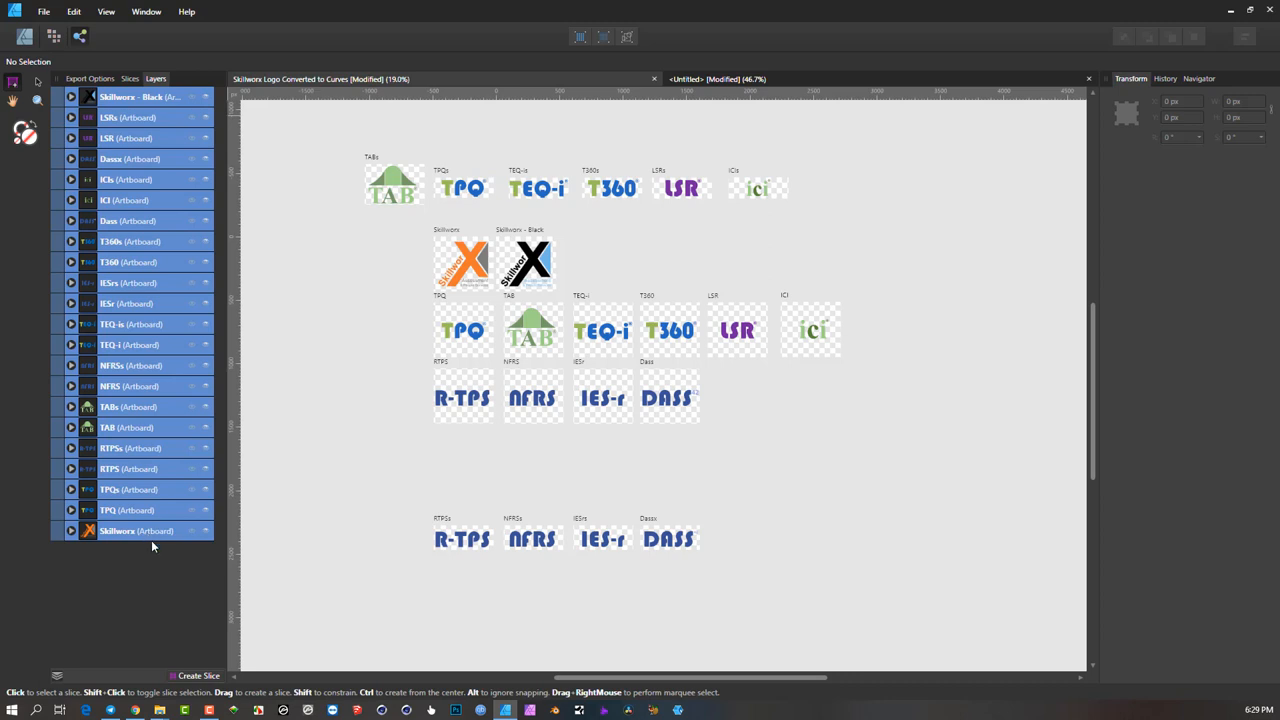
{"action": "mouse_move", "coordinate": [206, 662]}
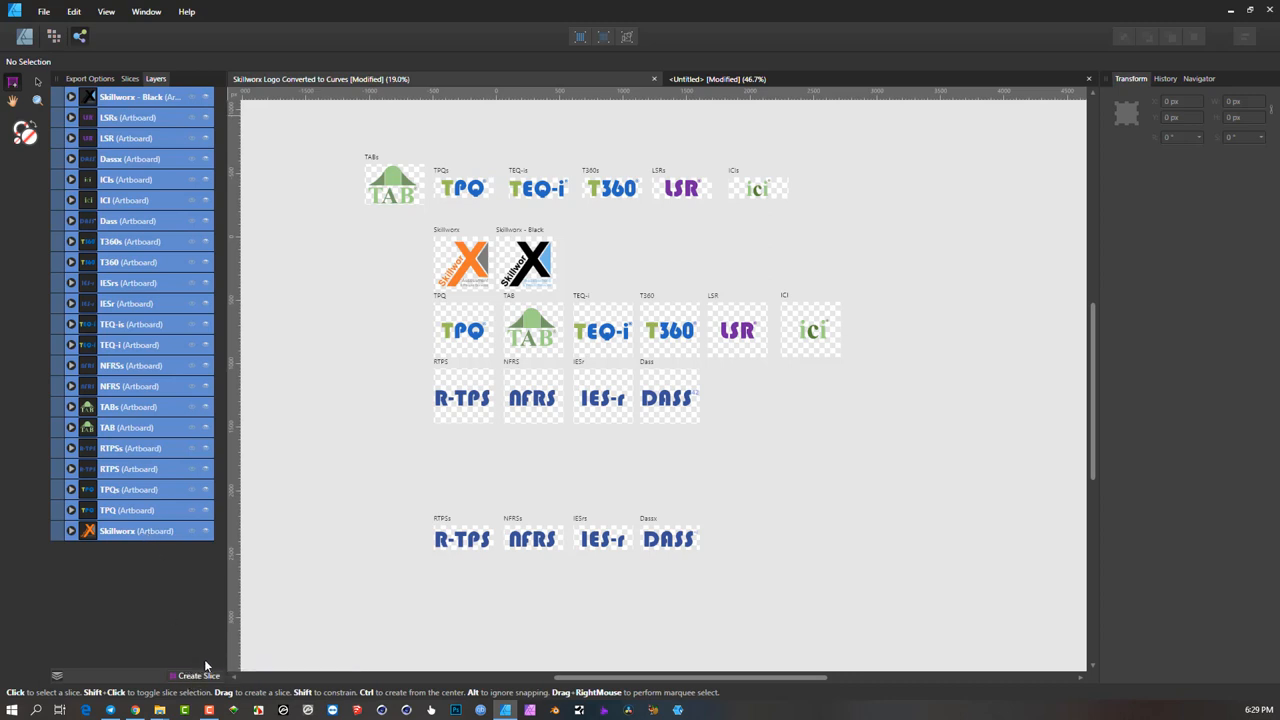
{"action": "mouse_move", "coordinate": [425, 260]}
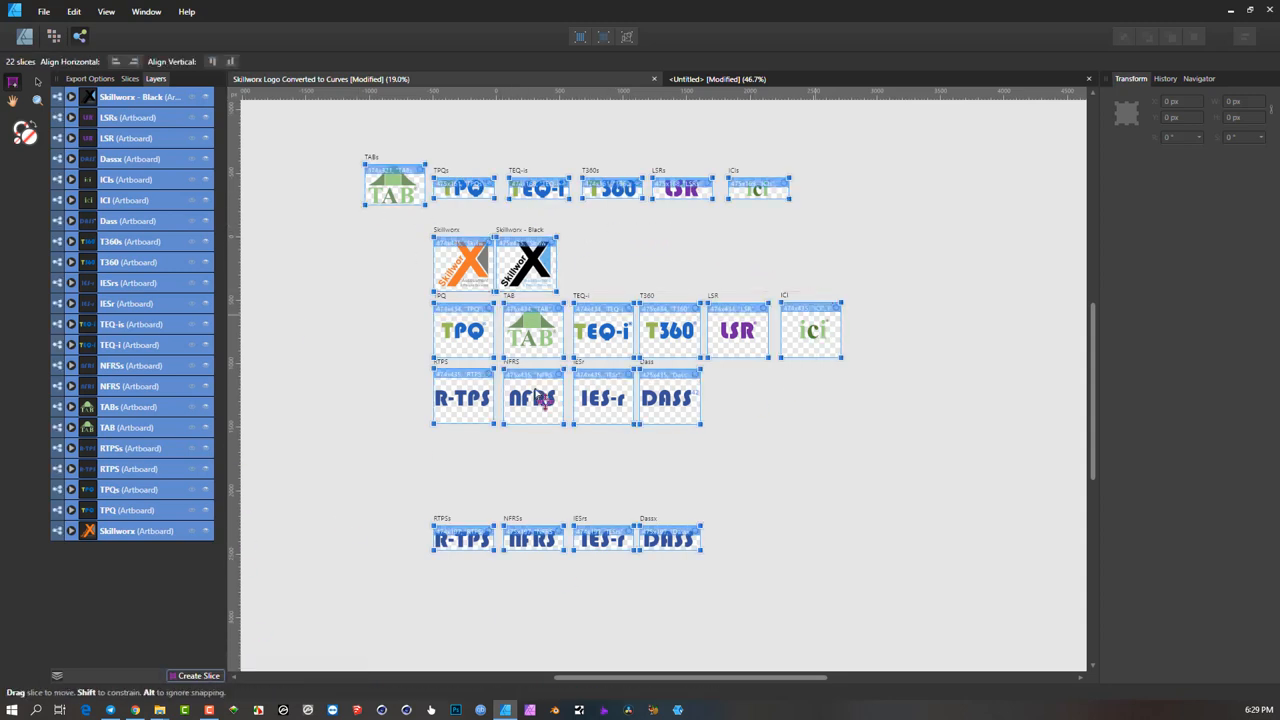
- Show the Slices panel listing the 22 artboard slices beneath the background slice
{"action": "left_click", "coordinate": [129, 78]}
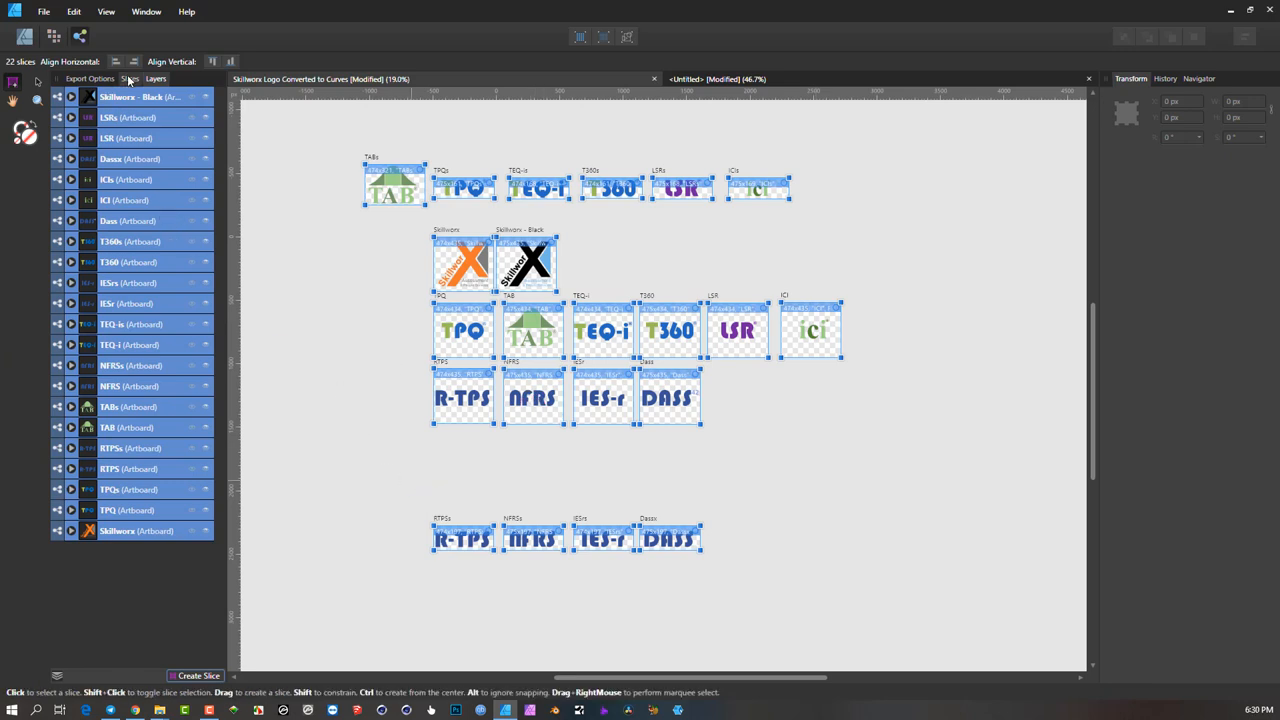
{"action": "left_click", "coordinate": [130, 78]}
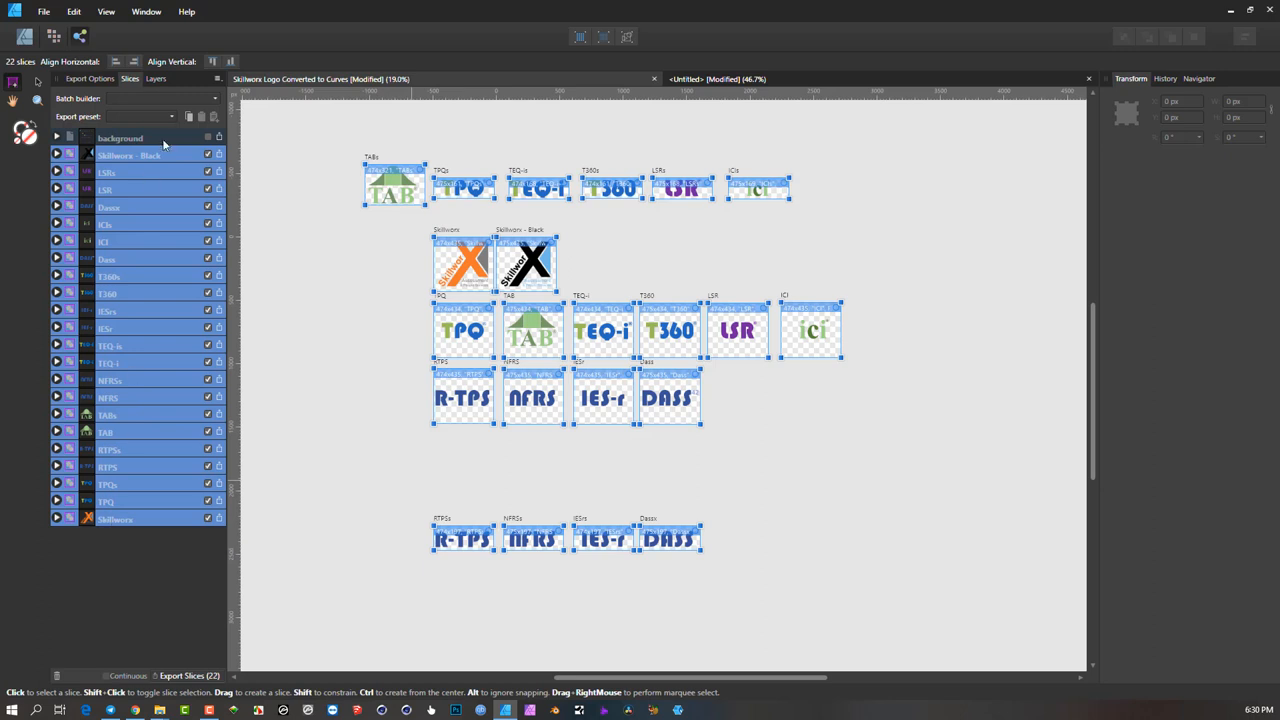
{"action": "mouse_move", "coordinate": [203, 145]}
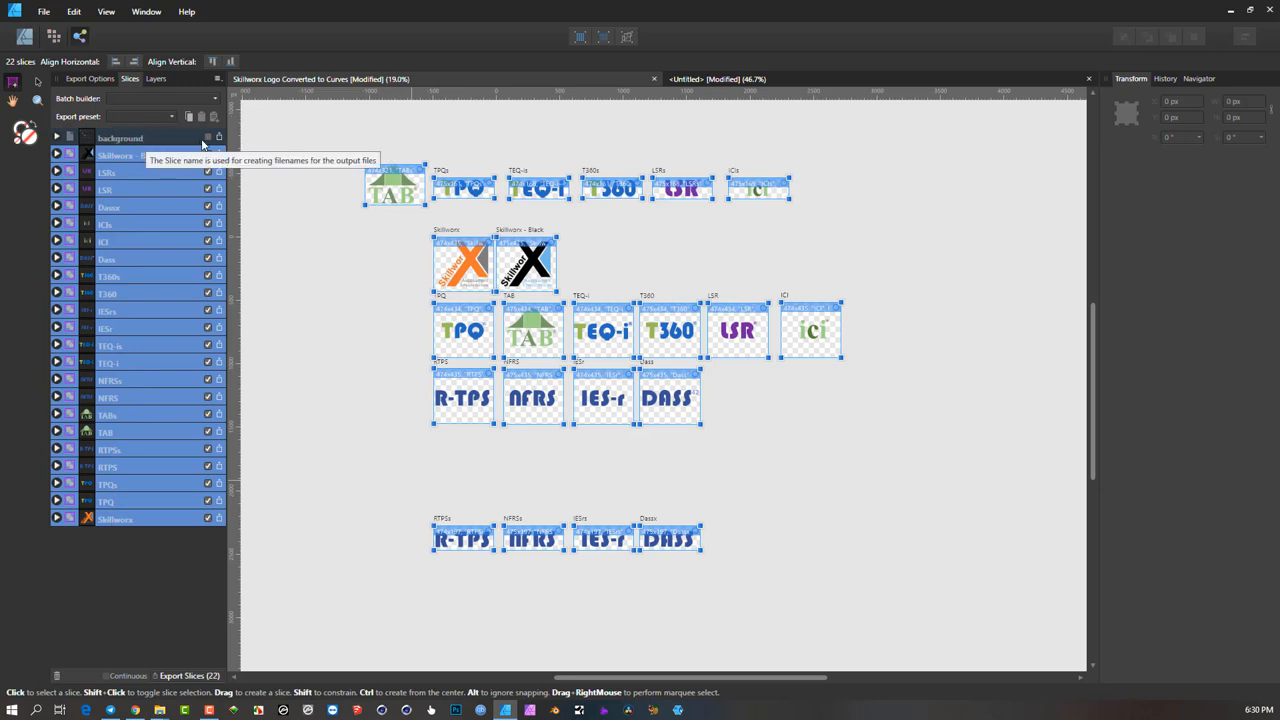
{"action": "left_click", "coordinate": [128, 155]}
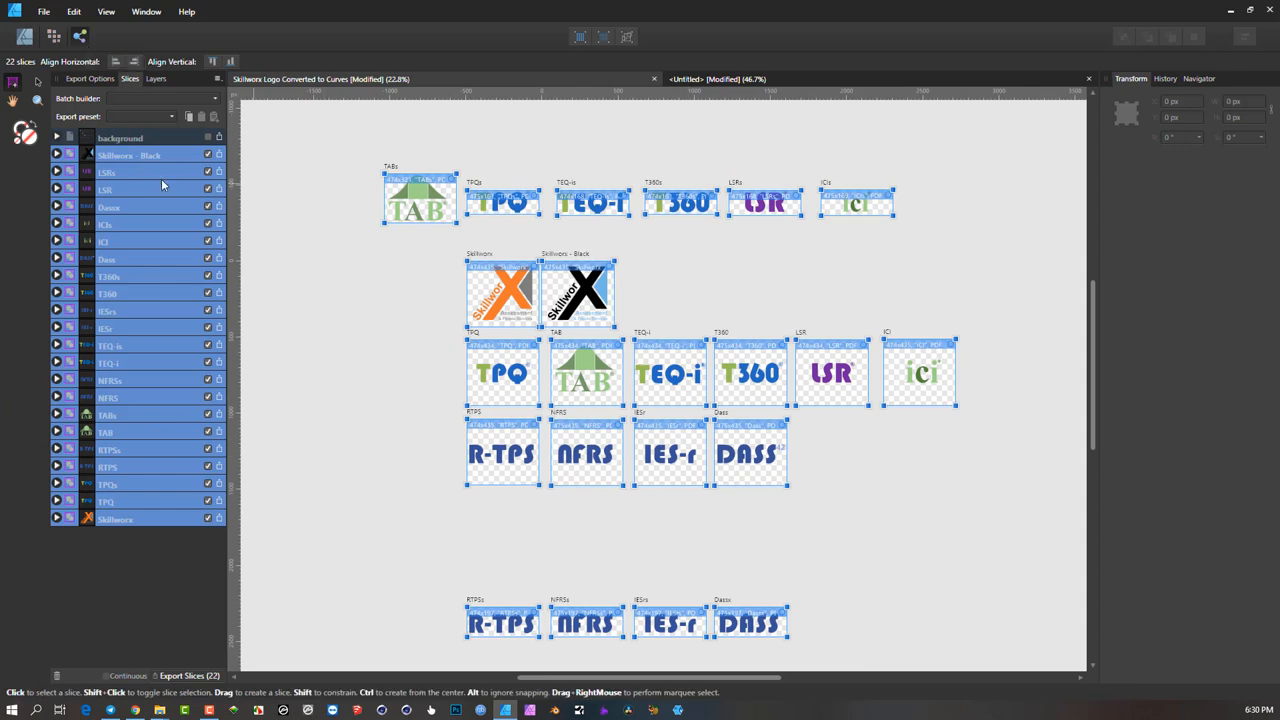
{"action": "mouse_move", "coordinate": [186, 96]}
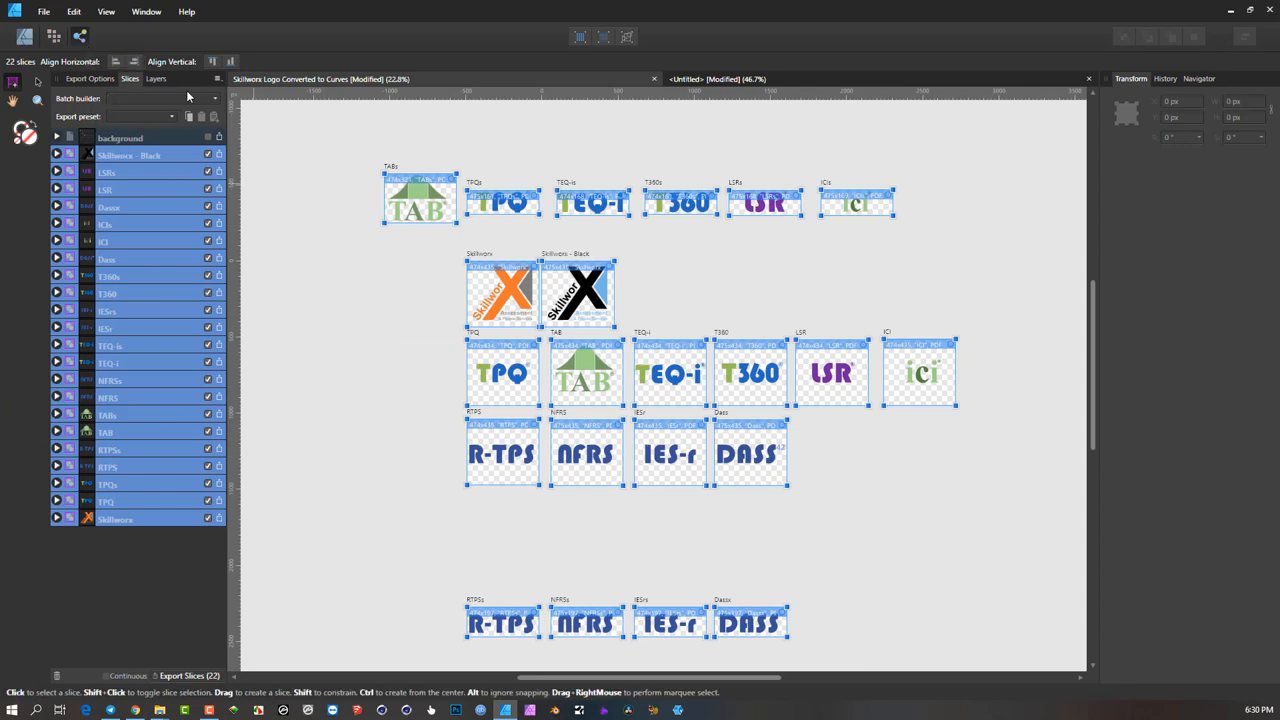
{"action": "mouse_move", "coordinate": [88, 98]}
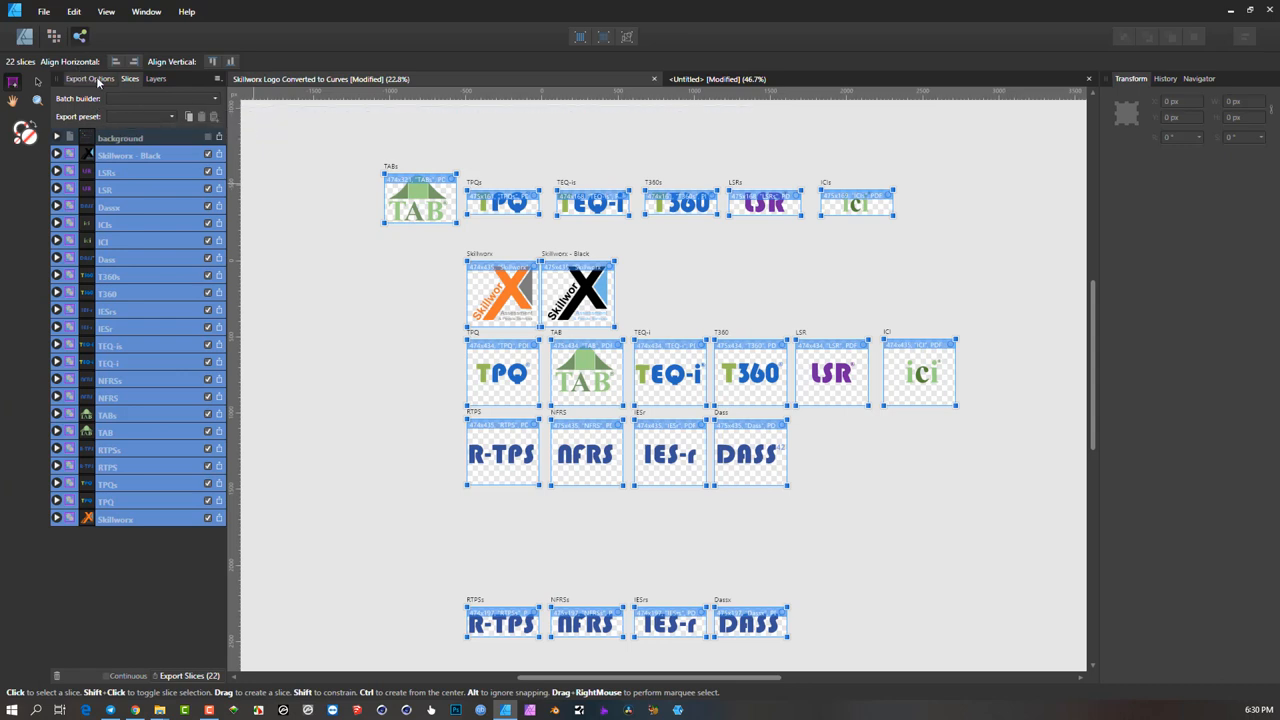
- Show the slices' export settings (PDF, 150 DPI) with all 22 slices selected
{"action": "left_click", "coordinate": [89, 79]}
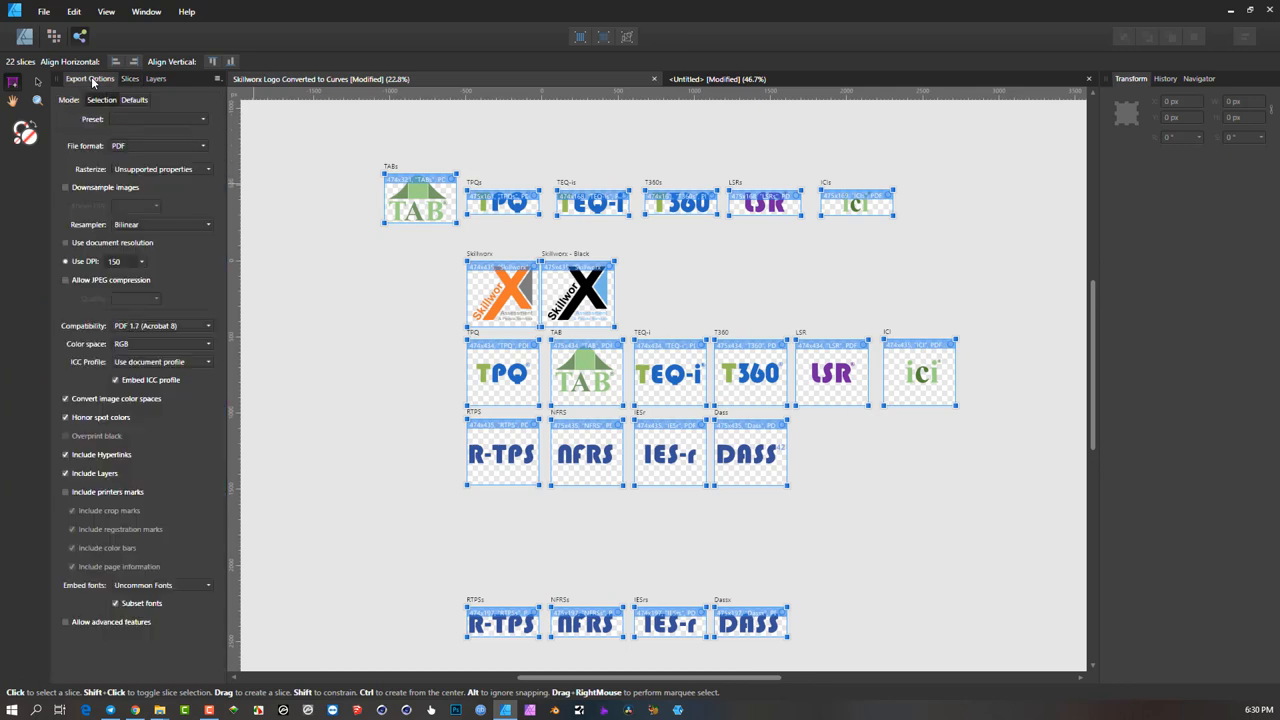
{"action": "mouse_move", "coordinate": [382, 162]}
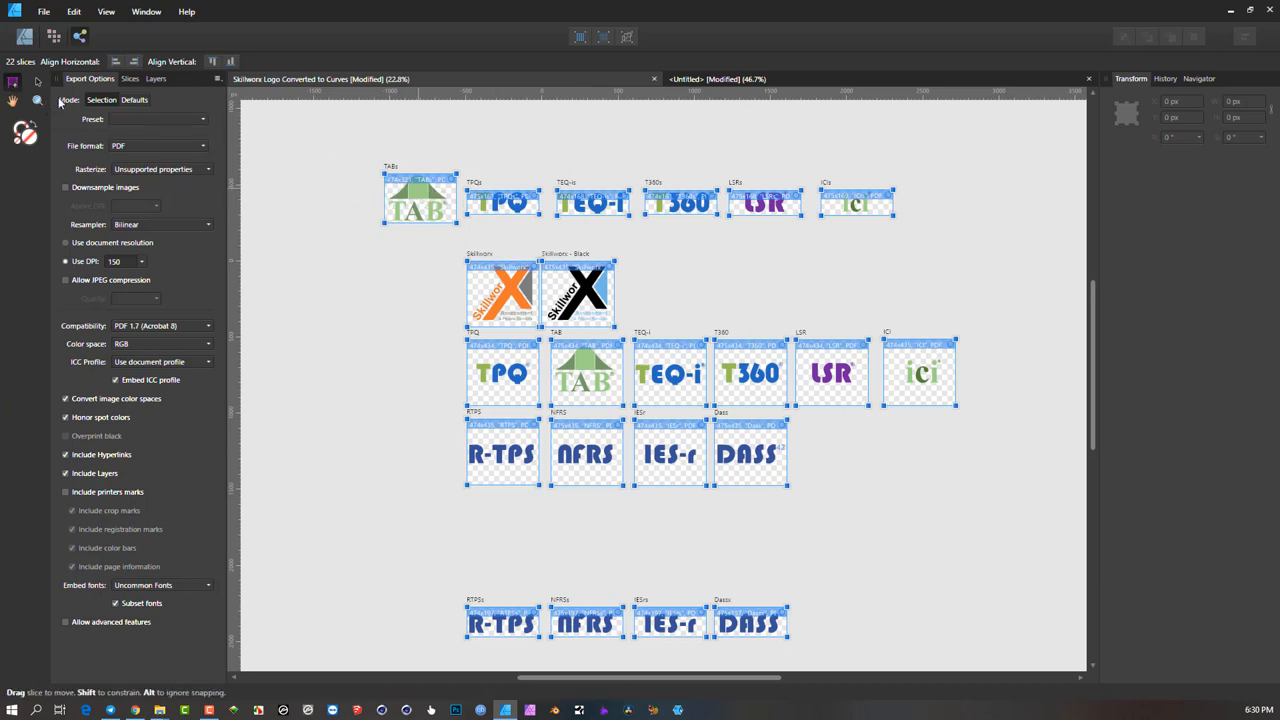
{"action": "mouse_move", "coordinate": [13, 82]}
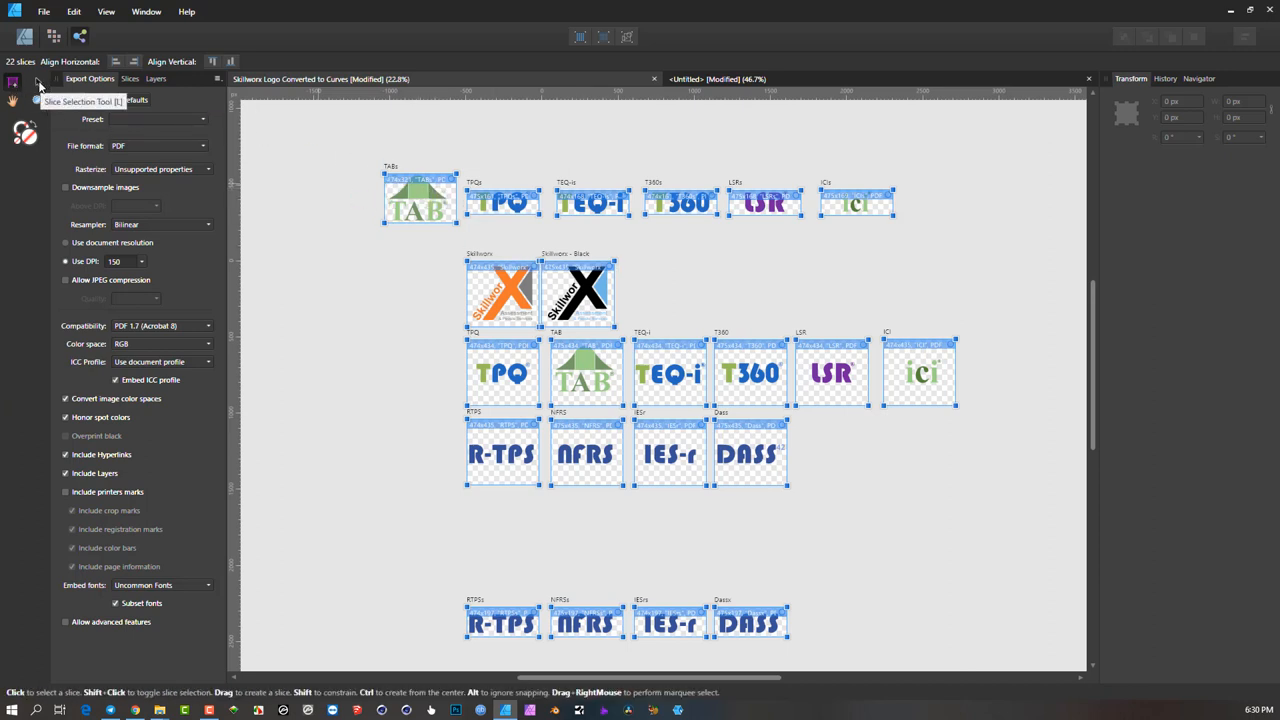
{"action": "left_click", "coordinate": [13, 99]}
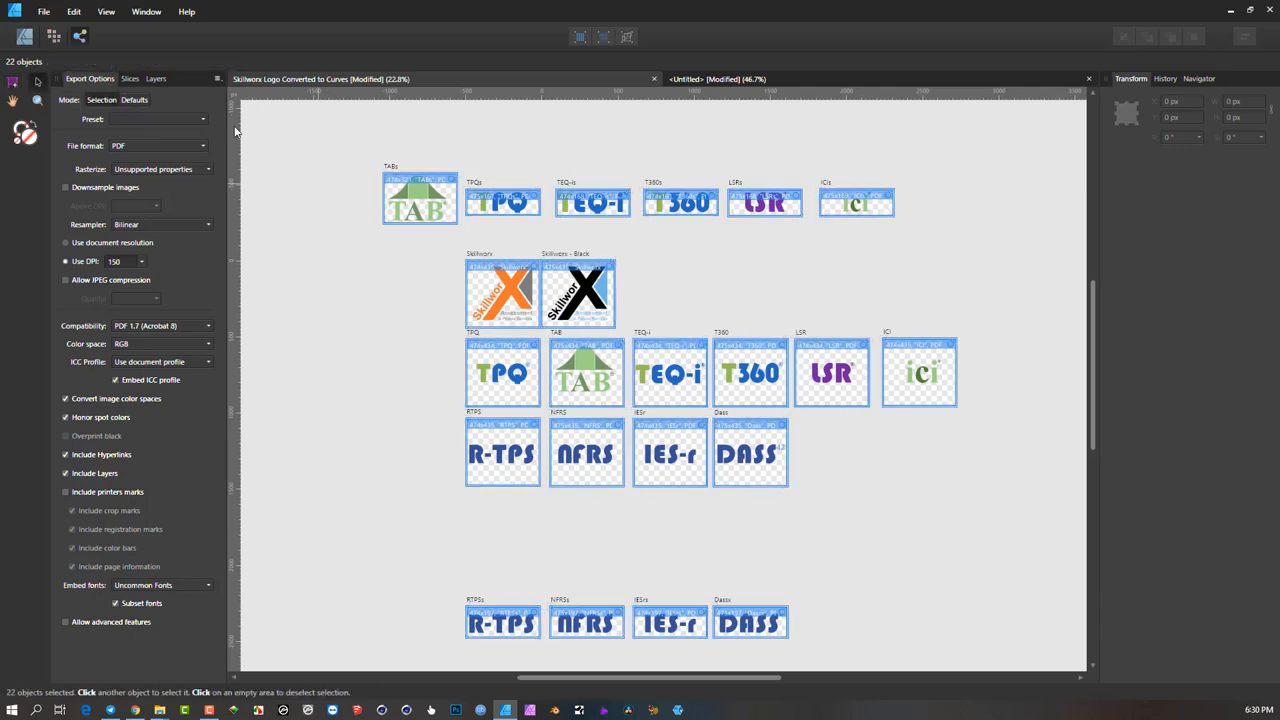
{"action": "mouse_move", "coordinate": [933, 568]}
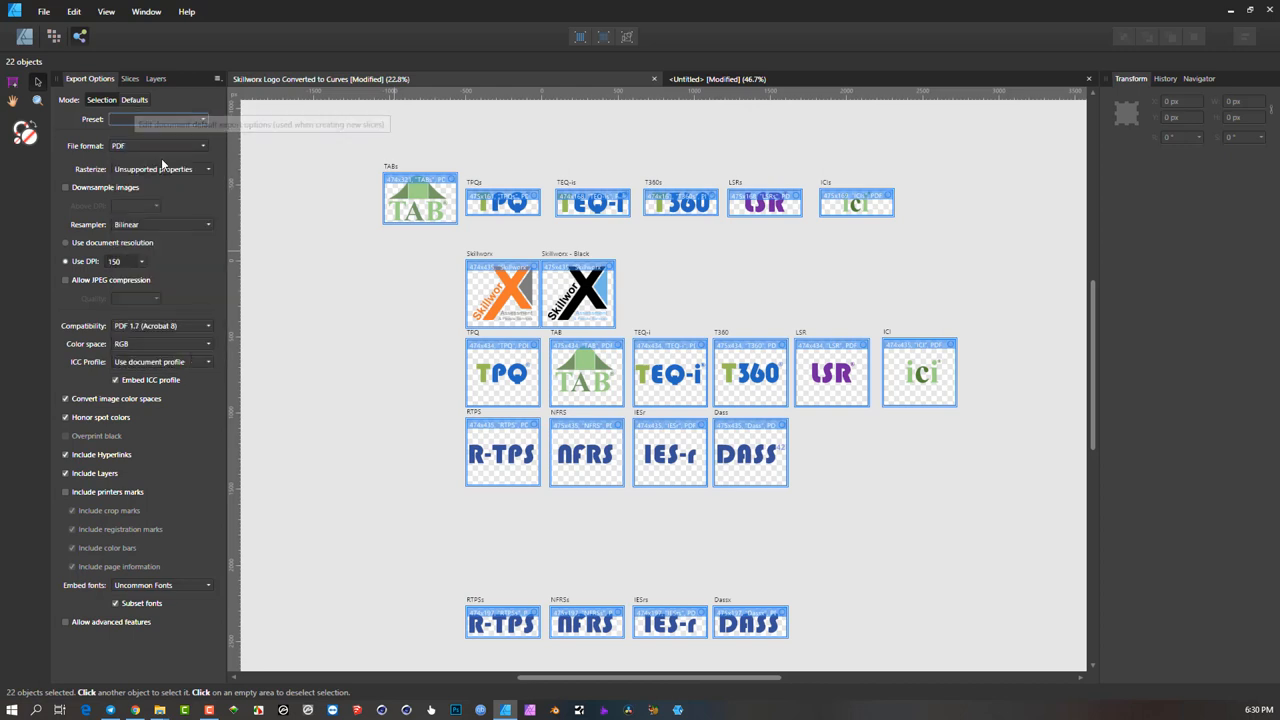
- Set the export file format for all 22 slices to PNG, 8-bit RGB
{"action": "left_click", "coordinate": [160, 145]}
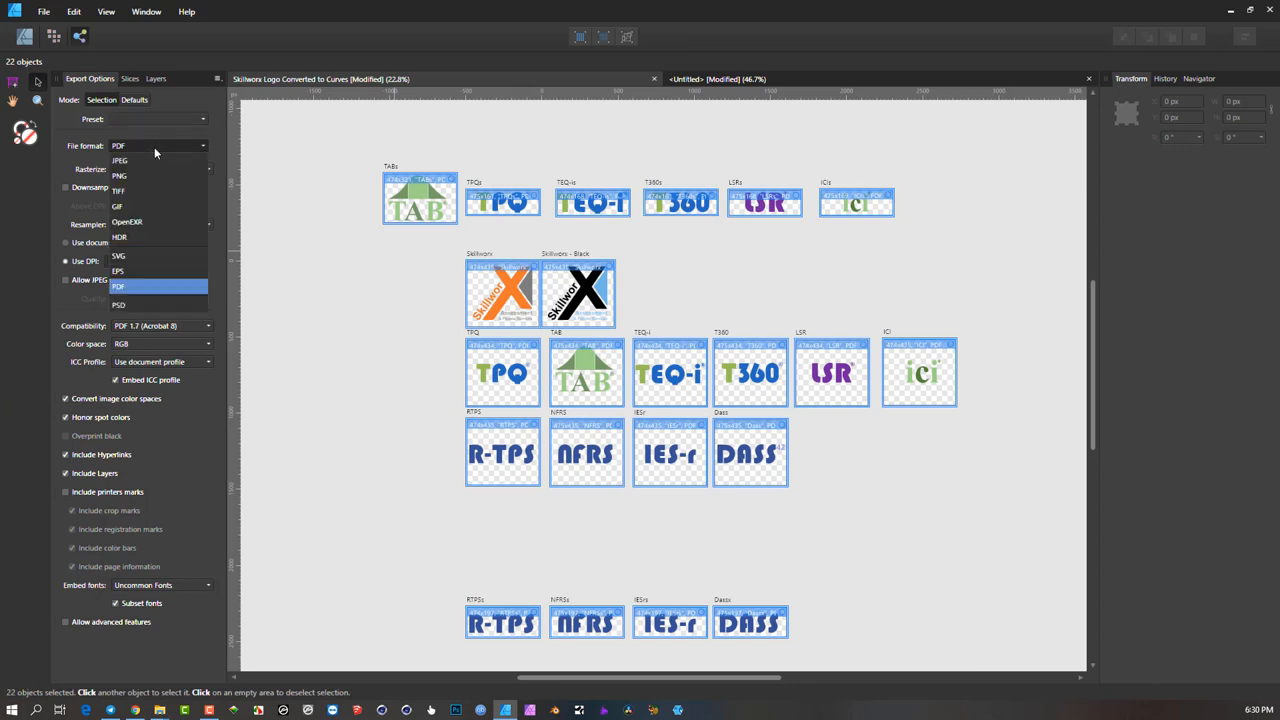
{"action": "left_click", "coordinate": [119, 175]}
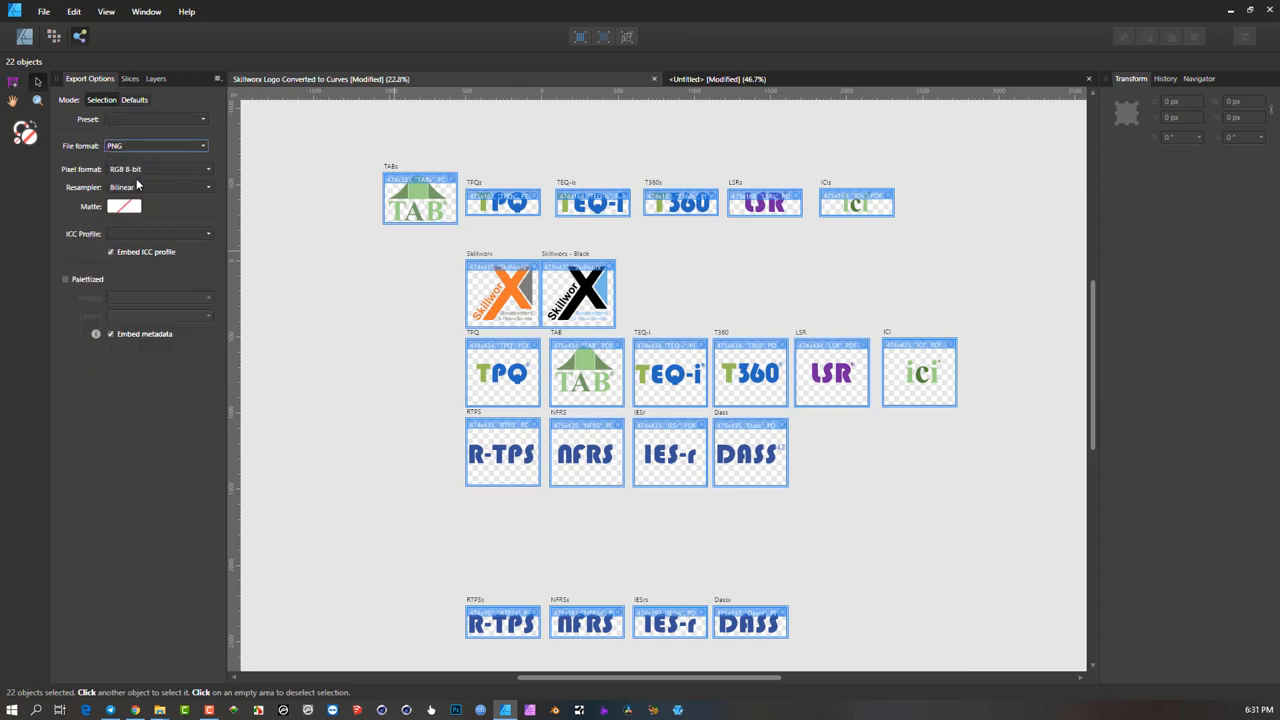
{"action": "mouse_move", "coordinate": [126, 110]}
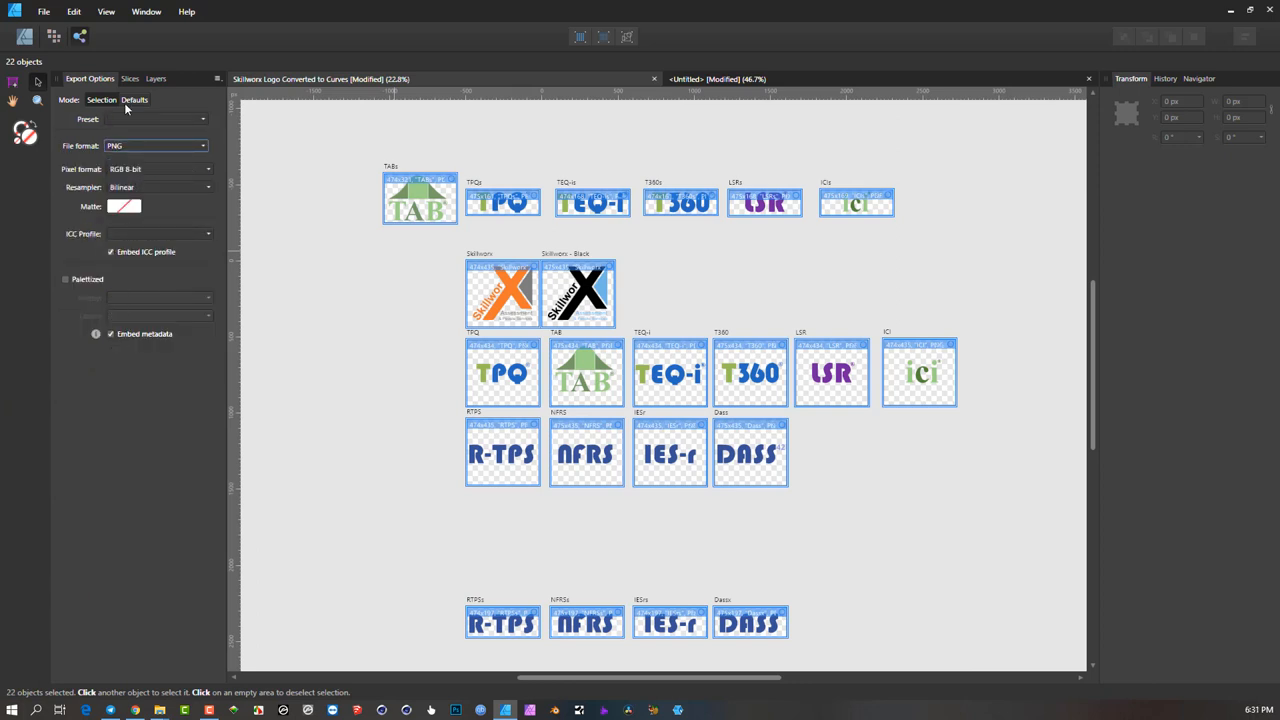
{"action": "left_click", "coordinate": [155, 146]}
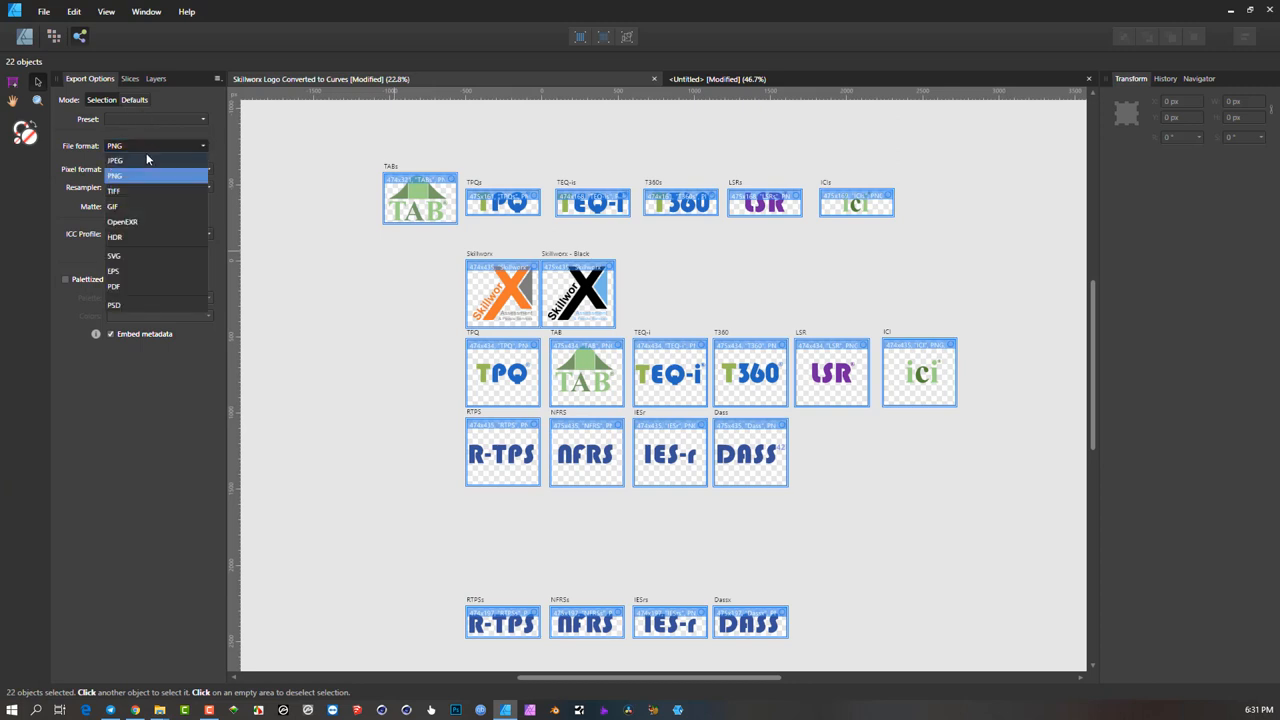
{"action": "mouse_move", "coordinate": [180, 161]}
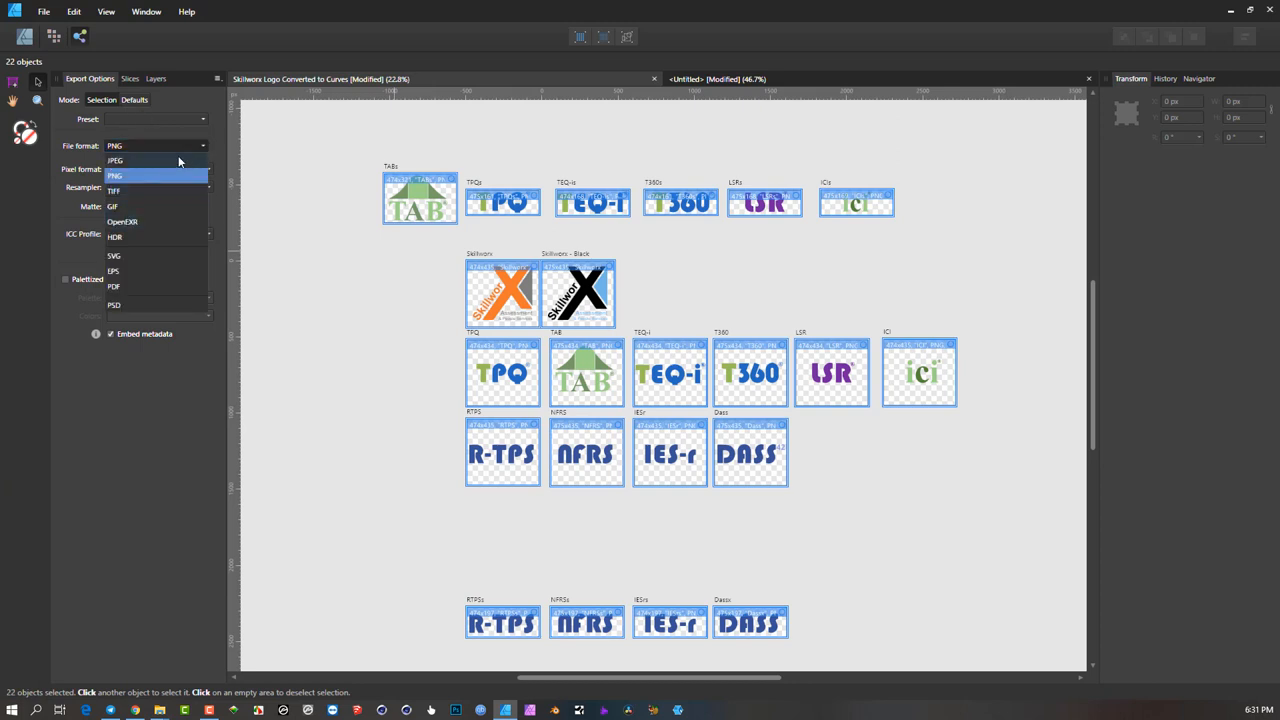
{"action": "left_click", "coordinate": [115, 161]}
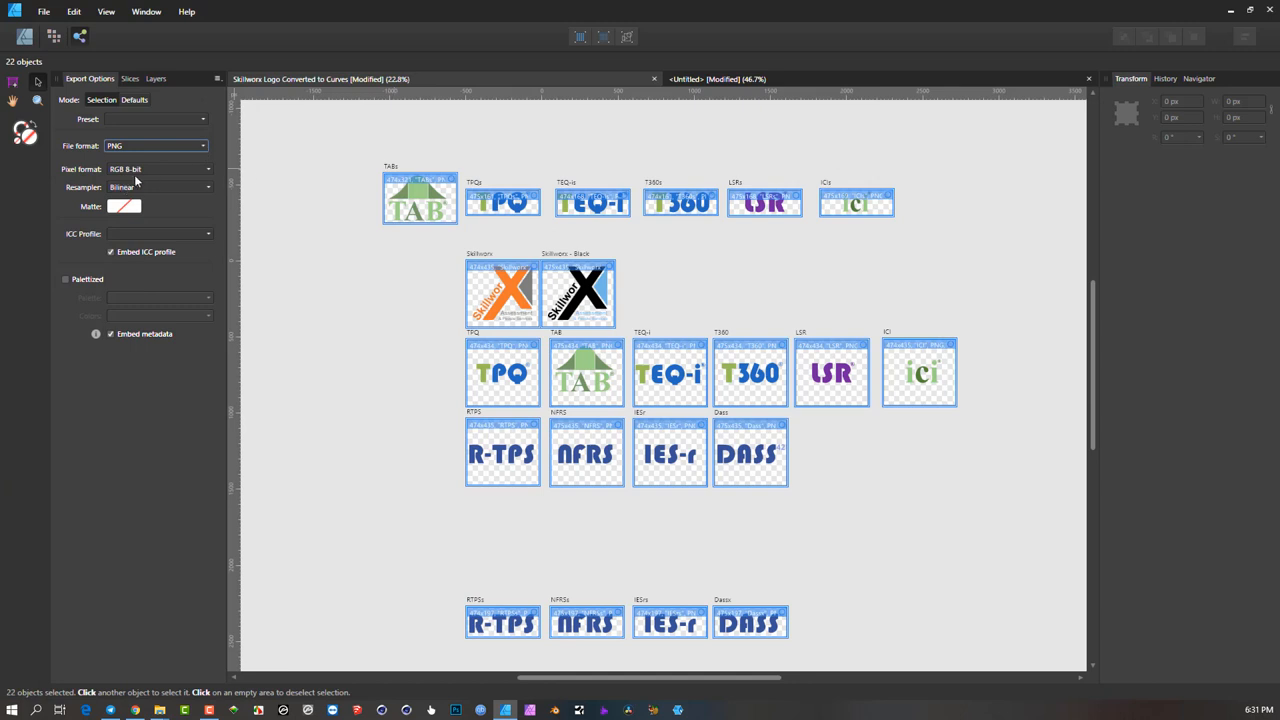
{"action": "mouse_move", "coordinate": [143, 140]}
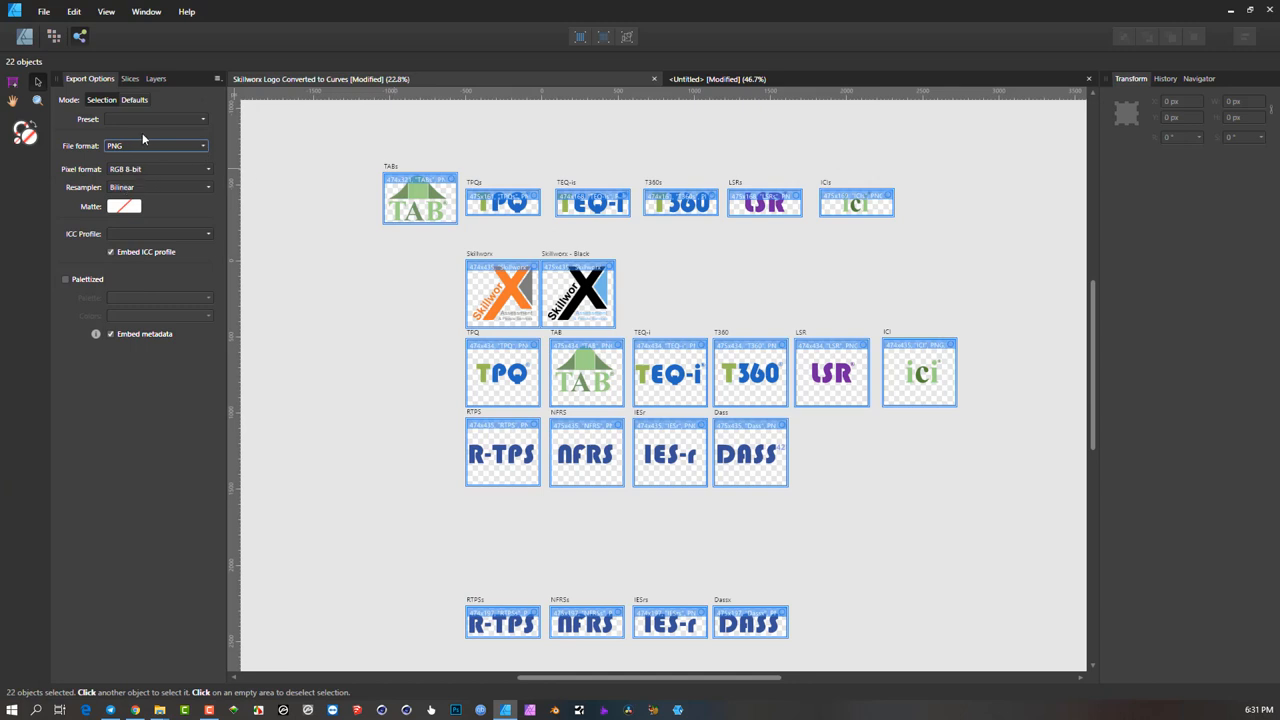
{"action": "mouse_move", "coordinate": [128, 119]}
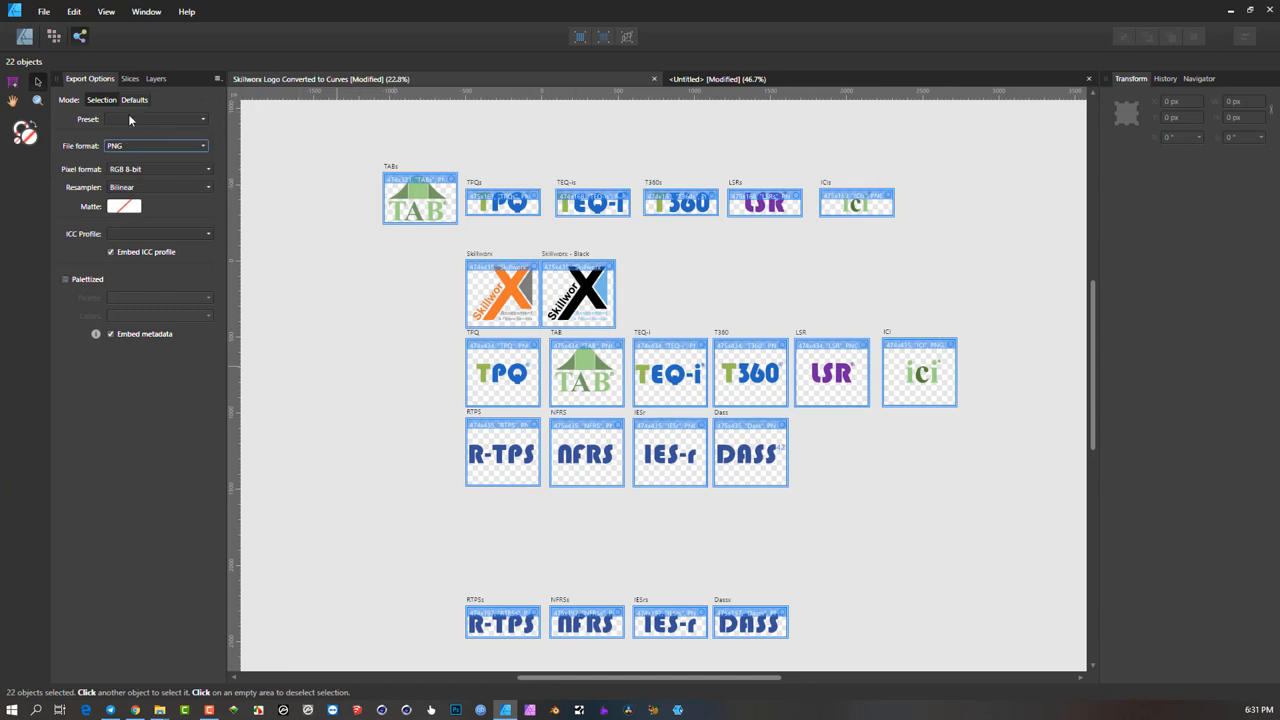
{"action": "left_click", "coordinate": [129, 78]}
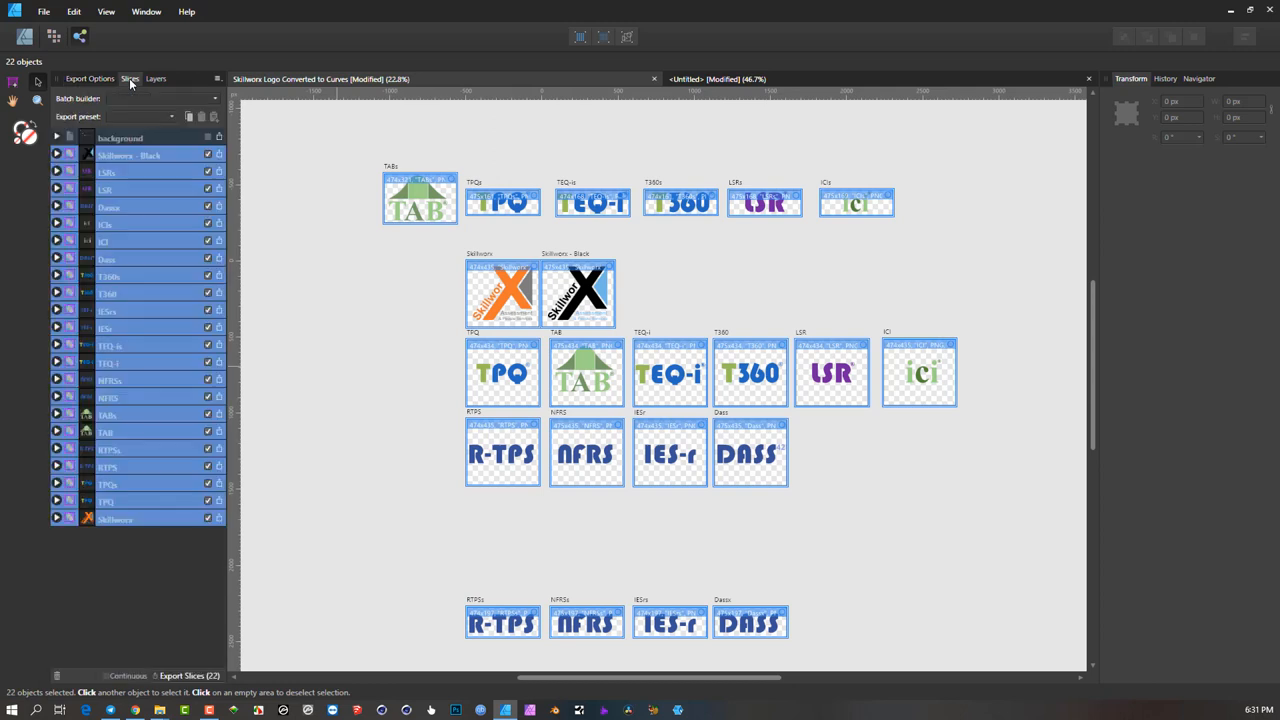
{"action": "mouse_move", "coordinate": [190, 167]}
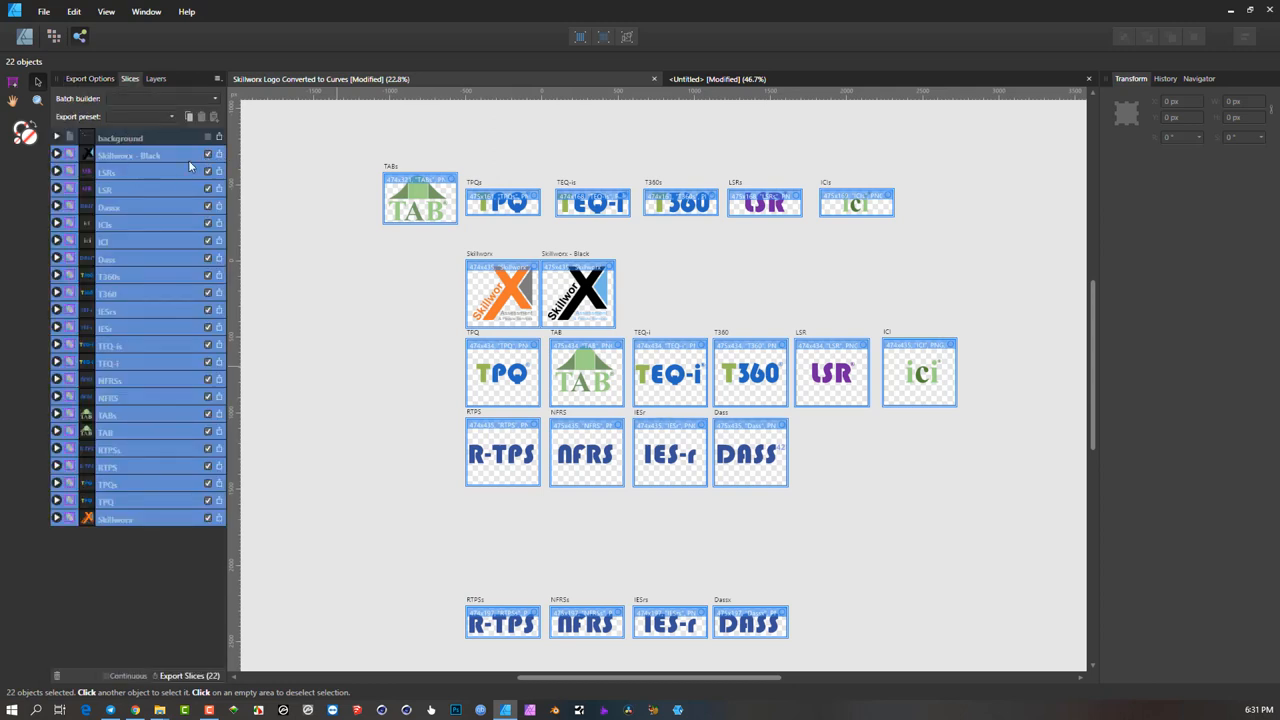
{"action": "mouse_move", "coordinate": [208, 156]}
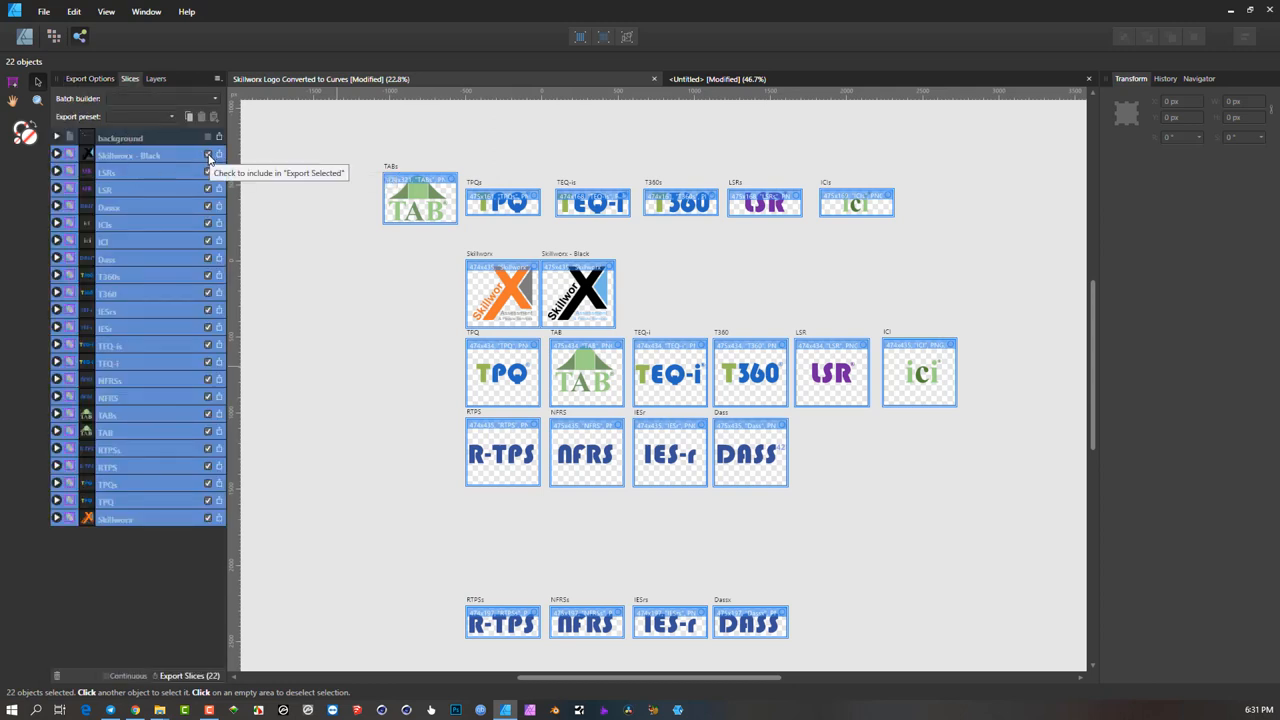
{"action": "mouse_move", "coordinate": [200, 160]}
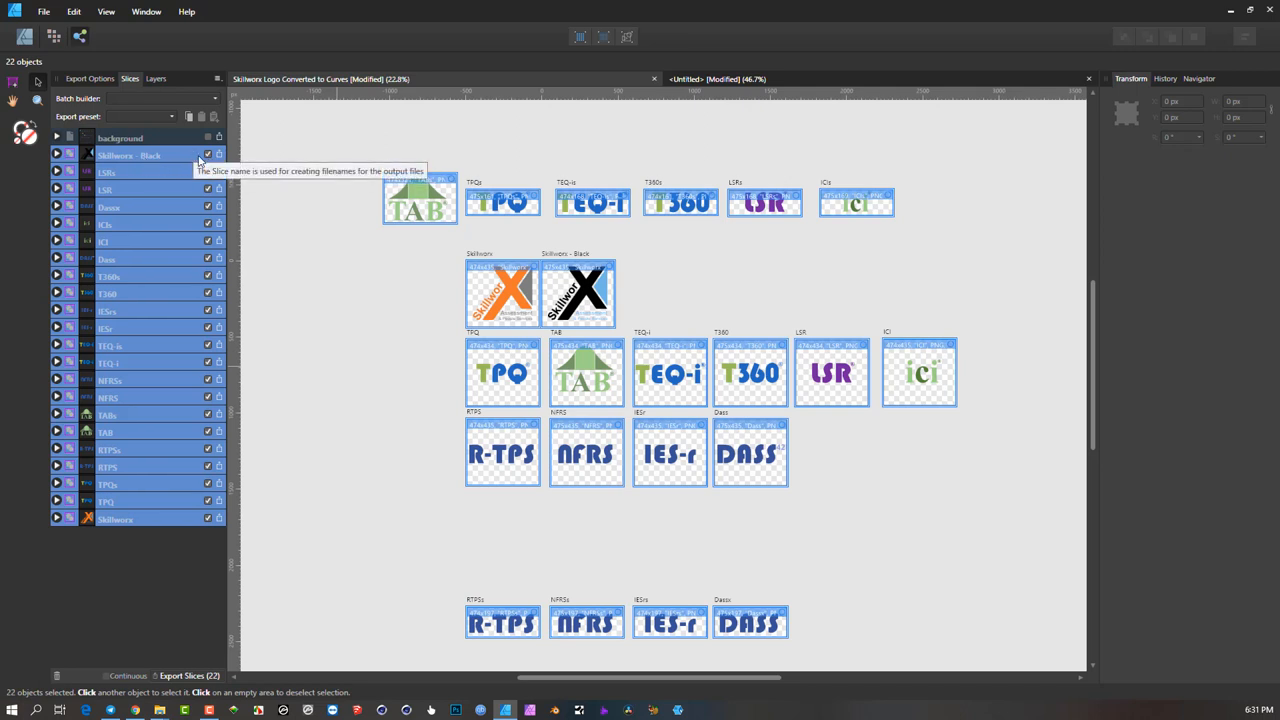
{"action": "mouse_move", "coordinate": [192, 168]}
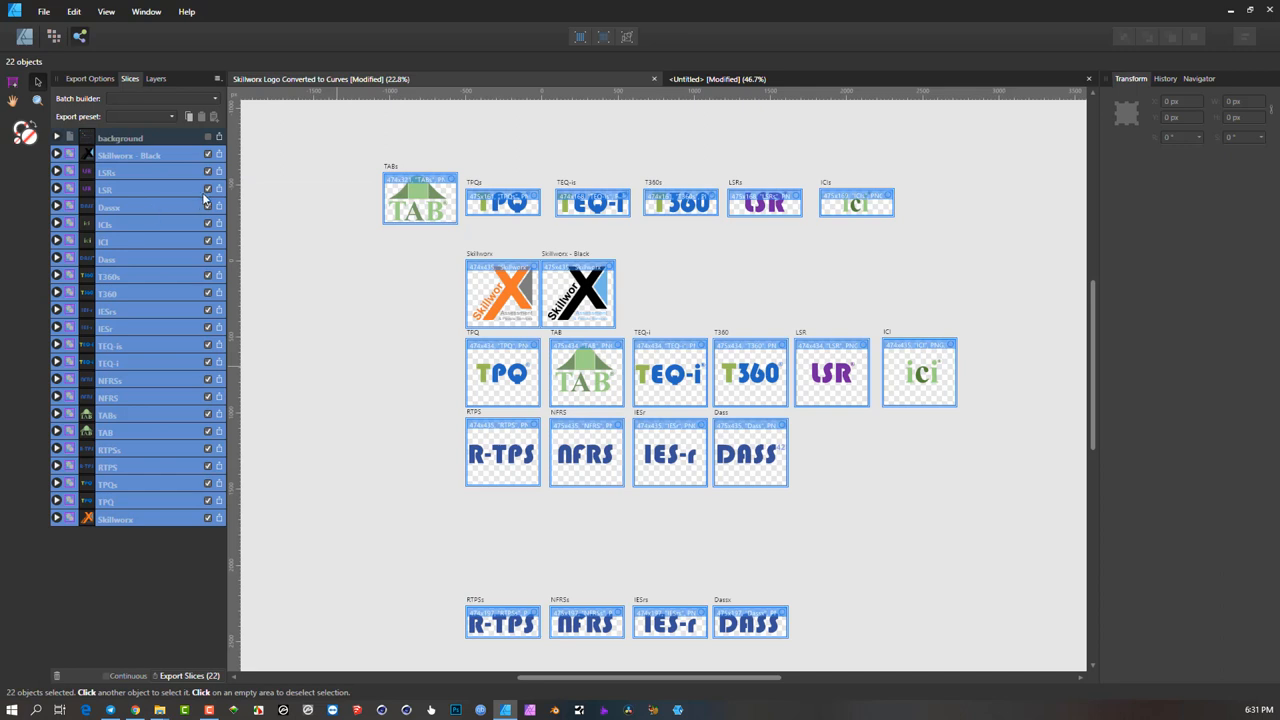
{"action": "mouse_move", "coordinate": [128, 580]}
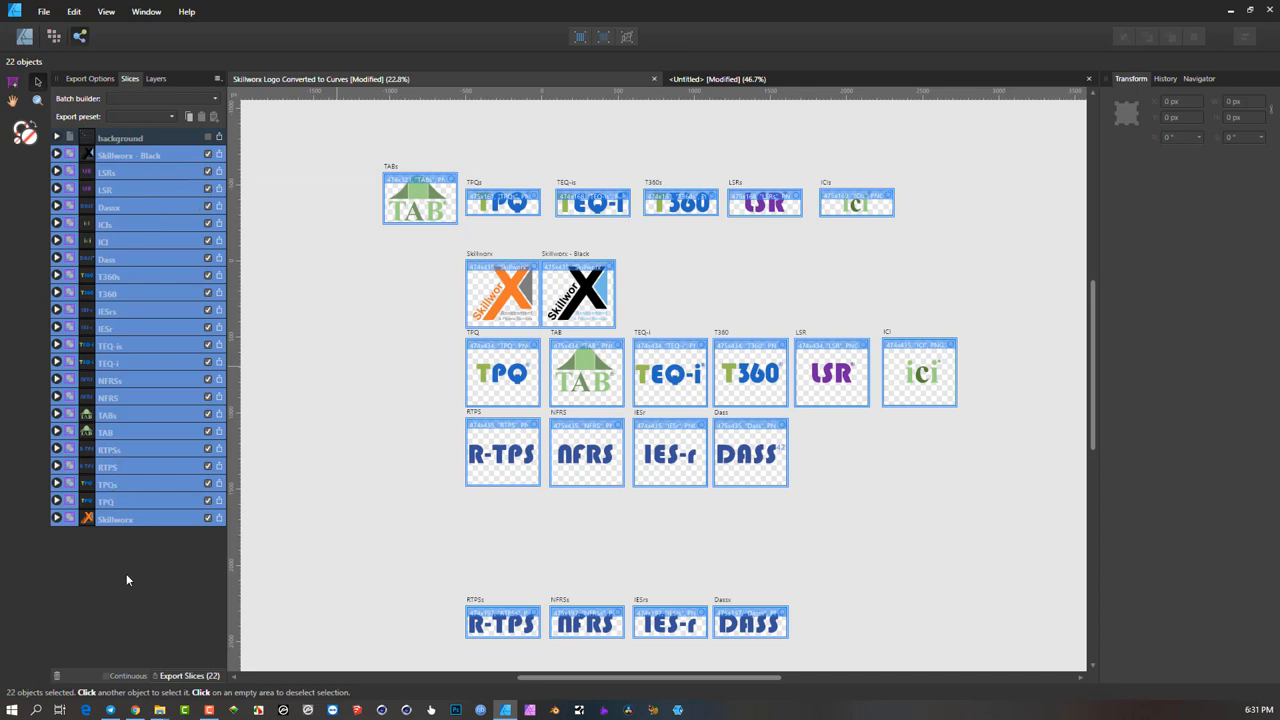
{"action": "left_click", "coordinate": [115, 518]}
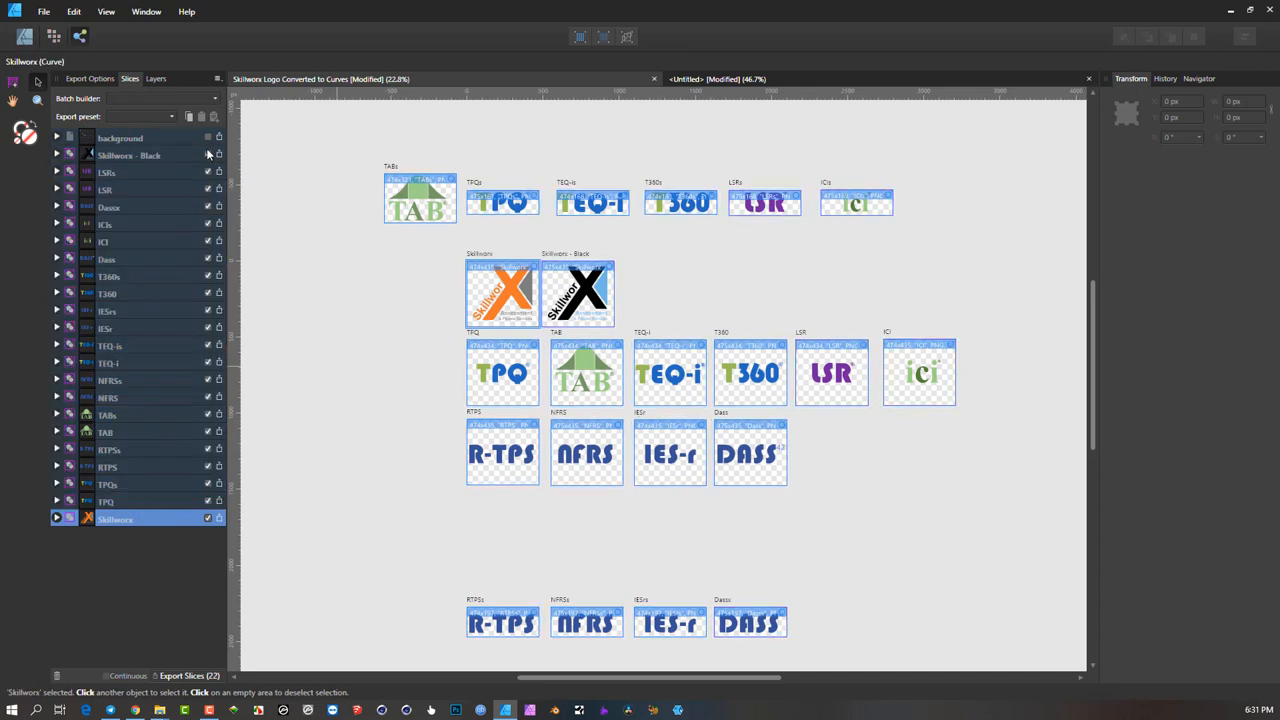
{"action": "left_click", "coordinate": [208, 156]}
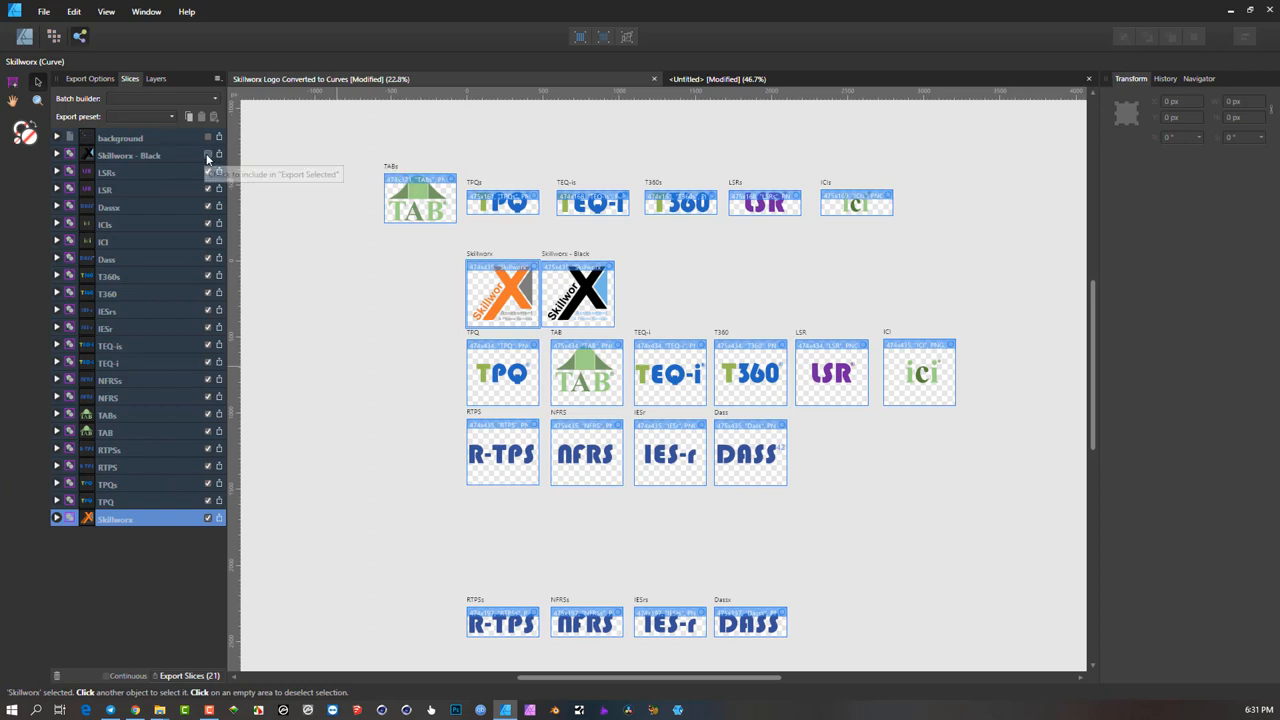
{"action": "left_click", "coordinate": [208, 155]}
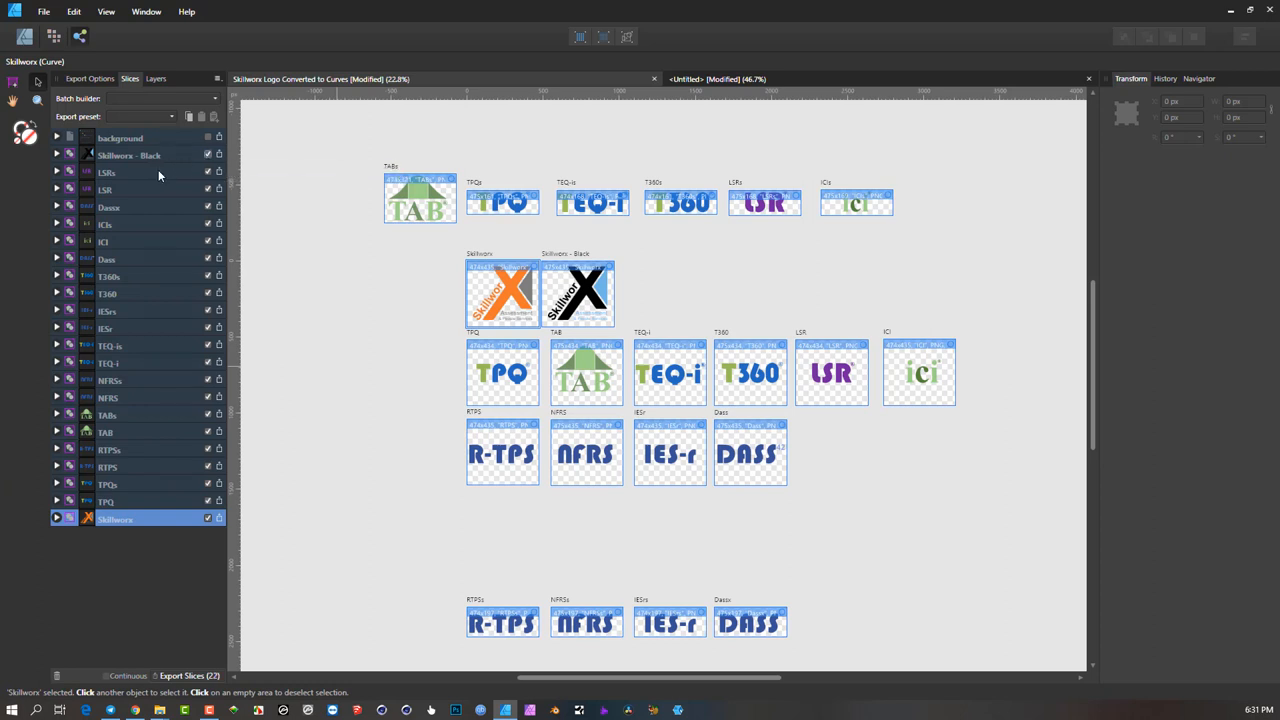
{"action": "mouse_move", "coordinate": [194, 407]}
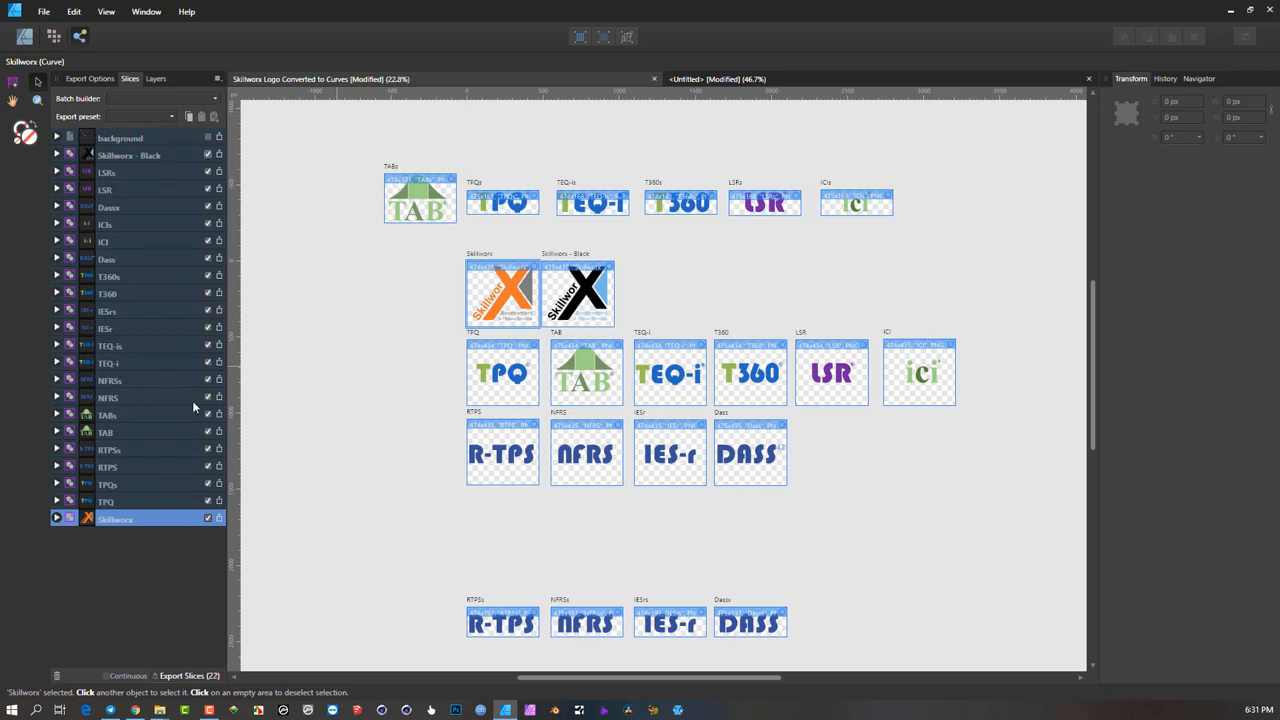
{"action": "mouse_move", "coordinate": [133, 527]}
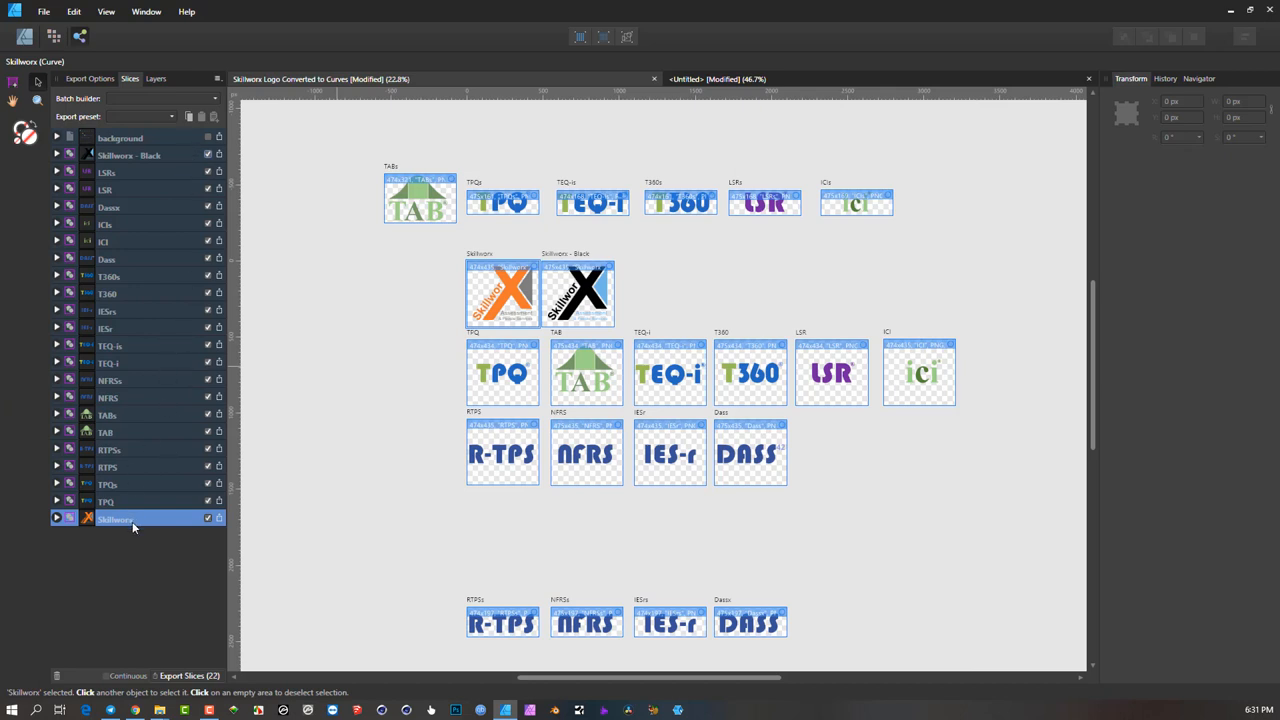
{"action": "mouse_move", "coordinate": [115, 519]}
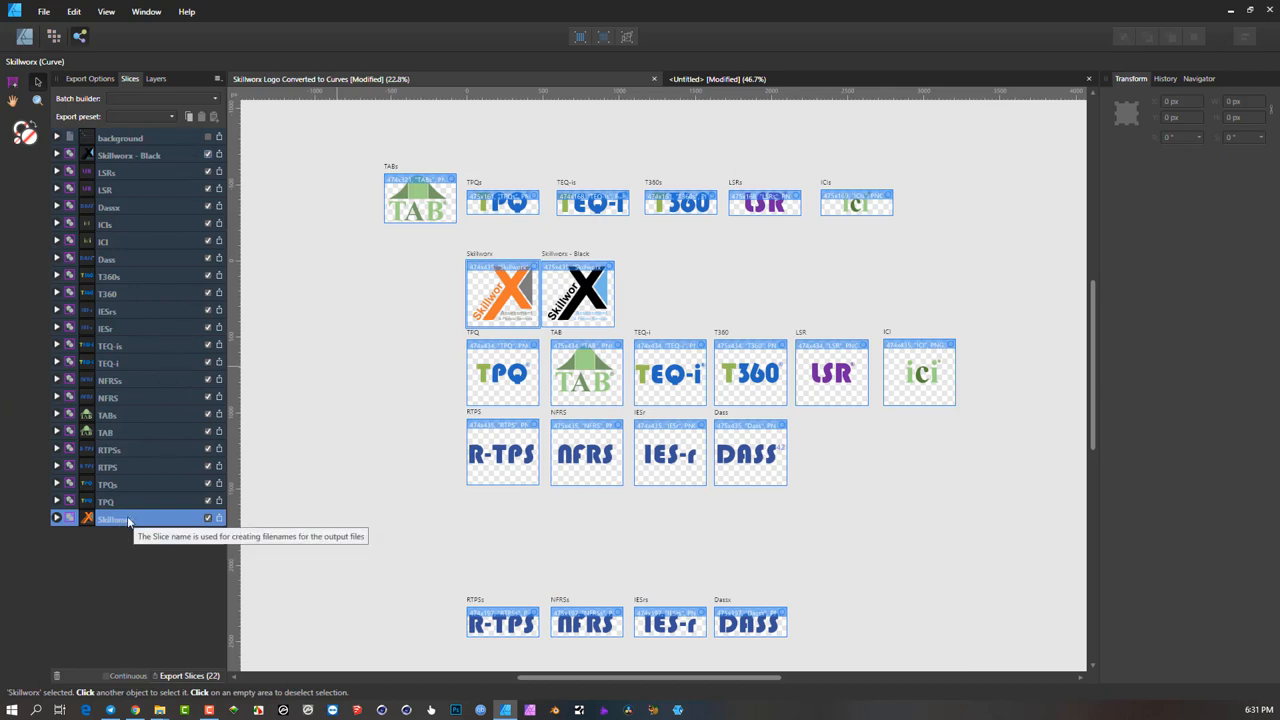
{"action": "mouse_move", "coordinate": [166, 190]}
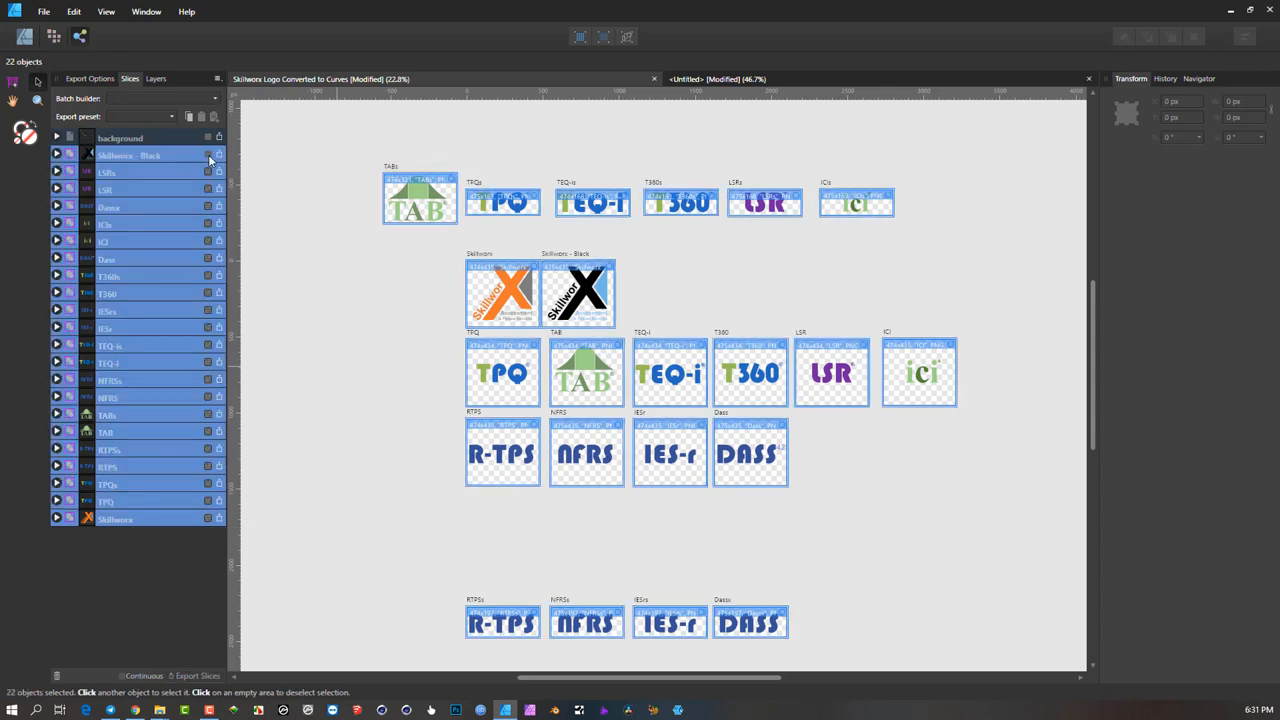
{"action": "left_click", "coordinate": [105, 431]}
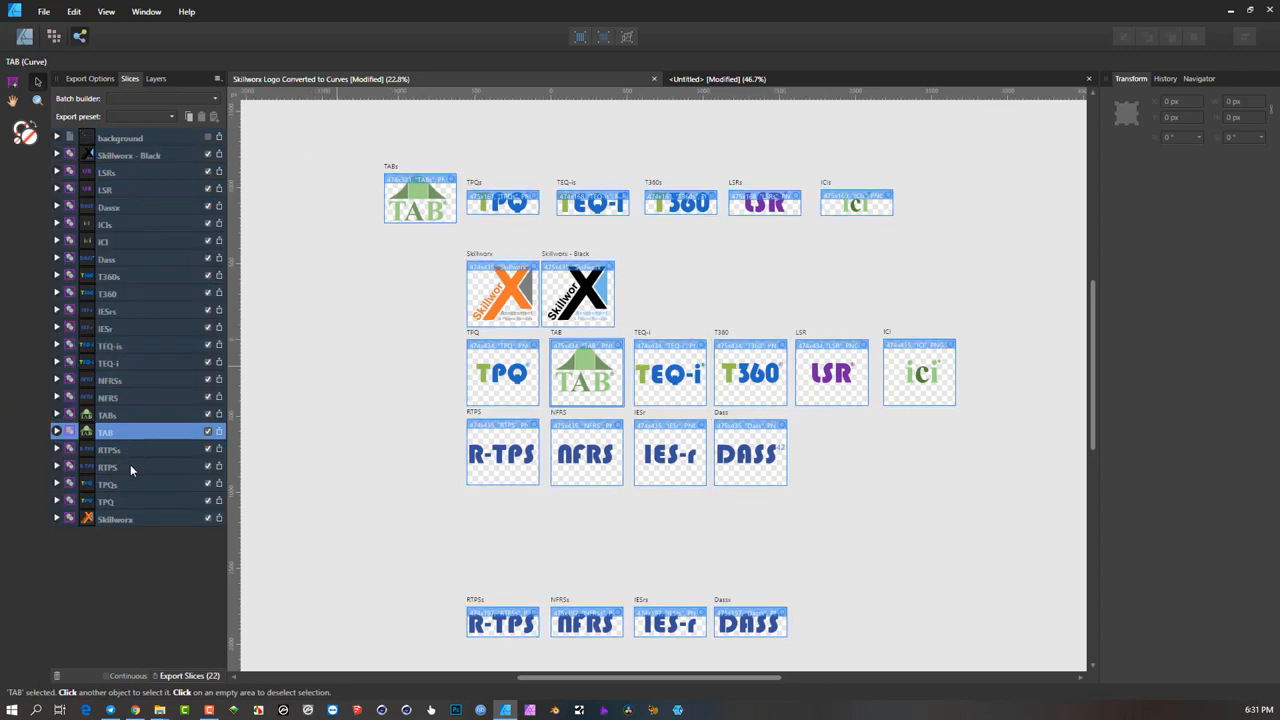
{"action": "mouse_move", "coordinate": [903, 291]}
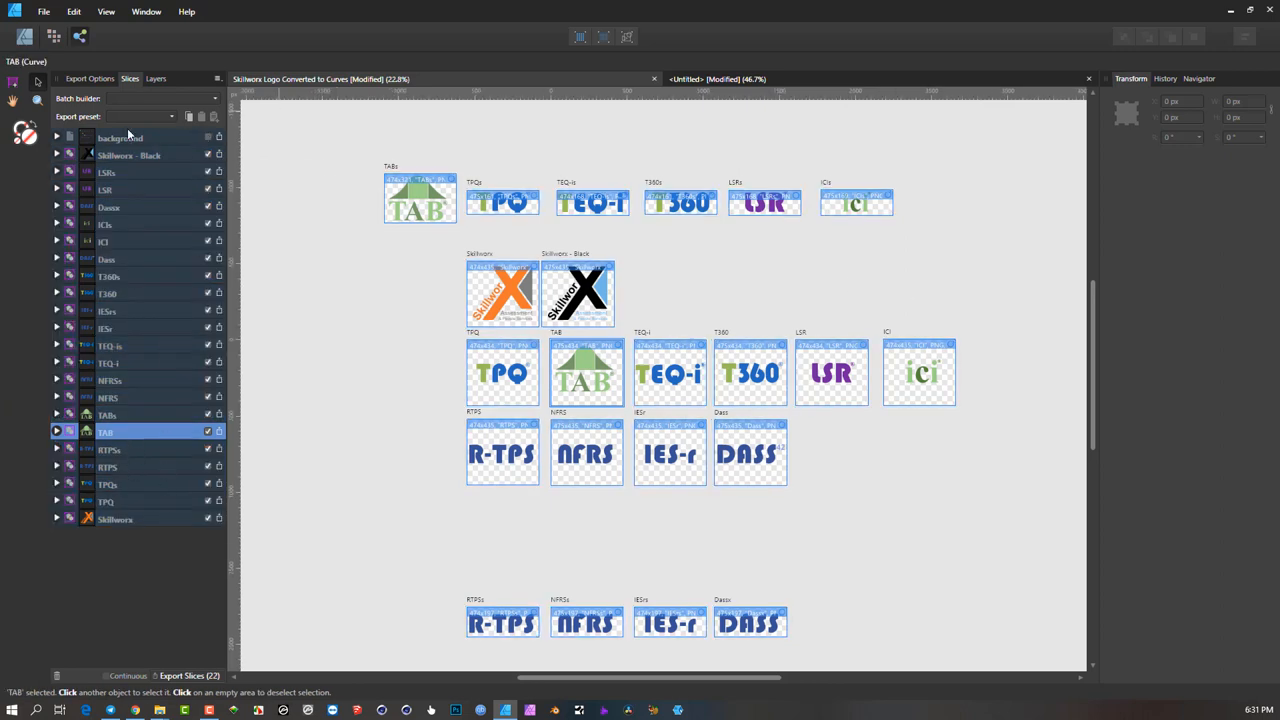
{"action": "left_click", "coordinate": [89, 78]}
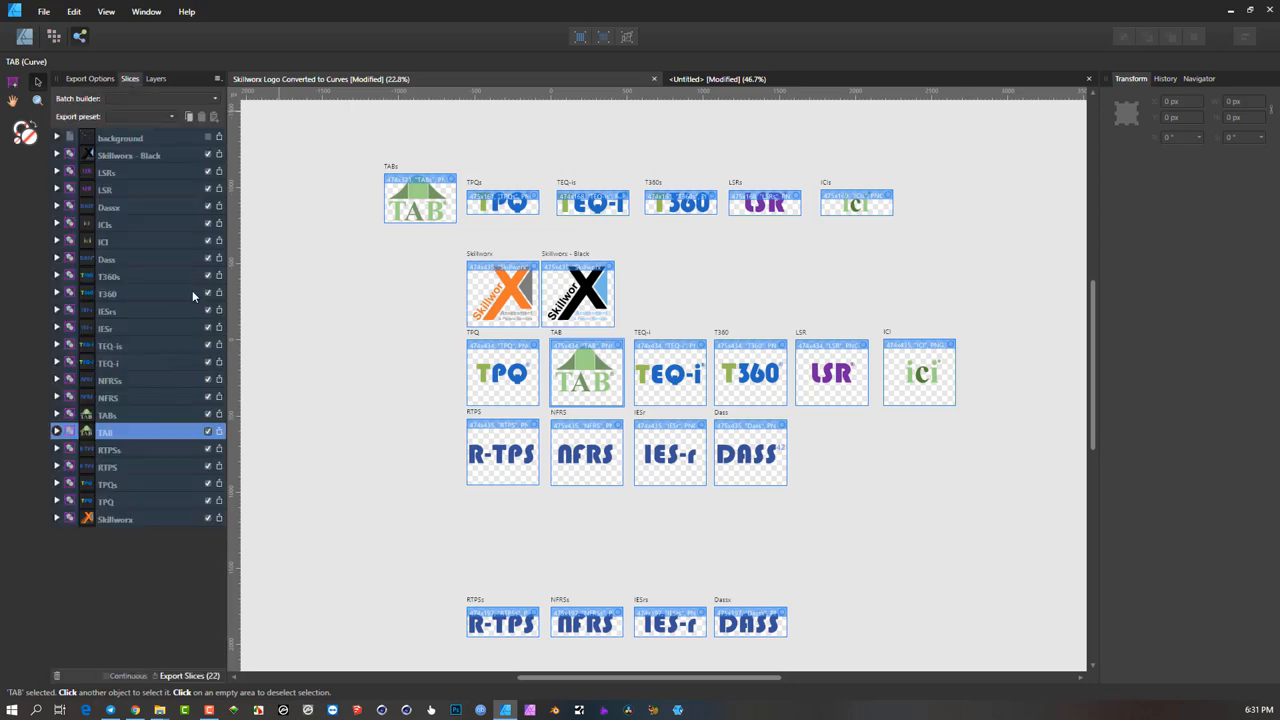
{"action": "mouse_move", "coordinate": [163, 544]}
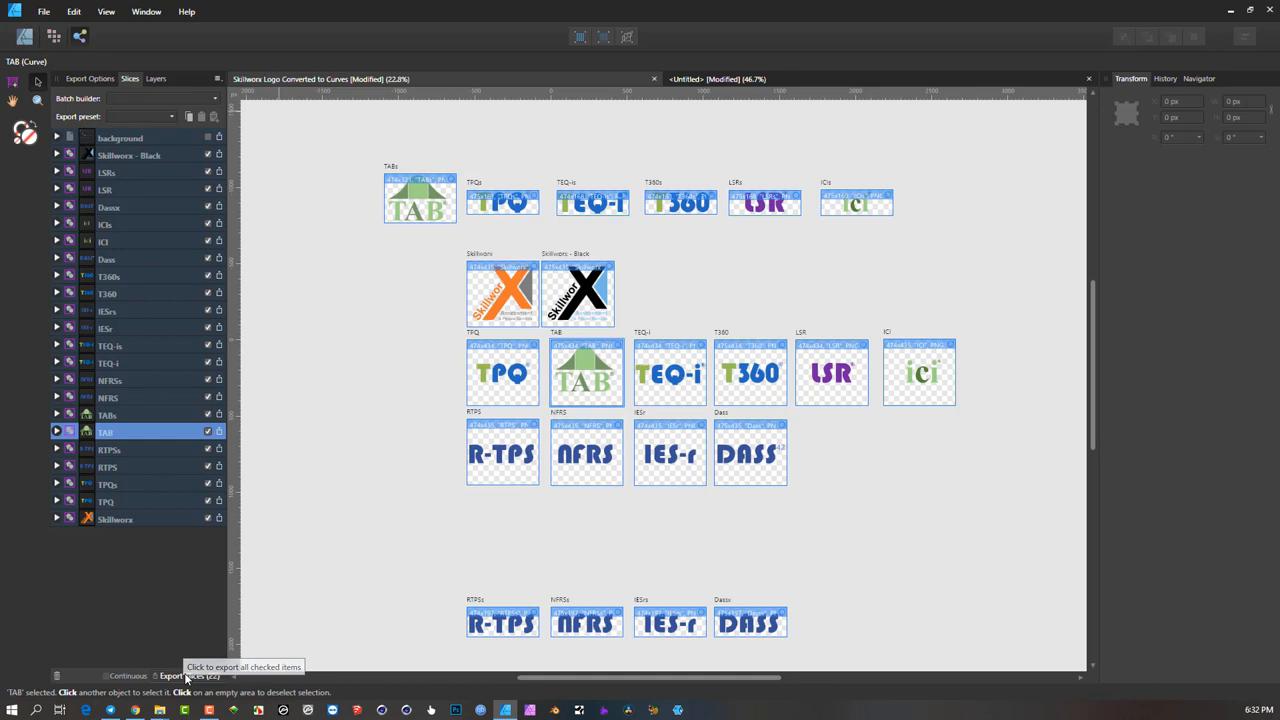
{"action": "mouse_move", "coordinate": [393, 266]}
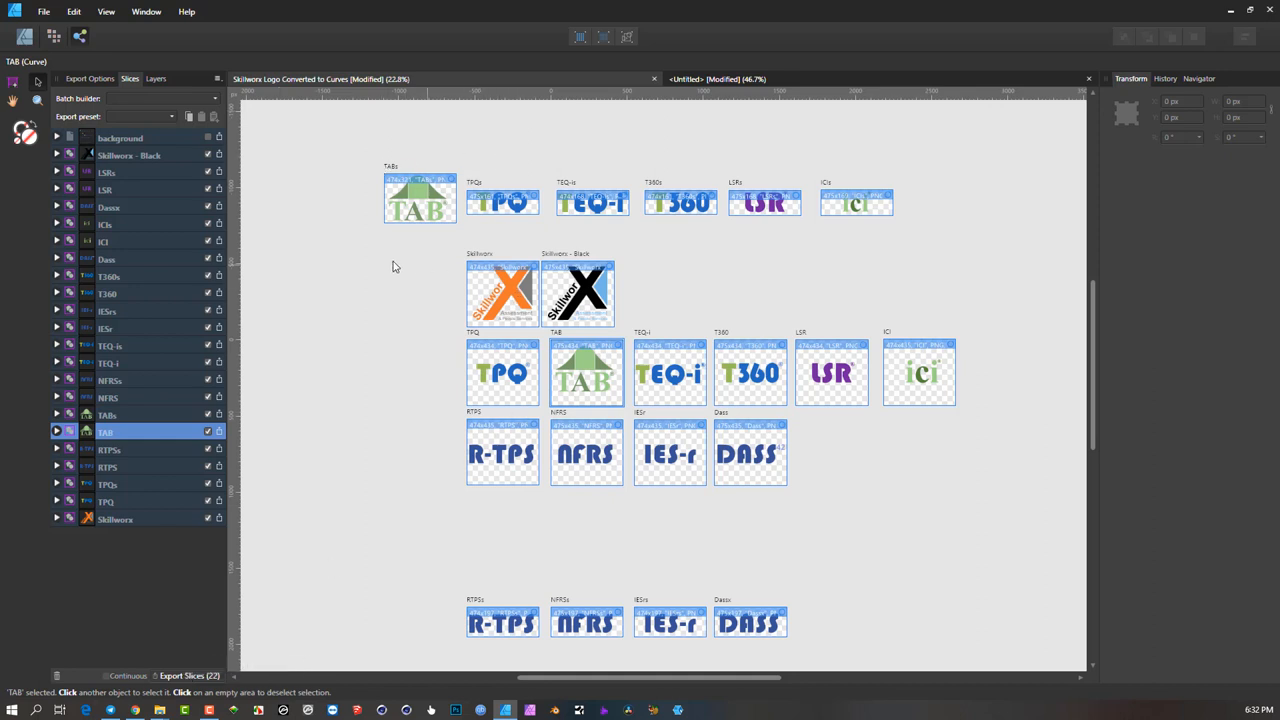
{"action": "mouse_move", "coordinate": [195, 676]}
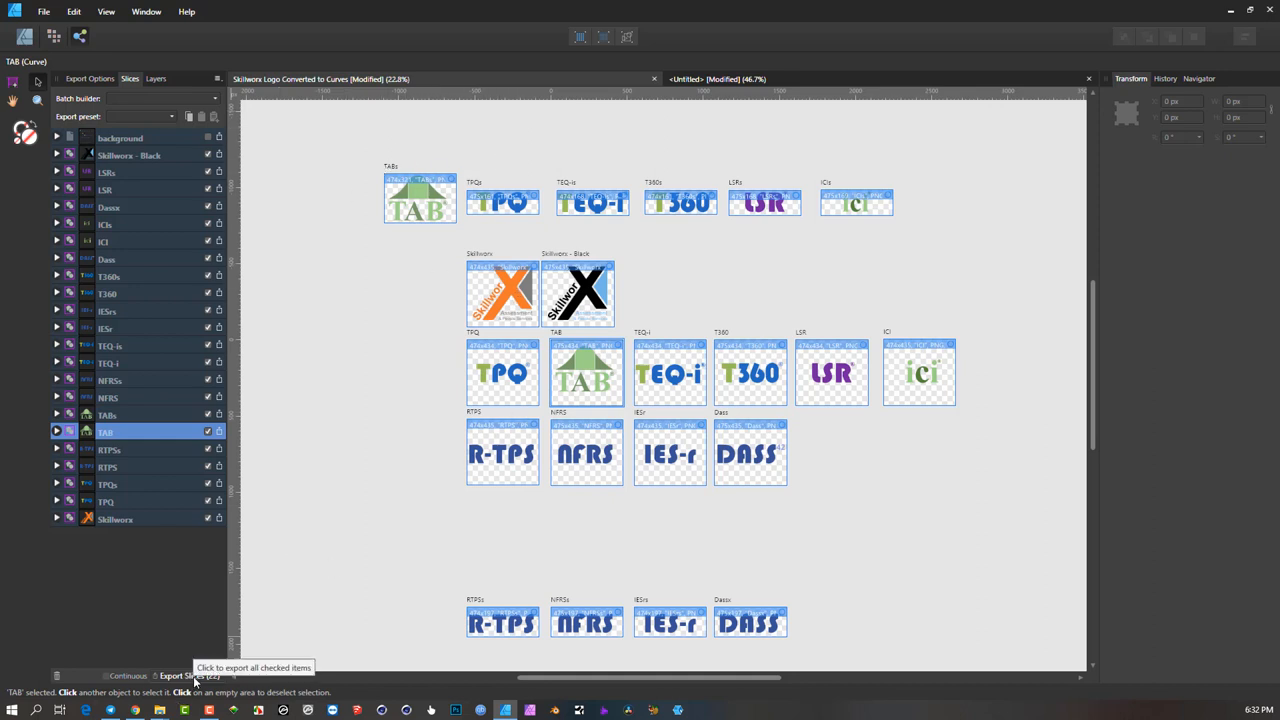
{"action": "mouse_move", "coordinate": [380, 307]}
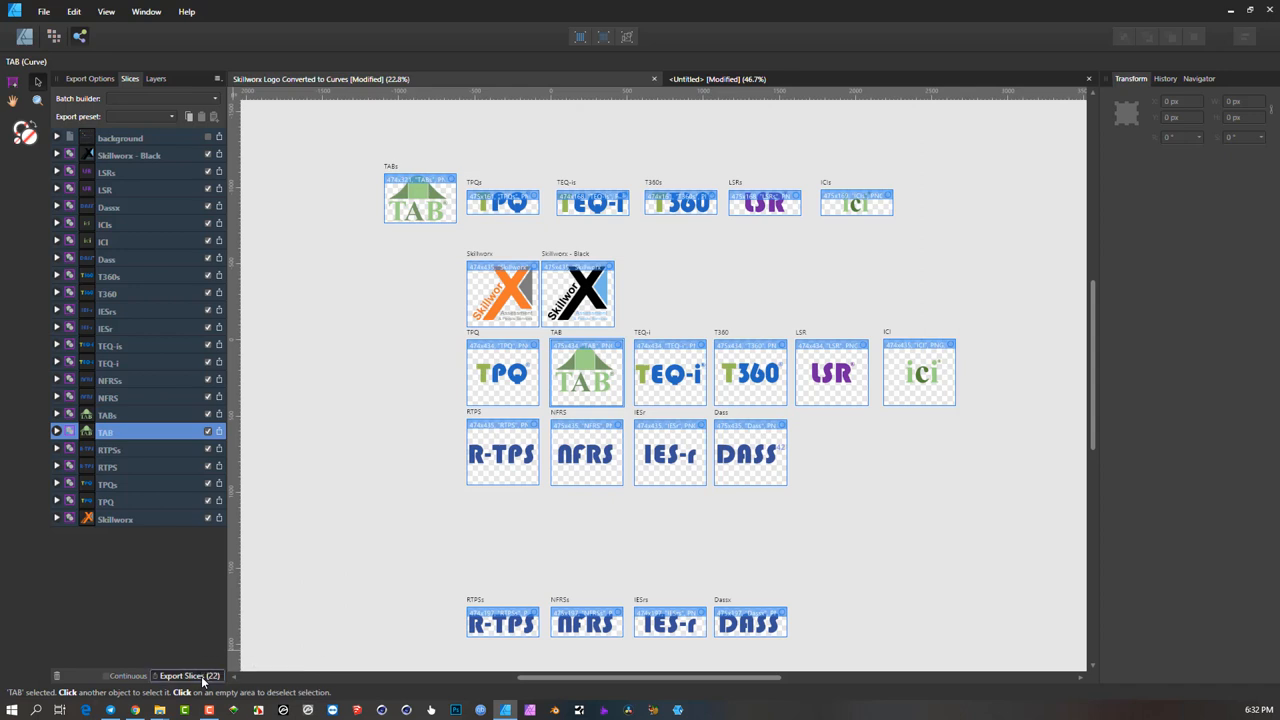
- Start exporting all 22 checked slices, bringing up the destination folder picker
{"action": "left_click", "coordinate": [184, 675]}
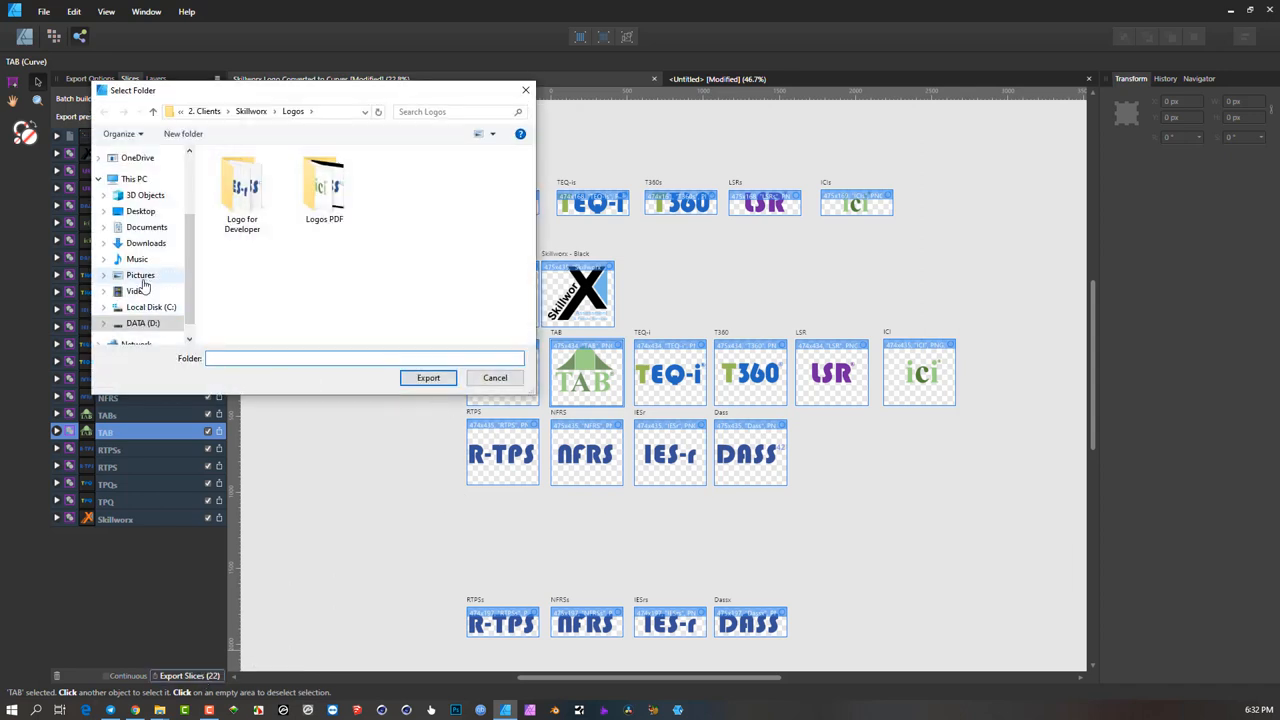
- Export the 22 logo slices into the Youtube folder inside Pictures
{"action": "left_click", "coordinate": [140, 275]}
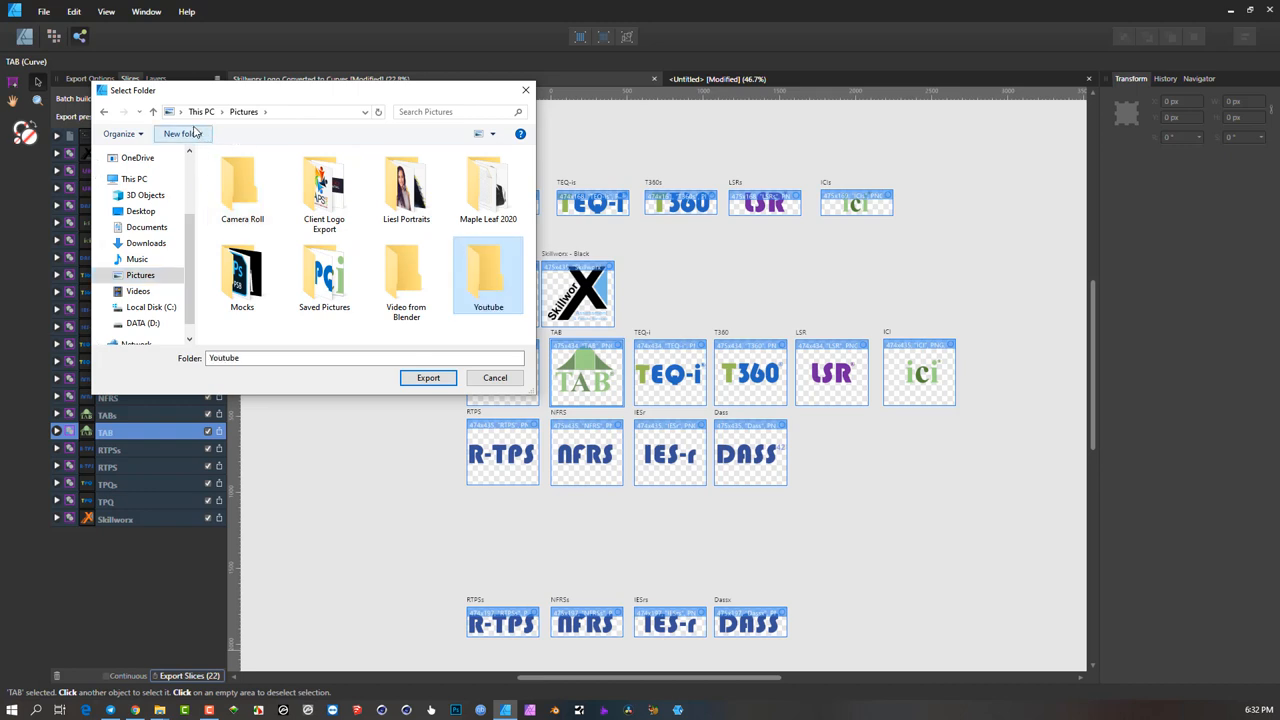
{"action": "double_click", "coordinate": [488, 275]}
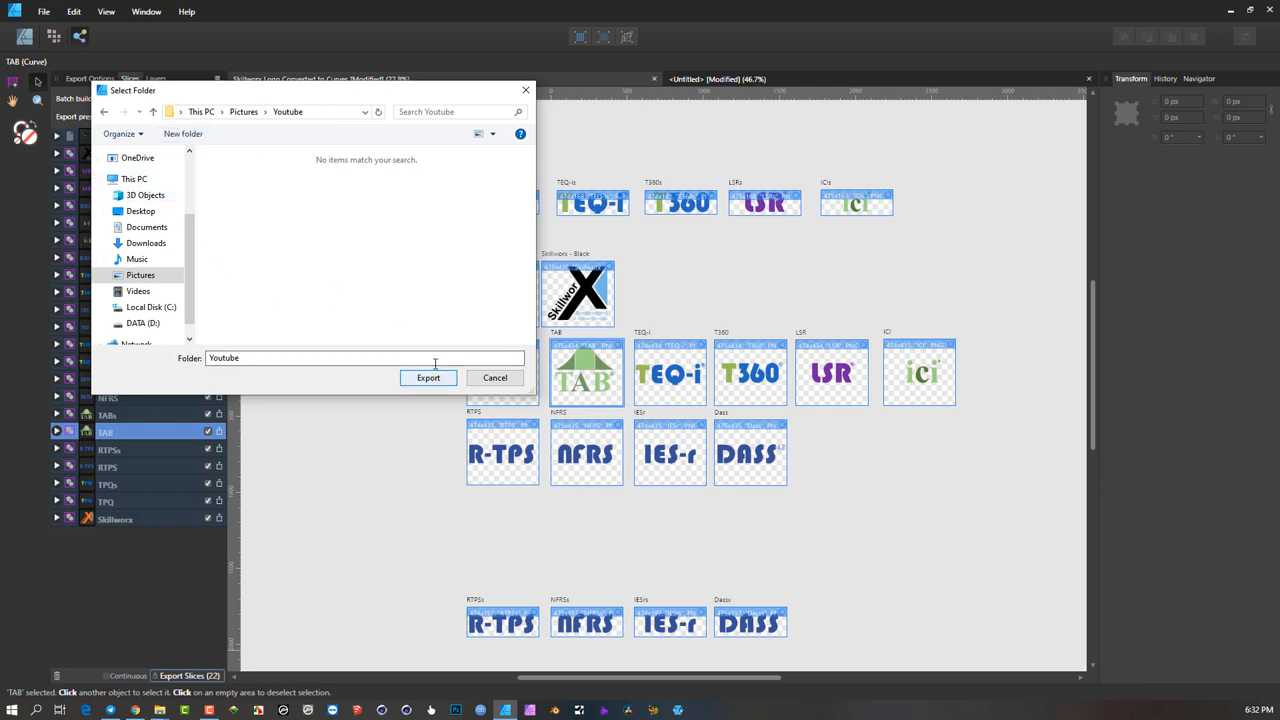
{"action": "mouse_move", "coordinate": [428, 377]}
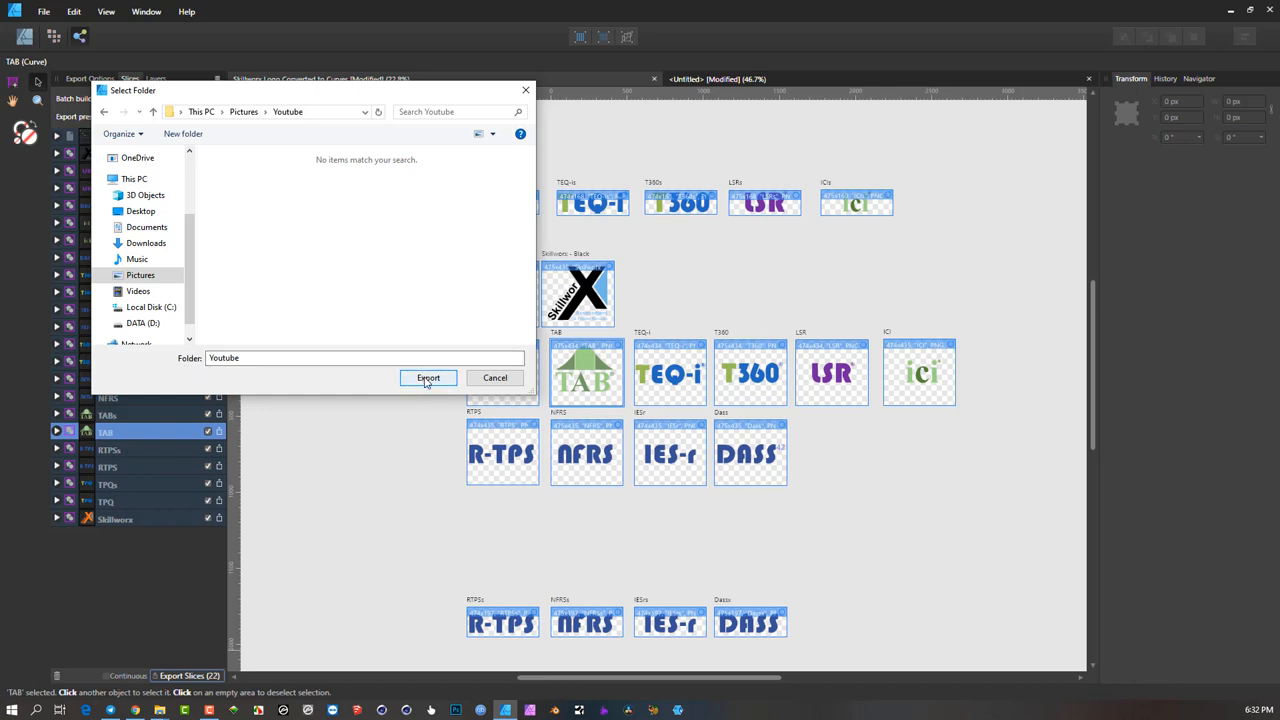
{"action": "left_click", "coordinate": [428, 377]}
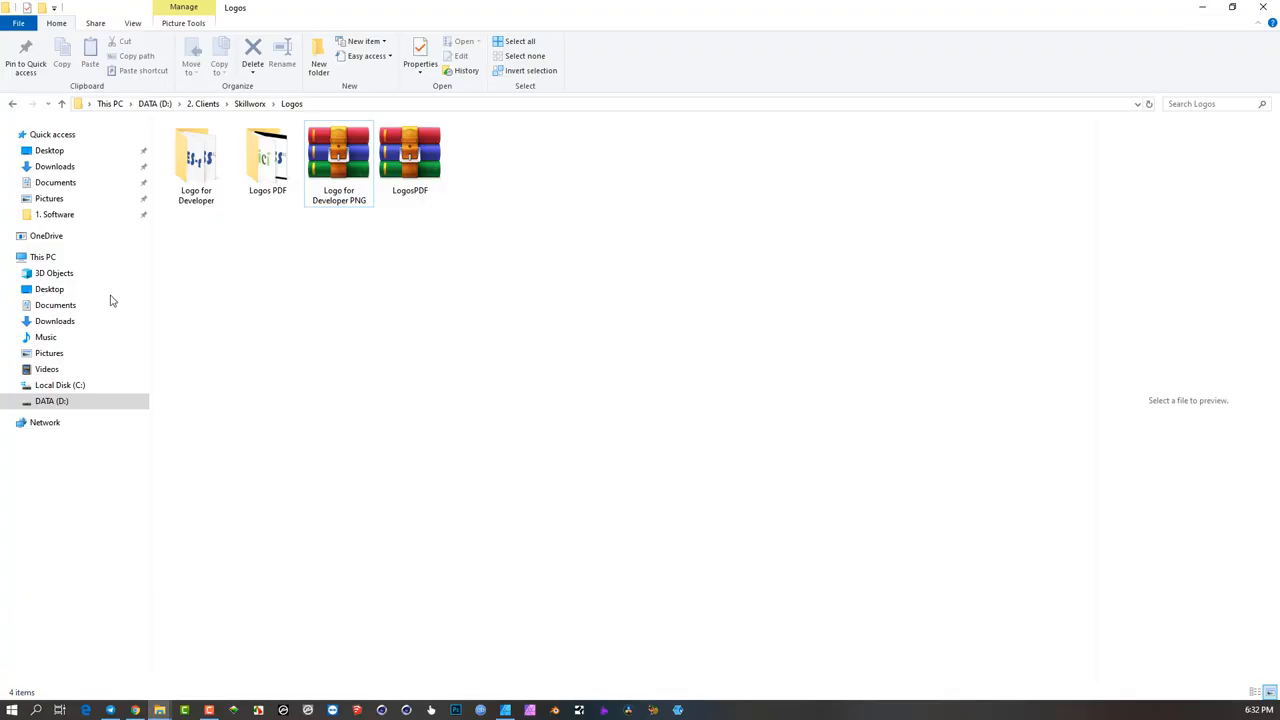
- Browse to Pictures > Youtube and preview the orange Skillworx logo PNG
{"action": "left_click", "coordinate": [49, 352]}
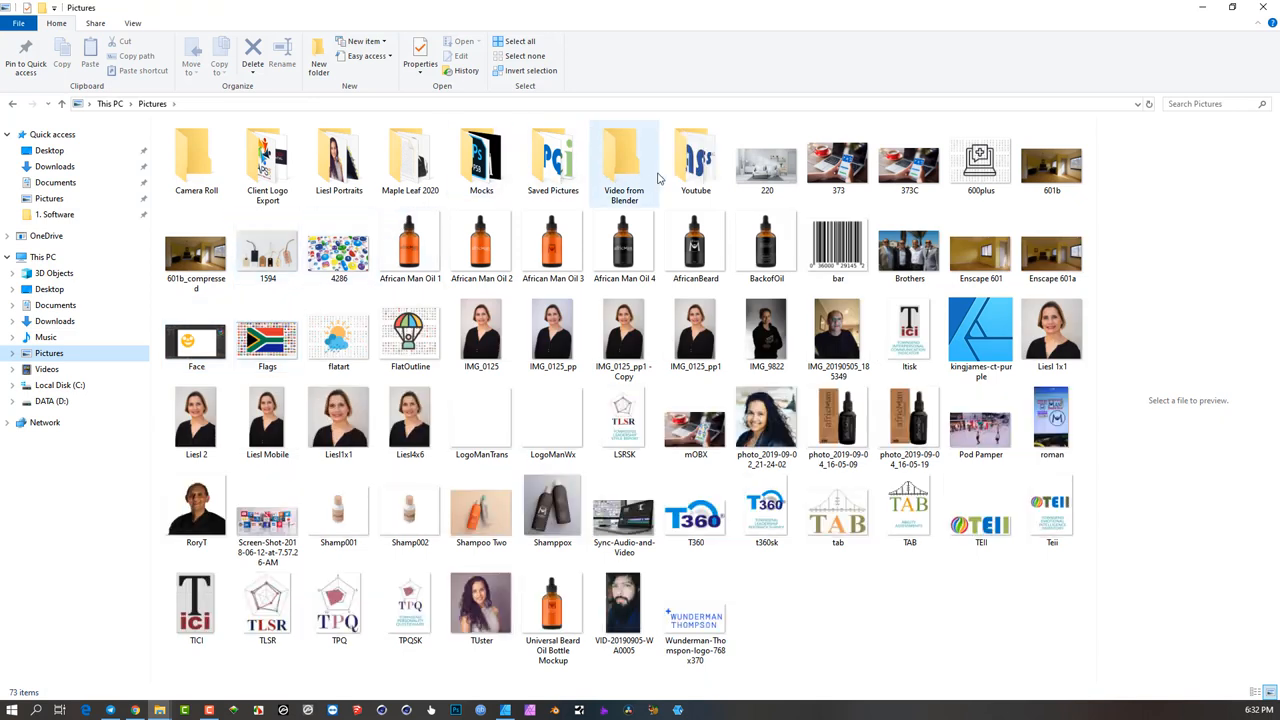
{"action": "double_click", "coordinate": [695, 160]}
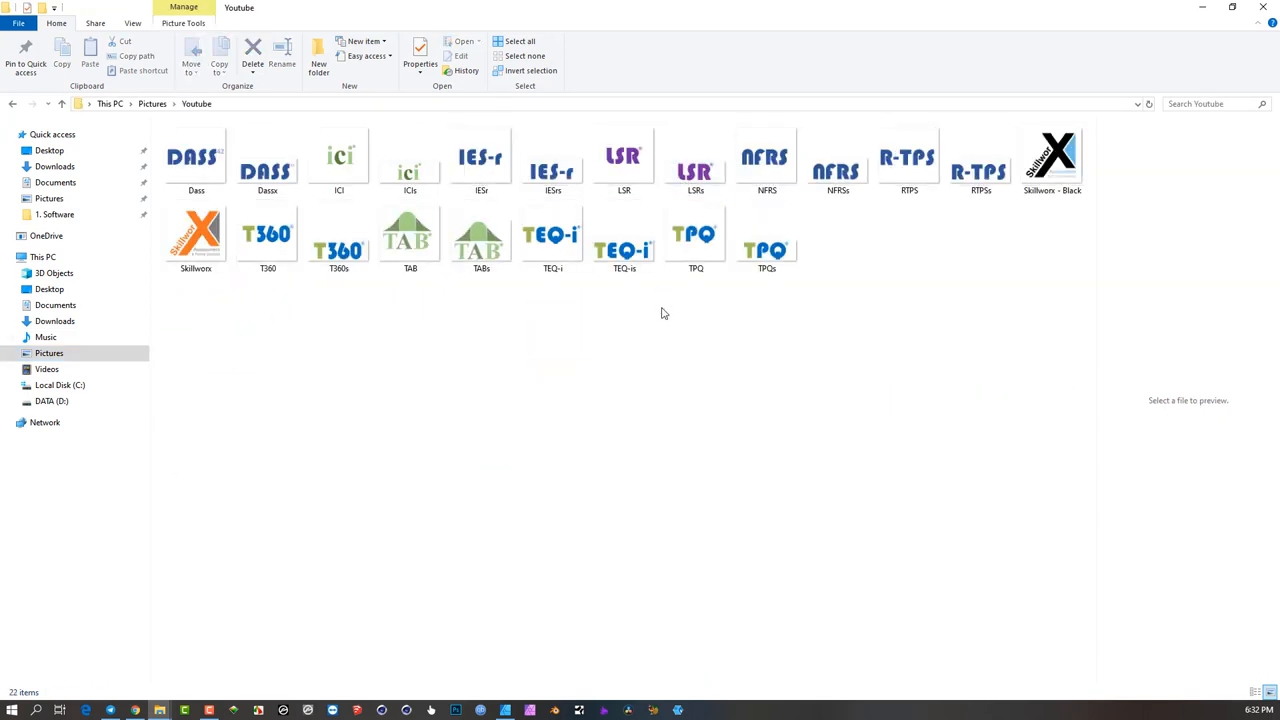
{"action": "left_click", "coordinate": [196, 235]}
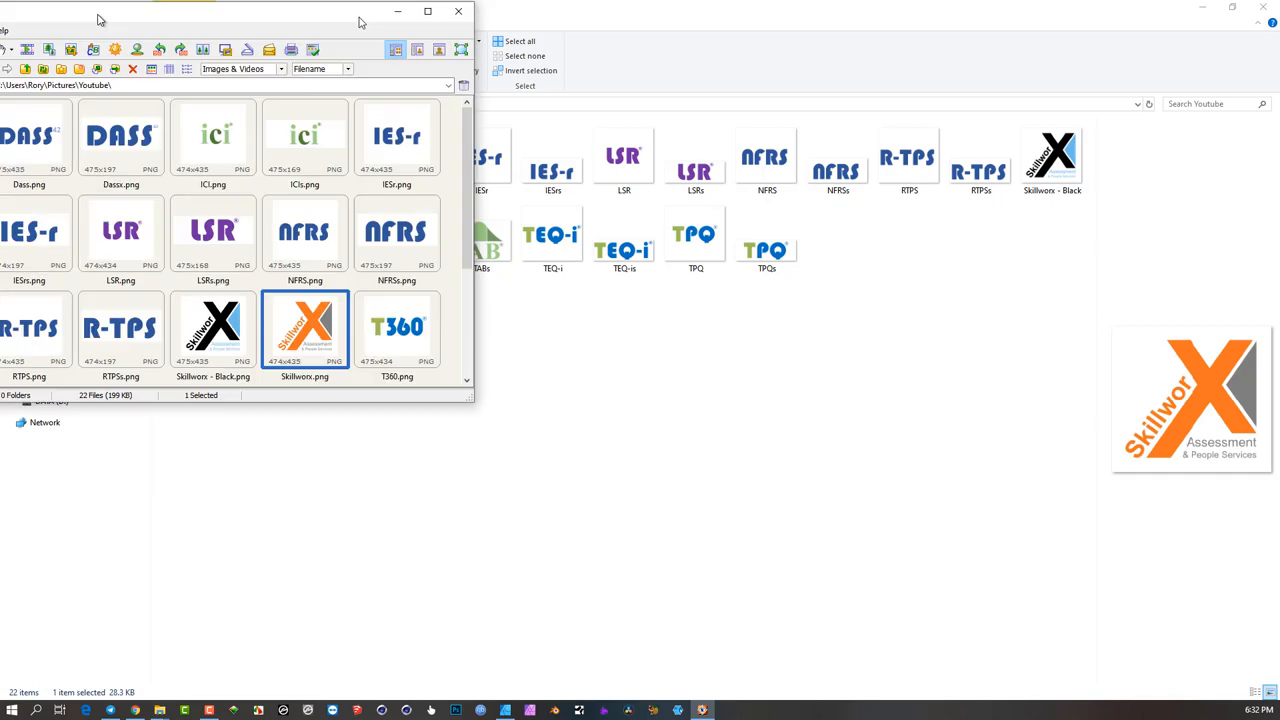
- Browse the exported logo thumbnails in FastStone Image Viewer, then close it
{"action": "double_click", "coordinate": [304, 330]}
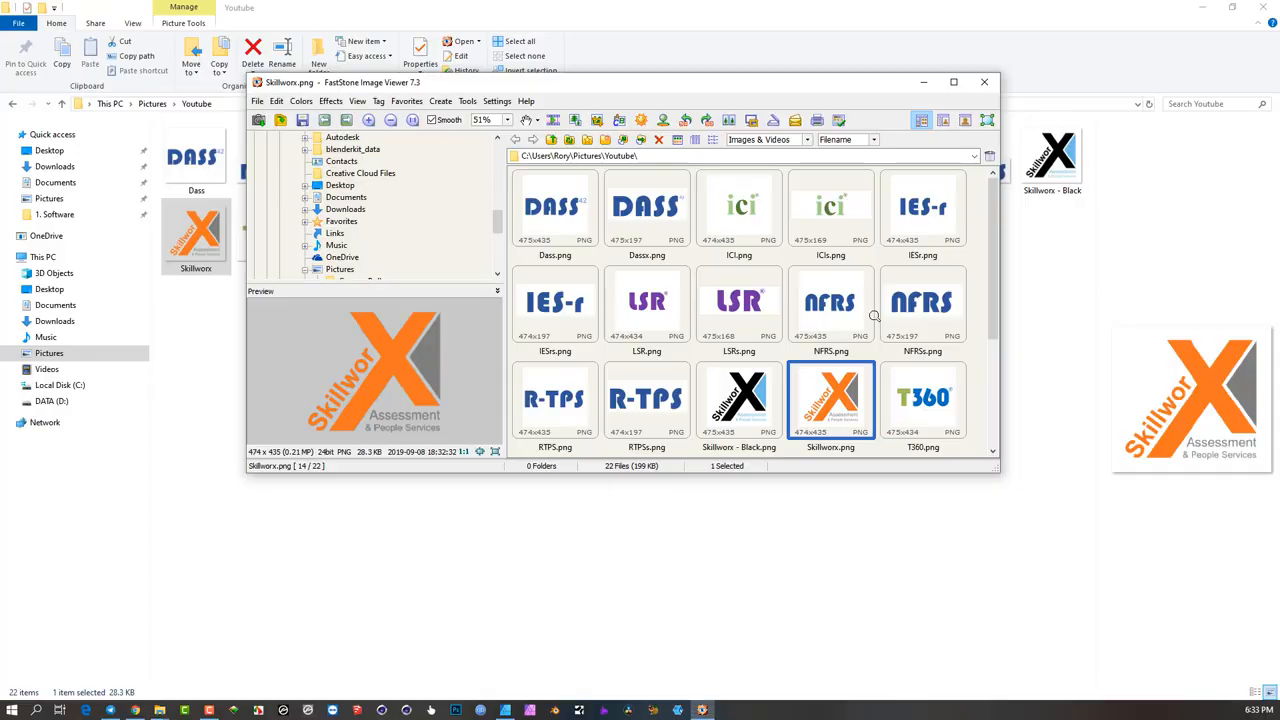
{"action": "scroll", "scroll_direction": "down", "scroll_amount": 3}
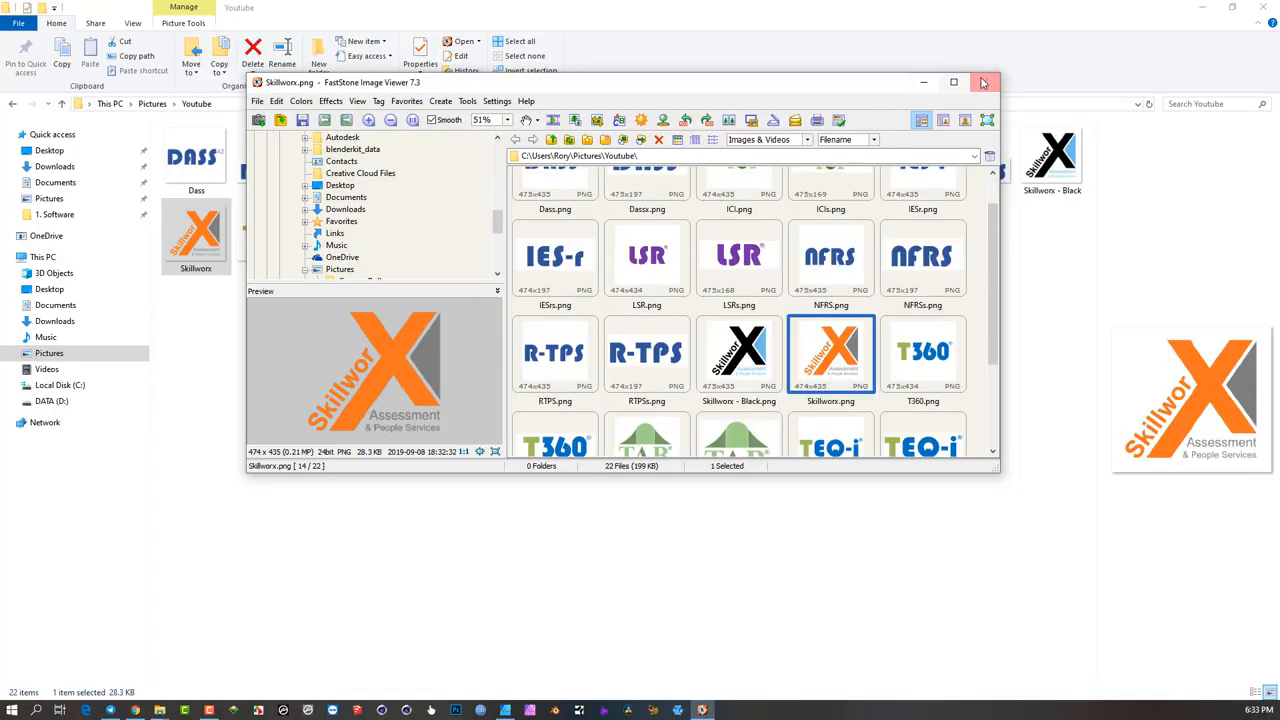
{"action": "left_click", "coordinate": [983, 82]}
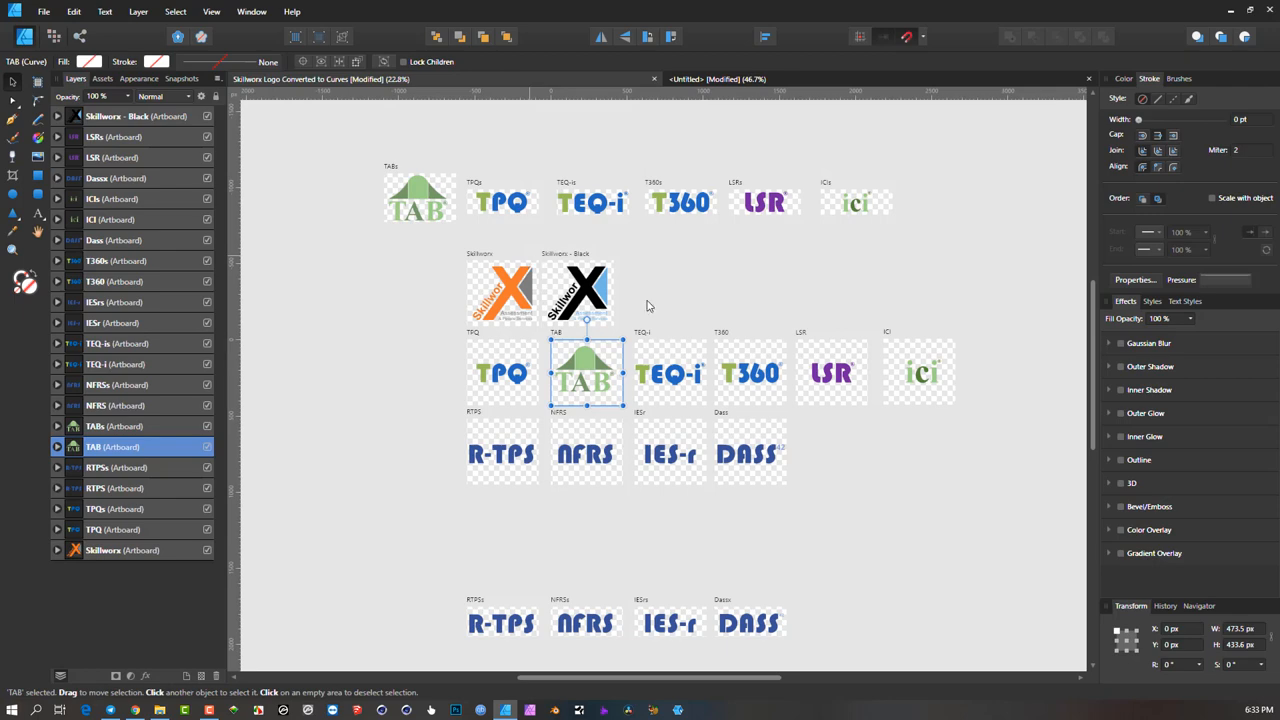
{"action": "mouse_move", "coordinate": [650, 315]}
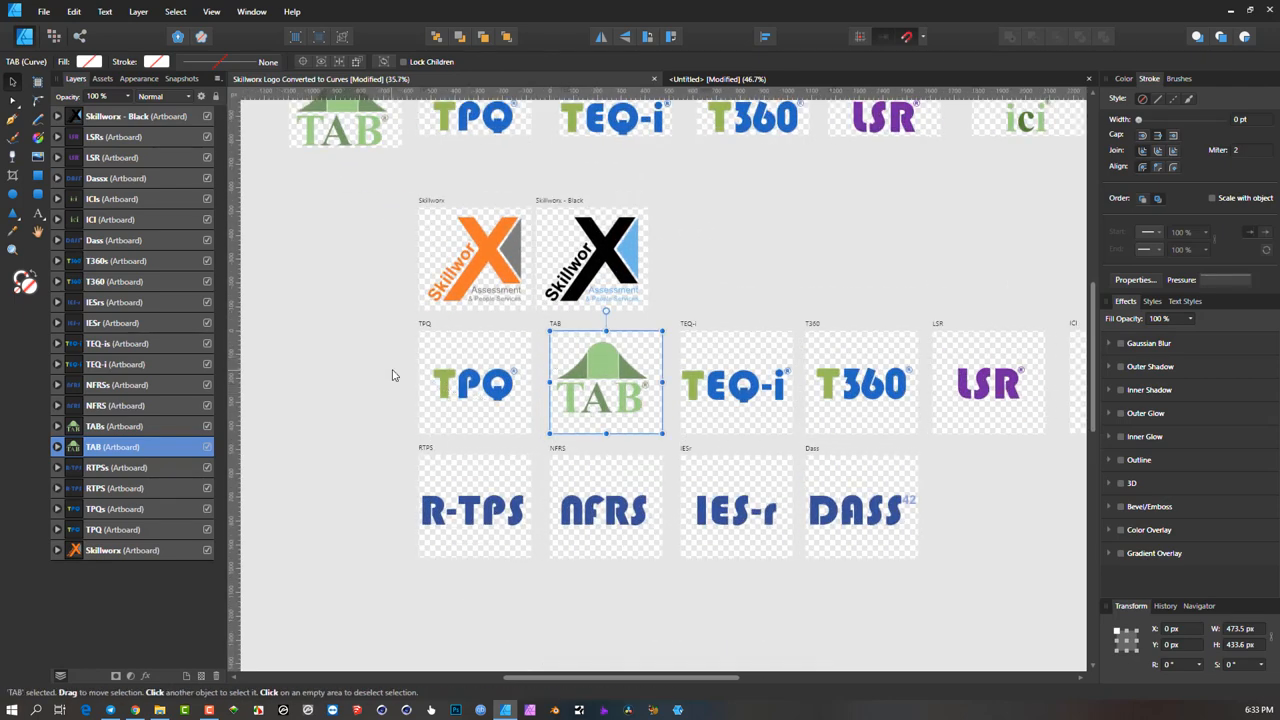
{"action": "mouse_move", "coordinate": [378, 356]}
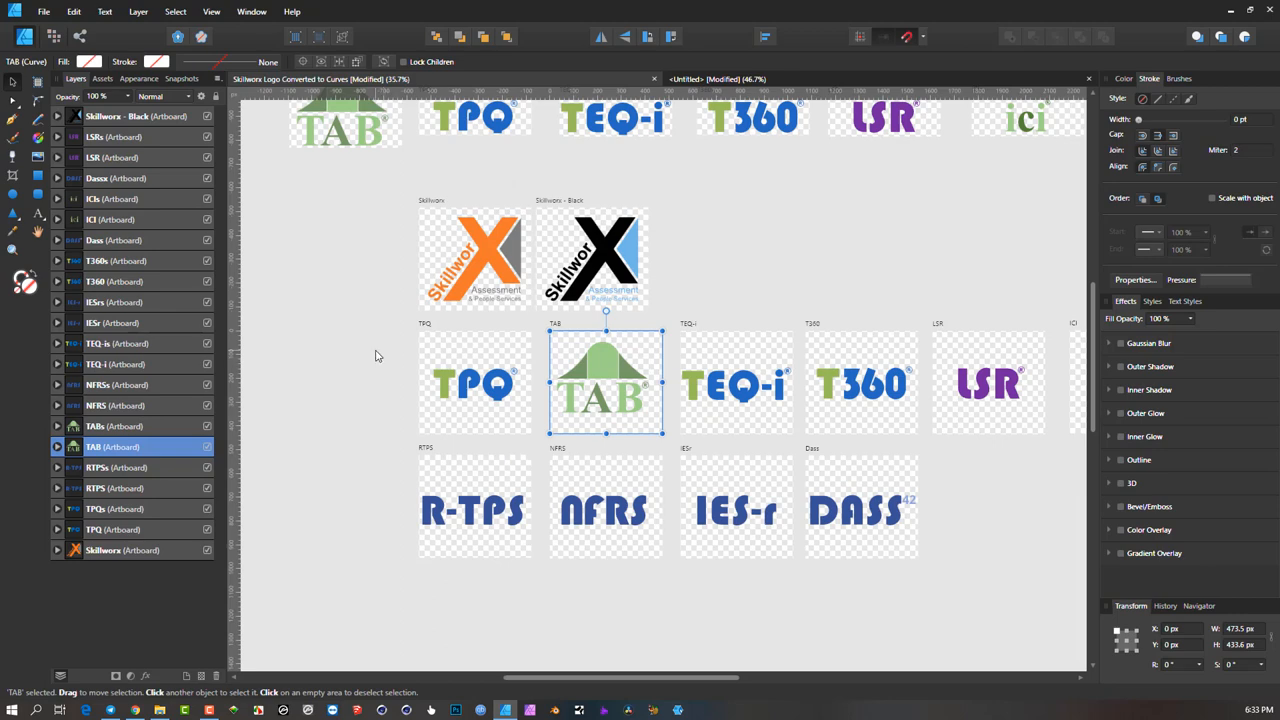
{"action": "mouse_move", "coordinate": [390, 348]}
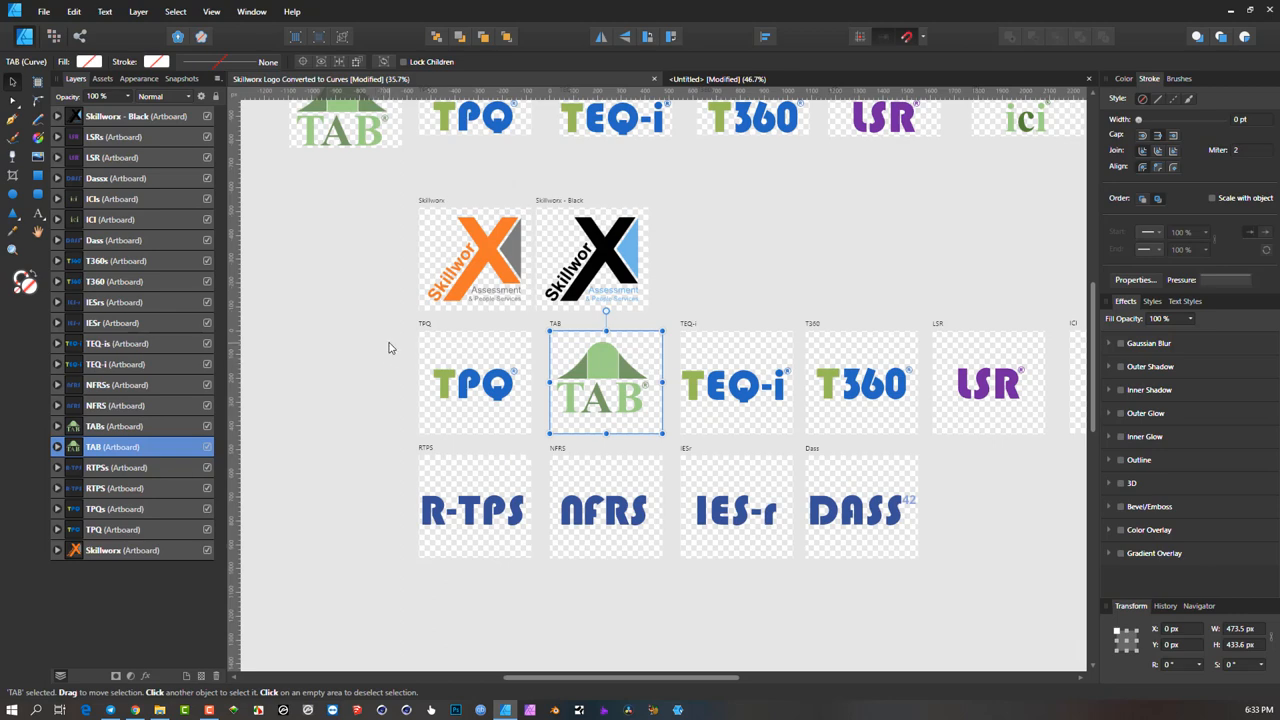
{"action": "scroll", "scroll_direction": "down", "scroll_amount": 3}
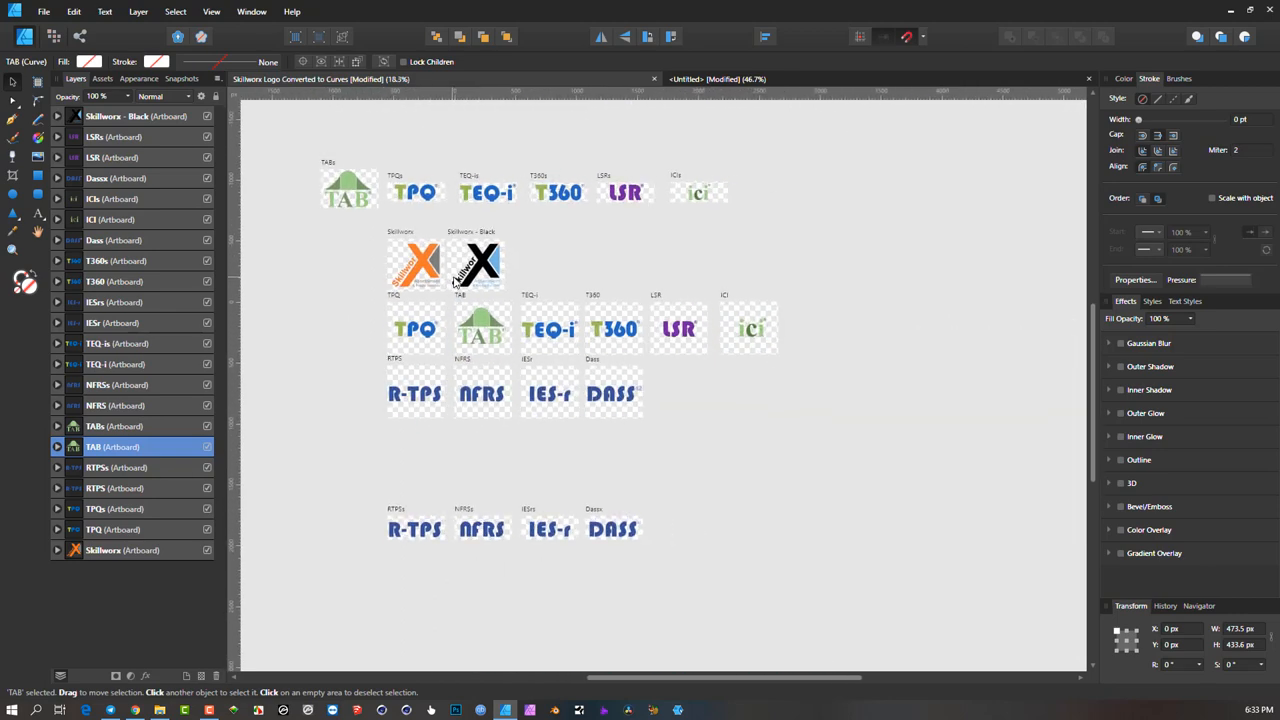
{"action": "left_click", "coordinate": [483, 329]}
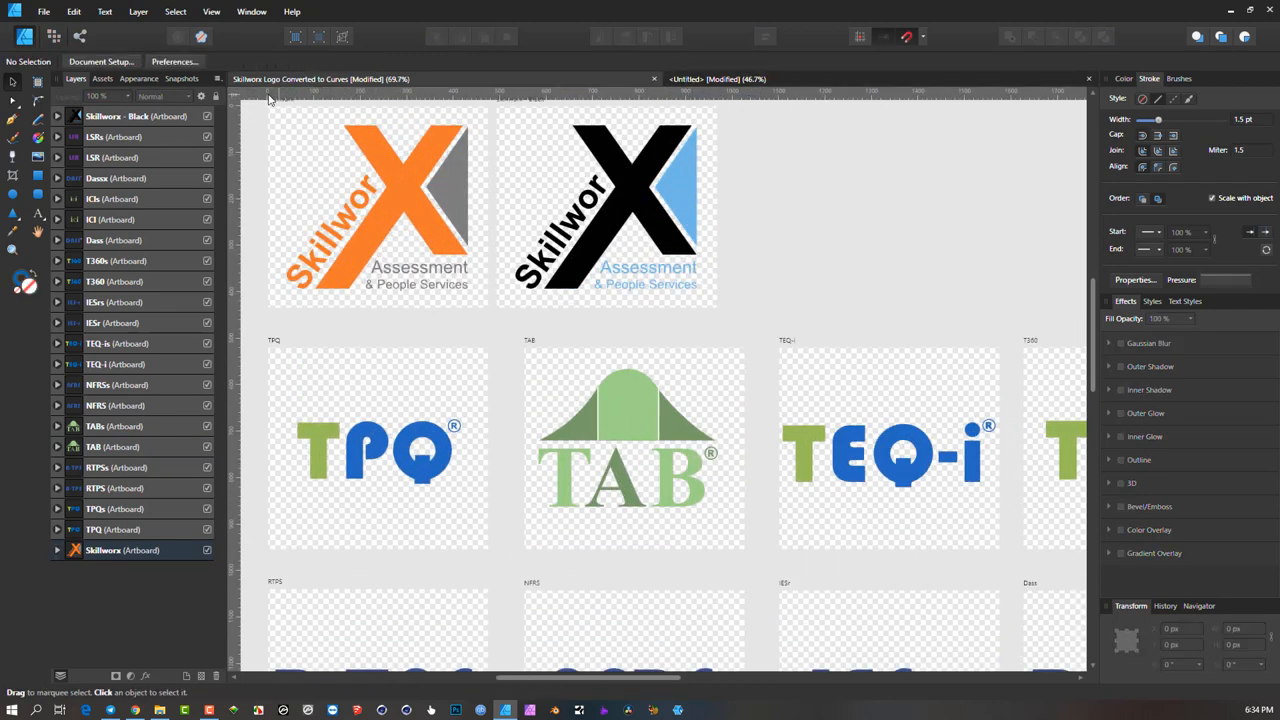
{"action": "mouse_move", "coordinate": [270, 84]}
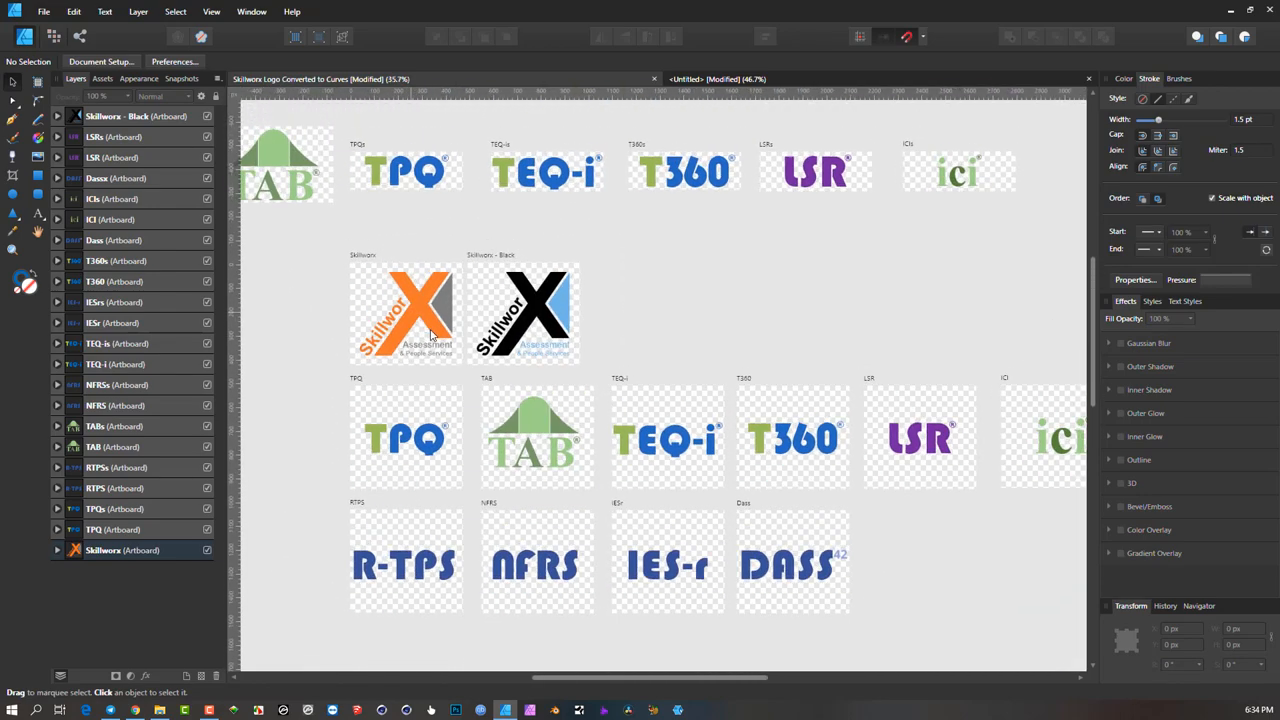
{"action": "scroll", "scroll_direction": "up", "scroll_amount": 3}
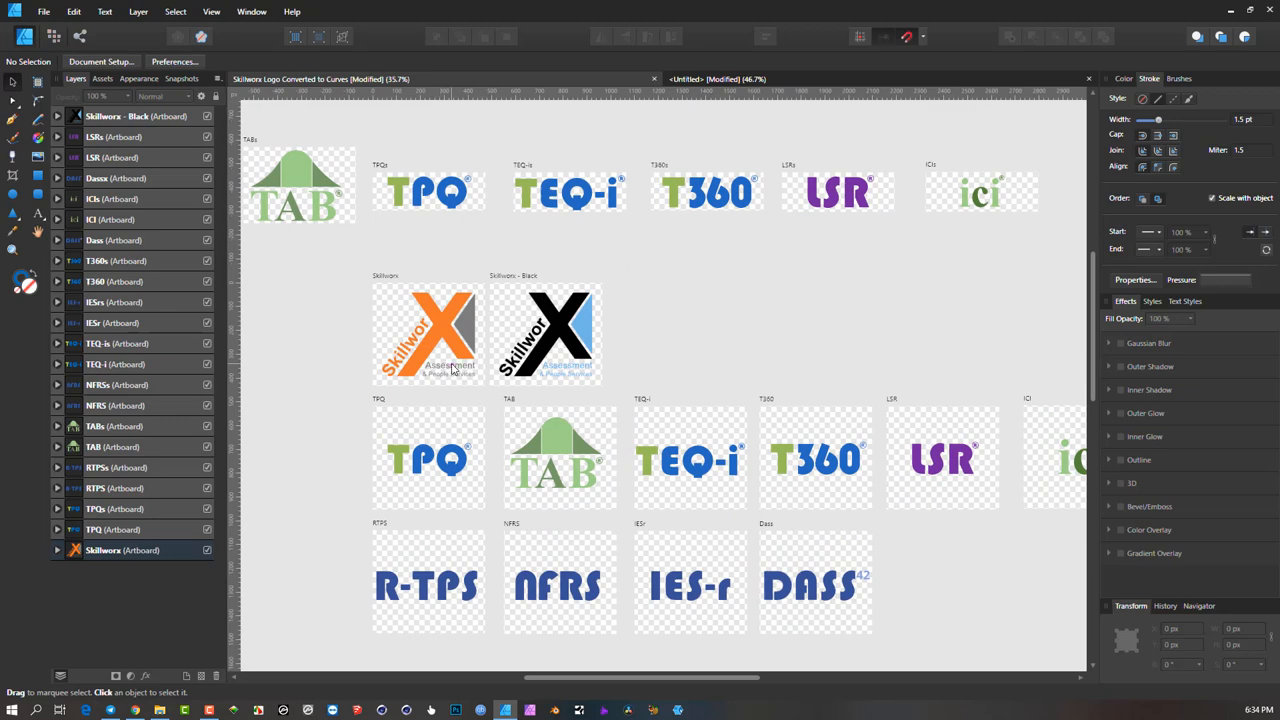
{"action": "mouse_move", "coordinate": [431, 481]}
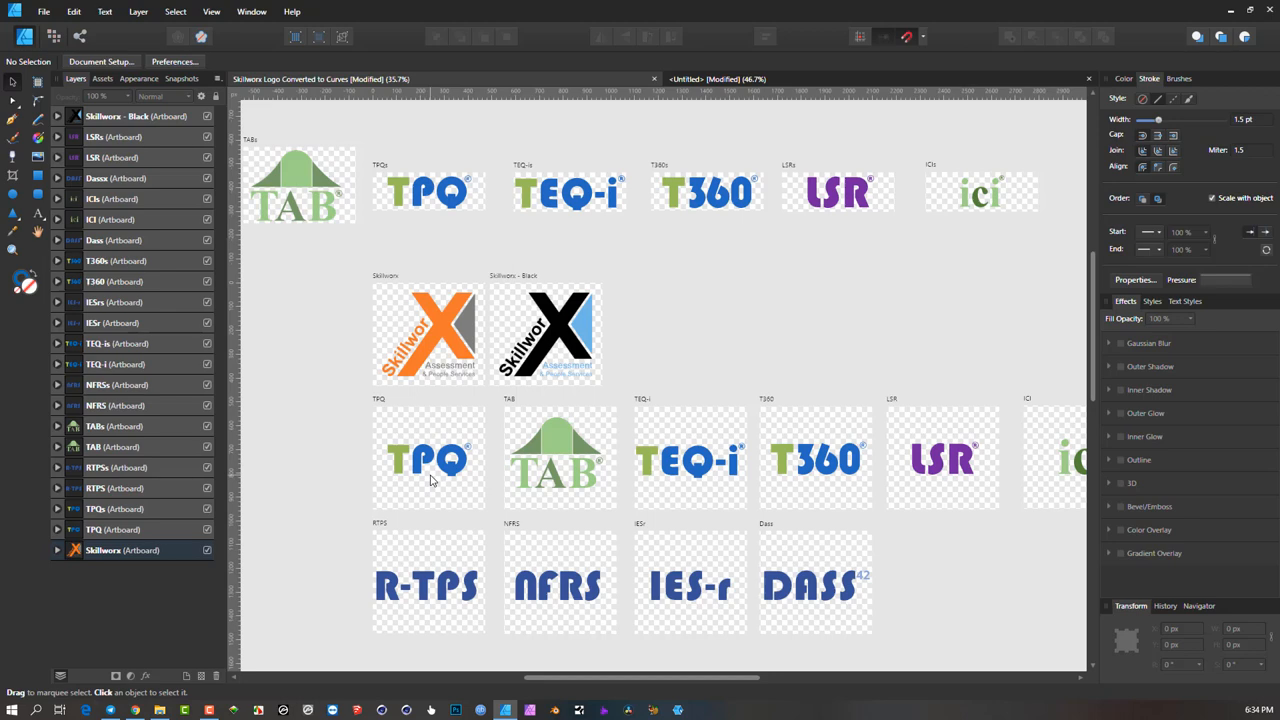
{"action": "mouse_move", "coordinate": [540, 504]}
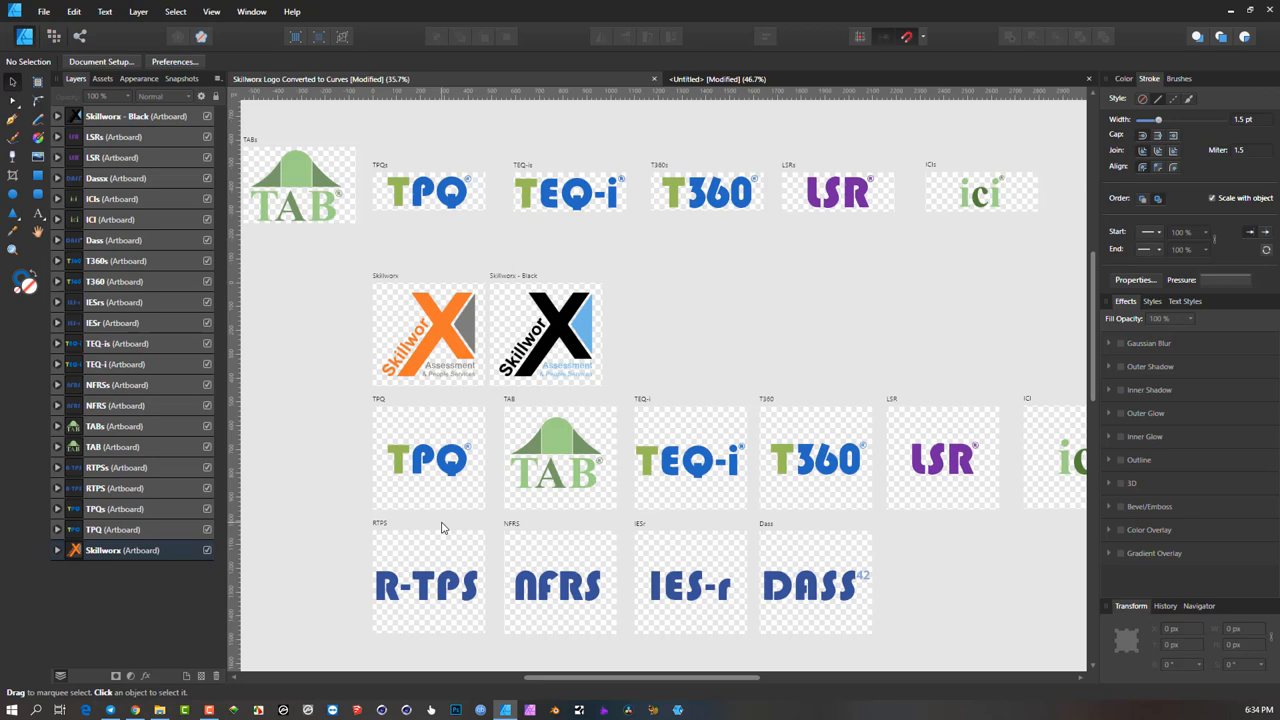
{"action": "mouse_move", "coordinate": [258, 303]}
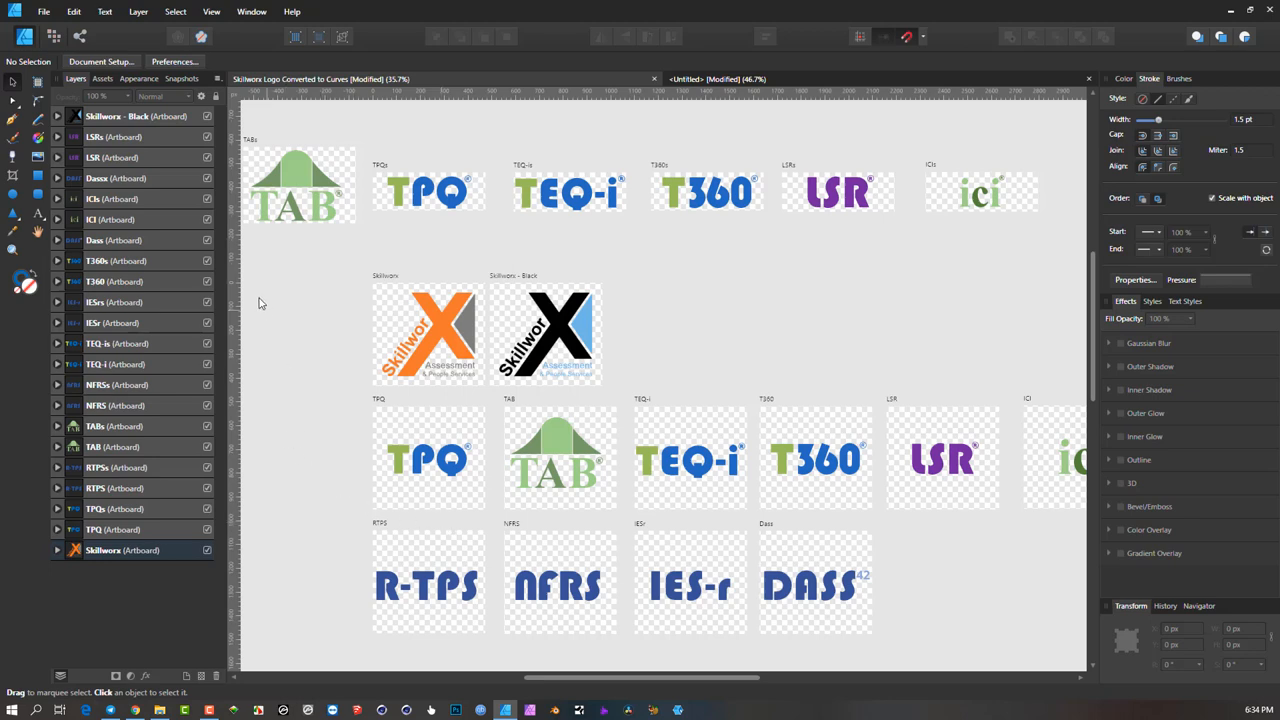
{"action": "mouse_move", "coordinate": [326, 386]}
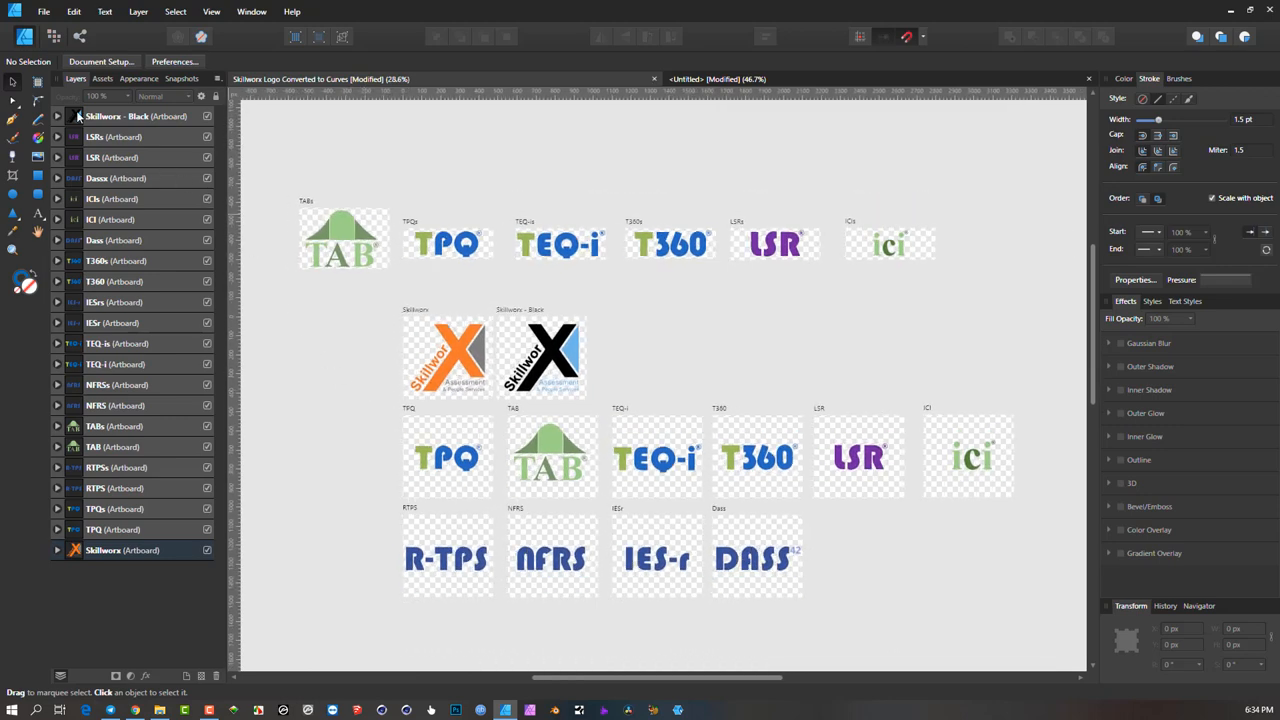
{"action": "mouse_move", "coordinate": [181, 78]}
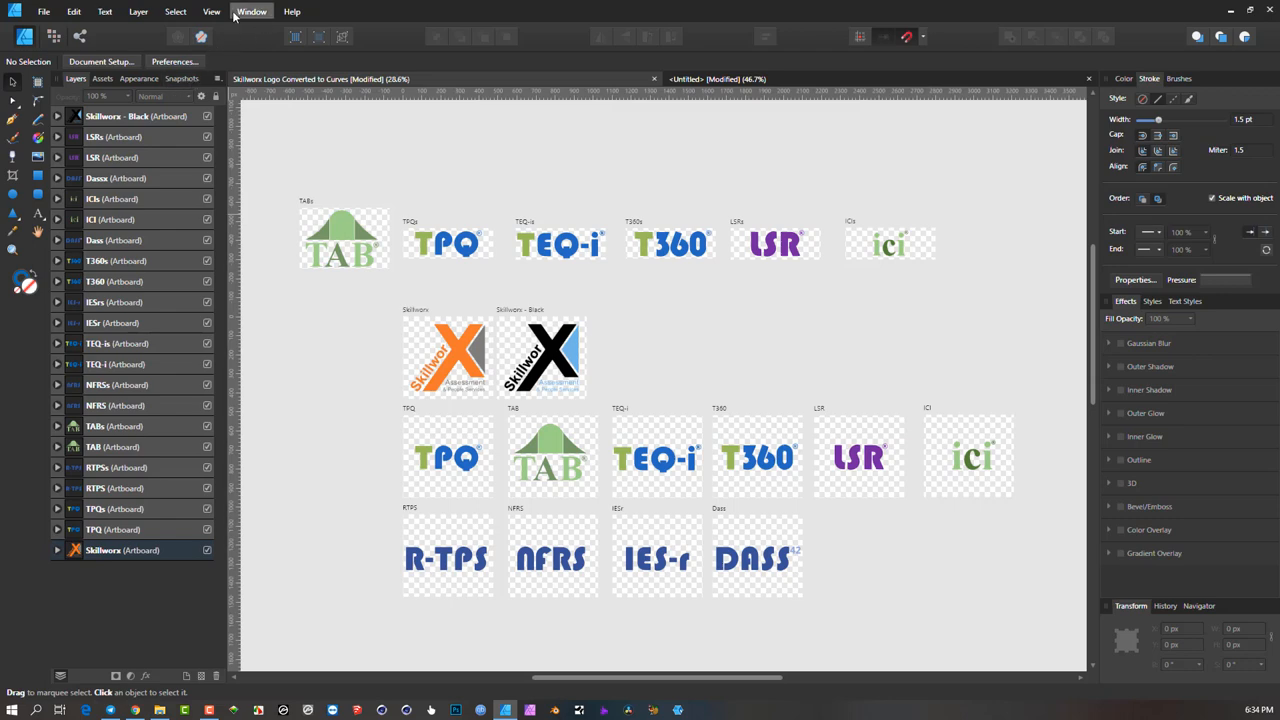
- Restore the Not Yet Curves snapshot, then the Converted to Curves snapshot from the Snapshots panel
{"action": "left_click", "coordinate": [211, 11]}
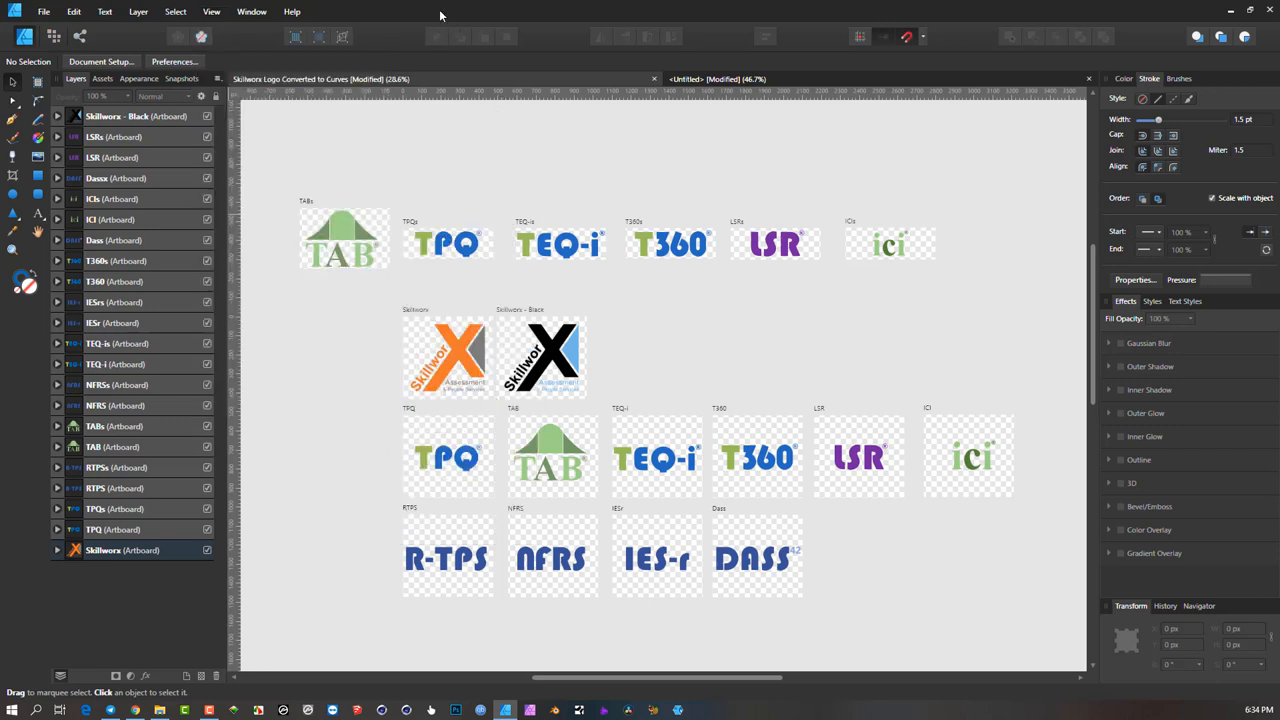
{"action": "left_click", "coordinate": [182, 79]}
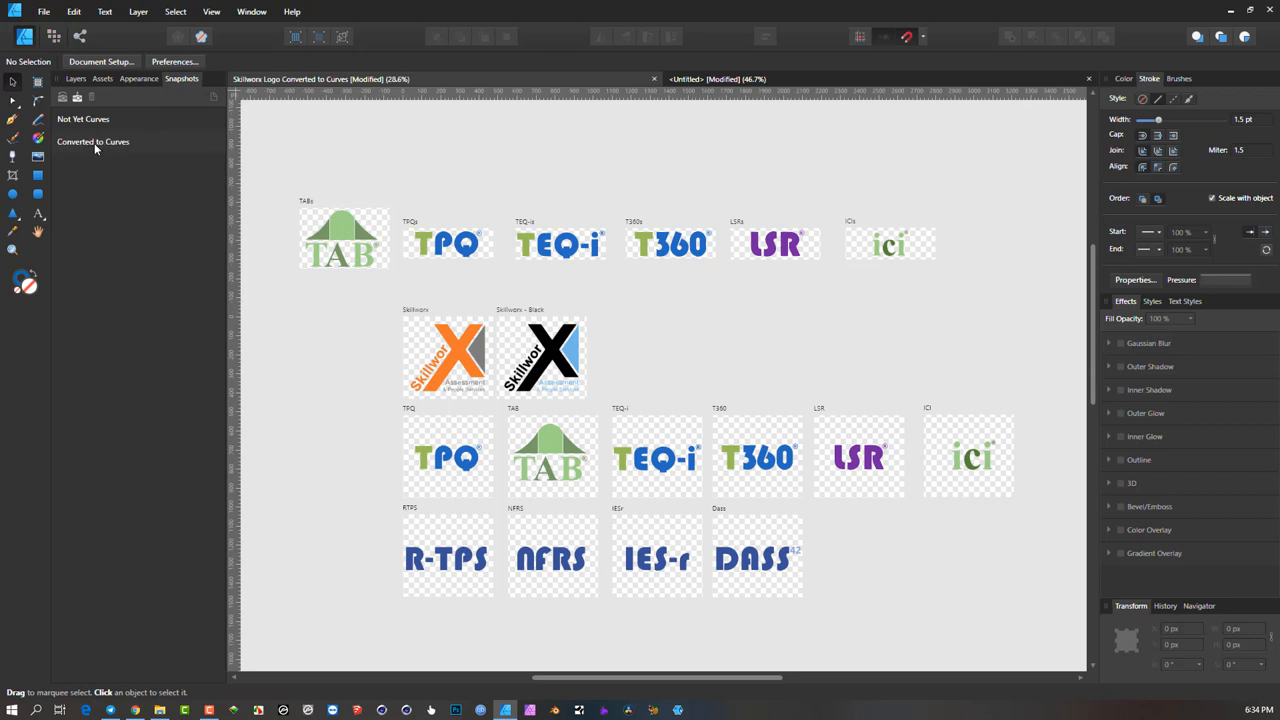
{"action": "mouse_move", "coordinate": [107, 212]}
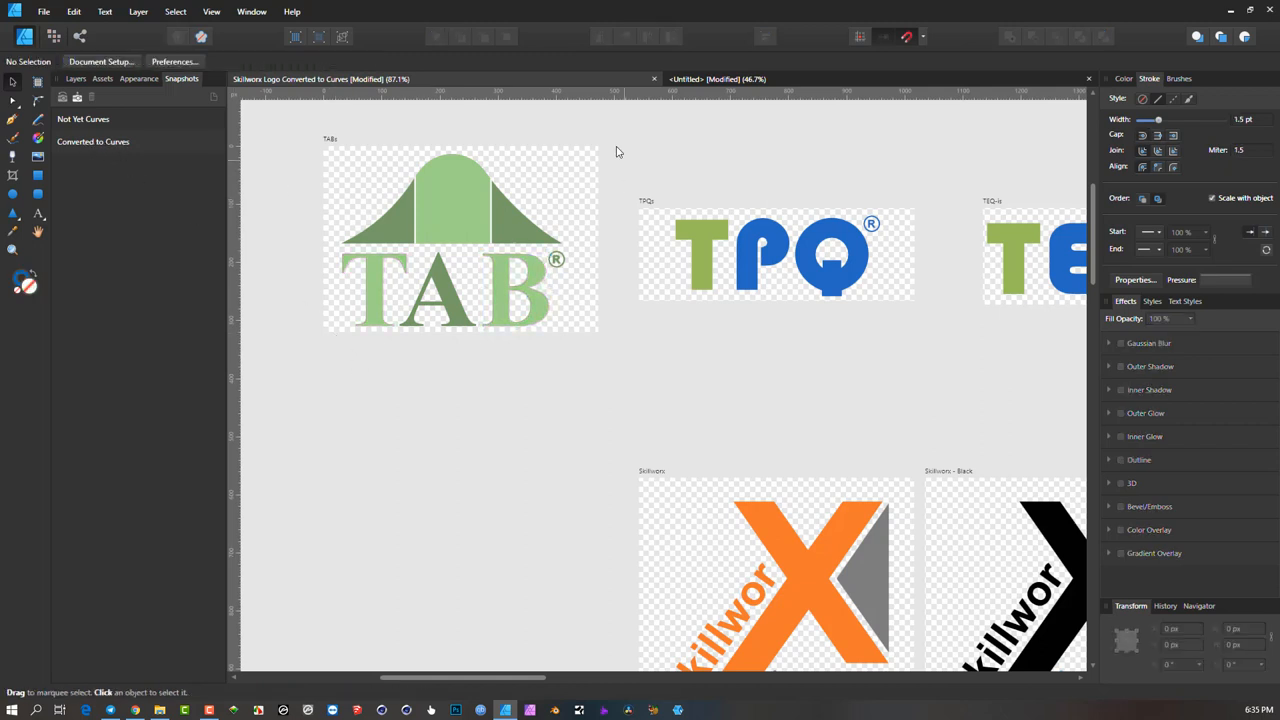
{"action": "mouse_move", "coordinate": [588, 120]}
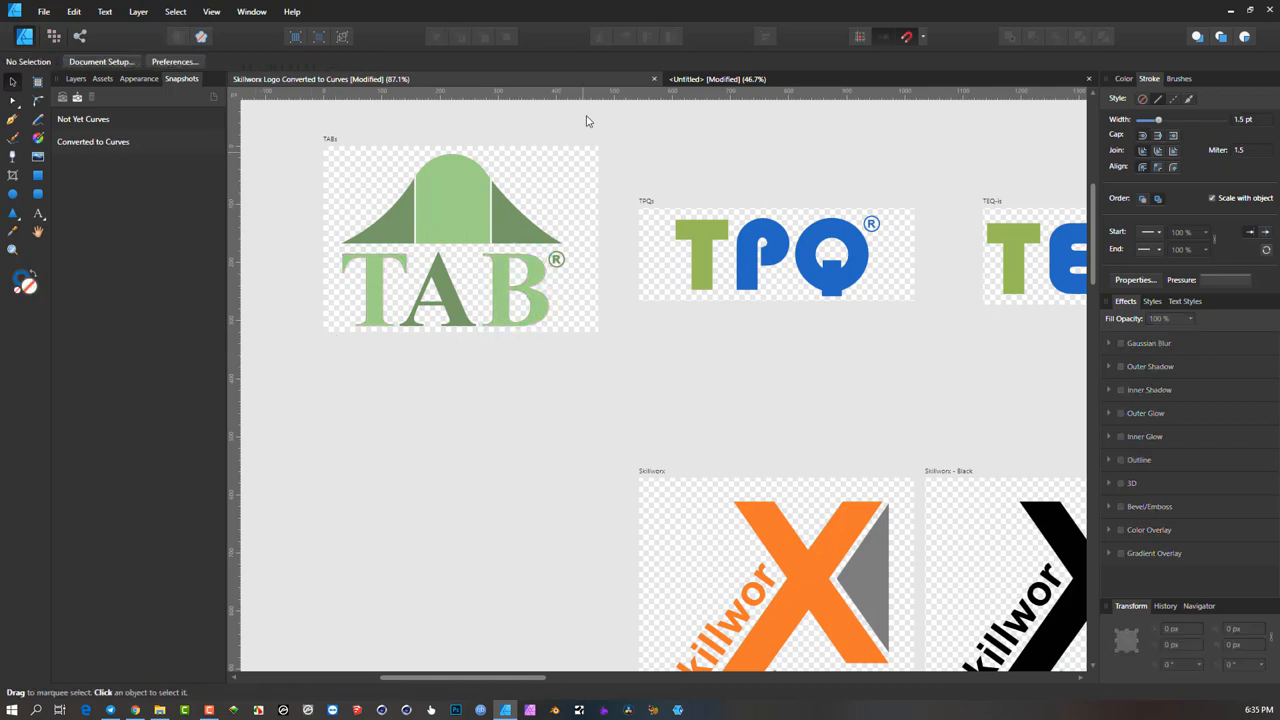
{"action": "mouse_move", "coordinate": [408, 100]}
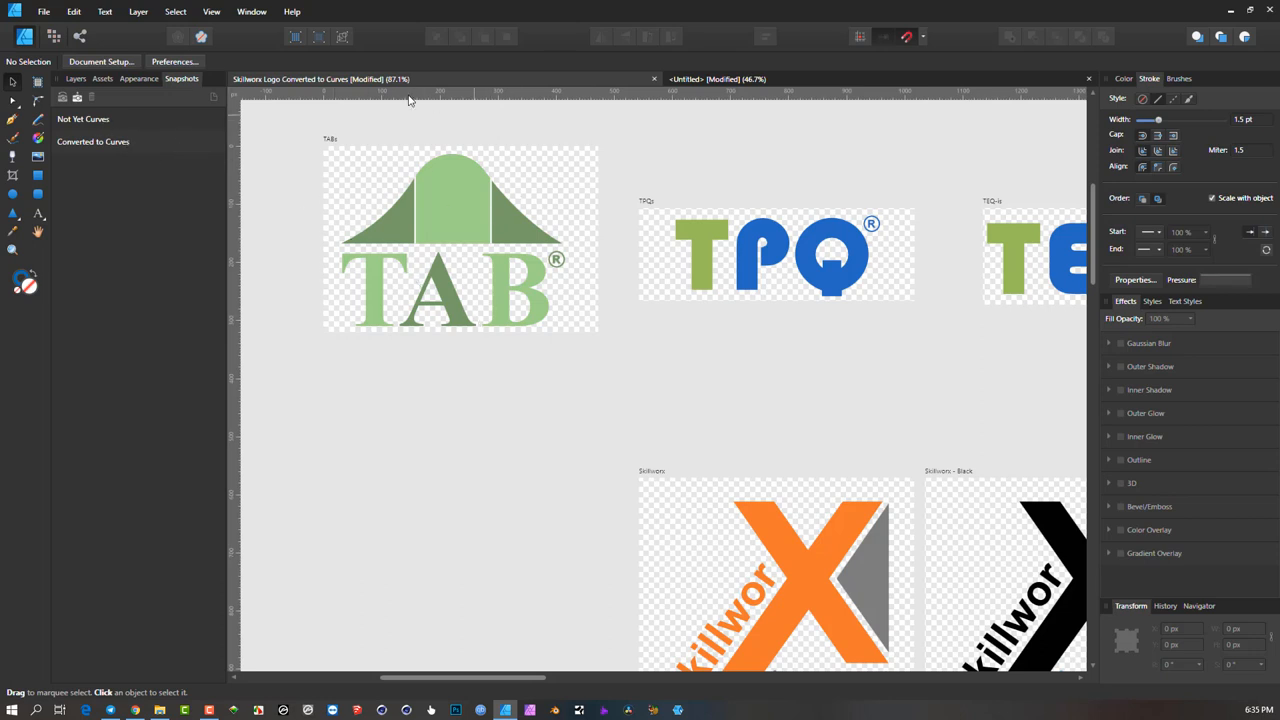
{"action": "mouse_move", "coordinate": [376, 163]}
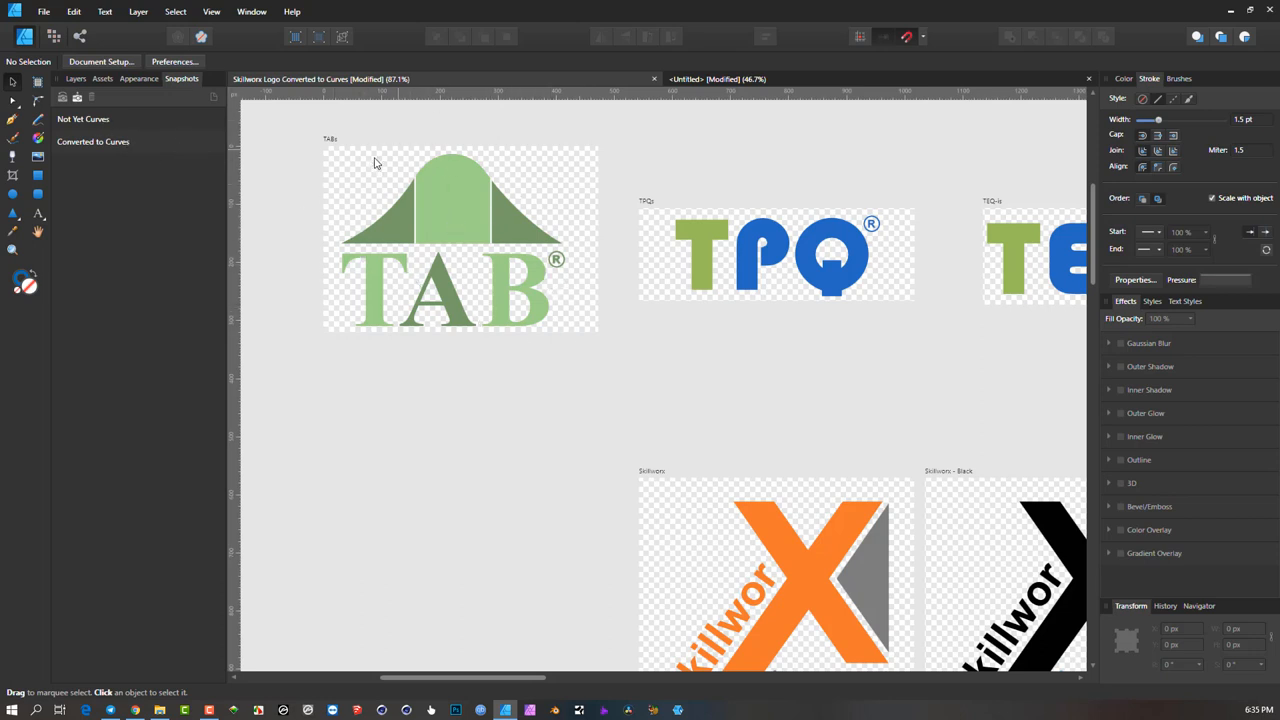
{"action": "mouse_move", "coordinate": [533, 283]}
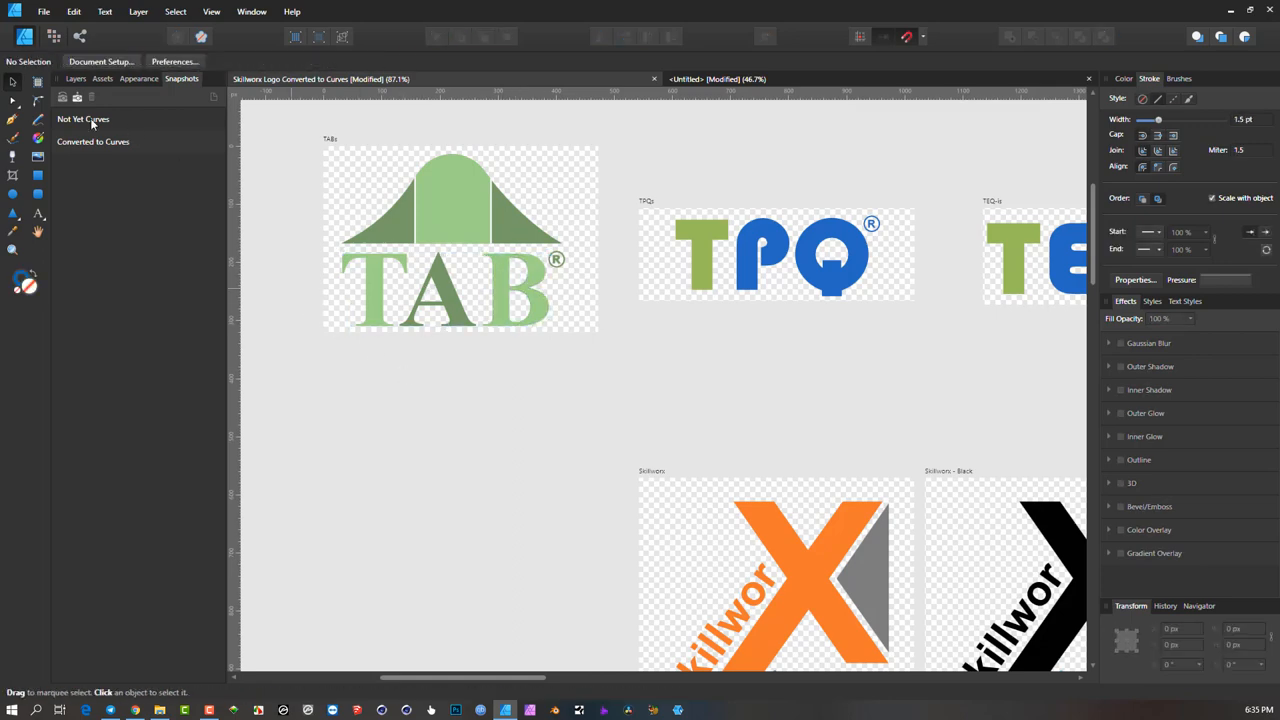
{"action": "left_click", "coordinate": [83, 119]}
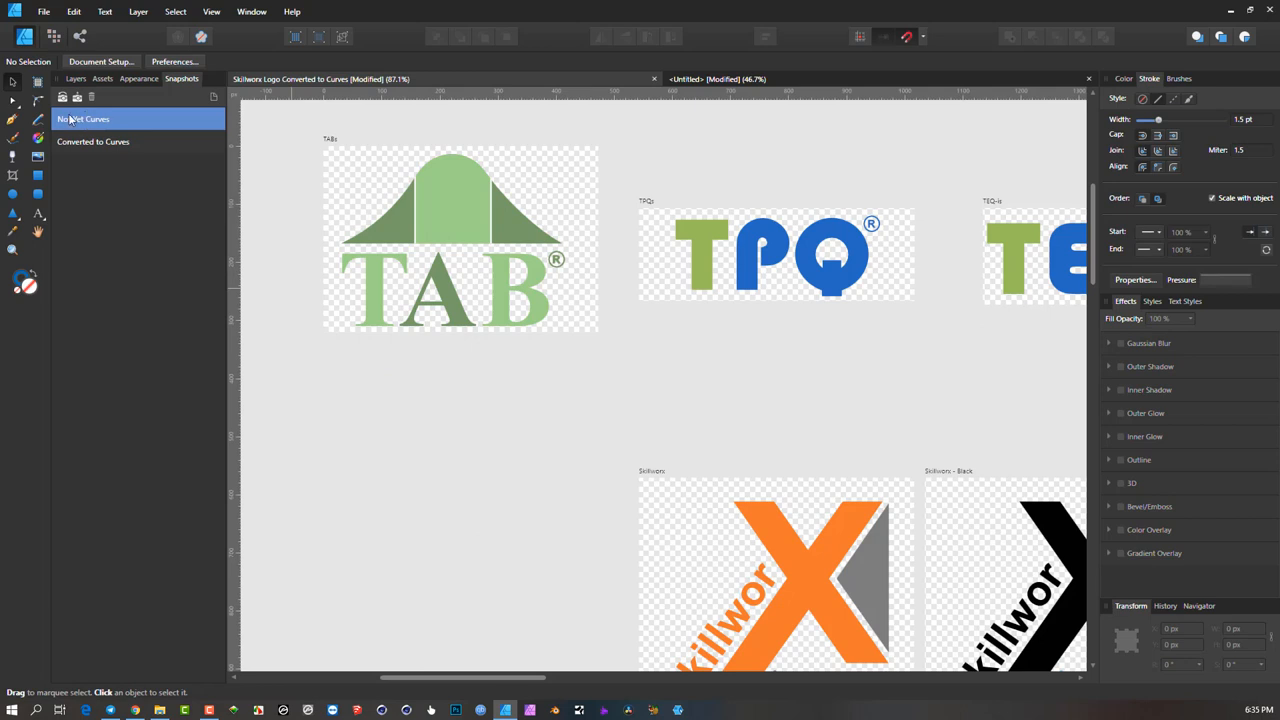
{"action": "mouse_move", "coordinate": [62, 98]}
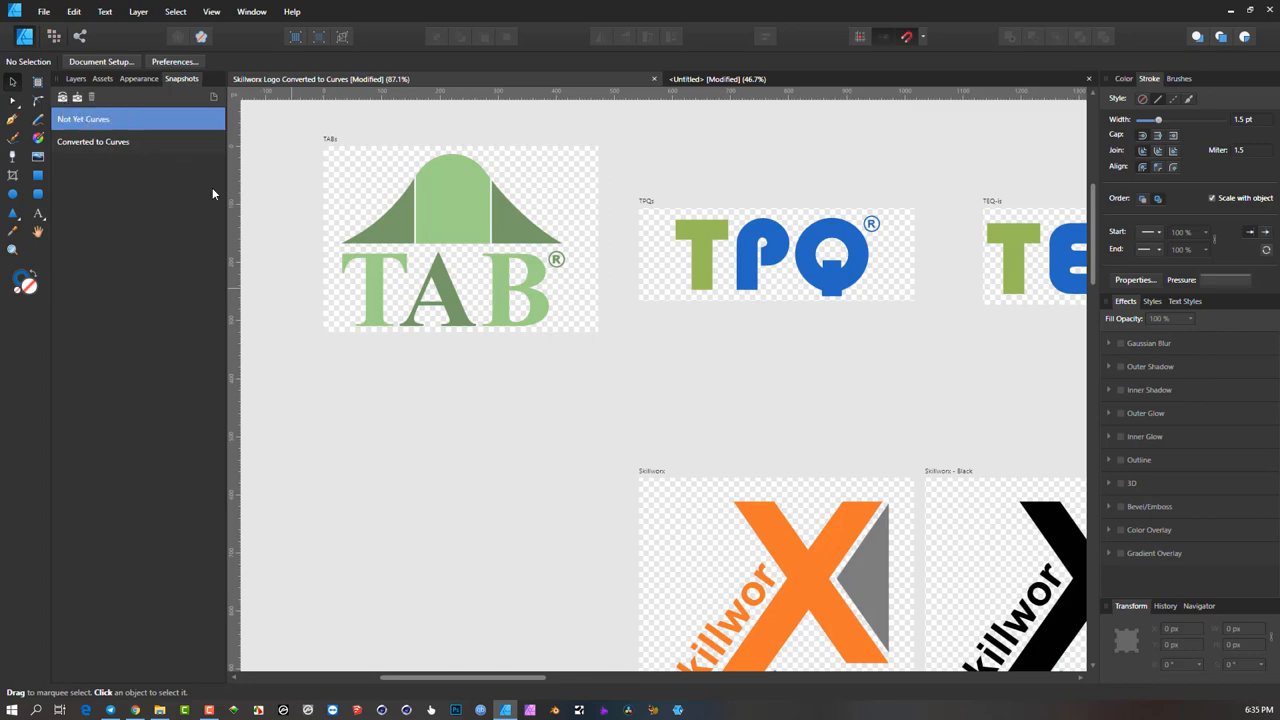
{"action": "left_click", "coordinate": [93, 141]}
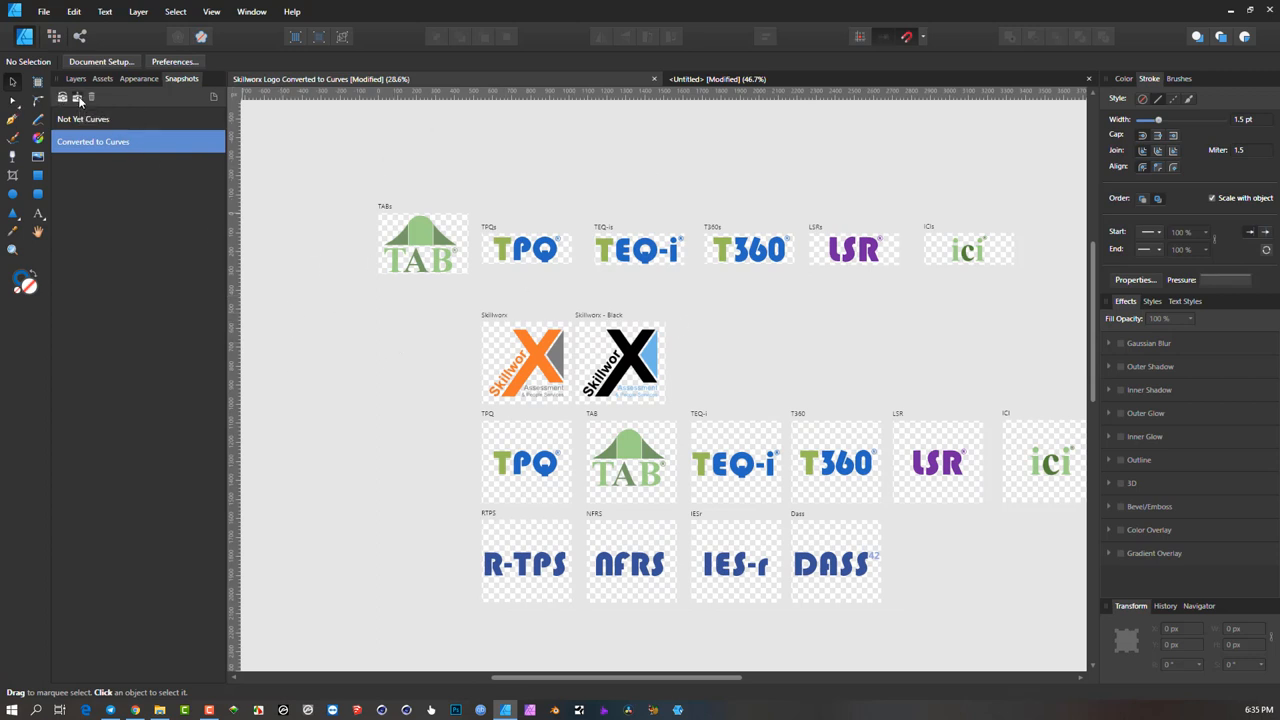
- Save a new snapshot of the document named YouTube Demo
{"action": "left_click", "coordinate": [62, 97]}
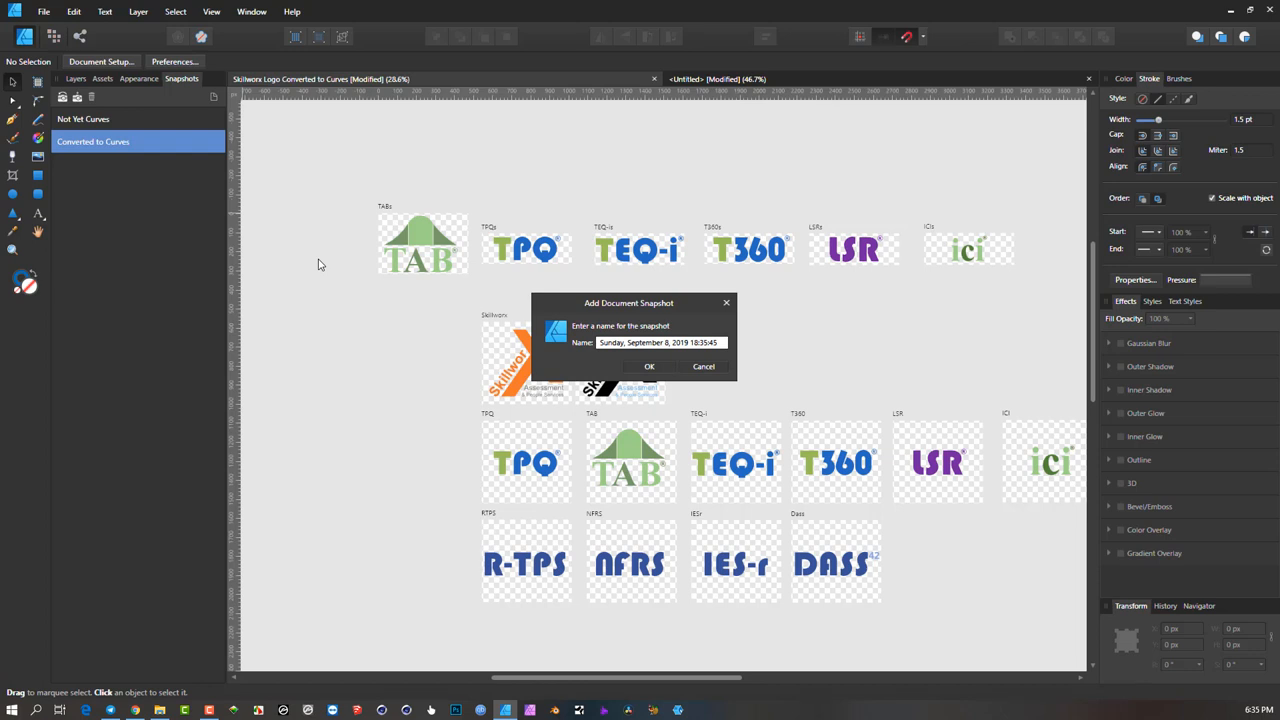
{"action": "triple_click", "coordinate": [658, 342]}
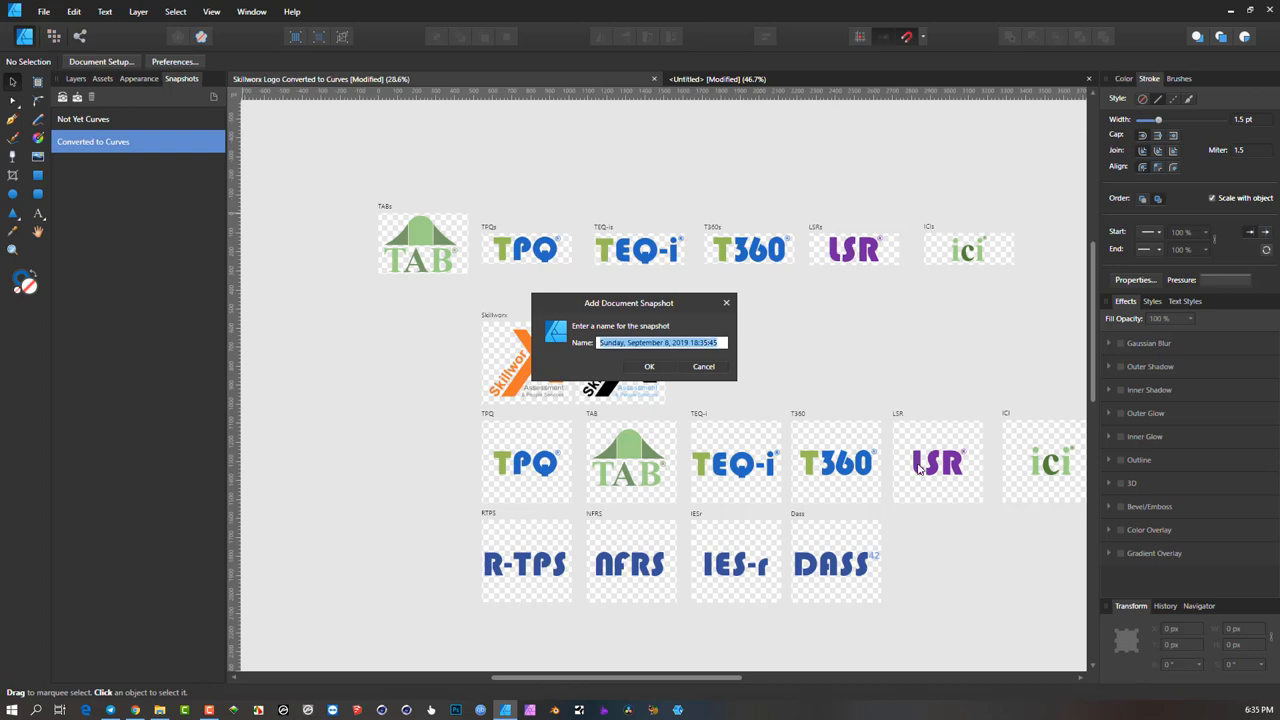
{"action": "type", "text": "Your"}
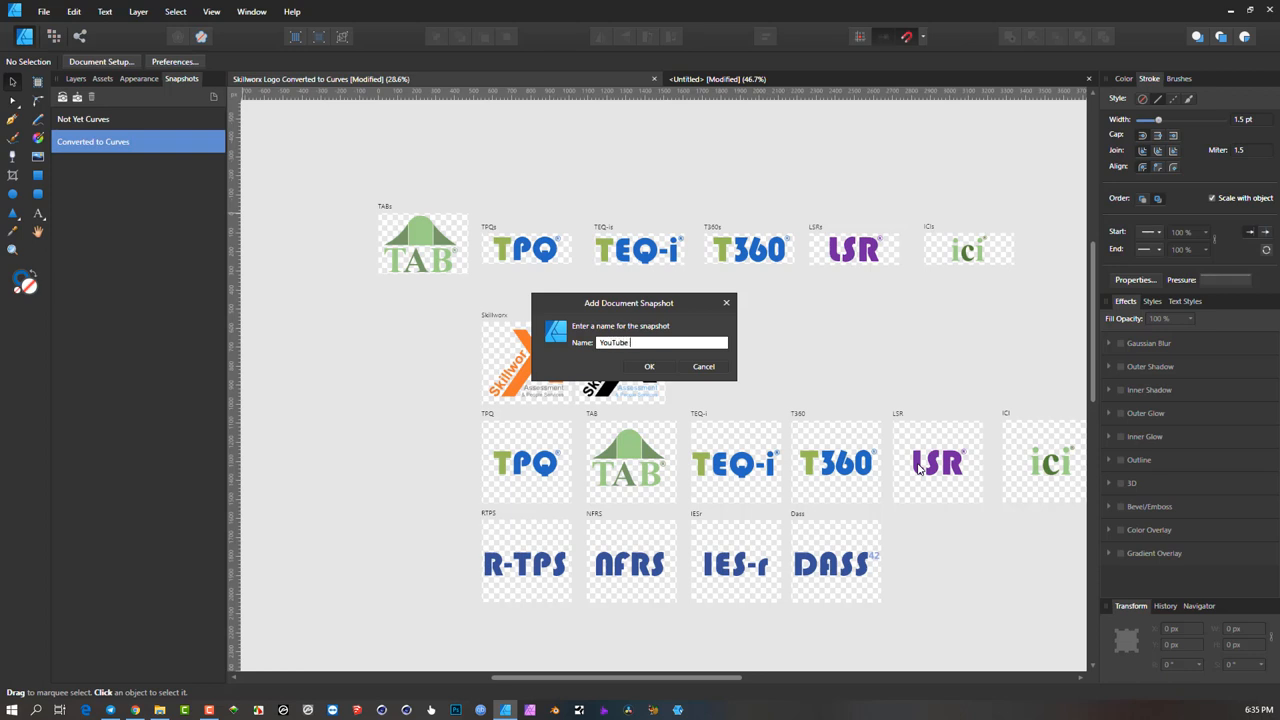
{"action": "left_click", "coordinate": [649, 366]}
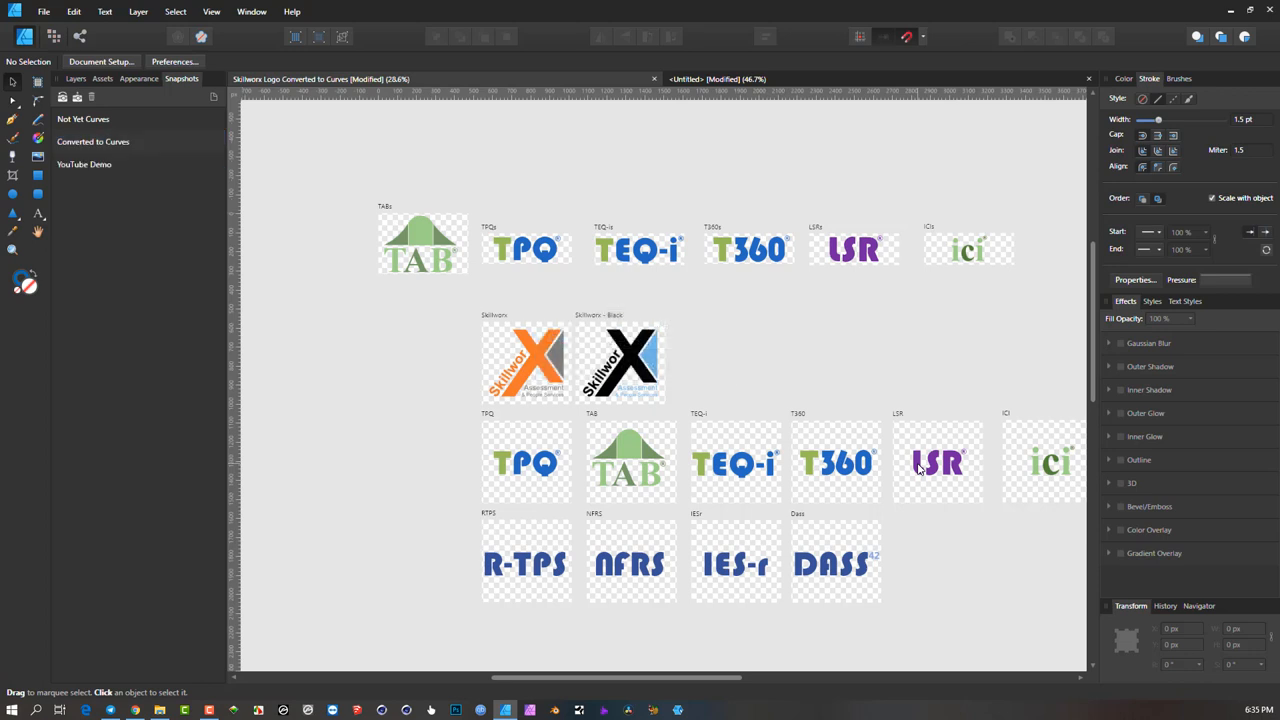
- Restore the YouTube Demo snapshot, then return to Not Yet Curves
{"action": "left_click", "coordinate": [84, 164]}
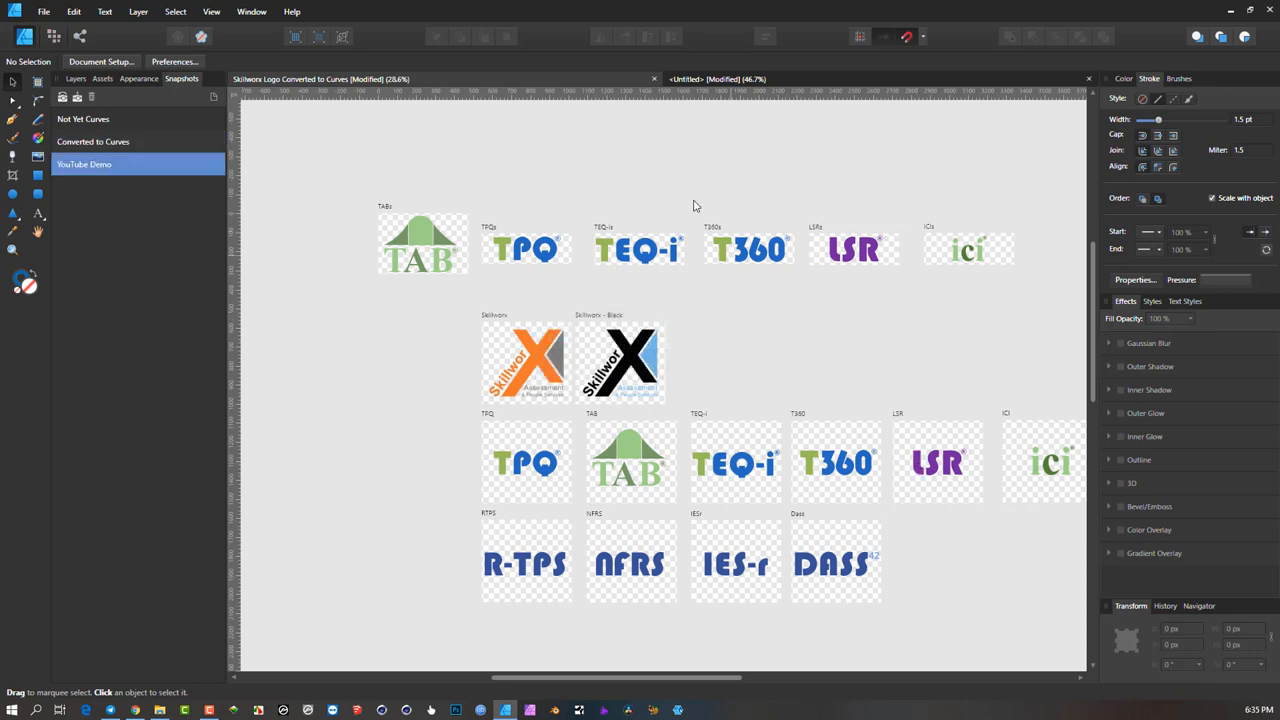
{"action": "mouse_move", "coordinate": [508, 148]}
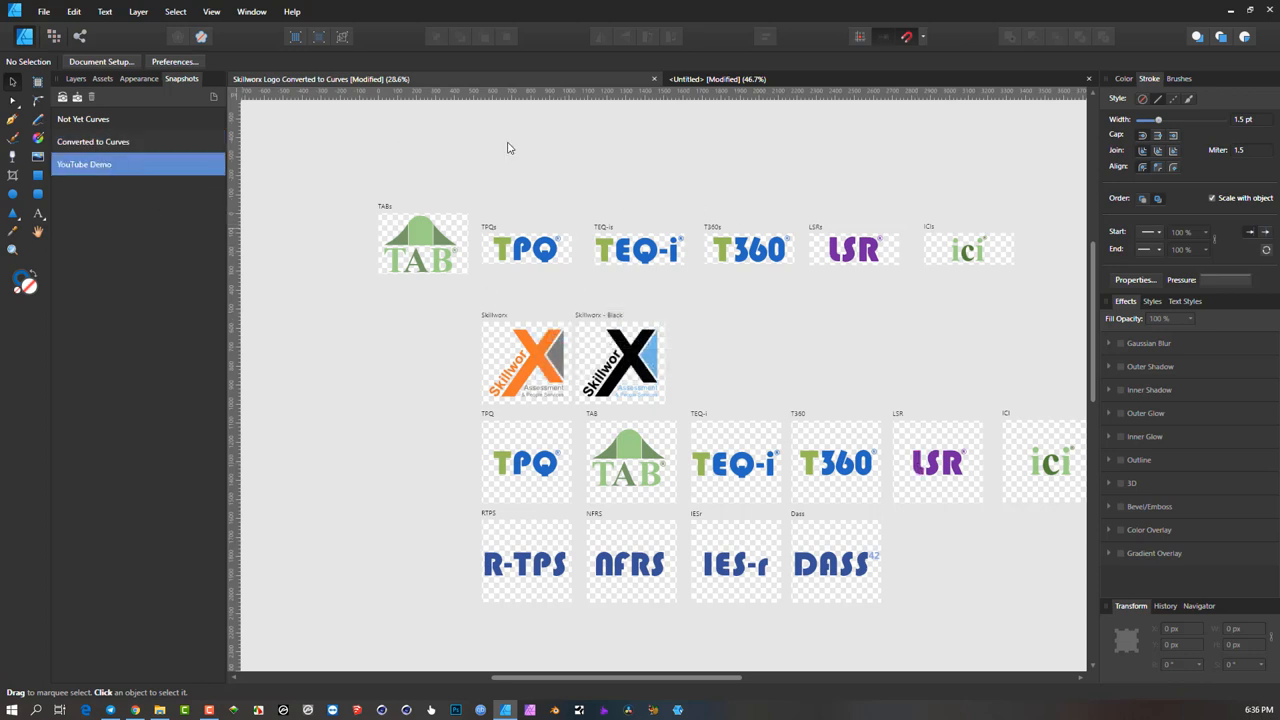
{"action": "mouse_move", "coordinate": [218, 248]}
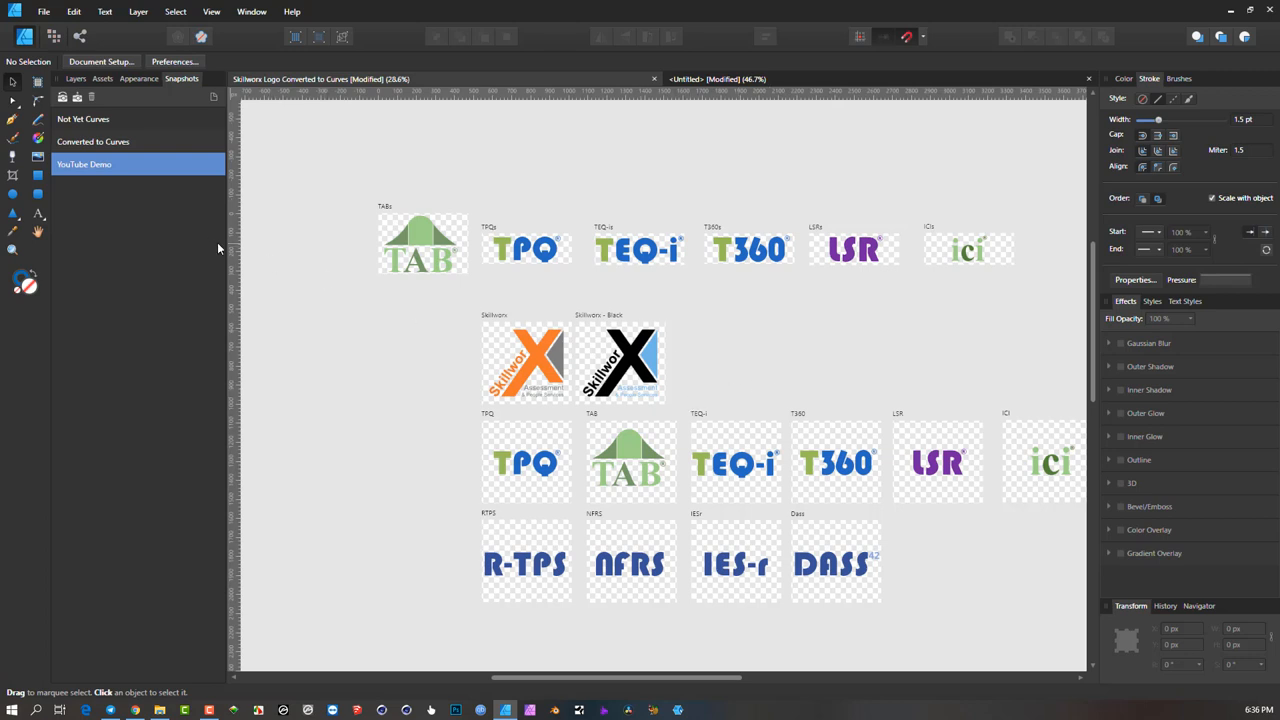
{"action": "left_click", "coordinate": [83, 119]}
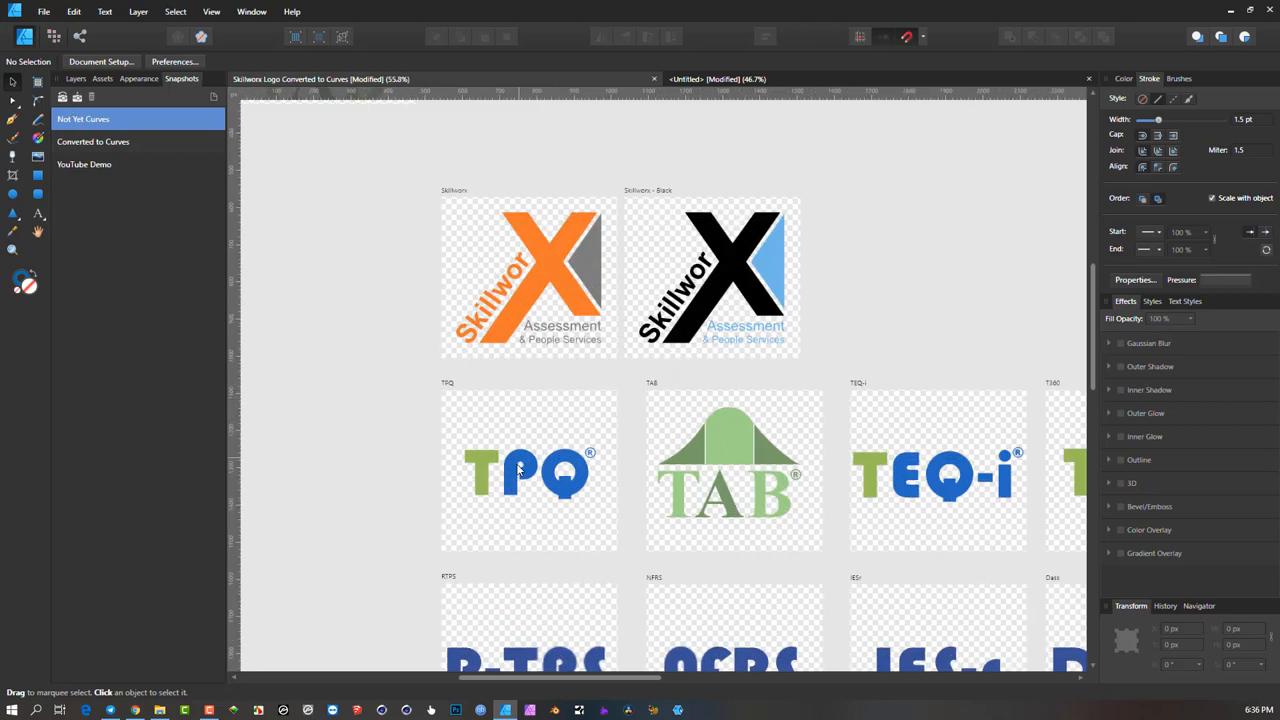
- Select the P in TPQ and confirm the letters are still editable artistic text
{"action": "left_click", "coordinate": [520, 470]}
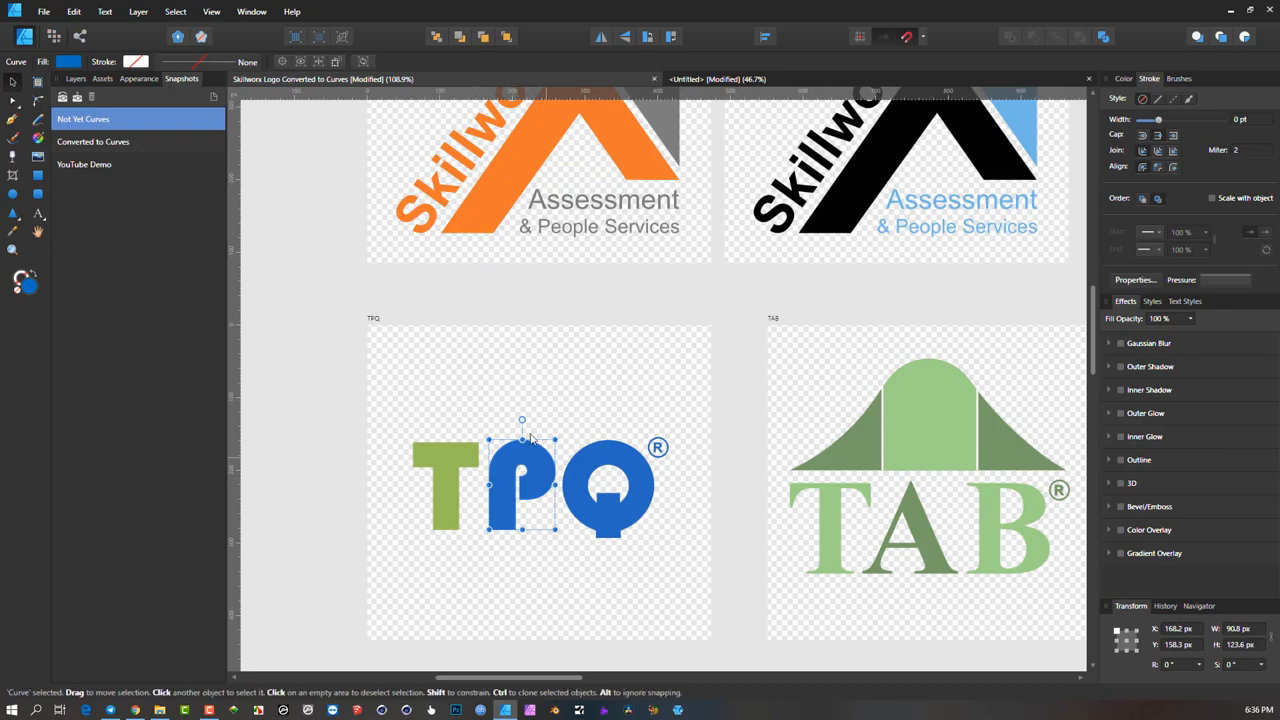
{"action": "mouse_move", "coordinate": [510, 470]}
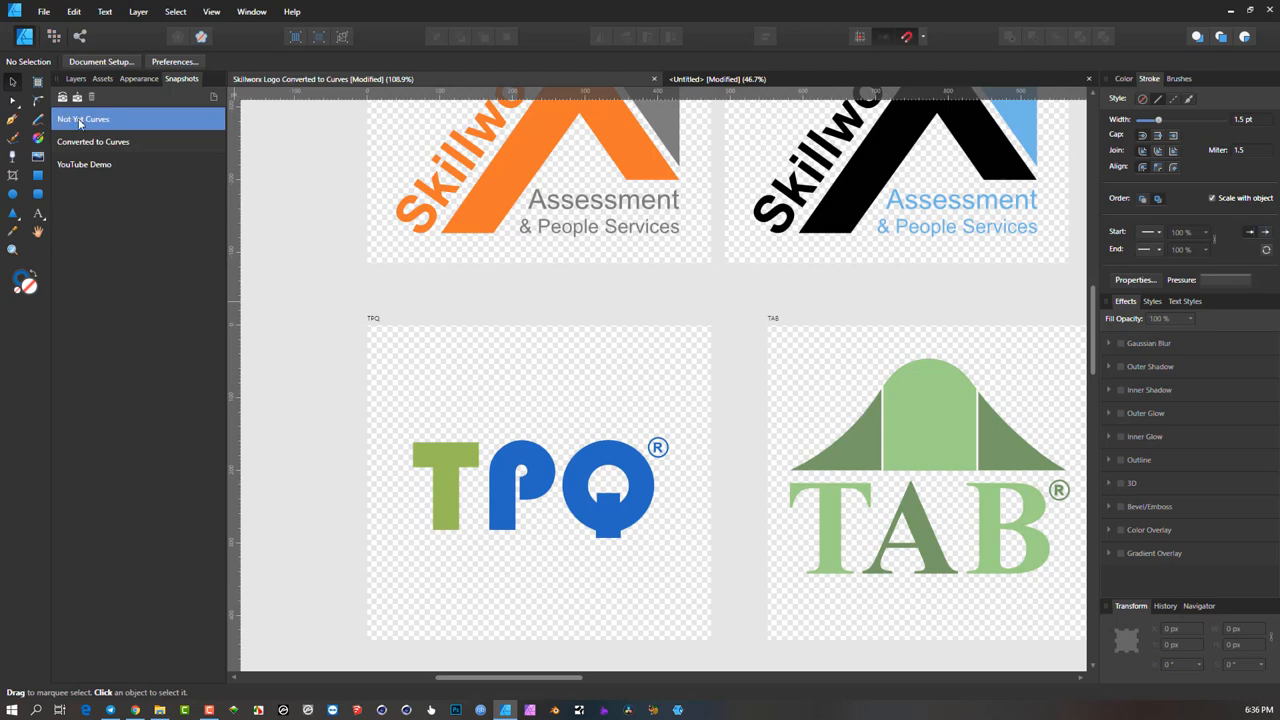
{"action": "mouse_move", "coordinate": [78, 97]}
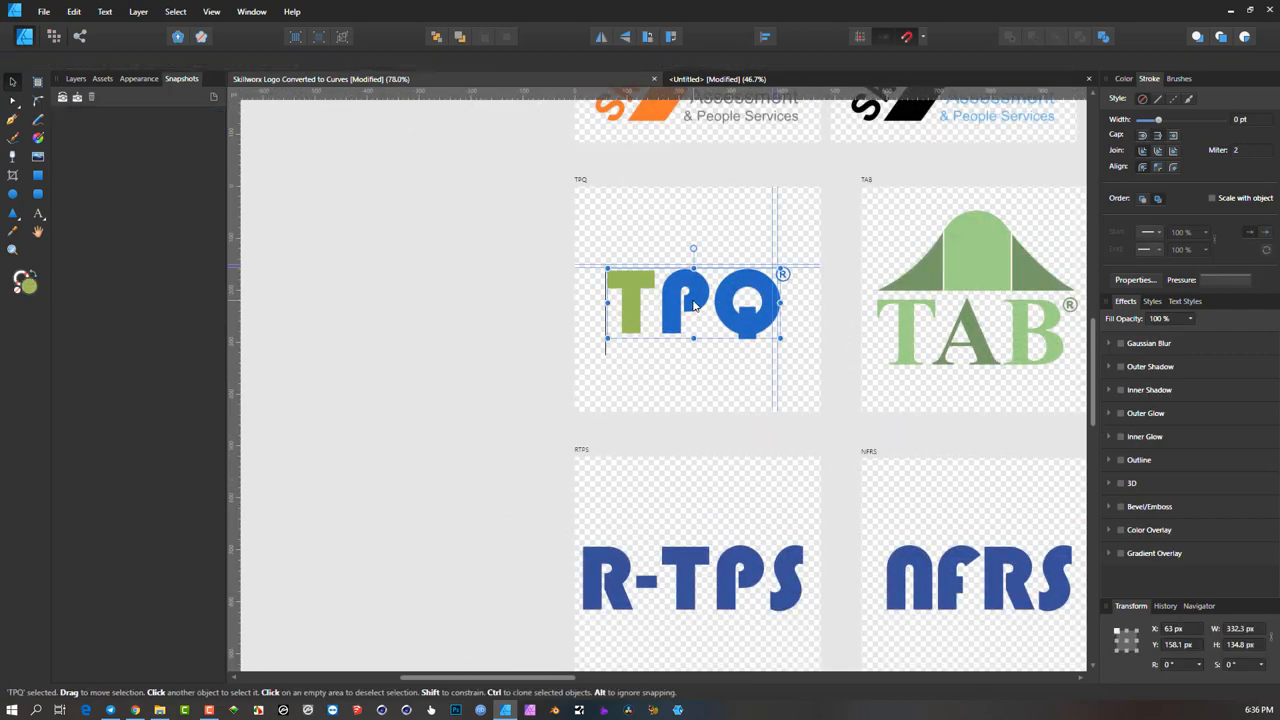
{"action": "left_click", "coordinate": [13, 213]}
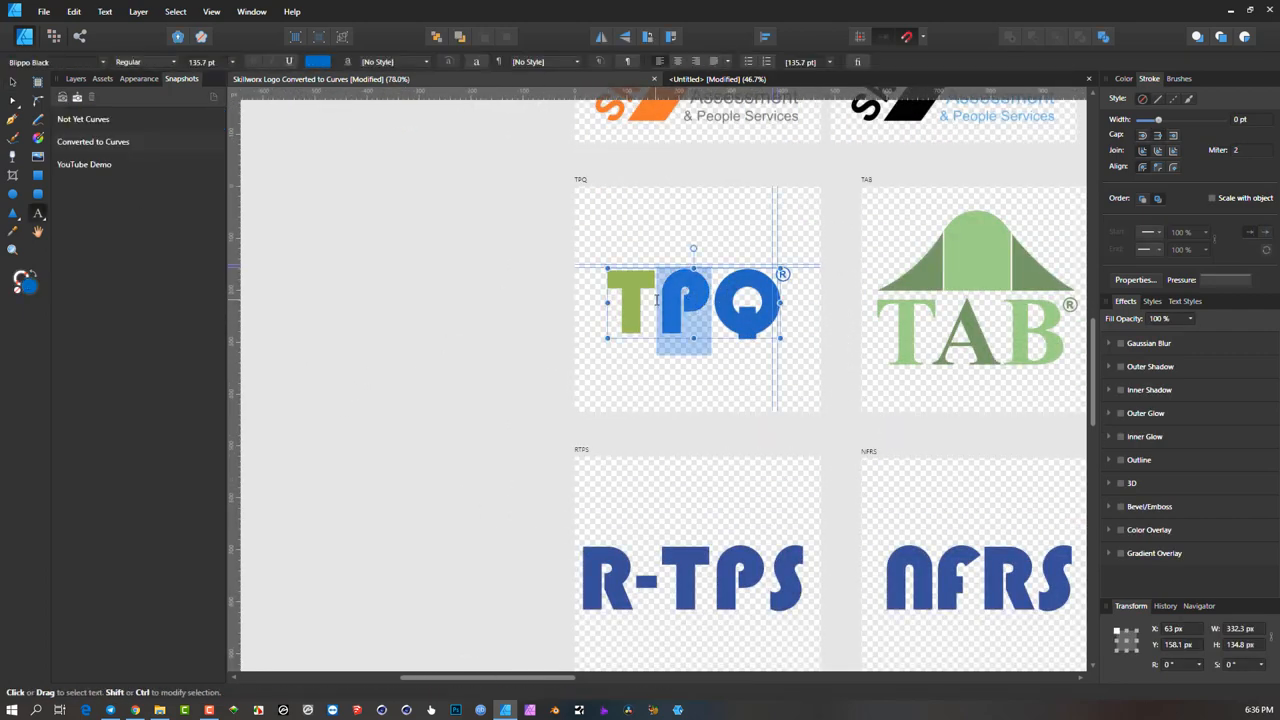
- Restore the YouTube Demo snapshot and select the TPQ letters as a group of curves
{"action": "left_click", "coordinate": [95, 164]}
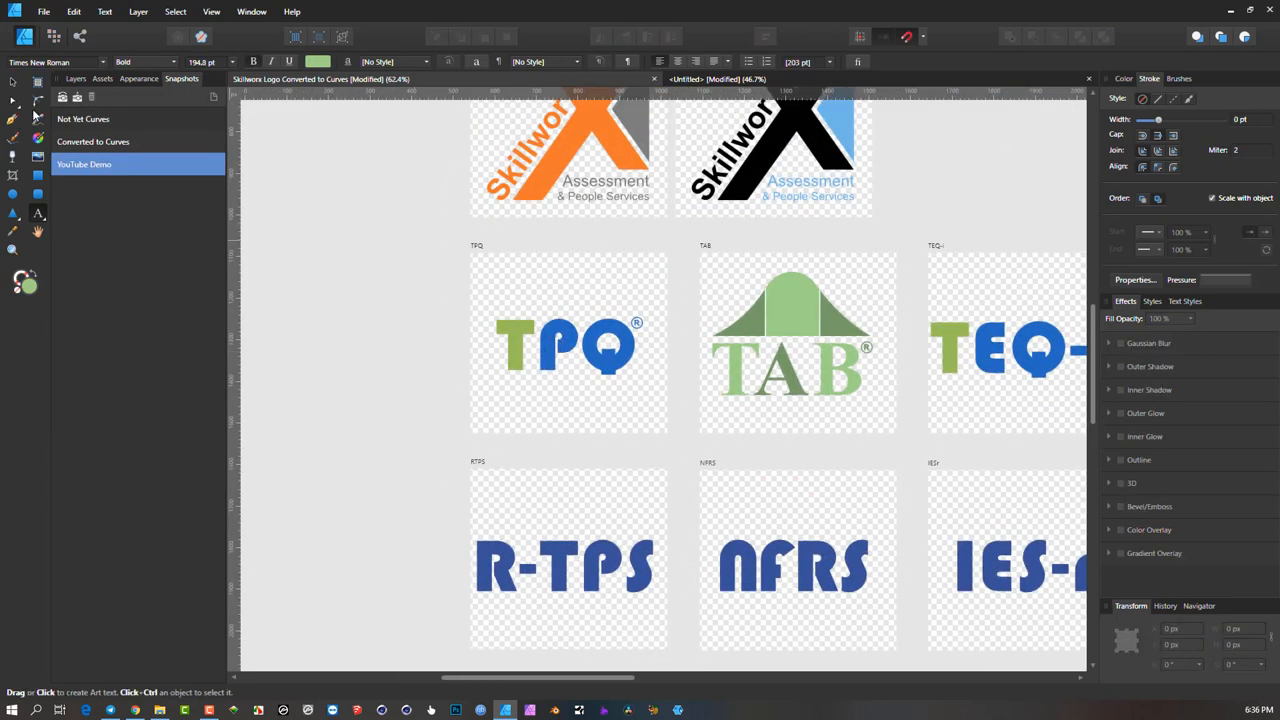
{"action": "left_click", "coordinate": [568, 345]}
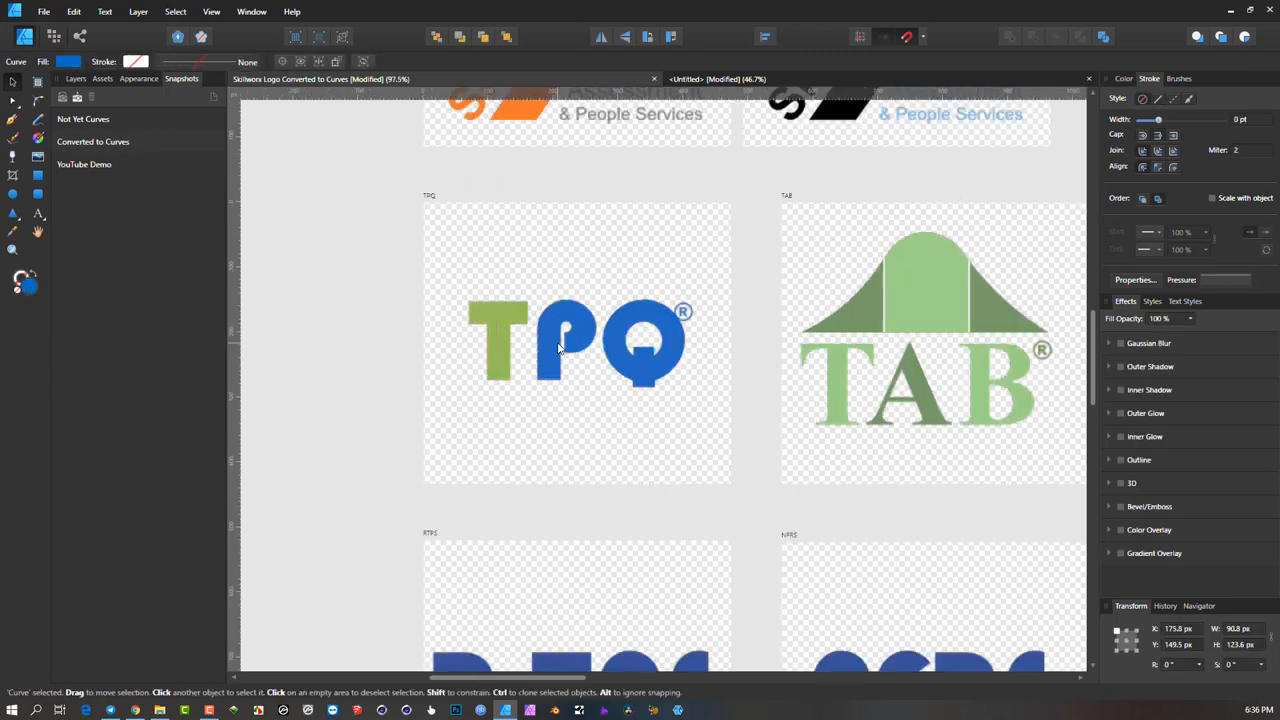
{"action": "left_click", "coordinate": [550, 345]}
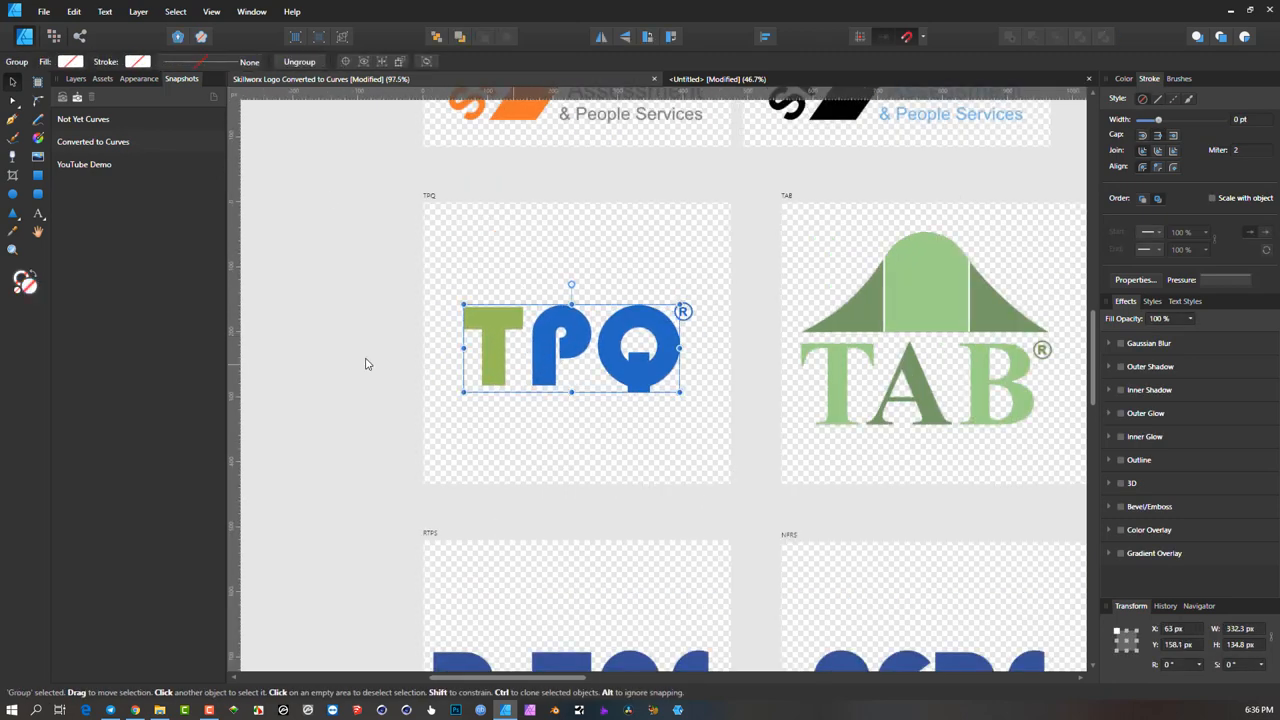
{"action": "left_click", "coordinate": [365, 364]}
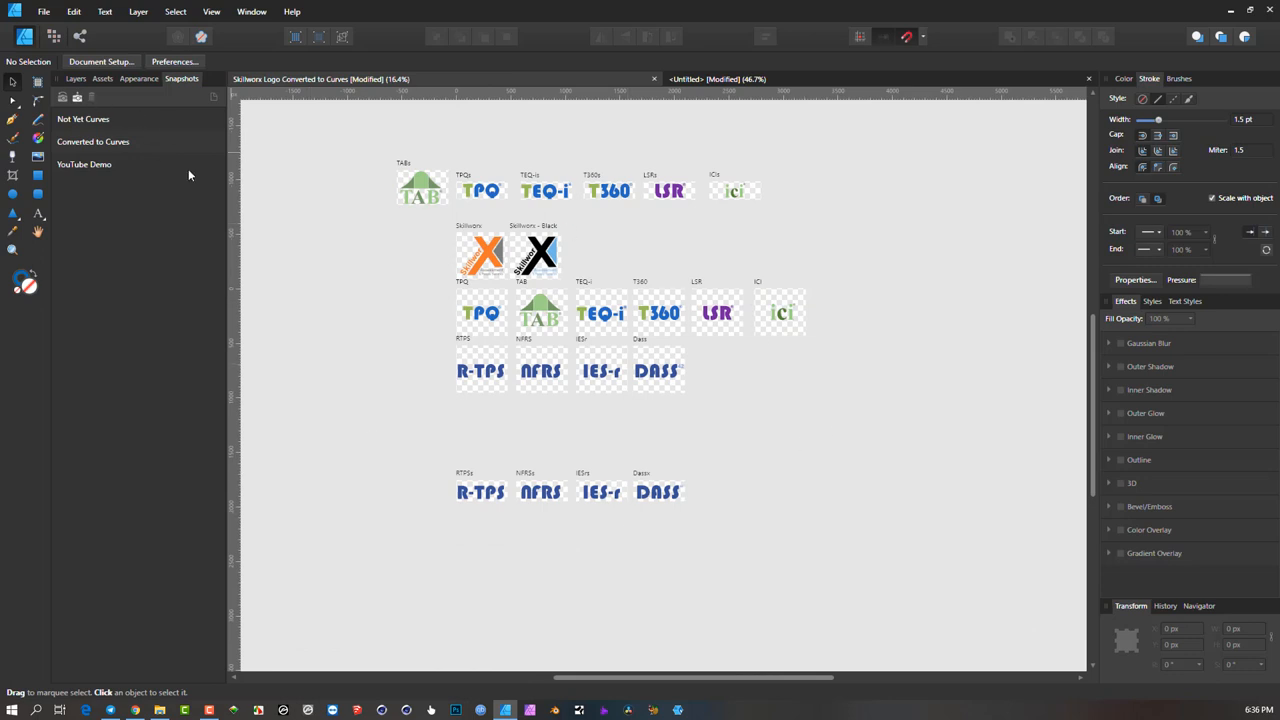
{"action": "mouse_move", "coordinate": [722, 193]}
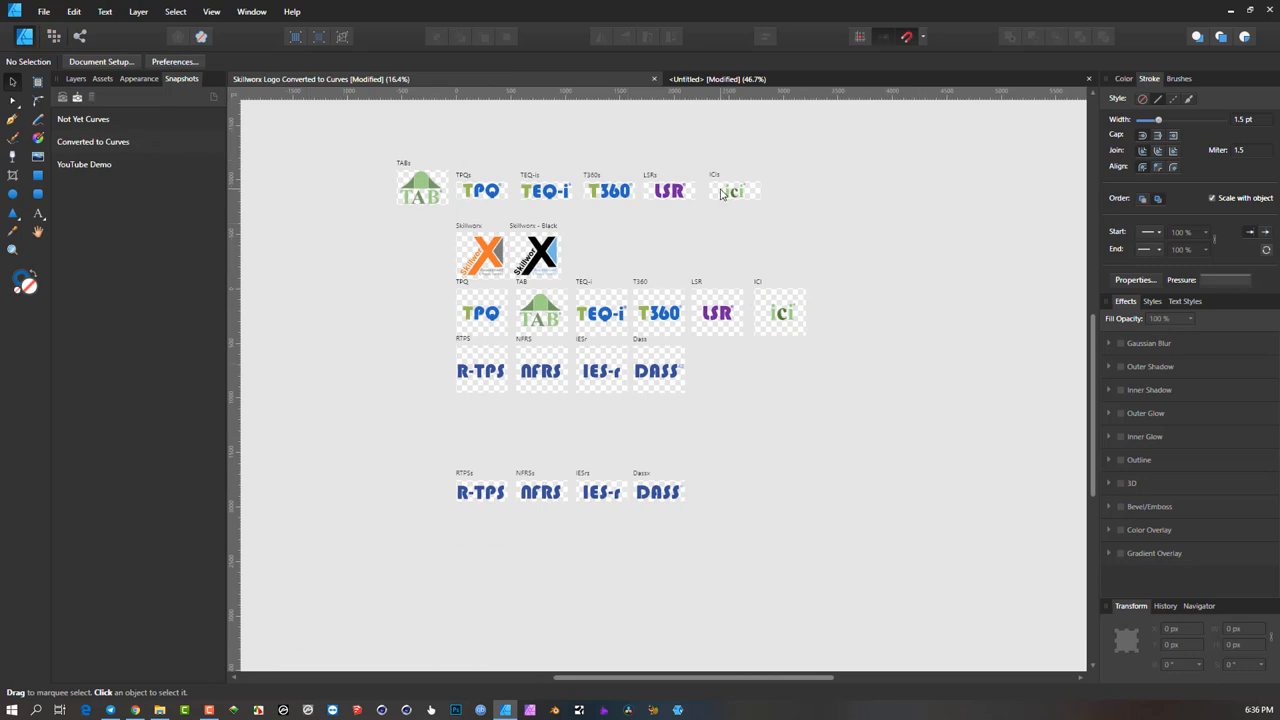
{"action": "mouse_move", "coordinate": [533, 200]}
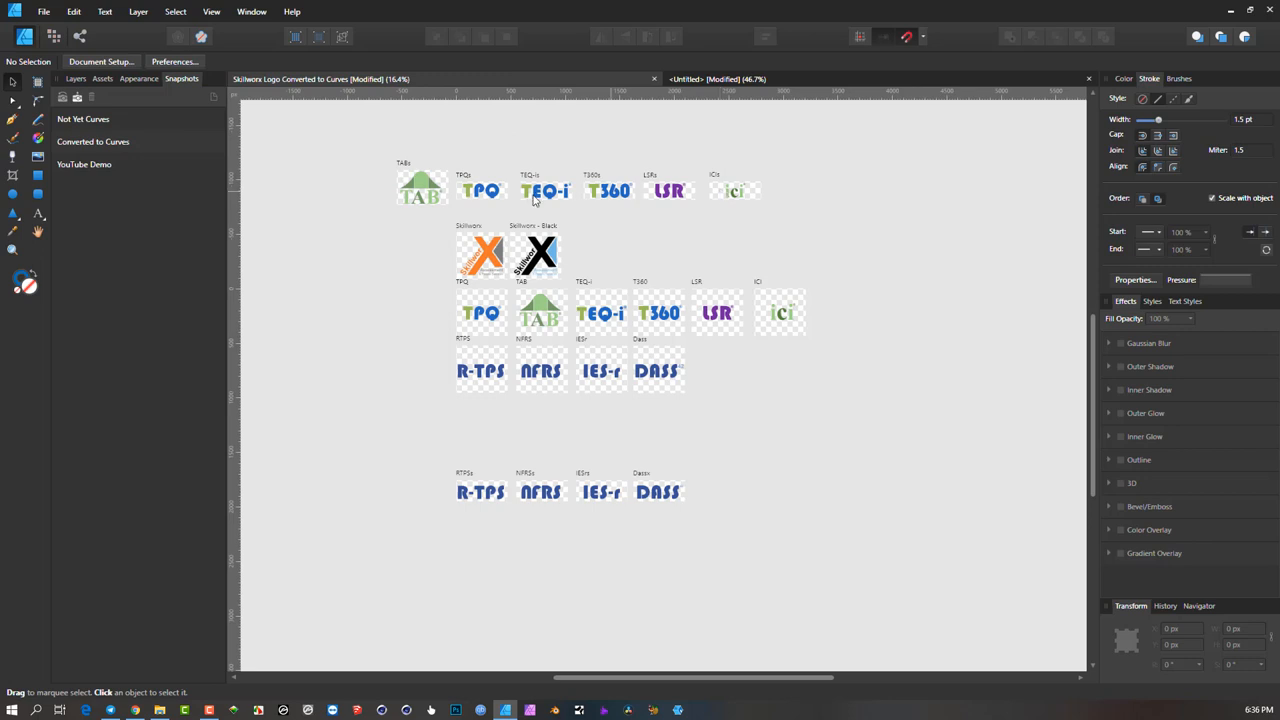
{"action": "mouse_move", "coordinate": [533, 200]}
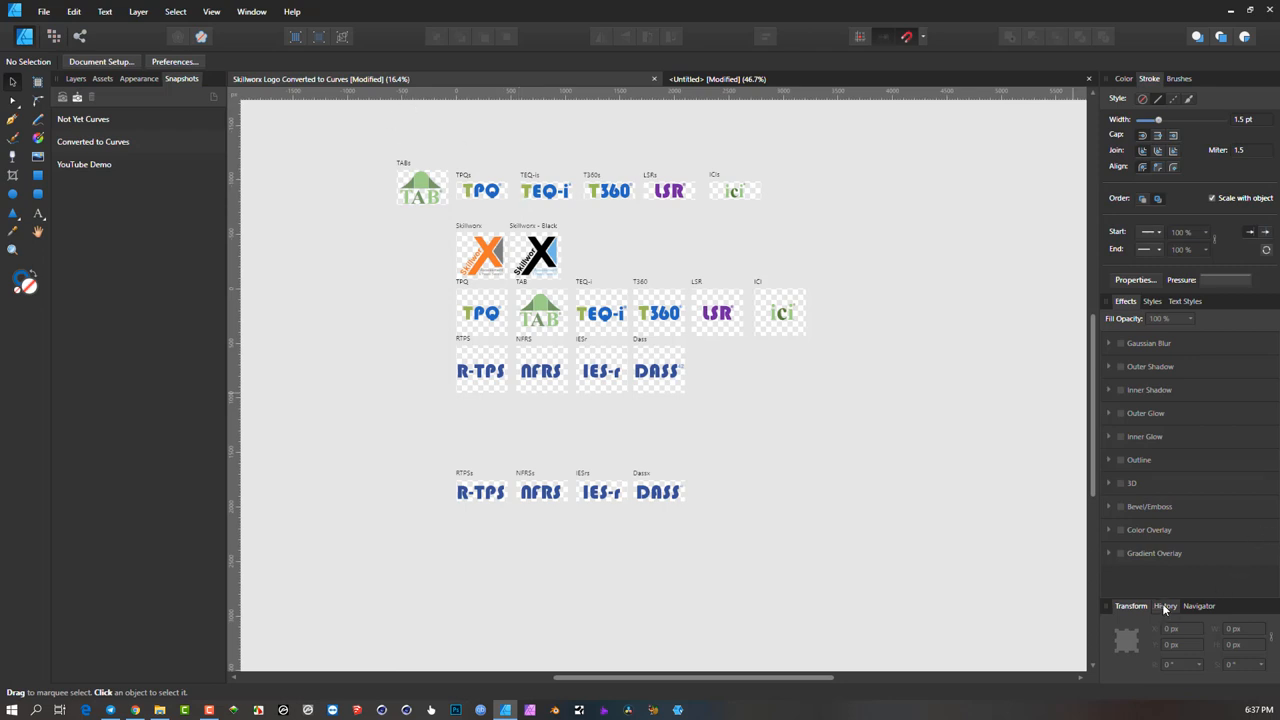
- Show the History panel and restore the YouTube Demo snapshot
{"action": "left_click", "coordinate": [1165, 605]}
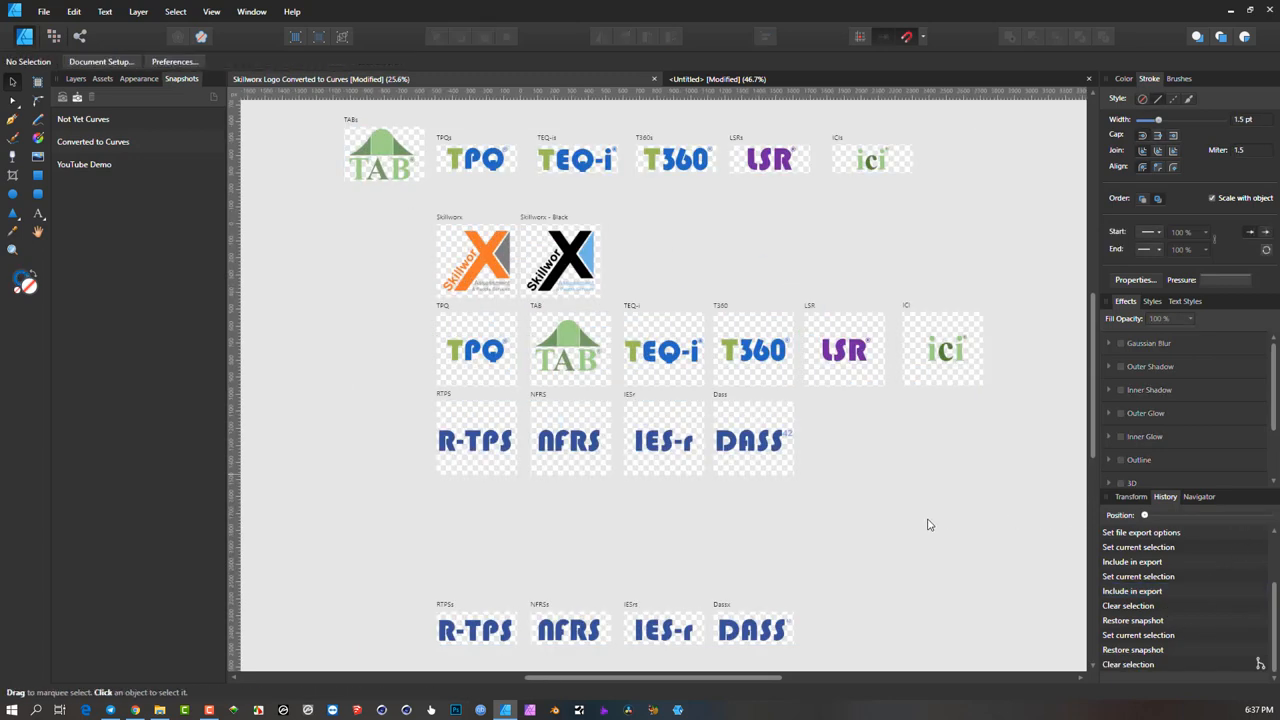
{"action": "mouse_move", "coordinate": [182, 159]}
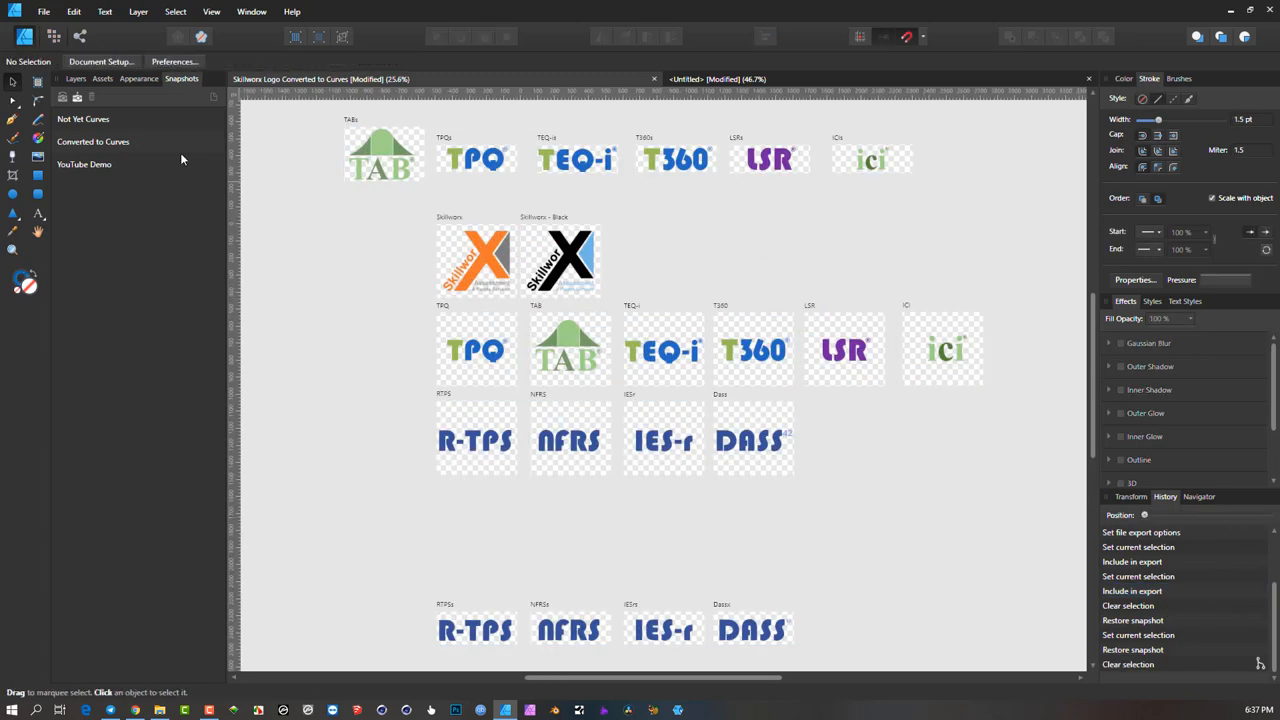
{"action": "left_click", "coordinate": [84, 164]}
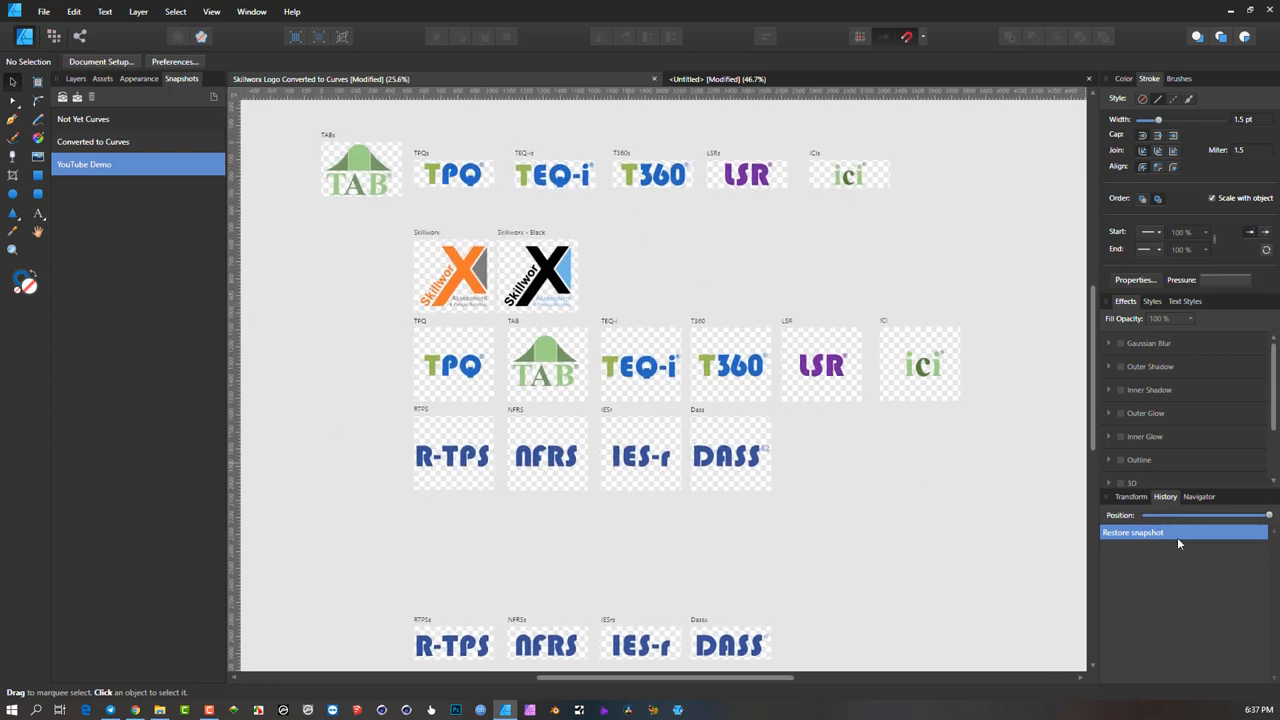
{"action": "mouse_move", "coordinate": [423, 320]}
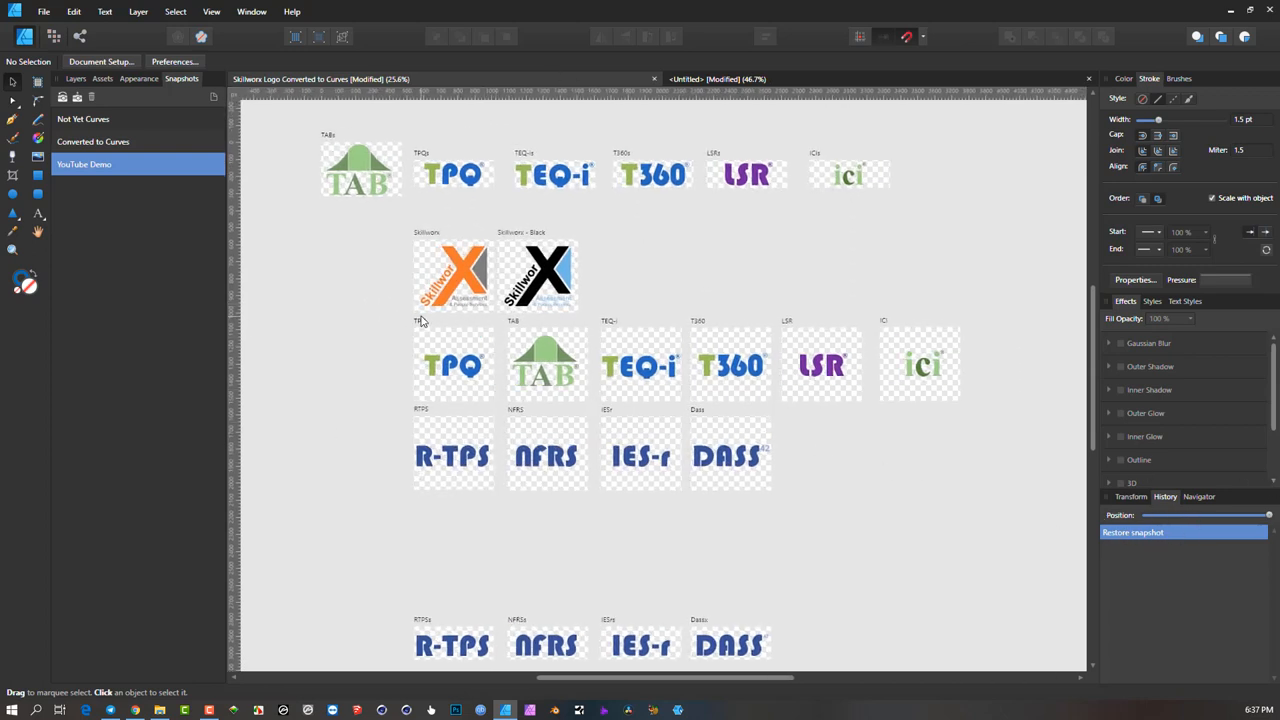
{"action": "mouse_move", "coordinate": [363, 246]}
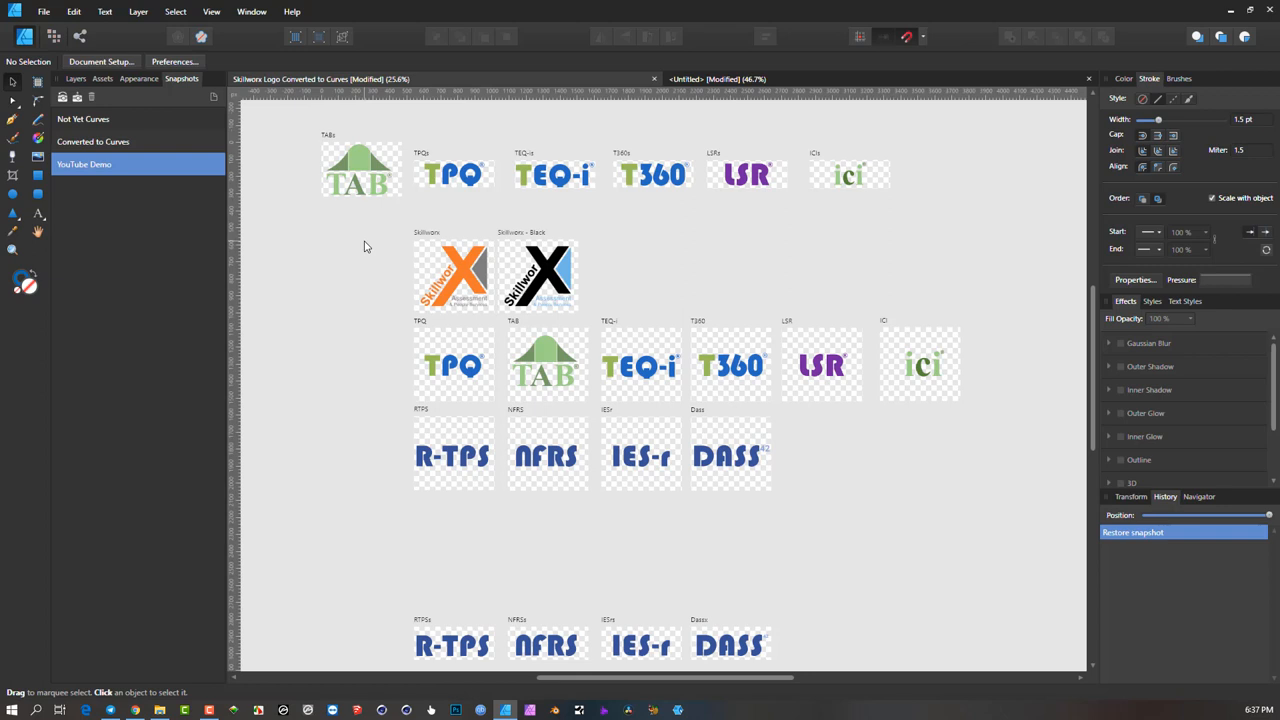
{"action": "scroll", "scroll_direction": "down", "scroll_amount": 3}
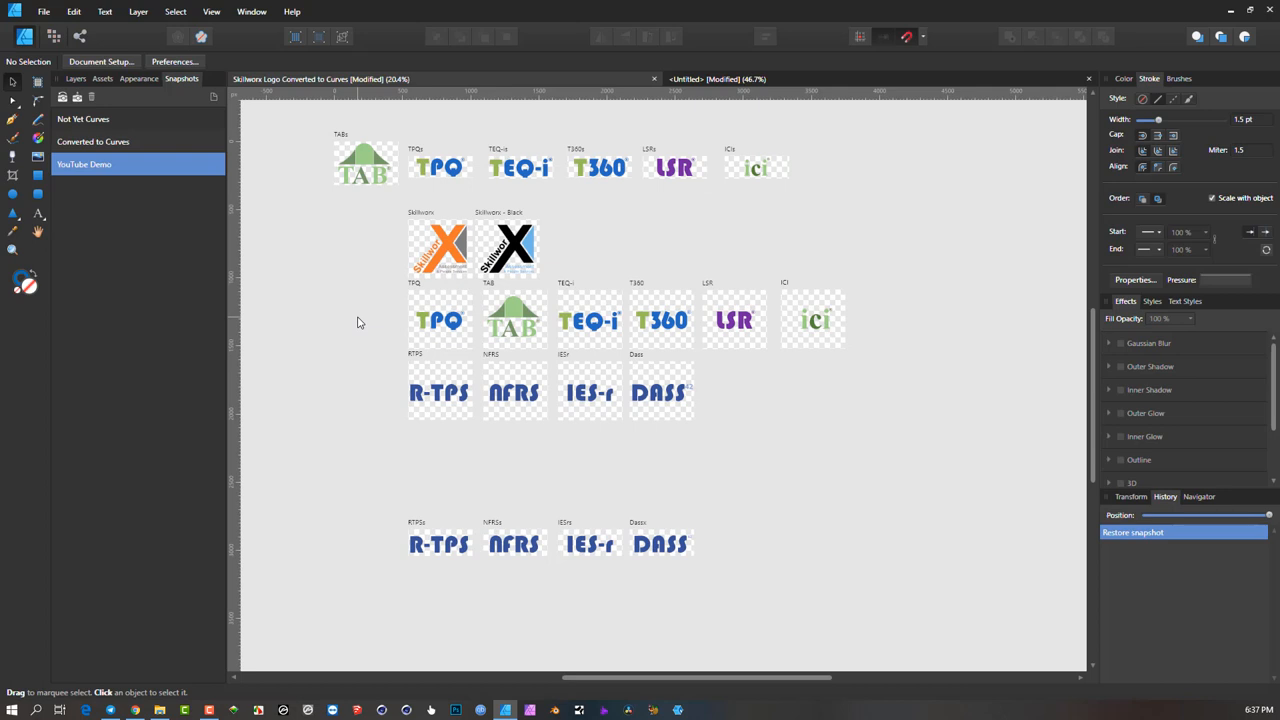
{"action": "scroll", "scroll_direction": "up", "scroll_amount": 3}
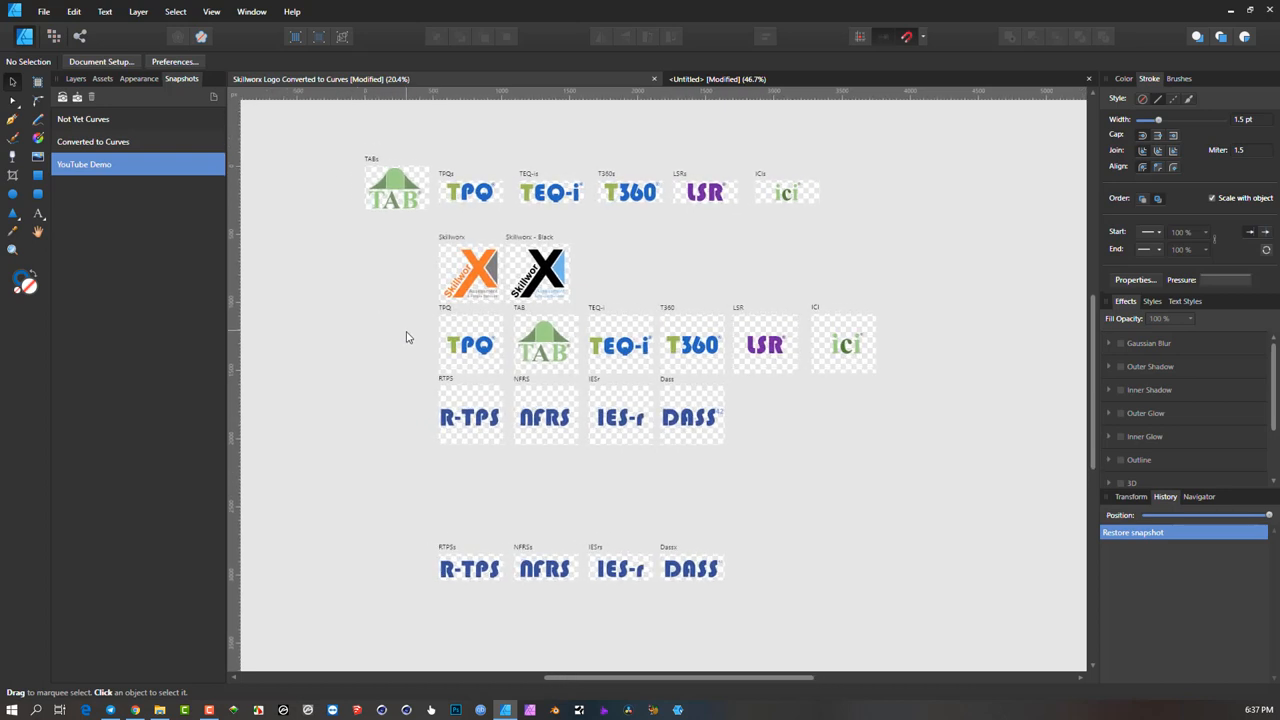